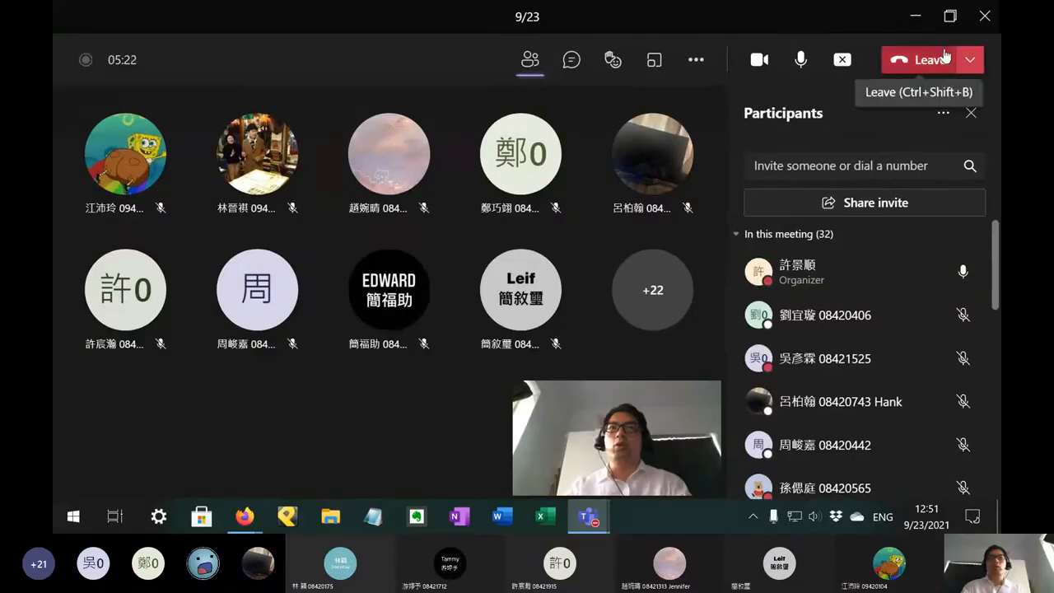
{"action": "mouse_move", "coordinate": [837, 107]}
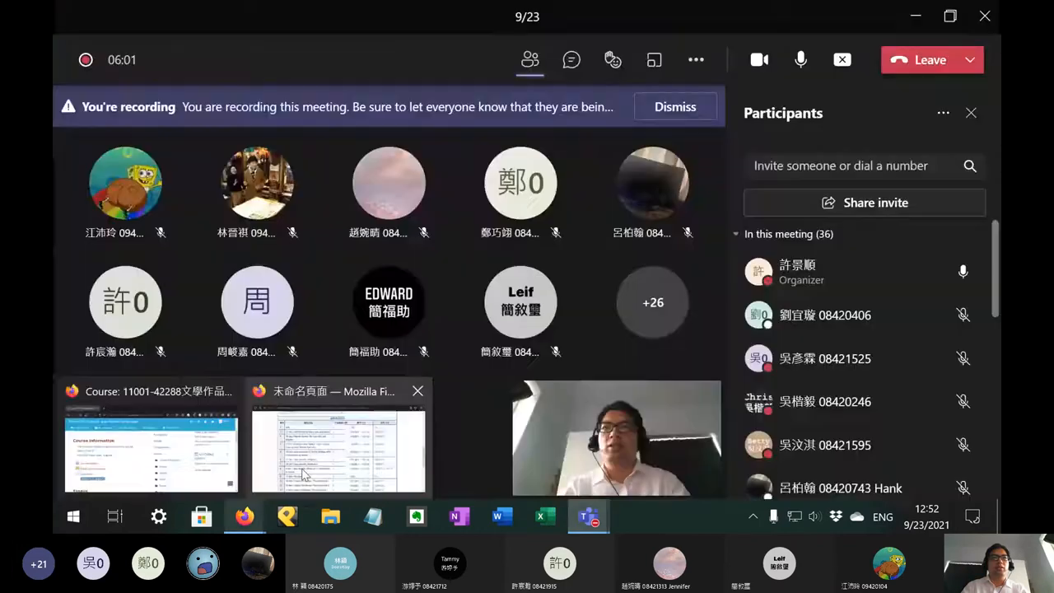
Step: Bring up the syllabus schedule, select and deselect week 2 text, then highlight 'Antigone' in week 6
{"action": "left_click", "coordinate": [337, 436]}
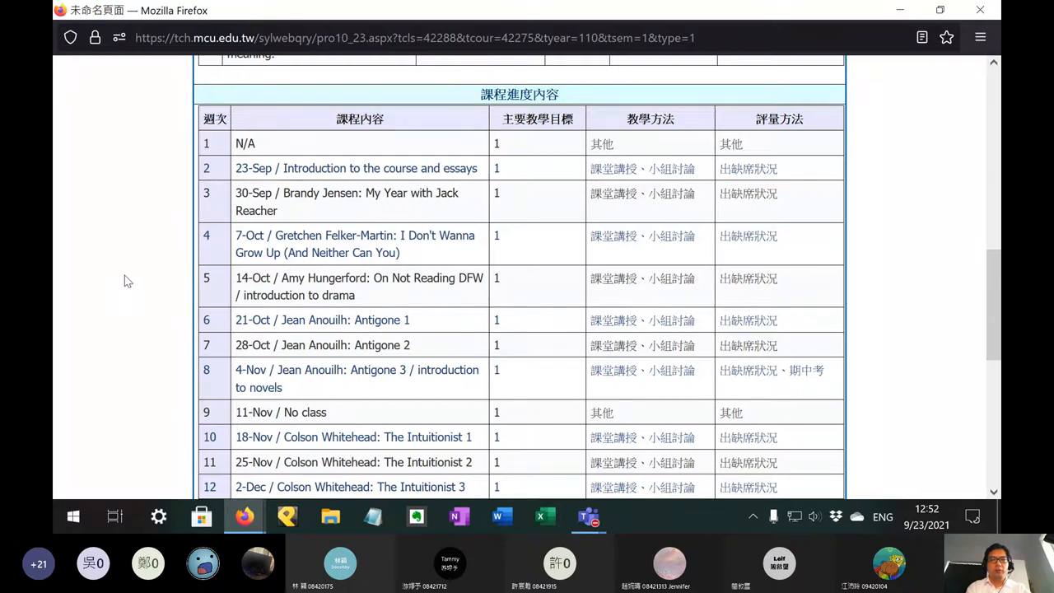
{"action": "mouse_move", "coordinate": [277, 188]}
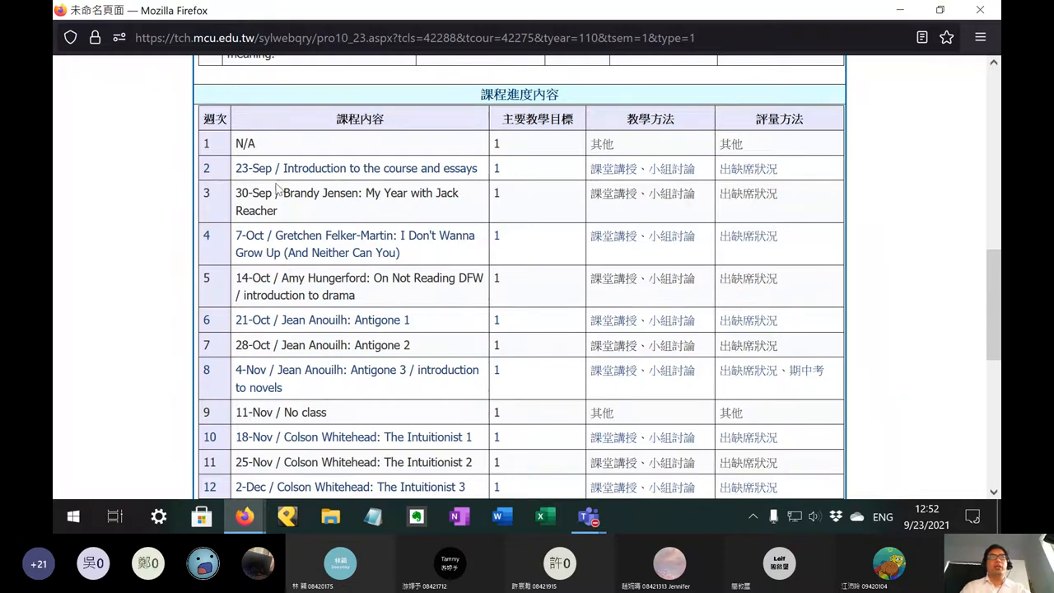
{"action": "left_click_drag", "start_coordinate": [291, 167], "coordinate": [381, 168]}
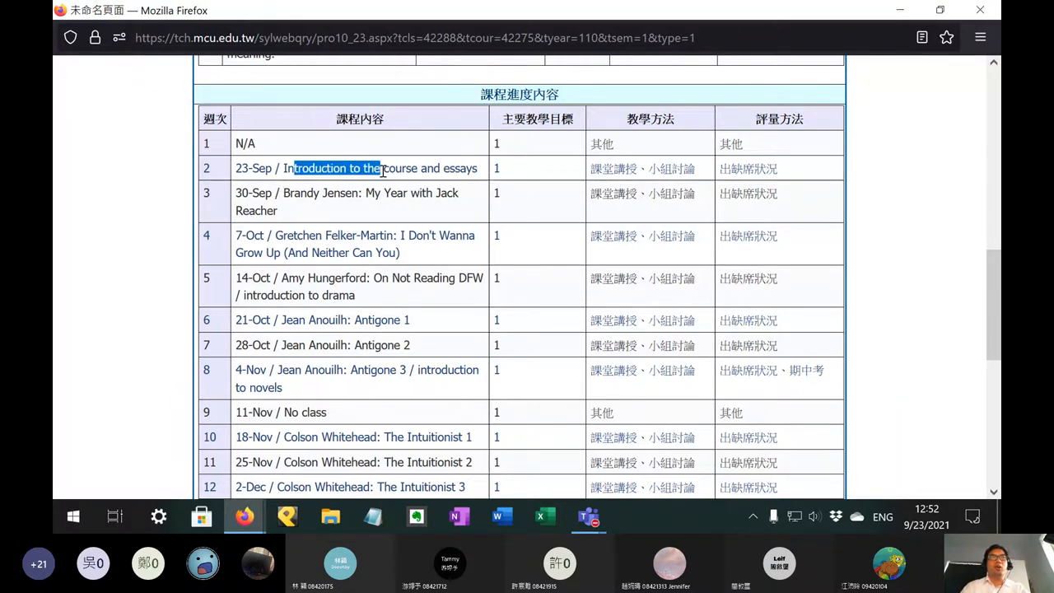
{"action": "left_click", "coordinate": [118, 240]}
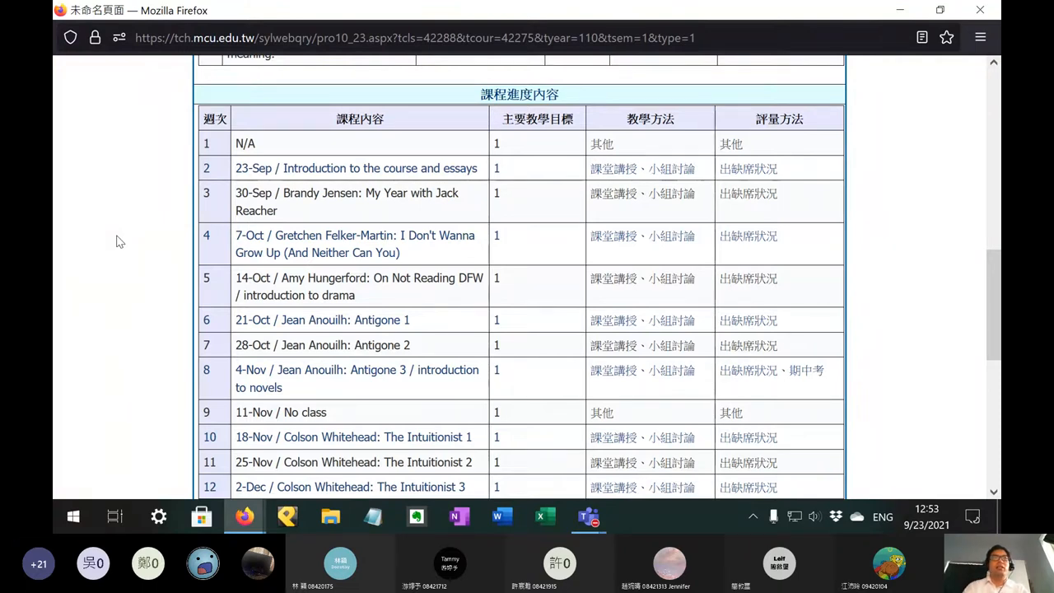
{"action": "mouse_move", "coordinate": [247, 334]}
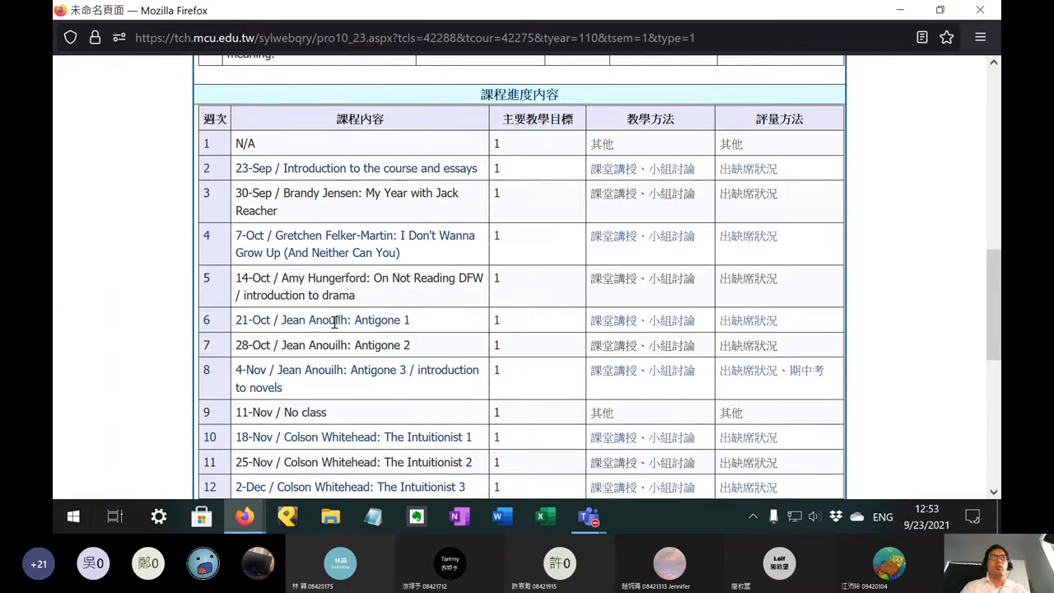
{"action": "double_click", "coordinate": [376, 320]}
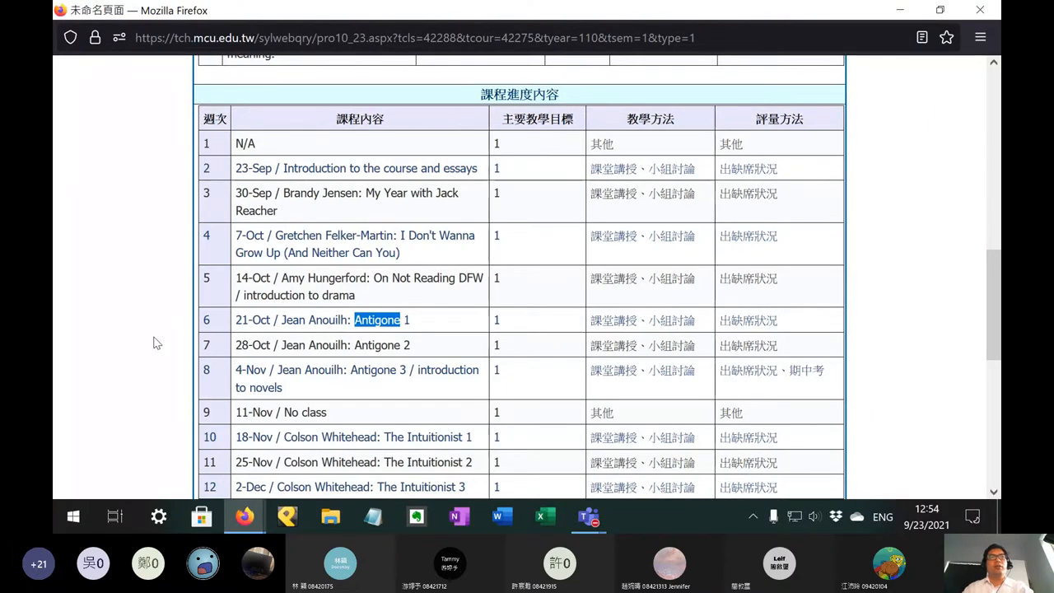
Step: Scroll the schedule down to week 18 and highlight 'The Intuitionist' in week 10's reading
{"action": "scroll", "scroll_direction": "down", "scroll_amount": 3}
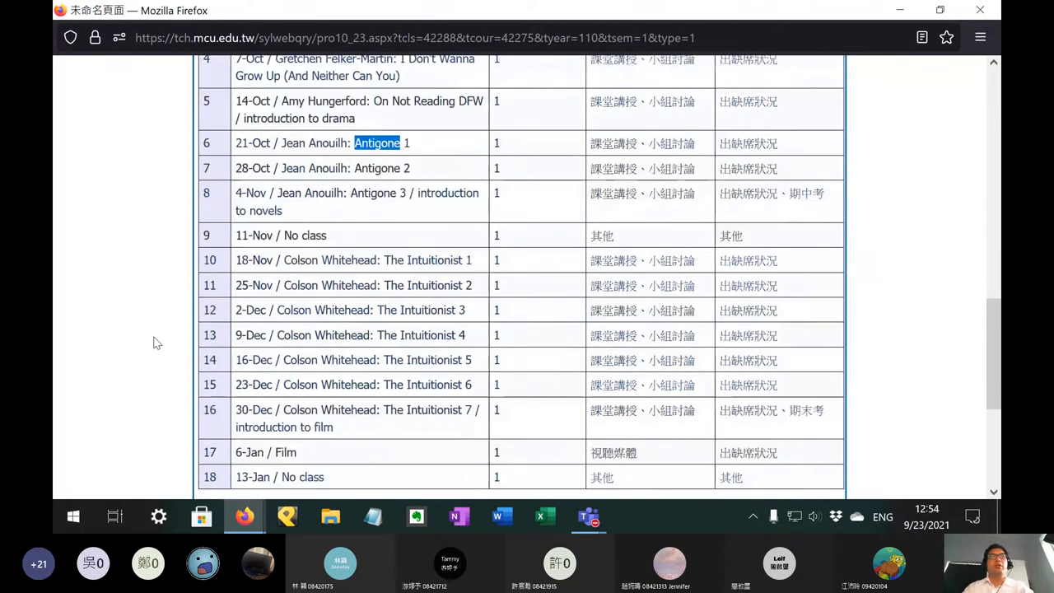
{"action": "scroll", "scroll_direction": "down", "scroll_amount": 3}
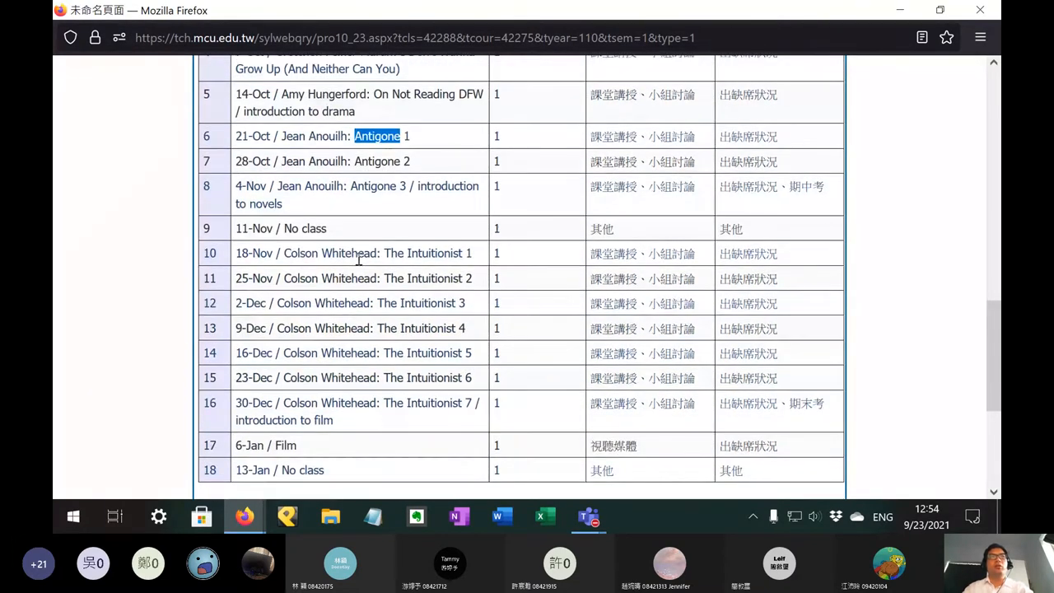
{"action": "double_click", "coordinate": [422, 252]}
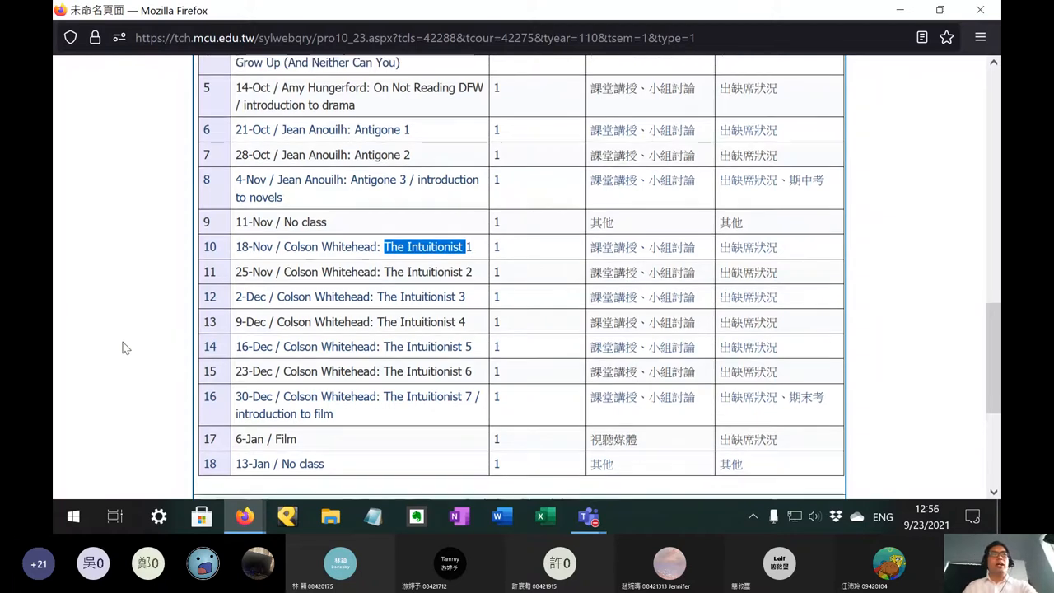
Step: Scroll back to week 2 to highlight 'essays', then scroll down toward the later introduction topics
{"action": "scroll", "scroll_direction": "down", "scroll_amount": 3}
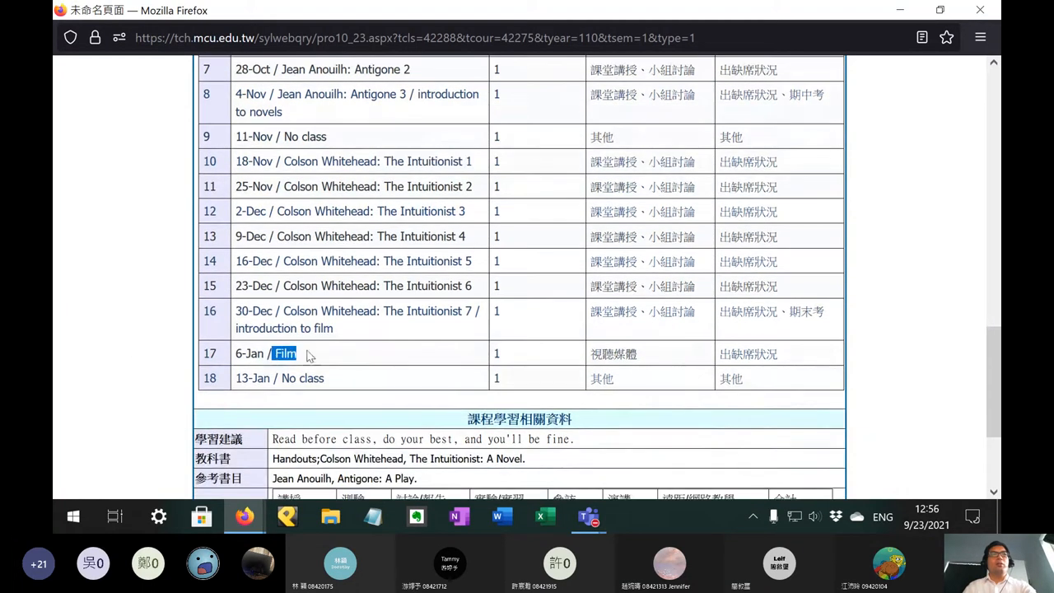
{"action": "mouse_move", "coordinate": [169, 290]}
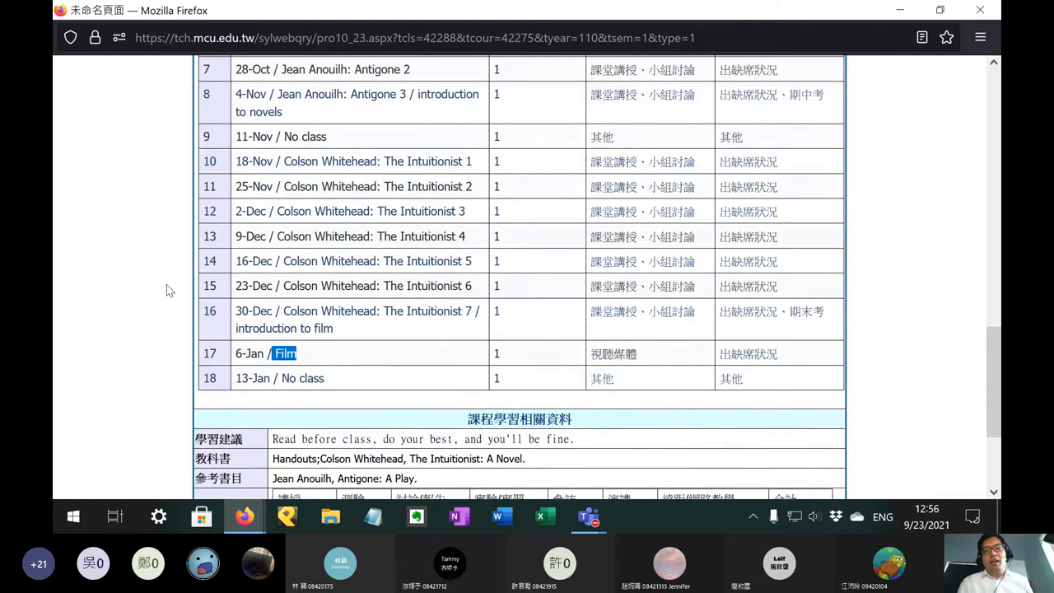
{"action": "mouse_move", "coordinate": [159, 280]}
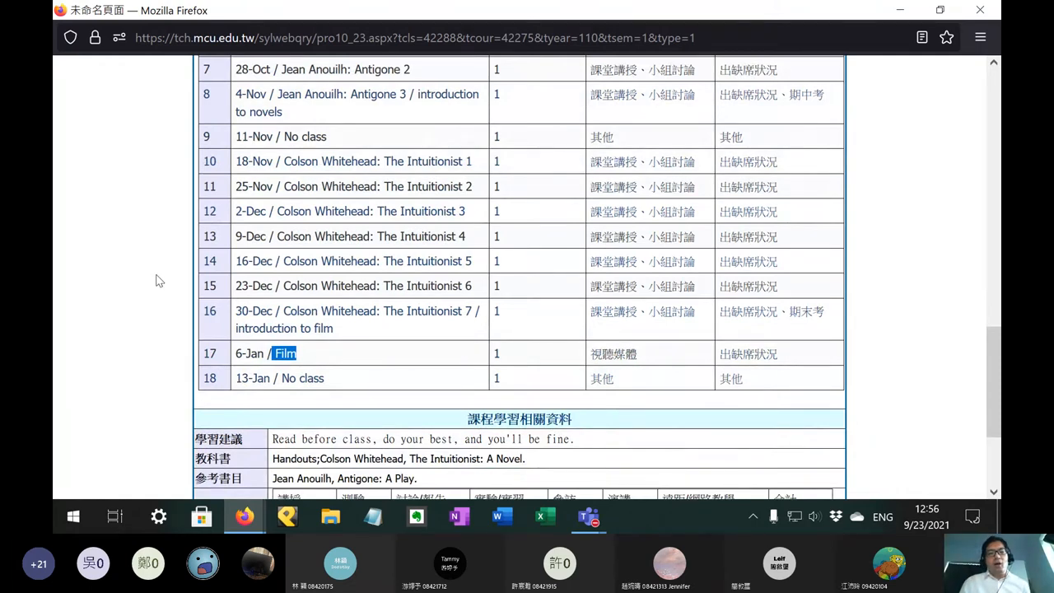
{"action": "mouse_move", "coordinate": [148, 192]}
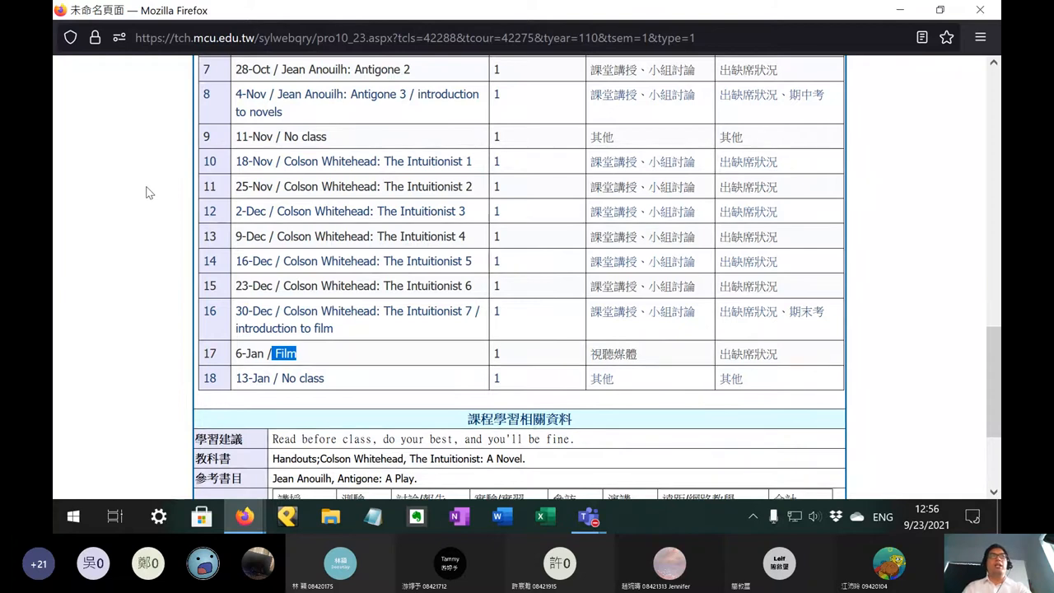
{"action": "mouse_move", "coordinate": [203, 232]}
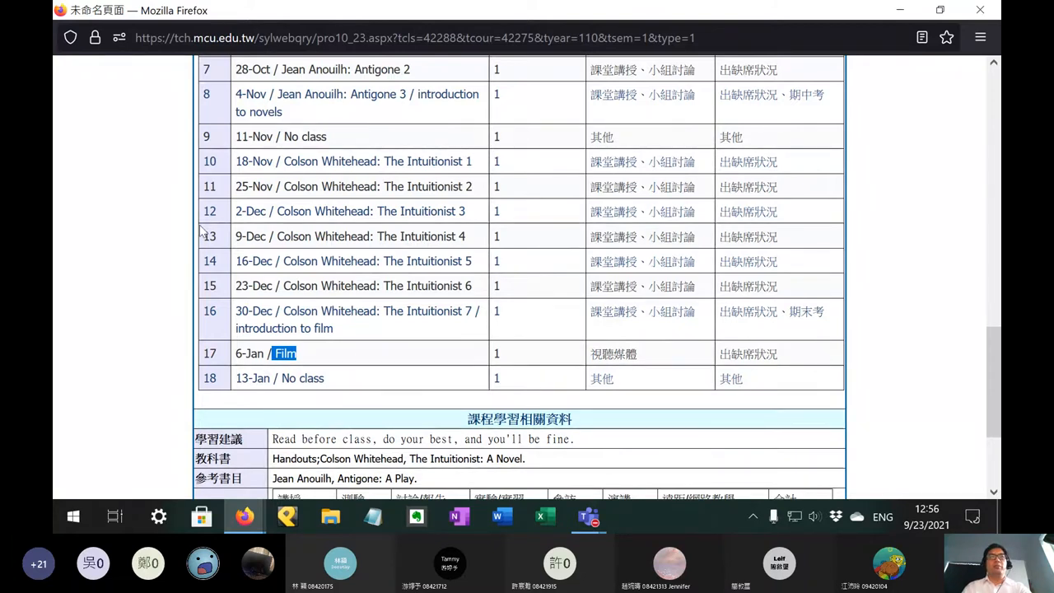
{"action": "scroll", "scroll_direction": "up", "scroll_amount": 3}
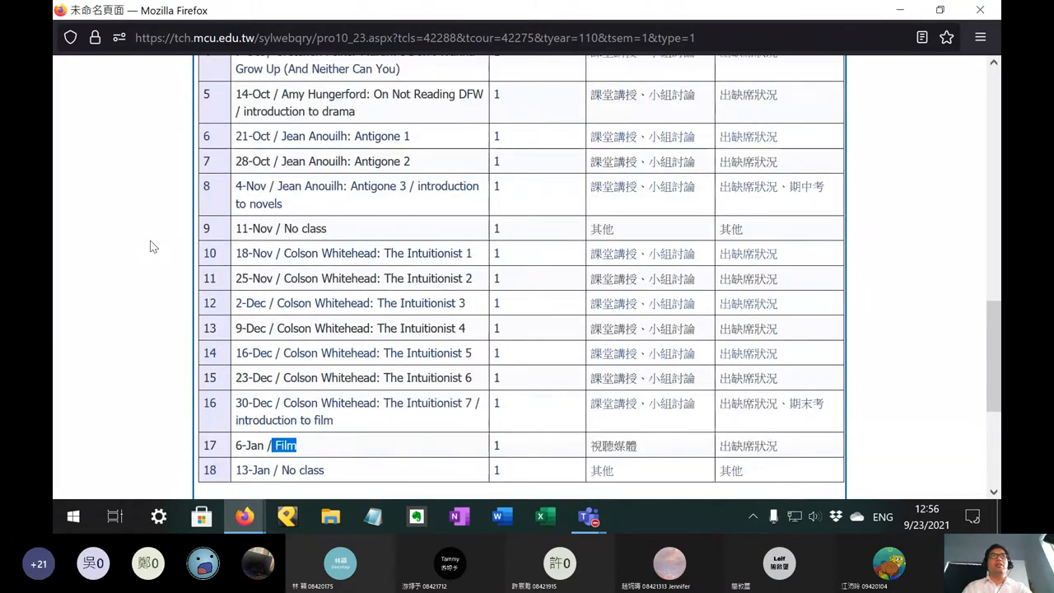
{"action": "scroll", "scroll_direction": "up", "scroll_amount": 3}
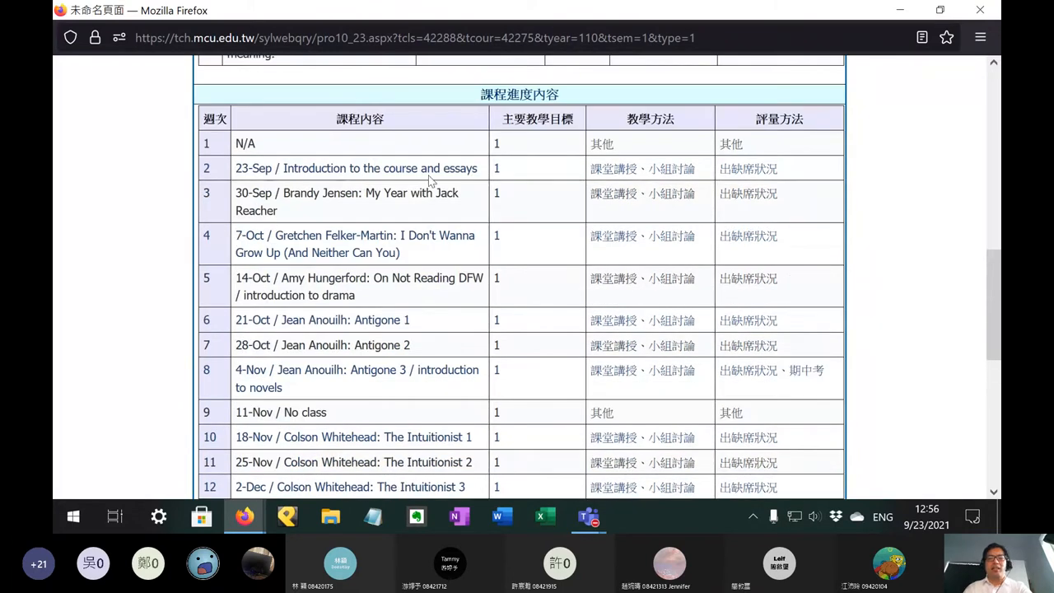
{"action": "double_click", "coordinate": [460, 167]}
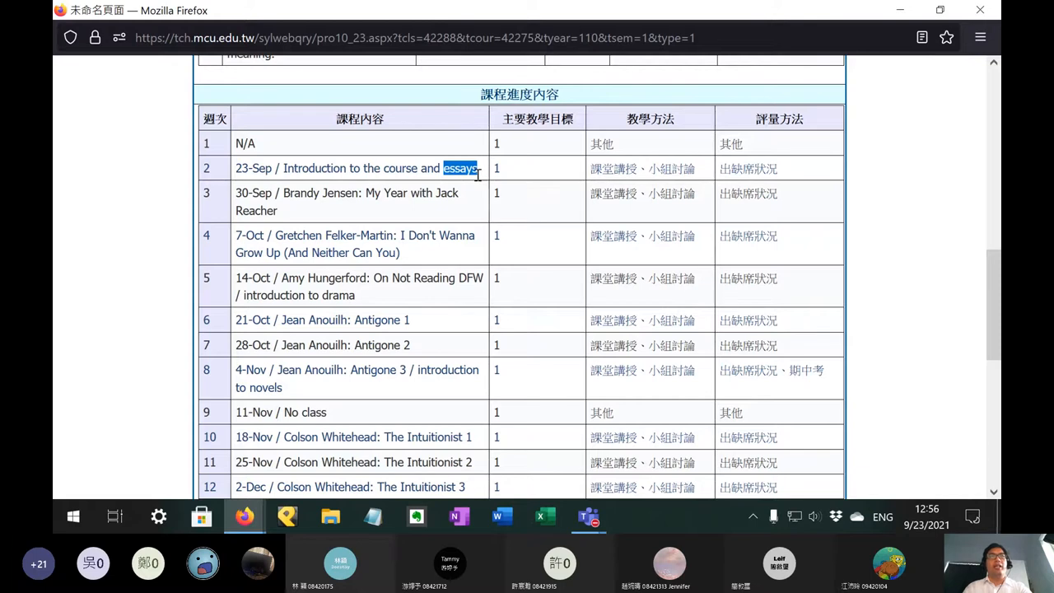
{"action": "mouse_move", "coordinate": [477, 183]}
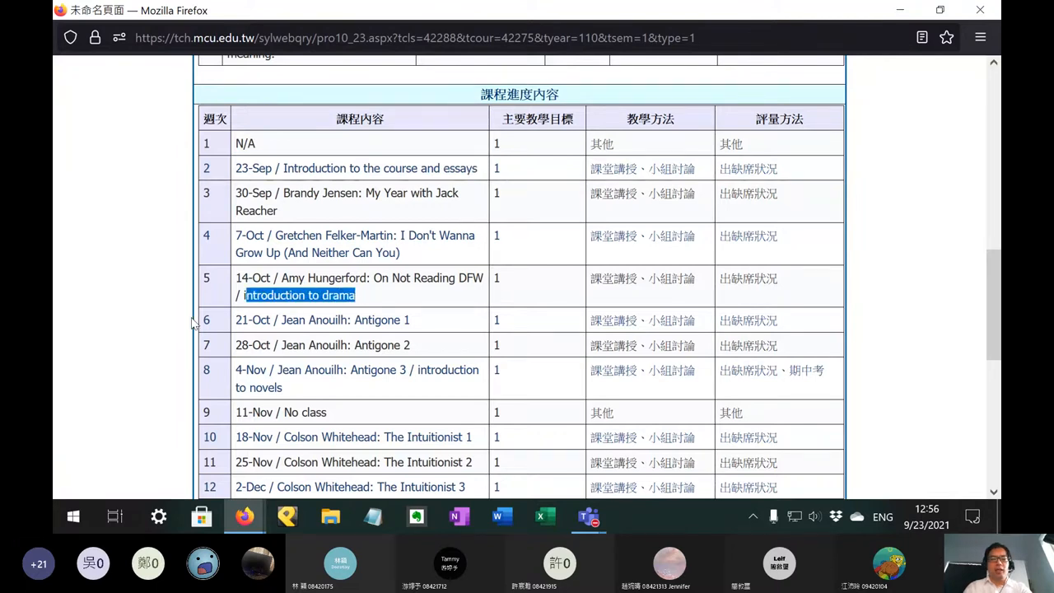
{"action": "scroll", "scroll_direction": "down", "scroll_amount": 3}
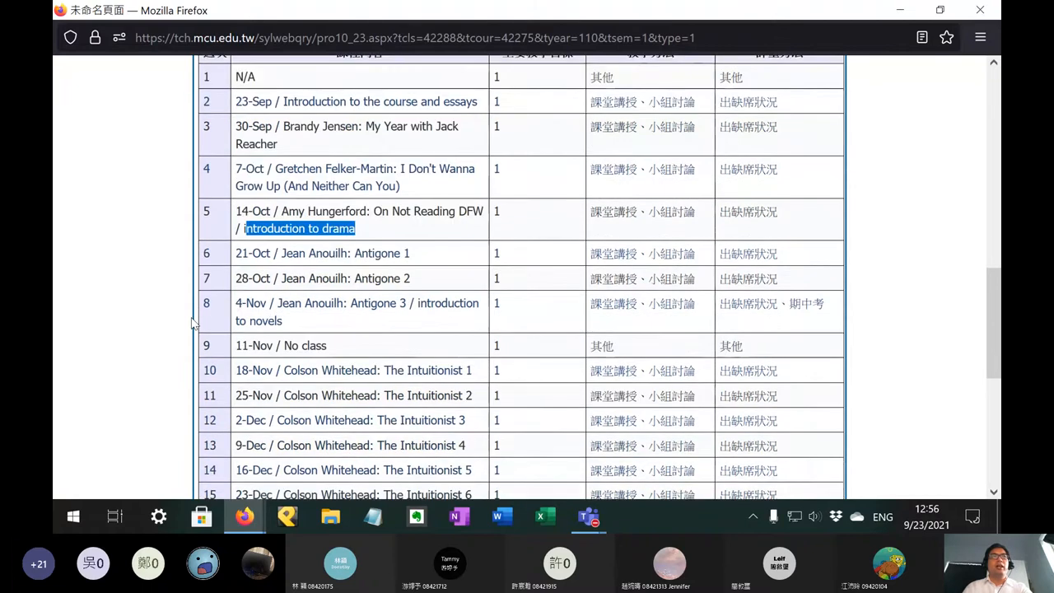
{"action": "scroll", "scroll_direction": "down", "scroll_amount": 3}
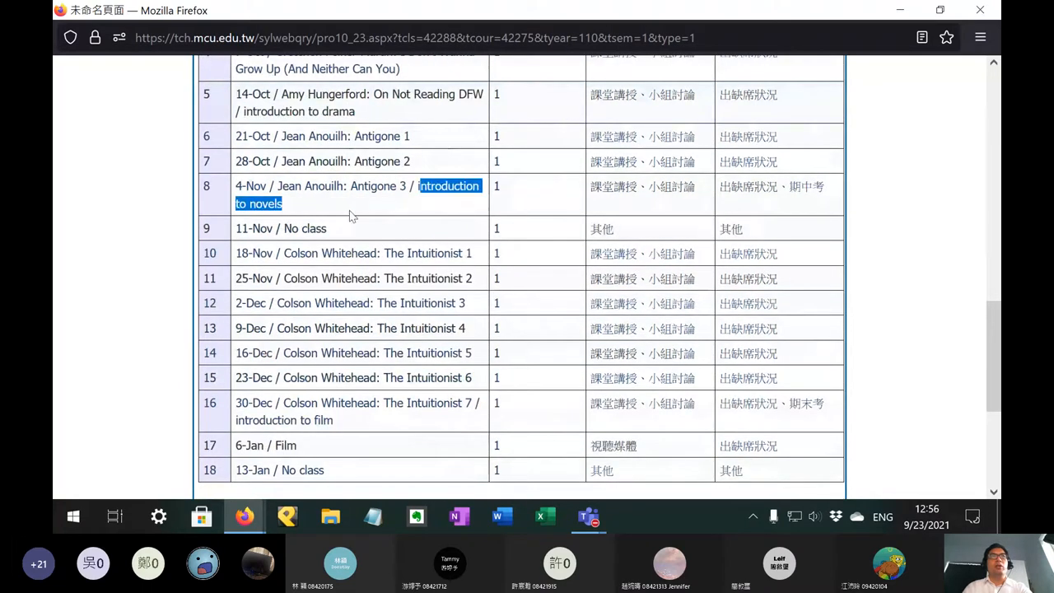
{"action": "mouse_move", "coordinate": [167, 262]}
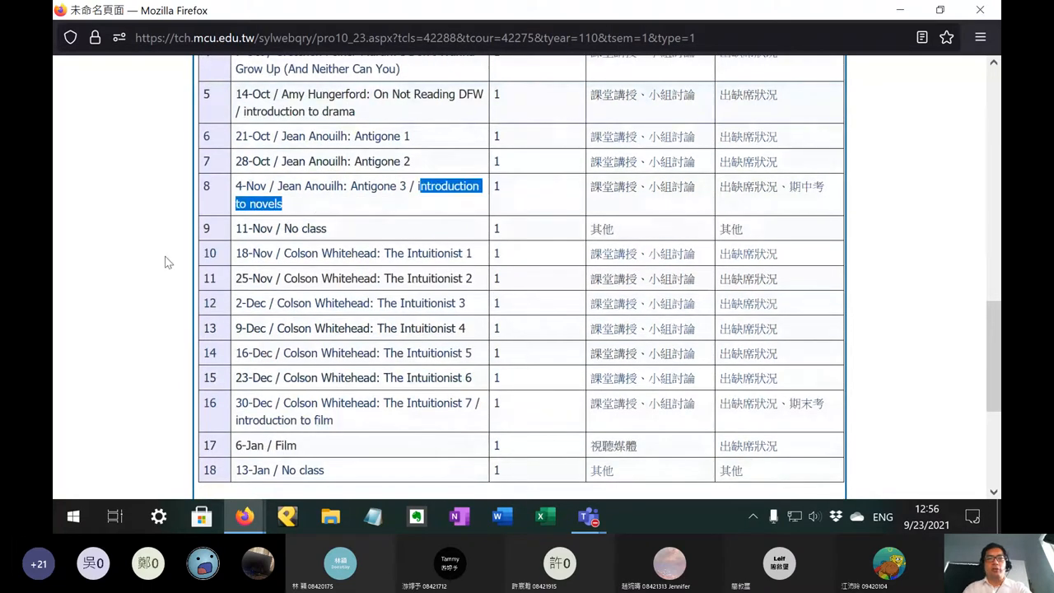
{"action": "mouse_move", "coordinate": [284, 381]}
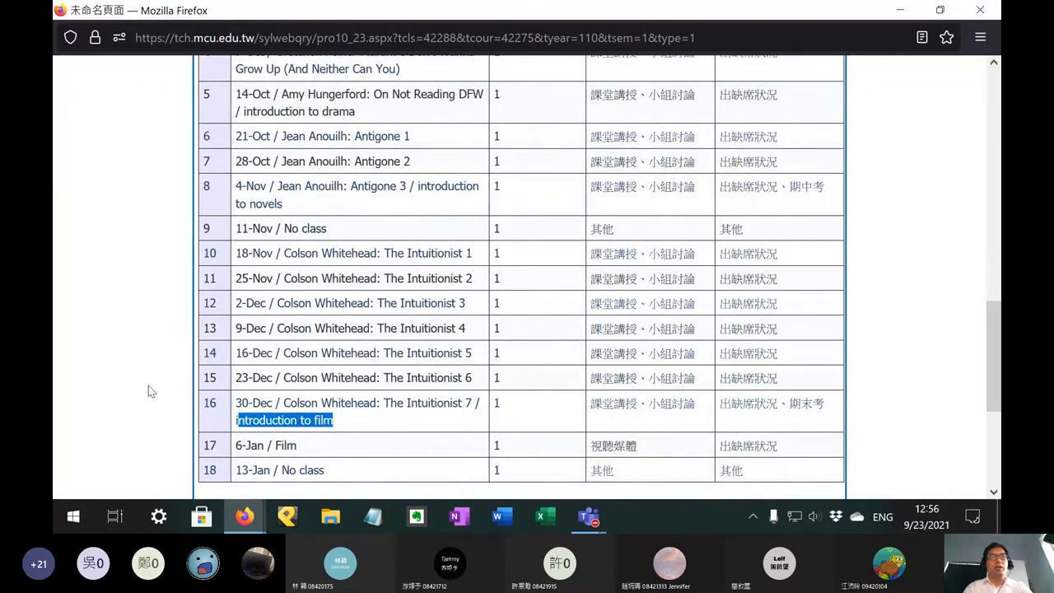
{"action": "mouse_move", "coordinate": [140, 388]}
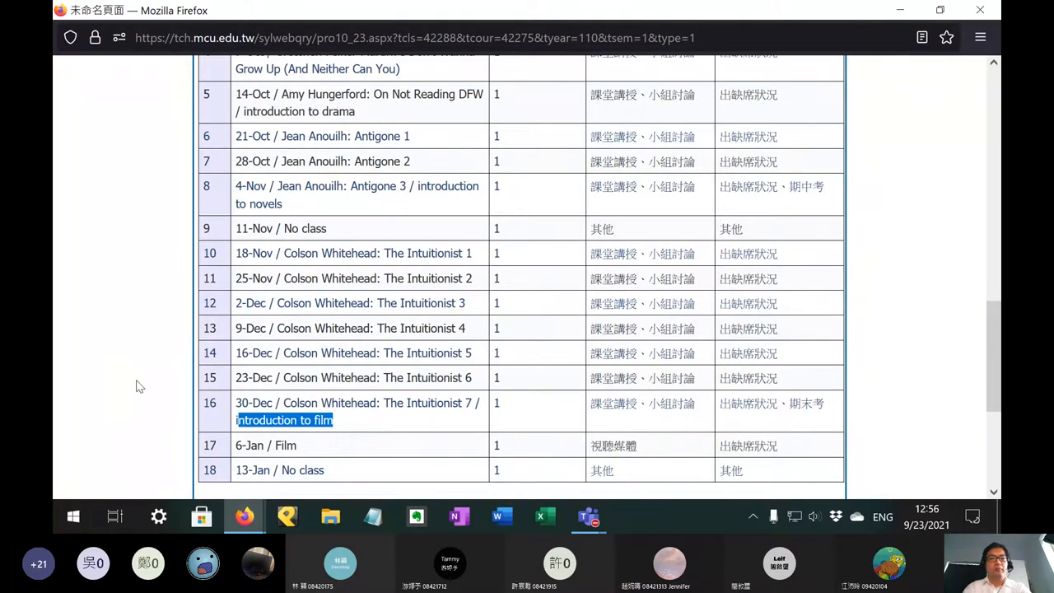
{"action": "mouse_move", "coordinate": [130, 377]}
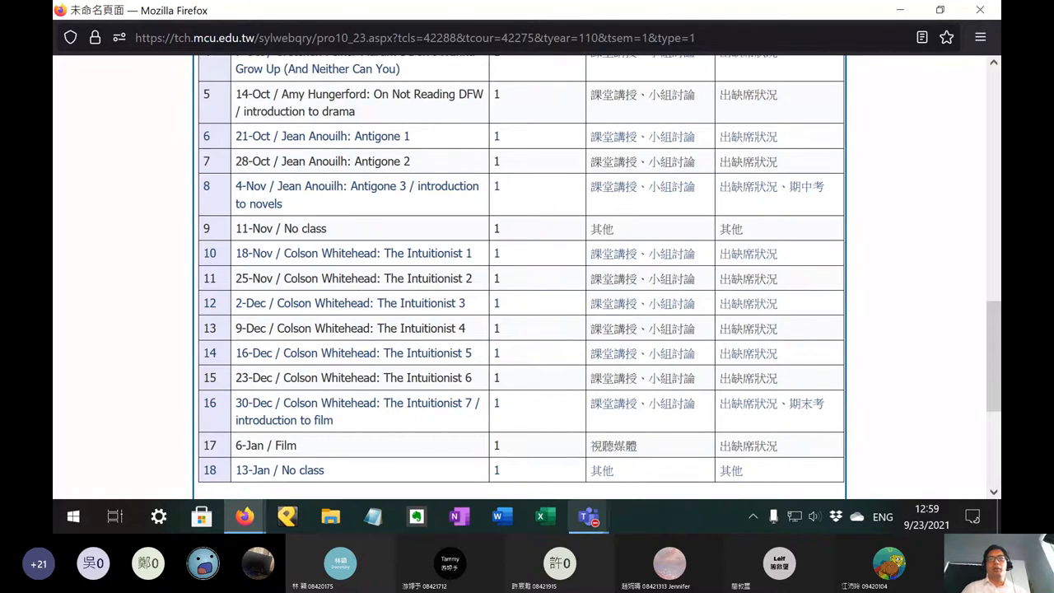
{"action": "mouse_move", "coordinate": [588, 516]}
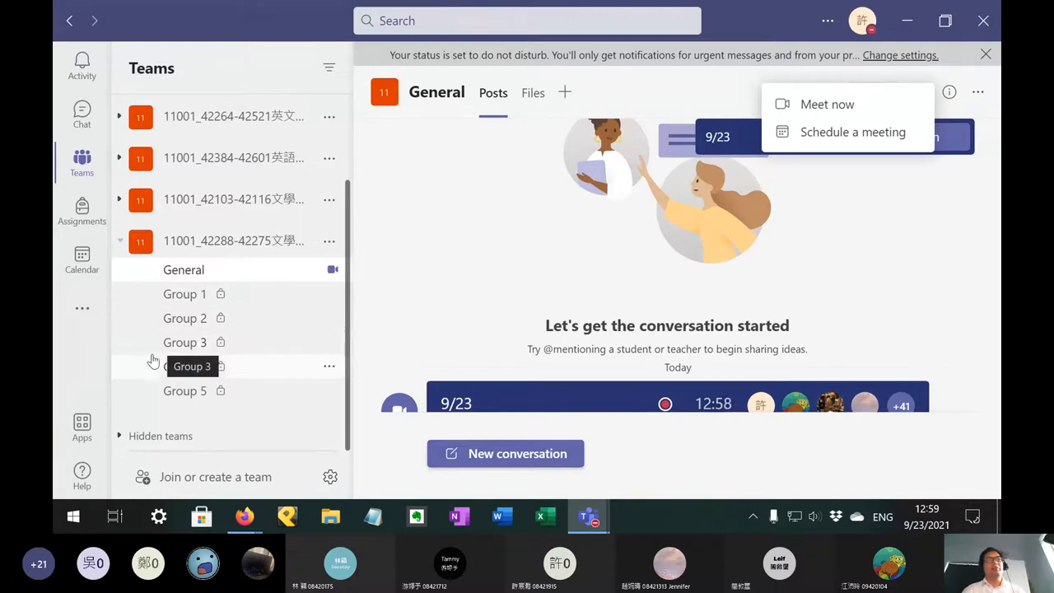
{"action": "mouse_move", "coordinate": [148, 391]}
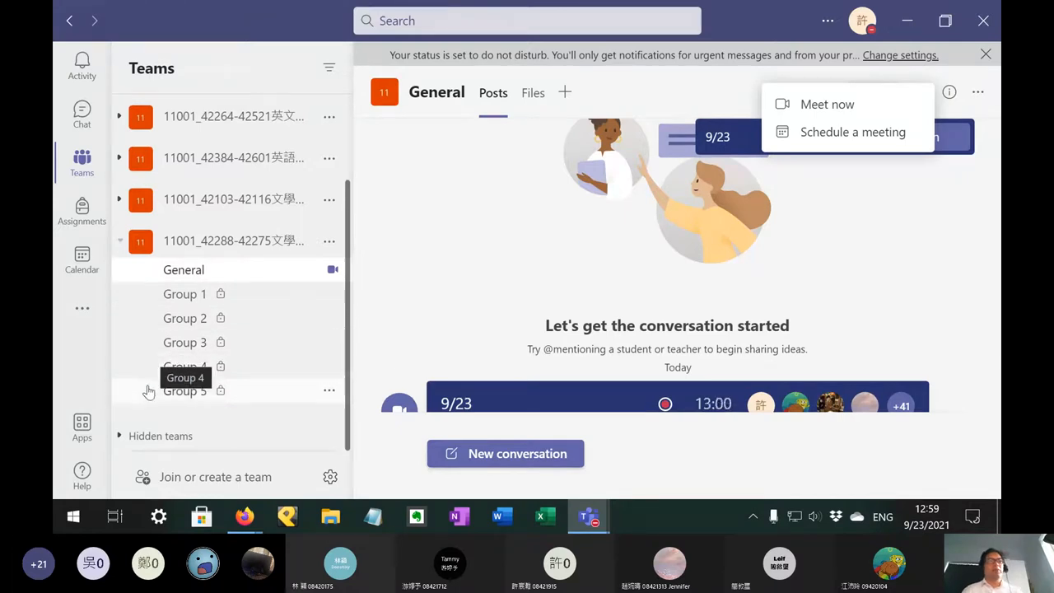
{"action": "mouse_move", "coordinate": [148, 391]}
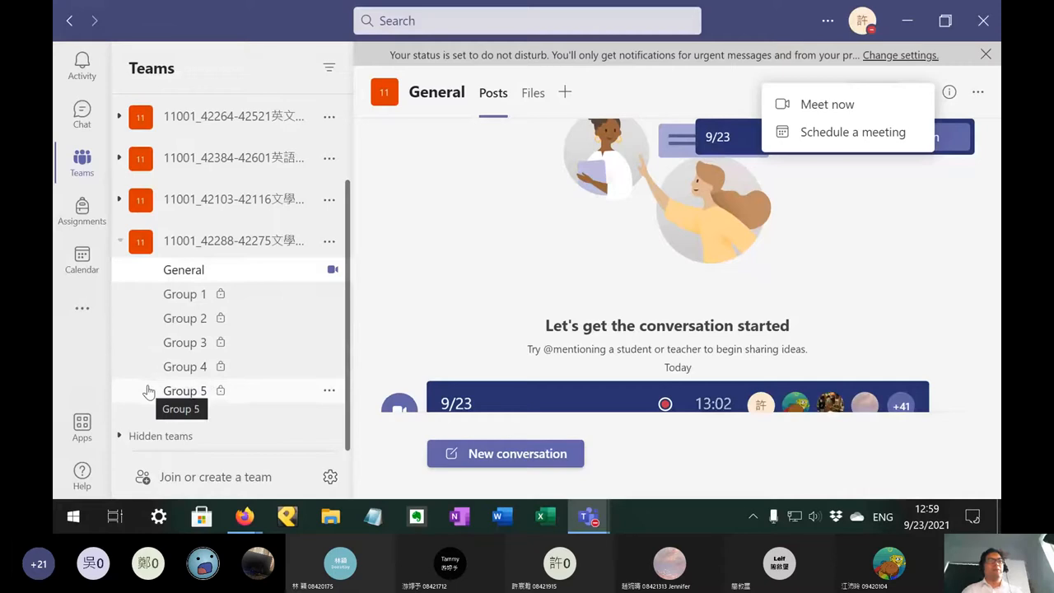
{"action": "mouse_move", "coordinate": [146, 377]}
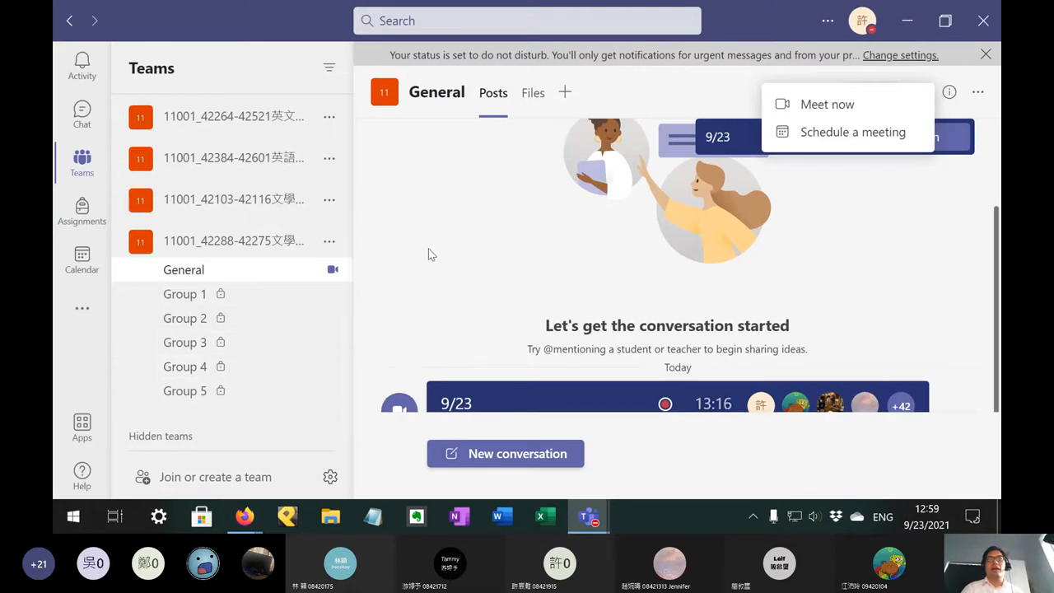
{"action": "scroll", "scroll_direction": "down", "scroll_amount": 3}
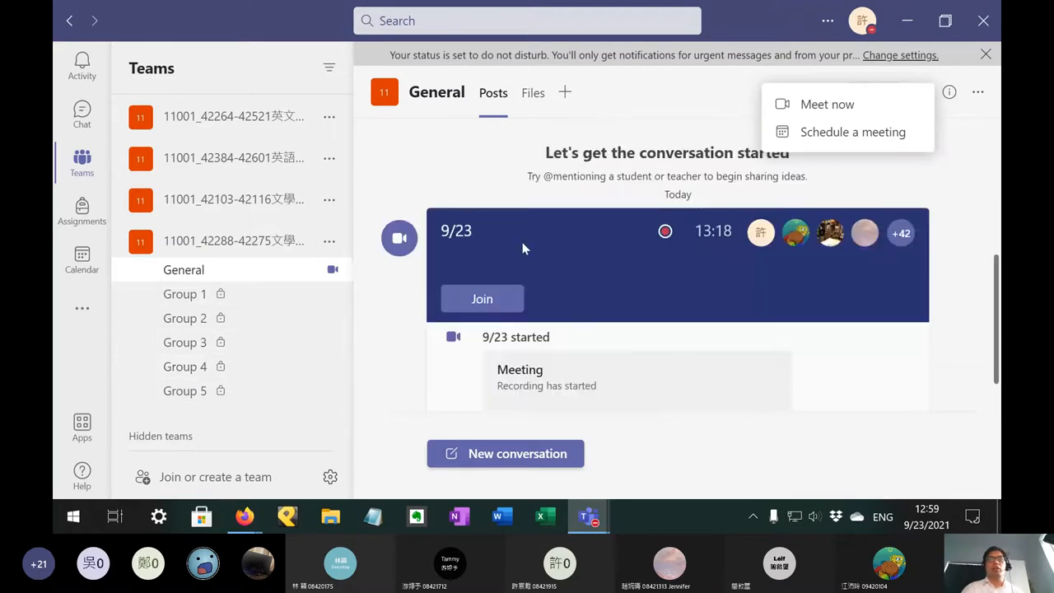
{"action": "mouse_move", "coordinate": [404, 372]}
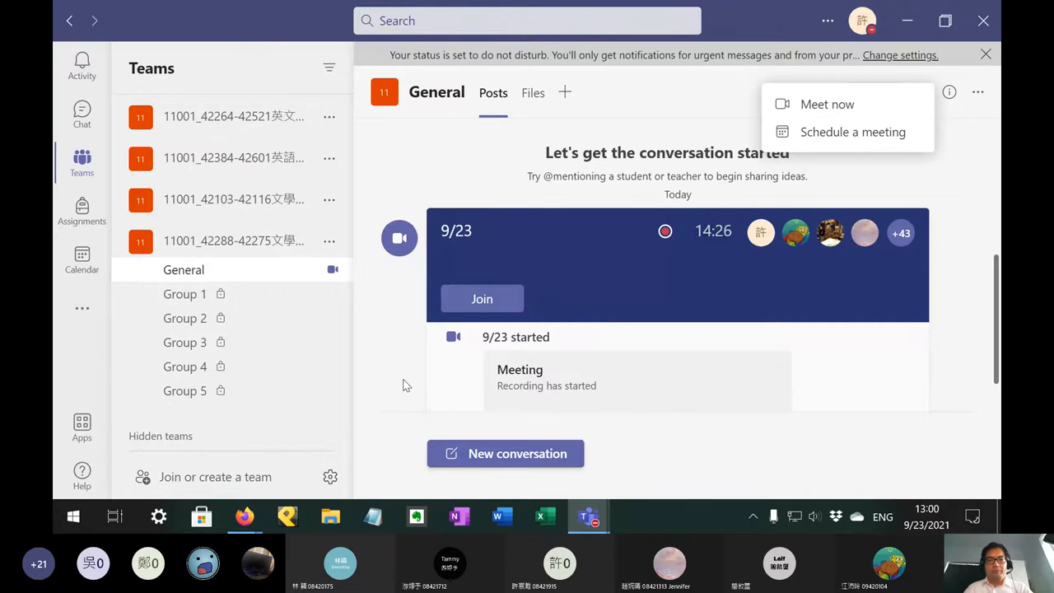
{"action": "mouse_move", "coordinate": [587, 516]}
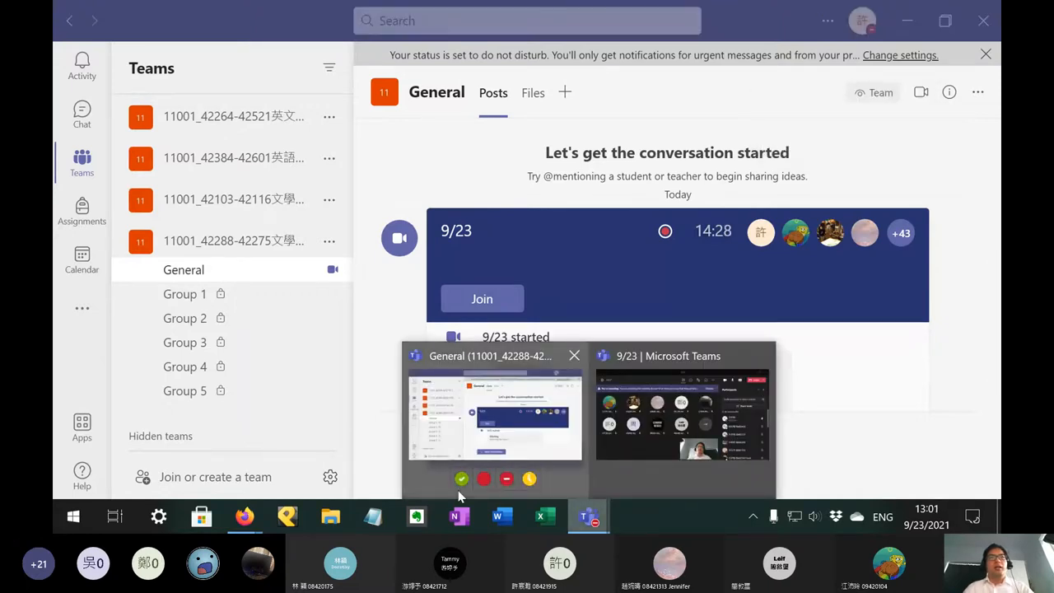
{"action": "left_click", "coordinate": [494, 411]}
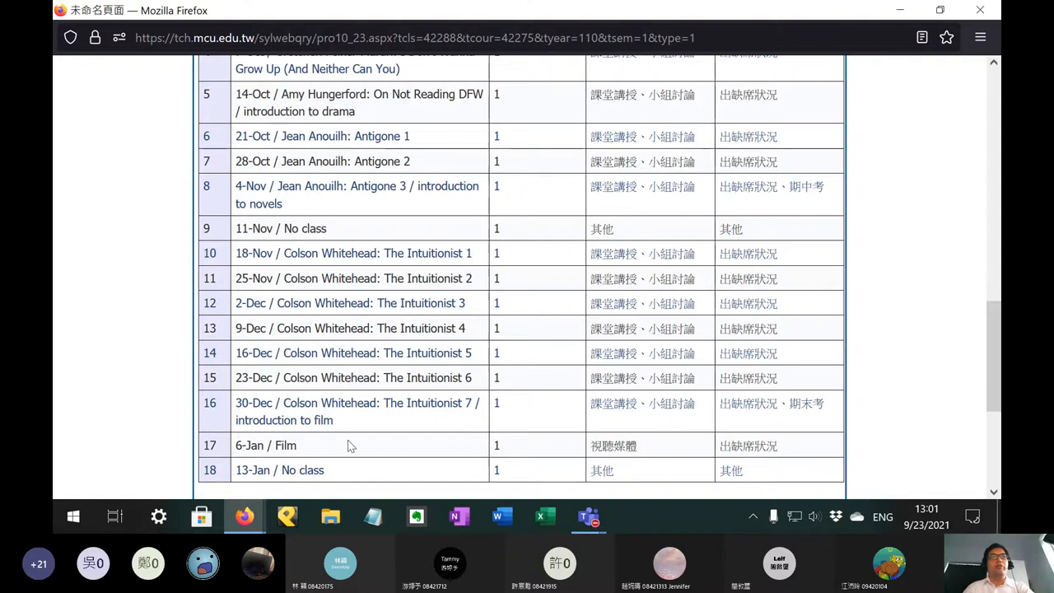
Step: Switch from Firefox to the Teams General channel showing the running 9/23 meeting
{"action": "left_click", "coordinate": [588, 516]}
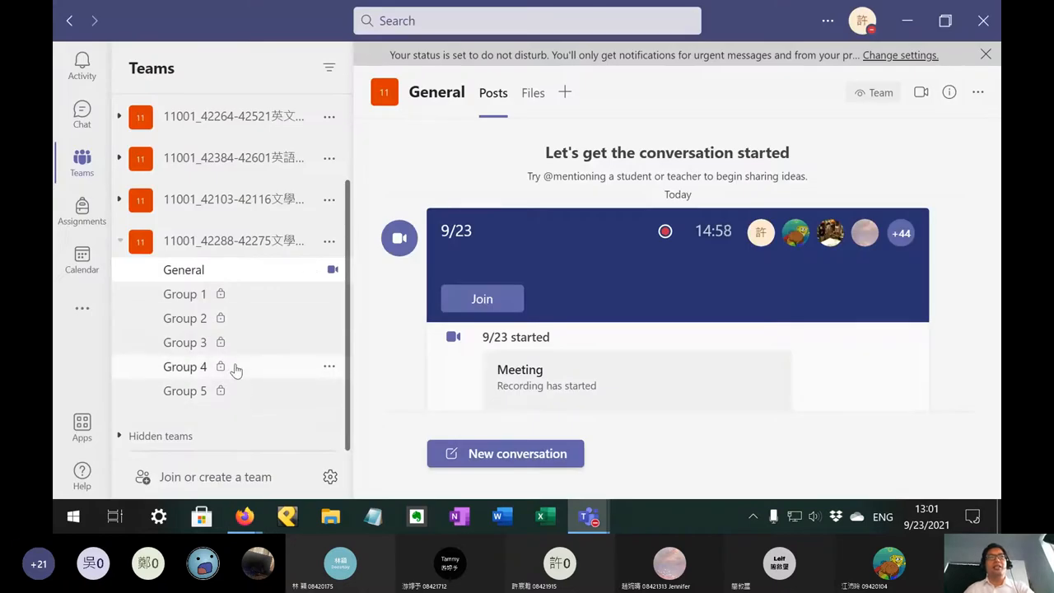
{"action": "mouse_move", "coordinate": [241, 357]}
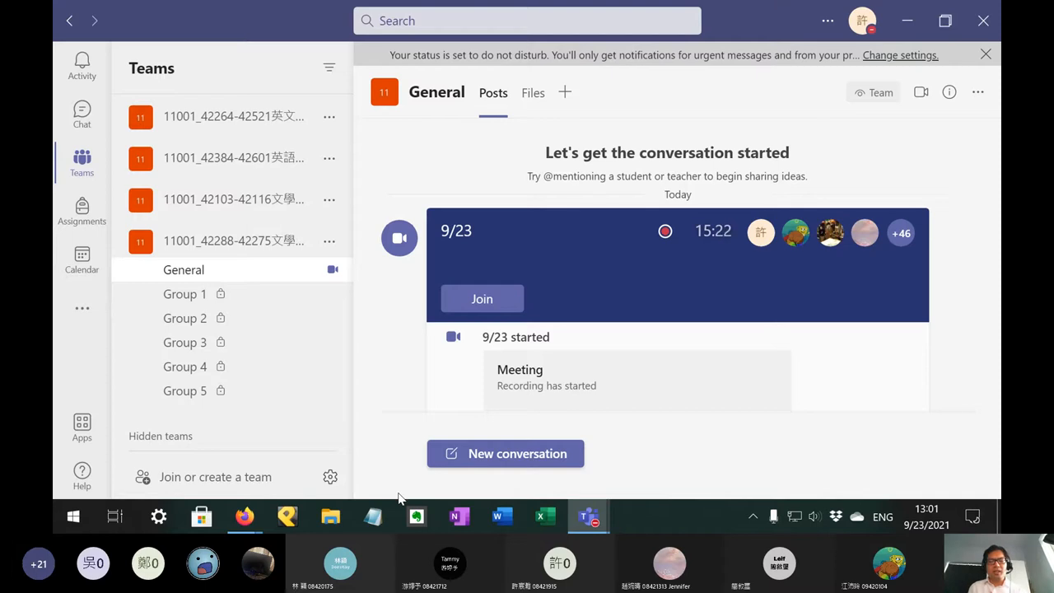
{"action": "mouse_move", "coordinate": [365, 408]}
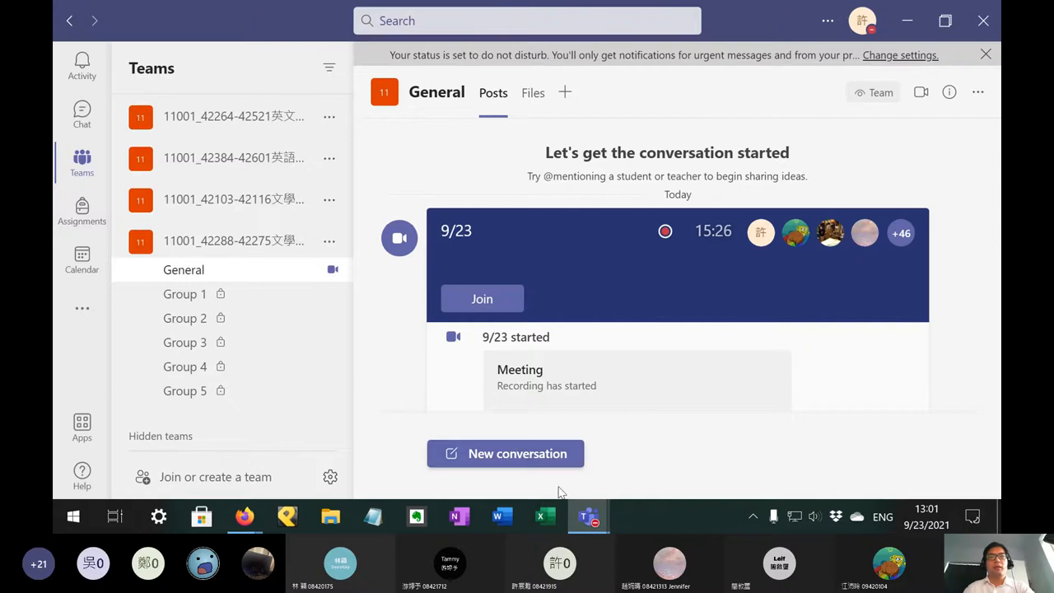
{"action": "mouse_move", "coordinate": [244, 516]}
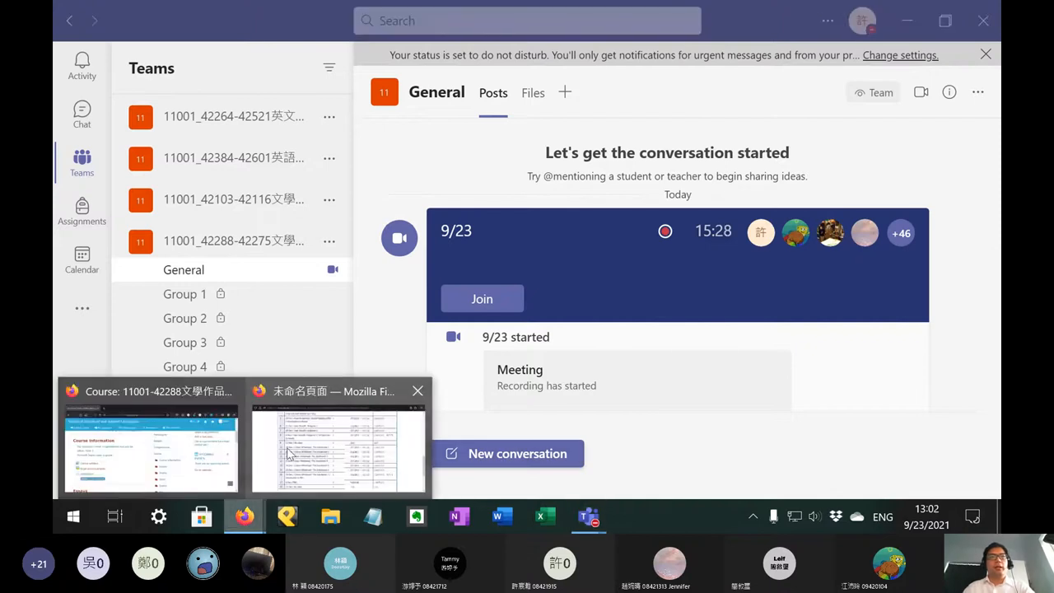
Step: Browse the syllabus schedule from week 1, then read the student's thank-you reply in Teams
{"action": "left_click", "coordinate": [338, 445]}
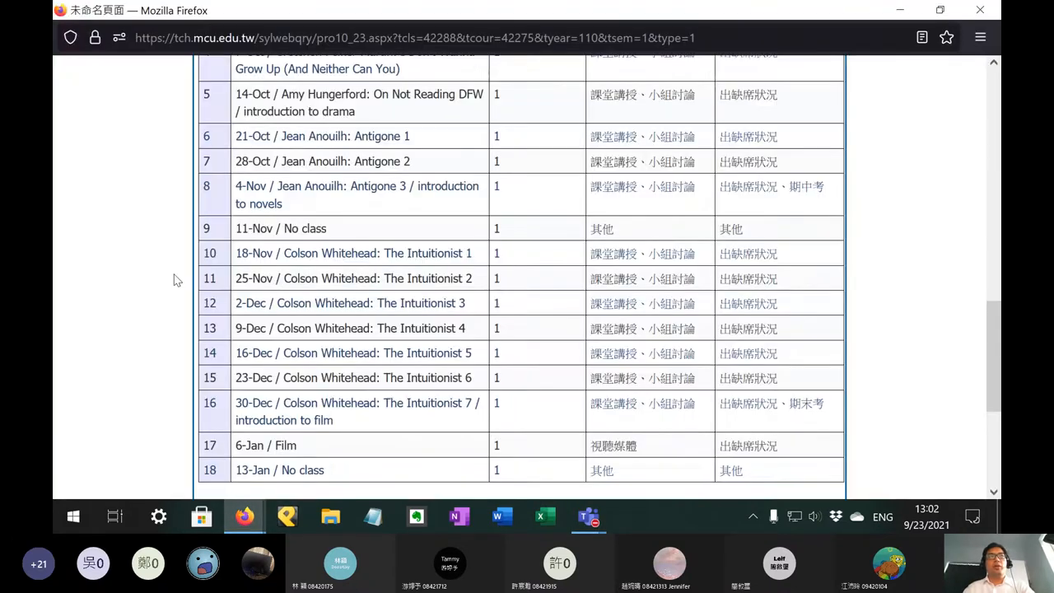
{"action": "scroll", "scroll_direction": "up", "scroll_amount": 3}
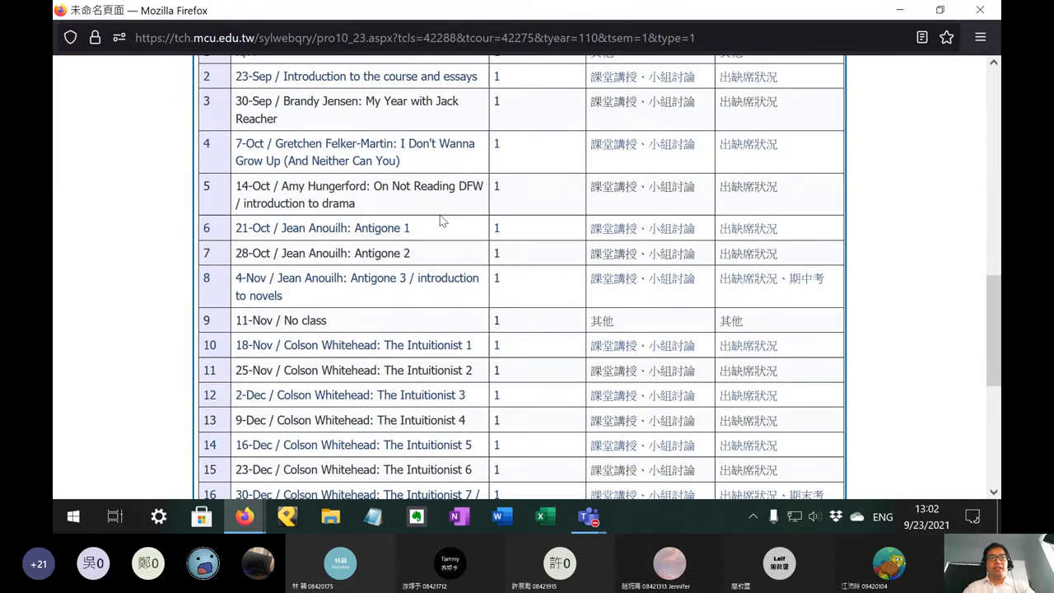
{"action": "mouse_move", "coordinate": [158, 378]}
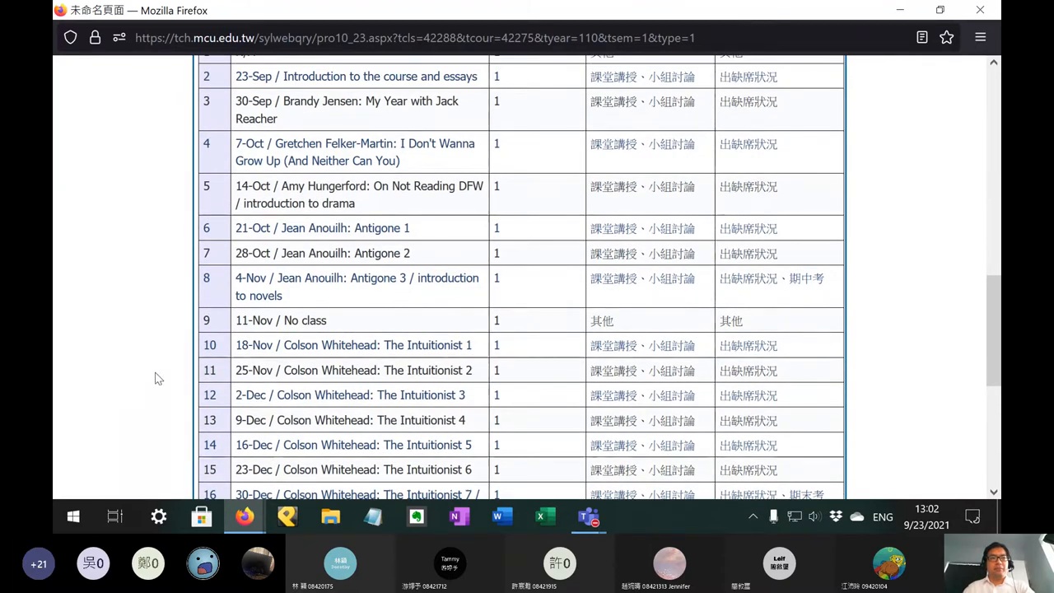
{"action": "mouse_move", "coordinate": [152, 377]}
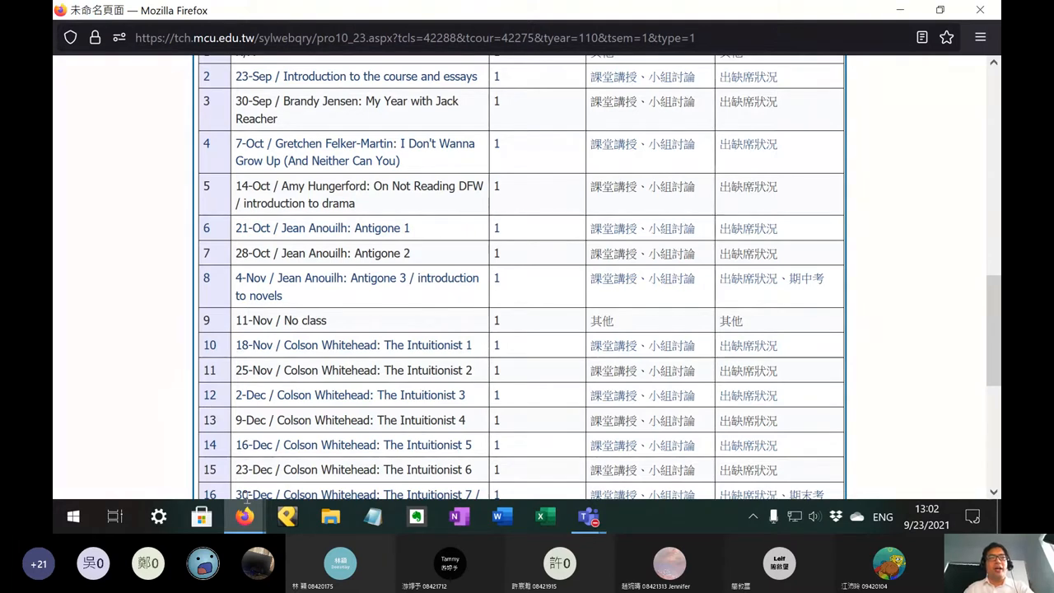
{"action": "mouse_move", "coordinate": [129, 313]}
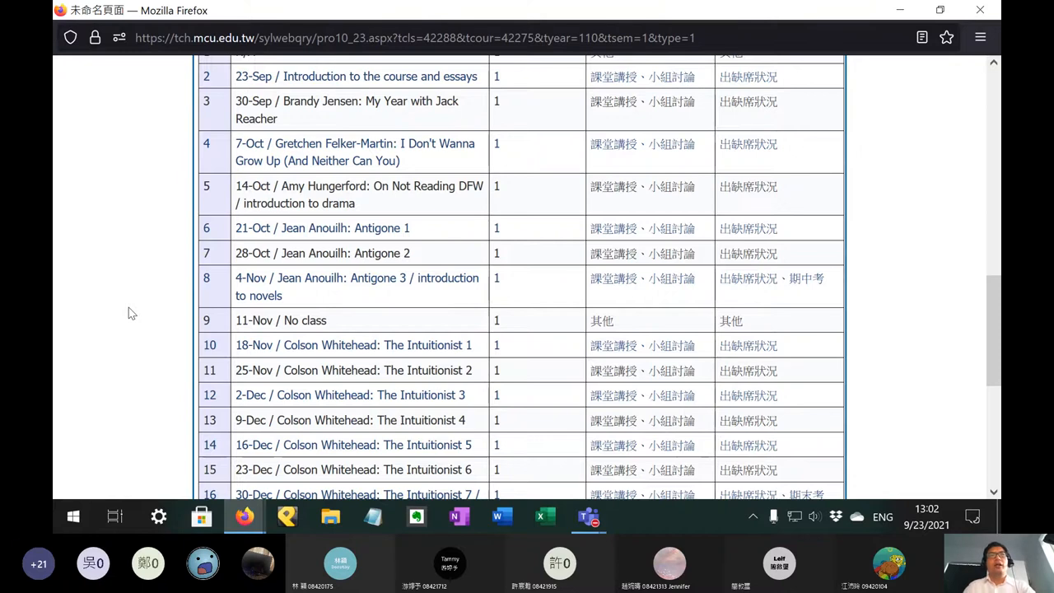
{"action": "scroll", "scroll_direction": "down", "scroll_amount": 3}
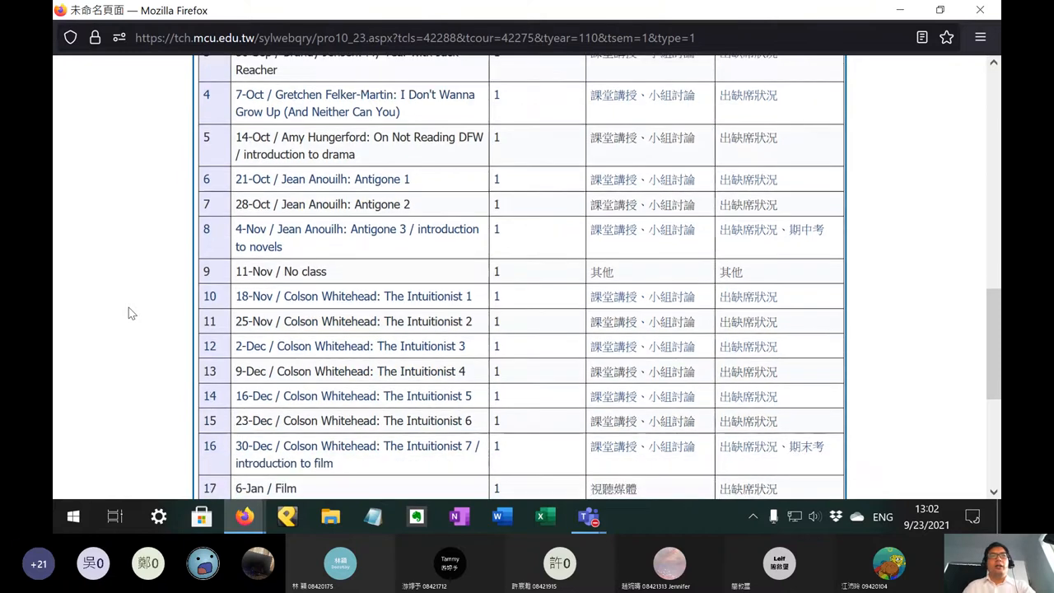
{"action": "scroll", "scroll_direction": "down", "scroll_amount": 3}
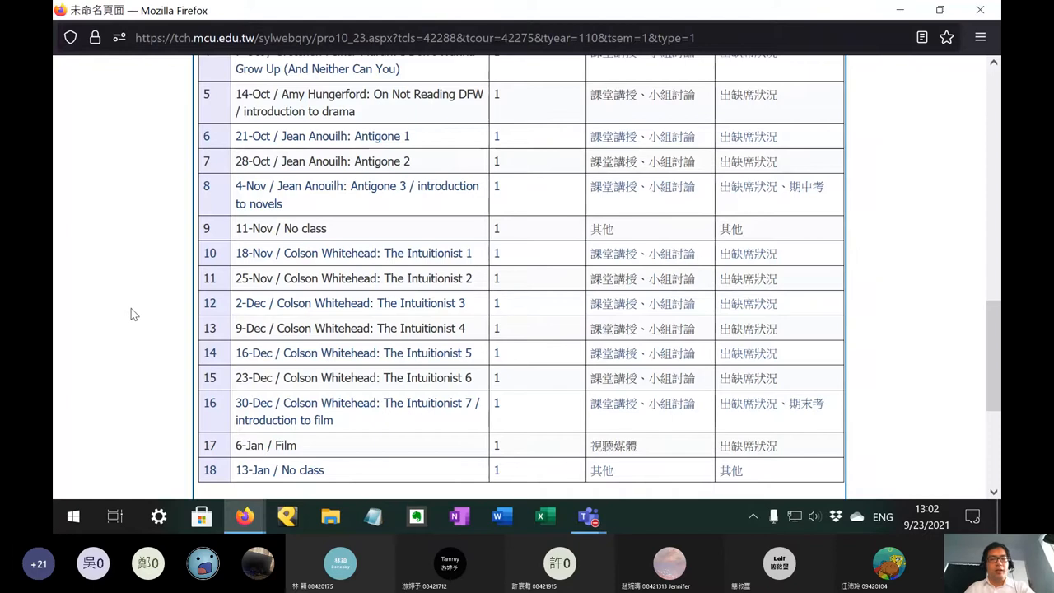
{"action": "mouse_move", "coordinate": [144, 427]}
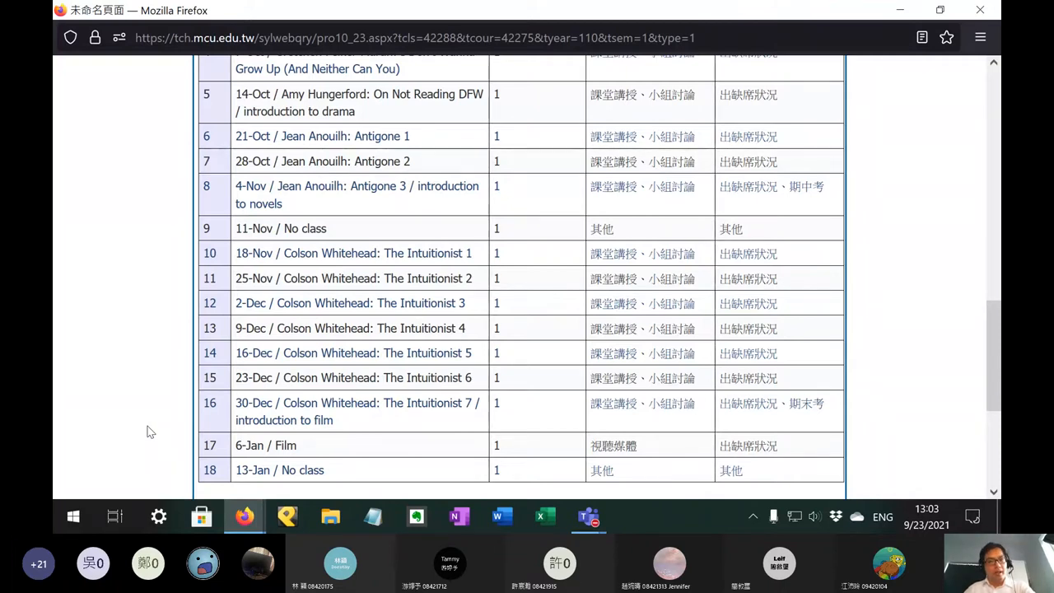
{"action": "scroll", "scroll_direction": "up", "scroll_amount": 3}
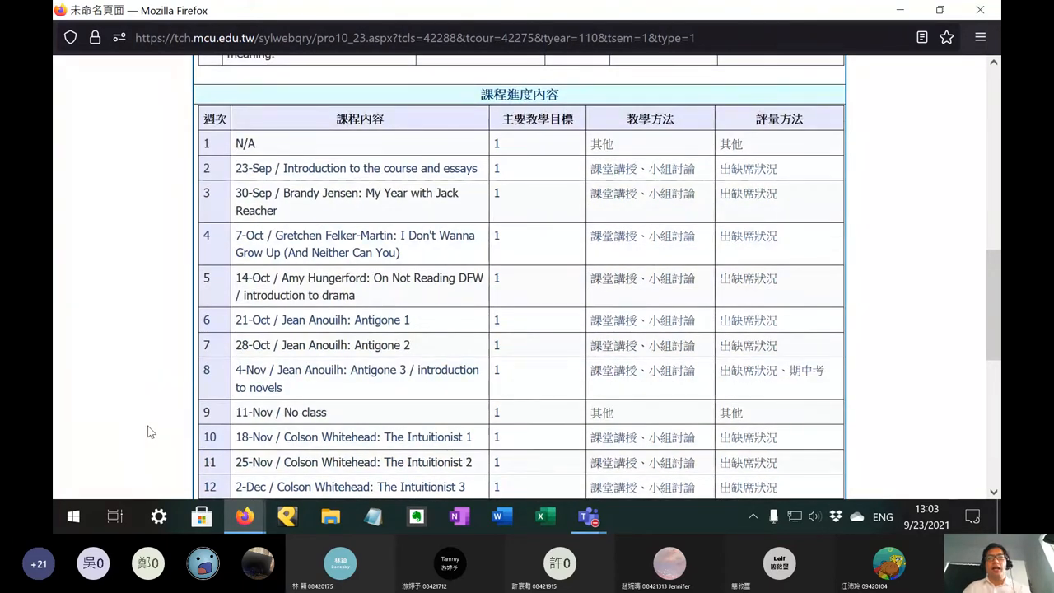
{"action": "mouse_move", "coordinate": [202, 516]}
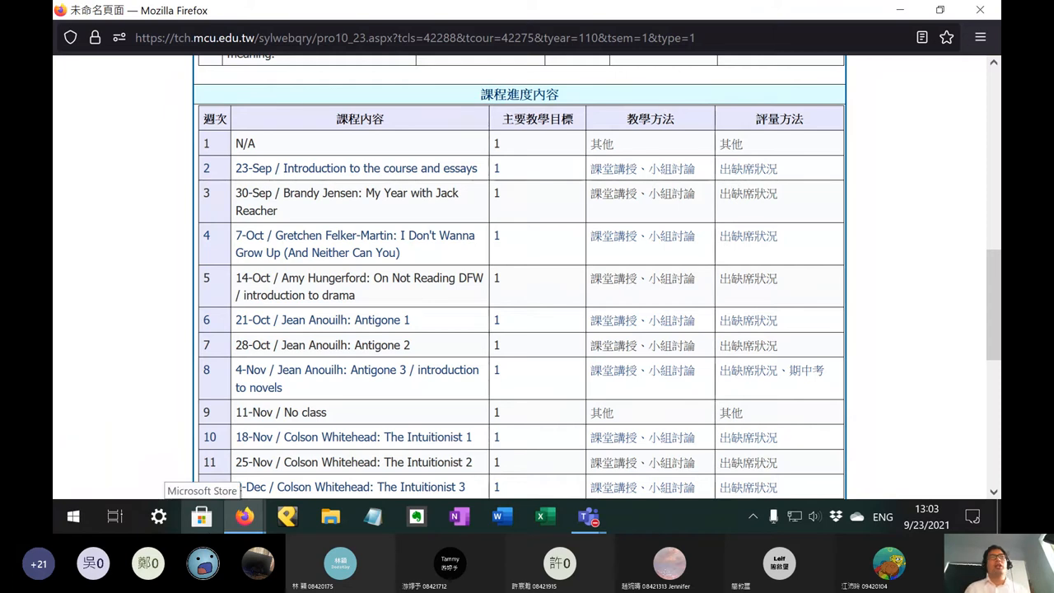
{"action": "mouse_move", "coordinate": [185, 249]}
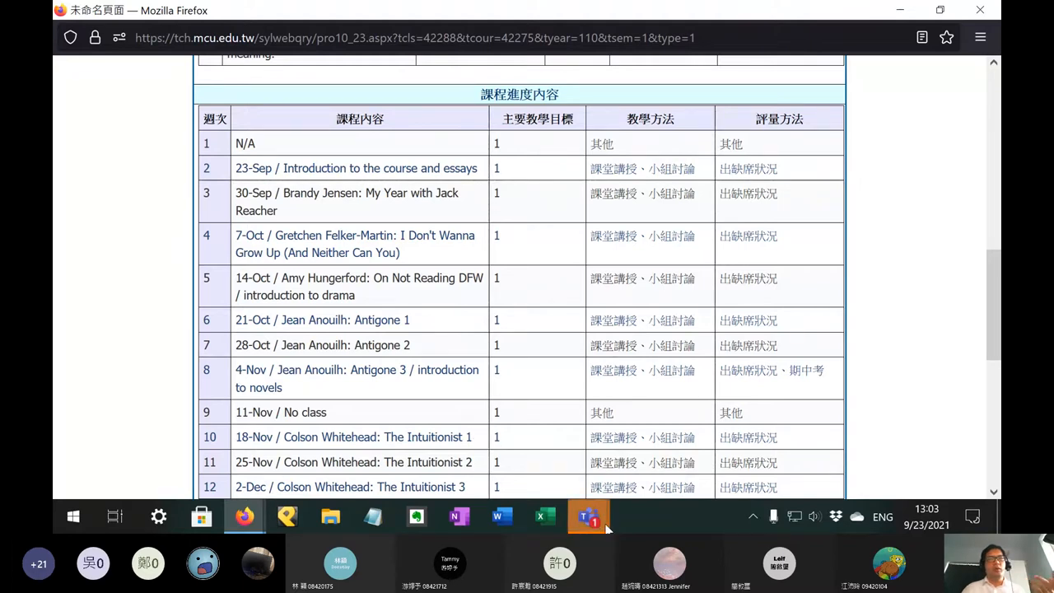
{"action": "left_click", "coordinate": [588, 516]}
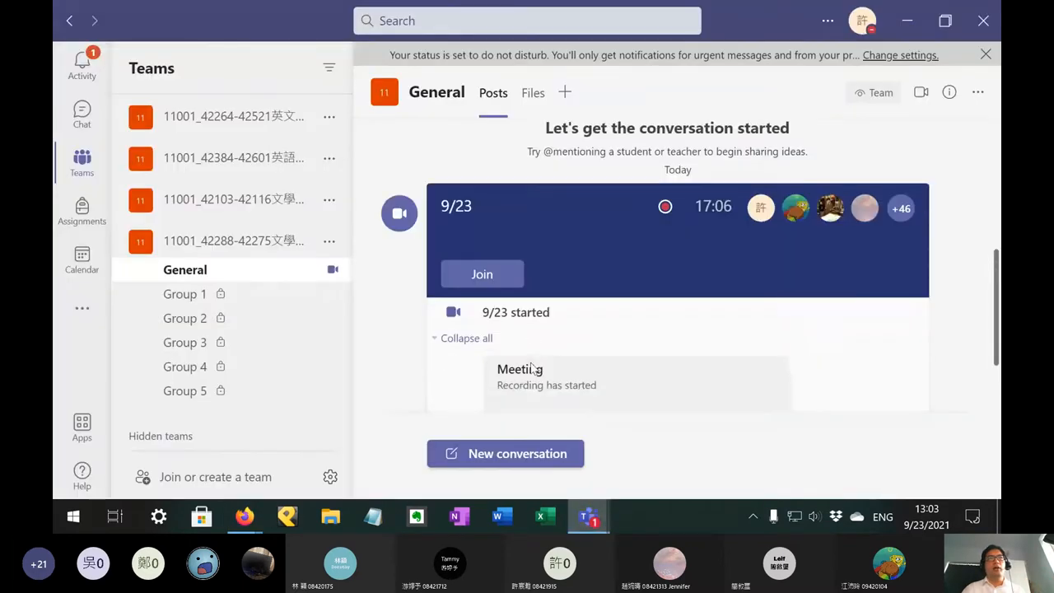
{"action": "scroll", "scroll_direction": "down", "scroll_amount": 3}
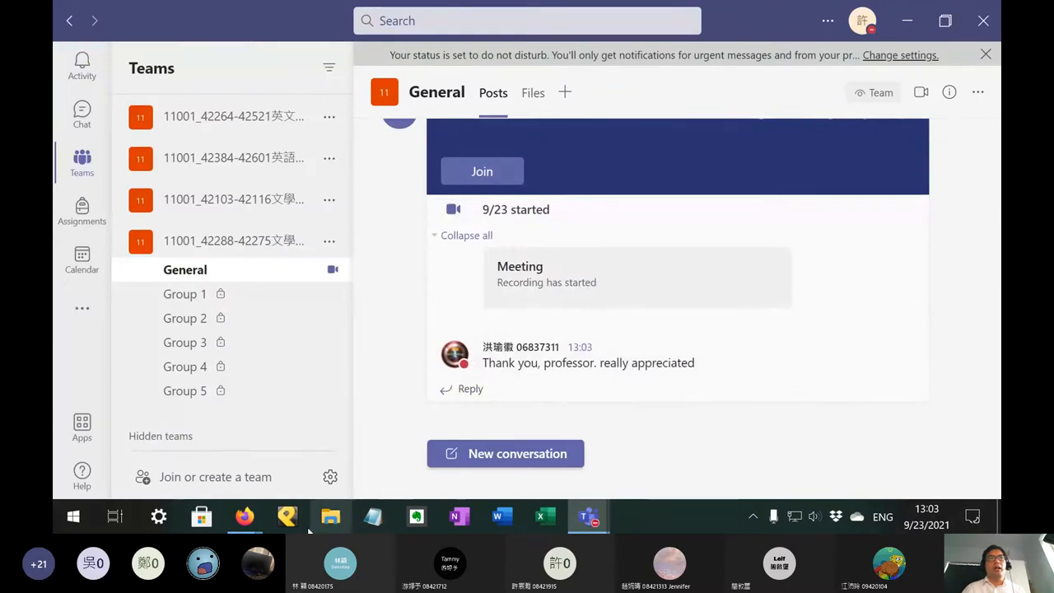
{"action": "mouse_move", "coordinate": [243, 516]}
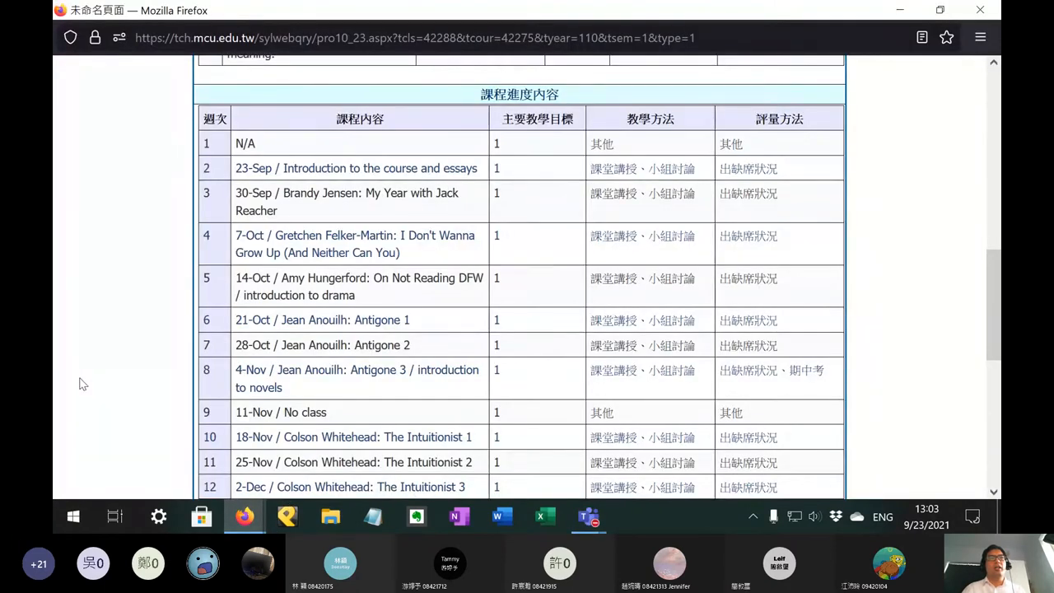
Step: Scroll past week 18 to the materials section listing Handouts and The Intuitionist
{"action": "scroll", "scroll_direction": "down", "scroll_amount": 3}
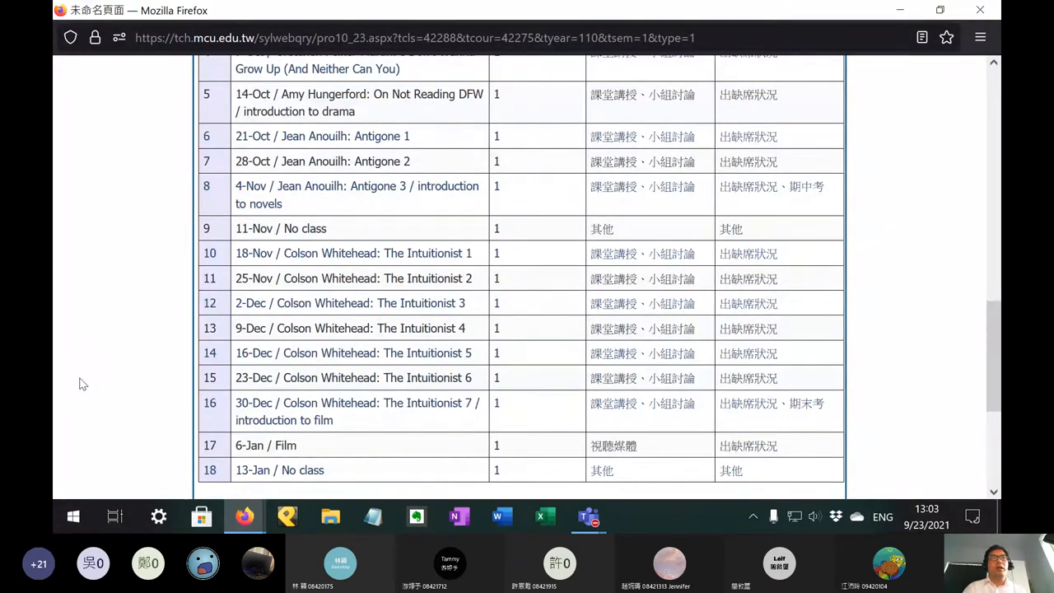
{"action": "scroll", "scroll_direction": "up", "scroll_amount": 3}
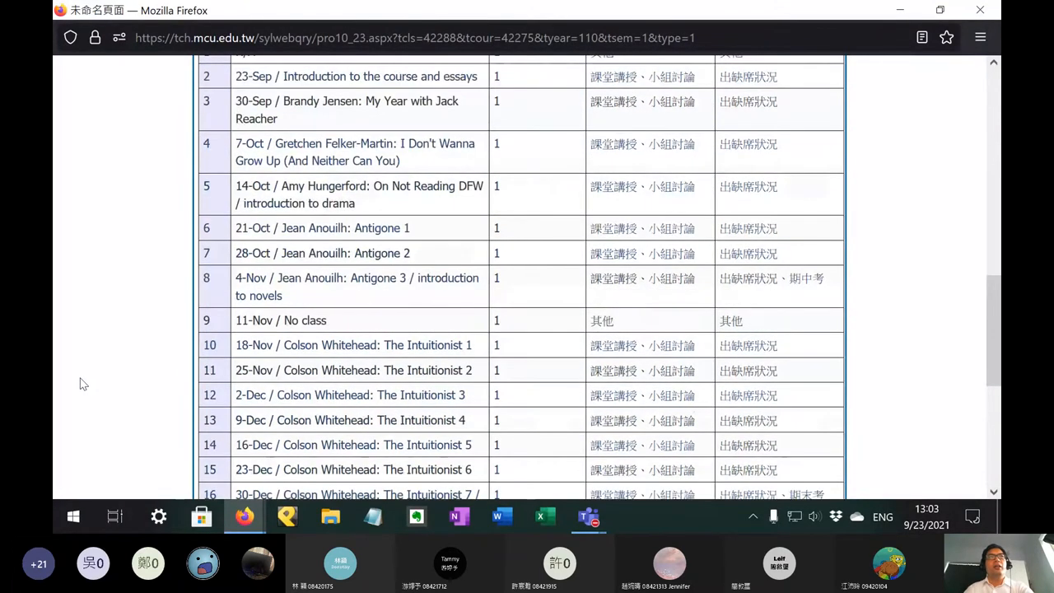
{"action": "mouse_move", "coordinate": [118, 324]}
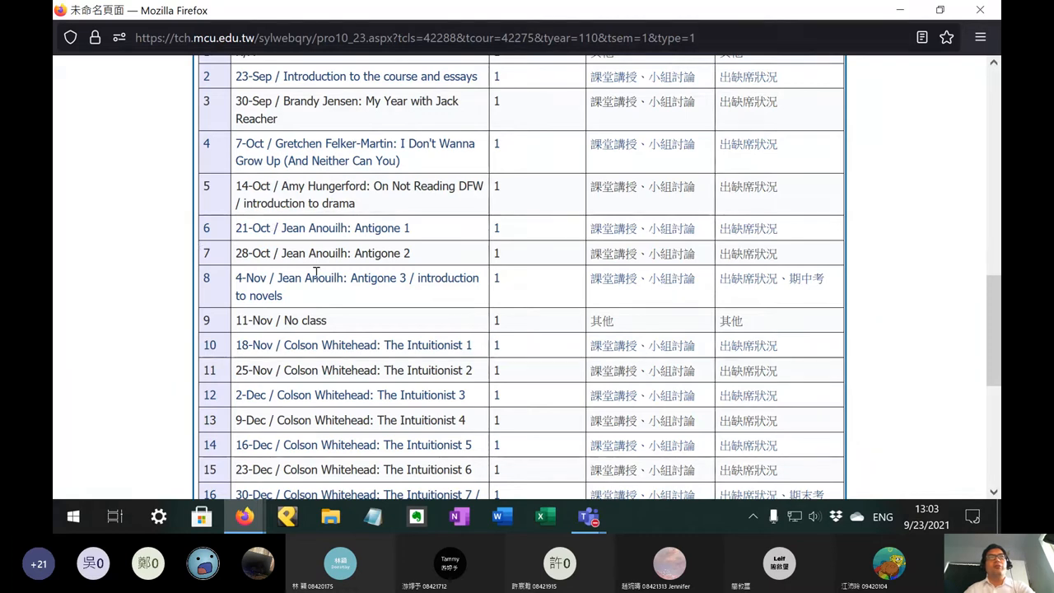
{"action": "mouse_move", "coordinate": [169, 325]}
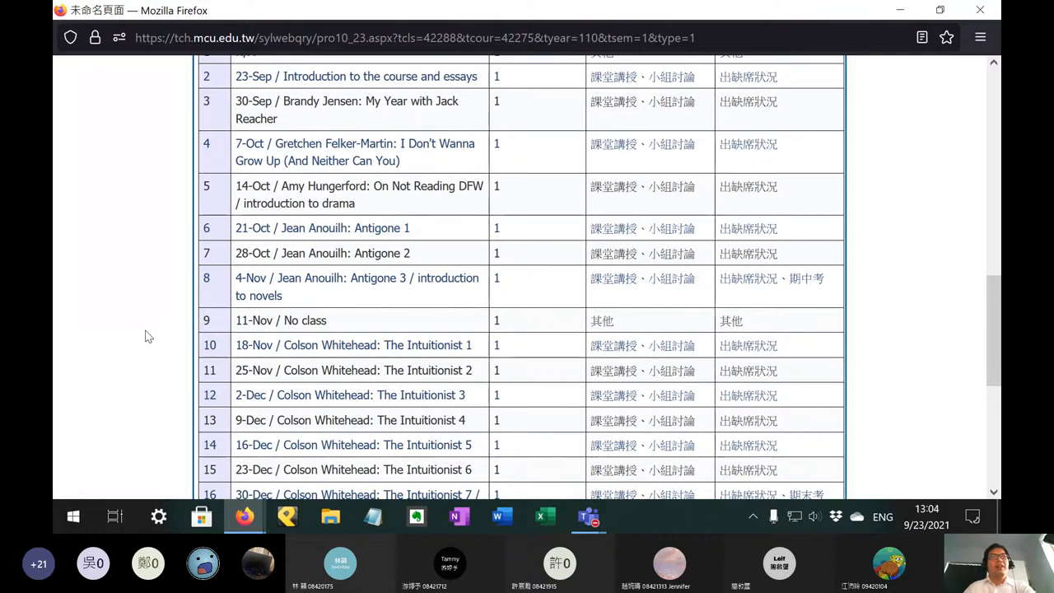
{"action": "scroll", "scroll_direction": "down", "scroll_amount": 3}
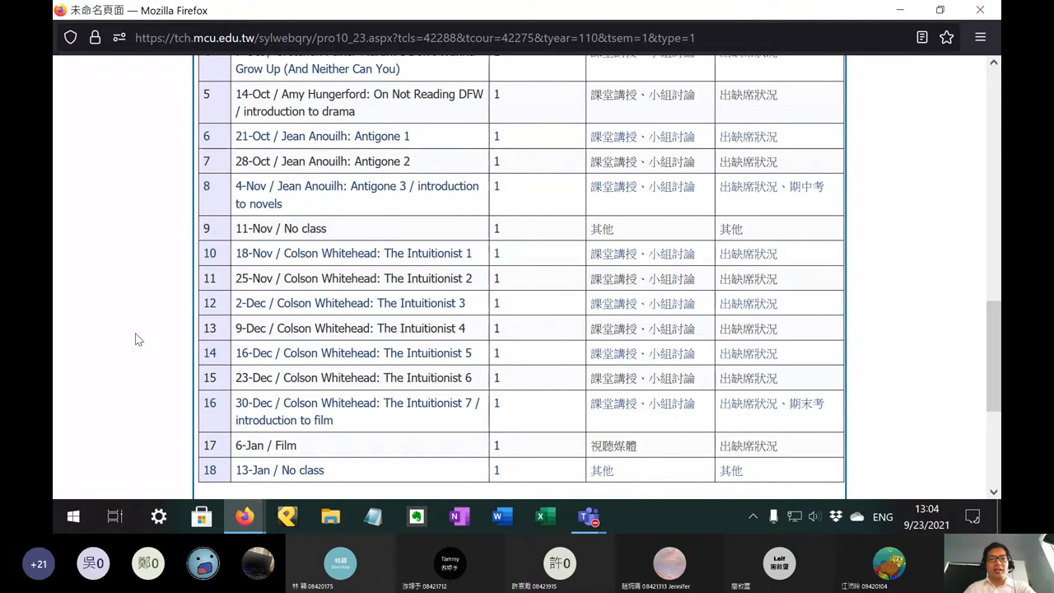
{"action": "scroll", "scroll_direction": "down", "scroll_amount": 3}
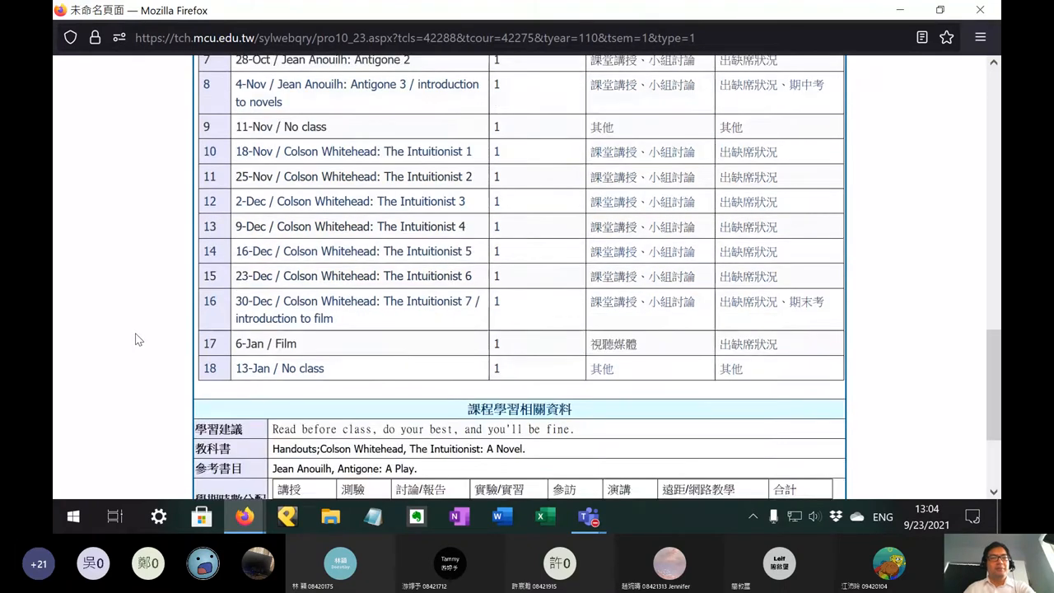
Step: Scroll to the grading breakdown (attendance 20%, midterm 40%, final 40%) and clear its highlight
{"action": "scroll", "scroll_direction": "down", "scroll_amount": 3}
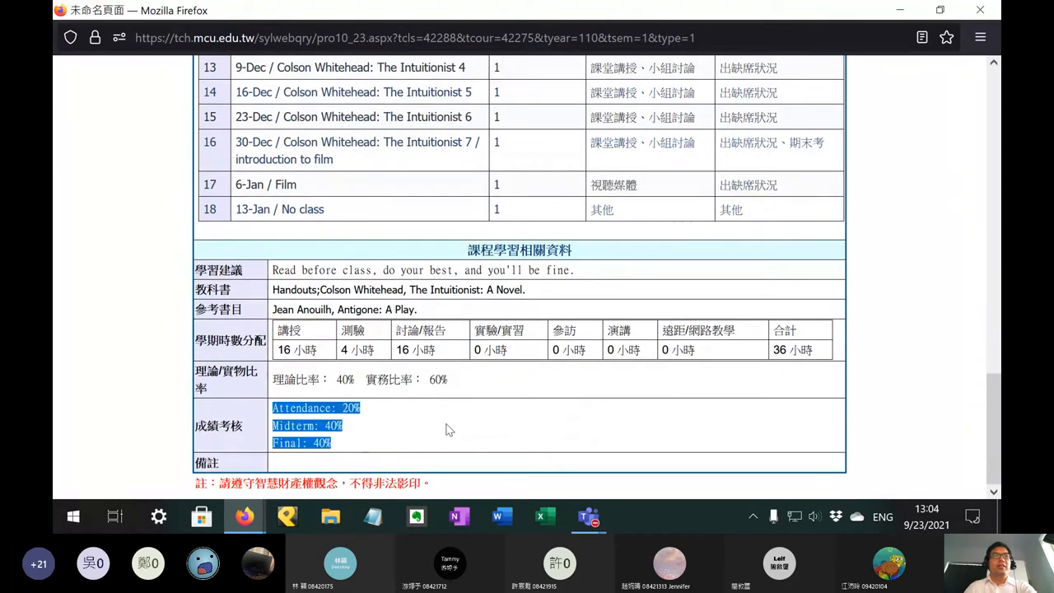
{"action": "mouse_move", "coordinate": [411, 447]}
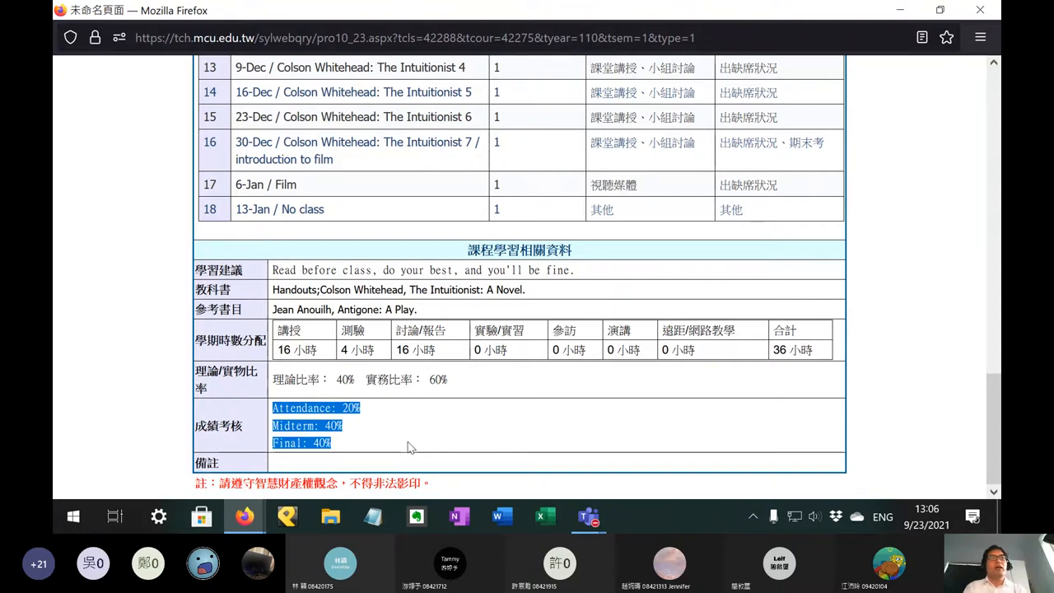
{"action": "mouse_move", "coordinate": [381, 440]}
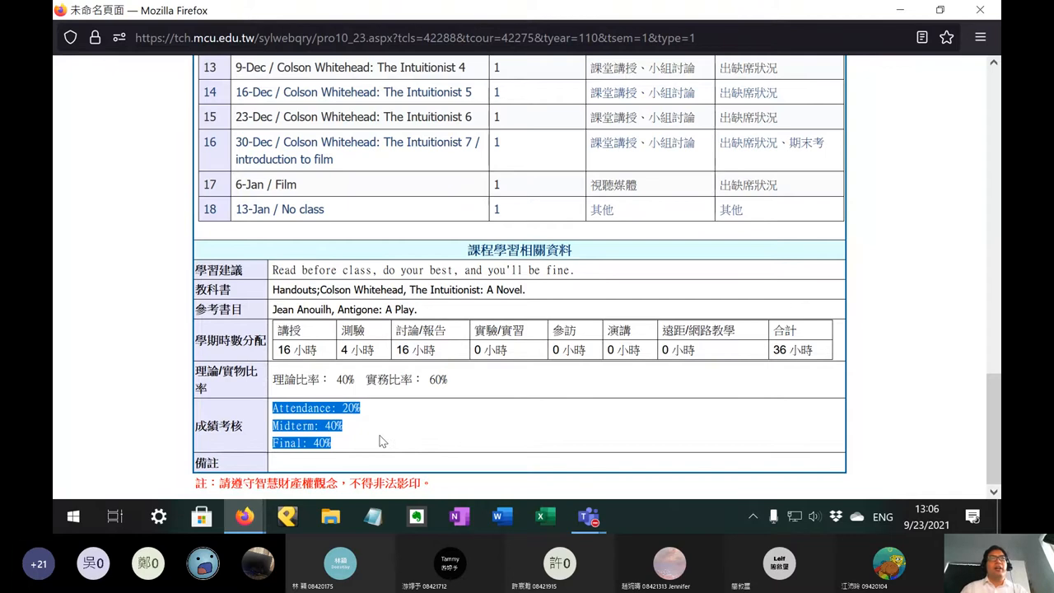
{"action": "left_click", "coordinate": [375, 437]}
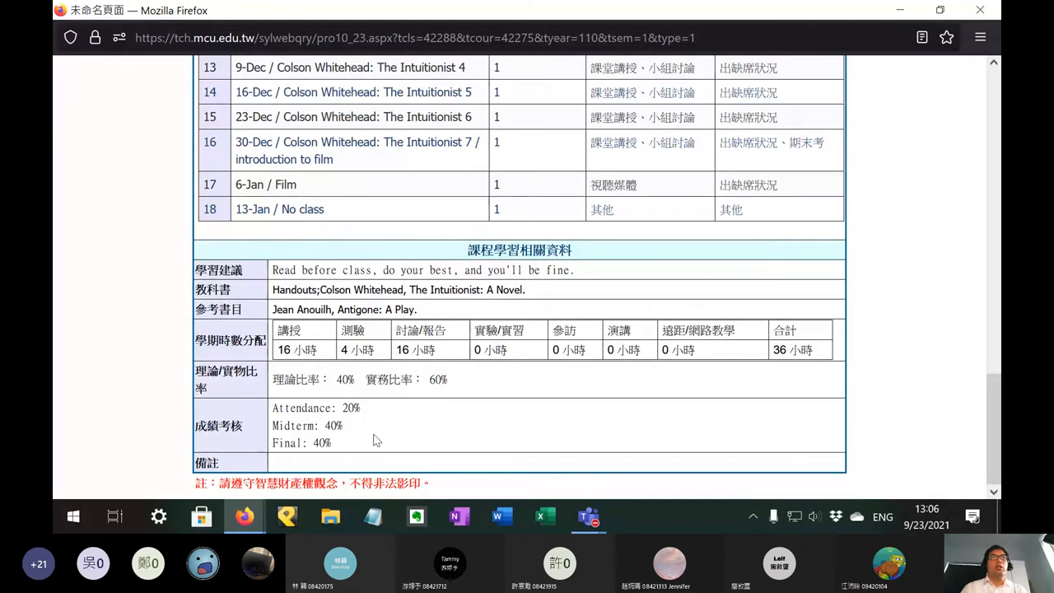
Step: Scroll through weeks 4–18 of the reading schedule, then back down to the 36-hour teaching allocation
{"action": "scroll", "scroll_direction": "up", "scroll_amount": 3}
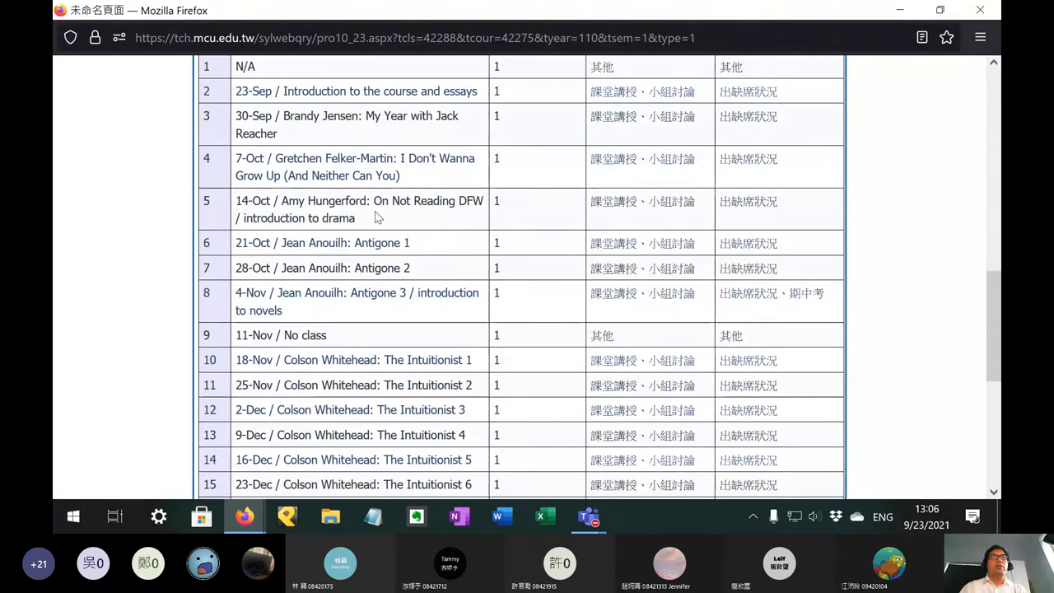
{"action": "mouse_move", "coordinate": [368, 228]}
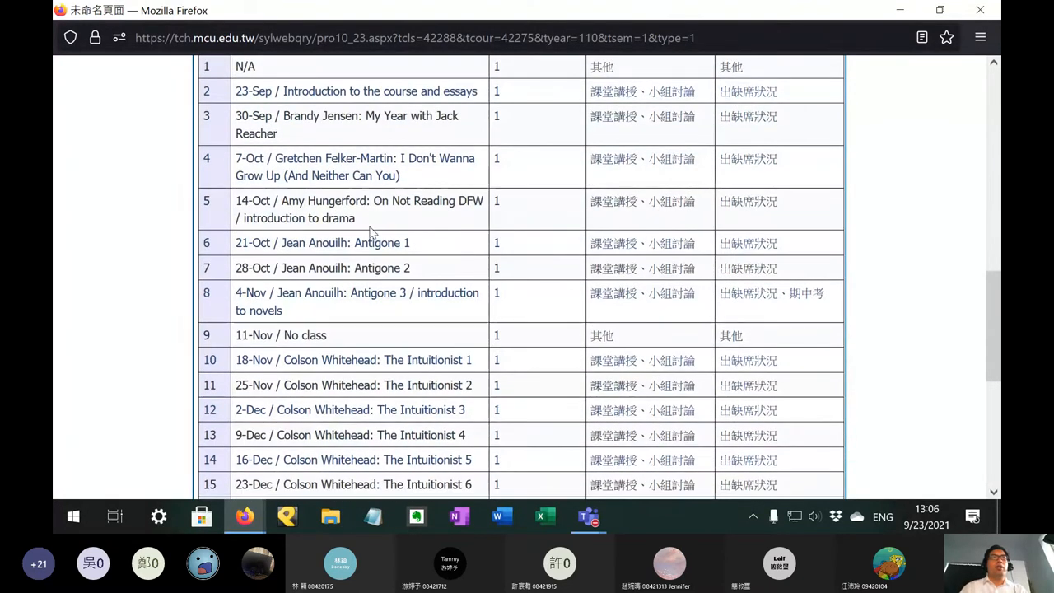
{"action": "mouse_move", "coordinate": [290, 318]}
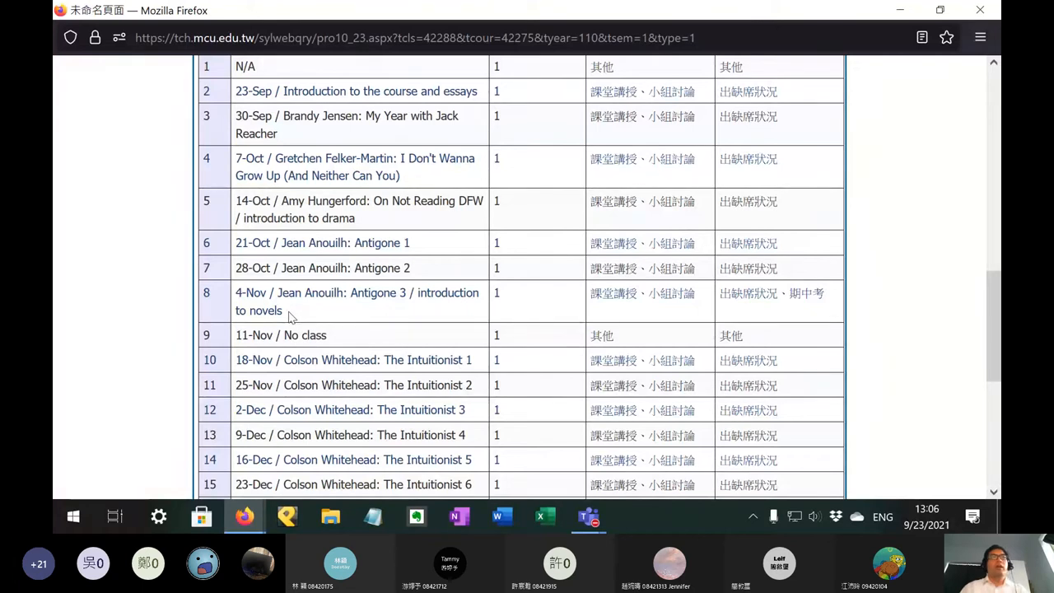
{"action": "mouse_move", "coordinate": [295, 321]}
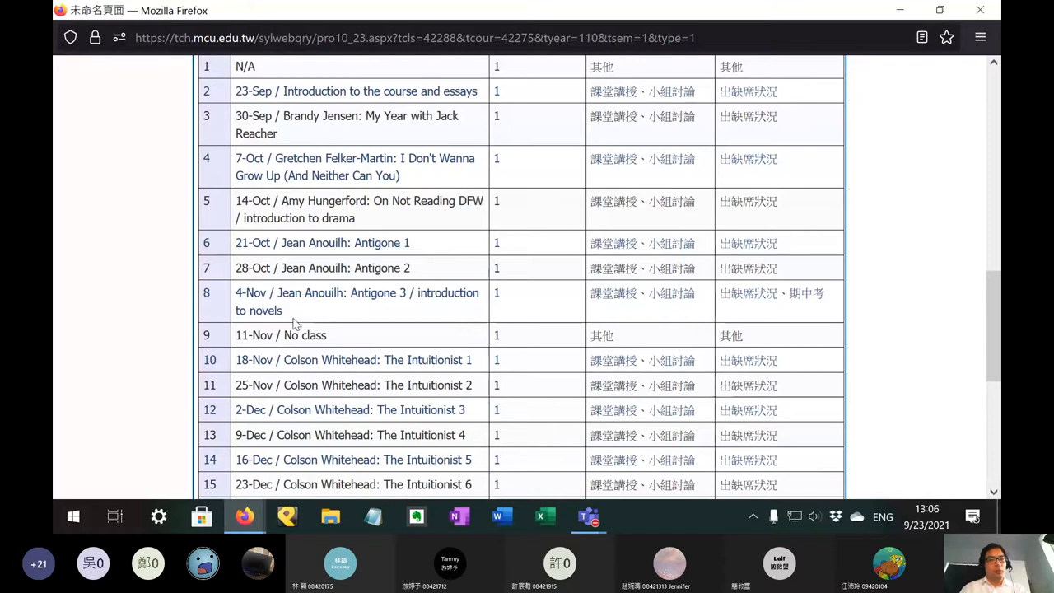
{"action": "mouse_move", "coordinate": [302, 310]}
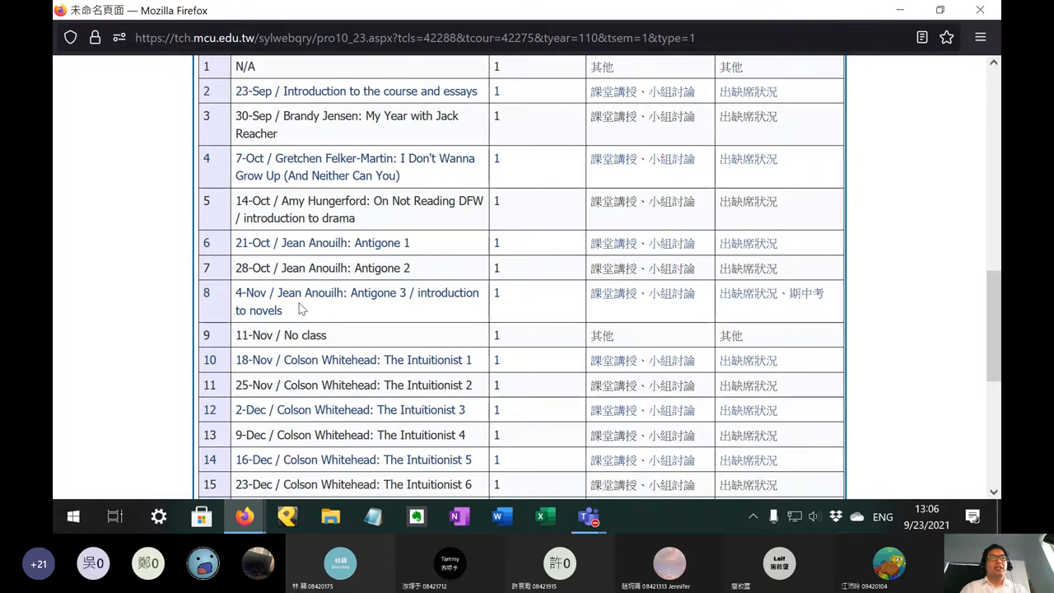
{"action": "mouse_move", "coordinate": [308, 313]}
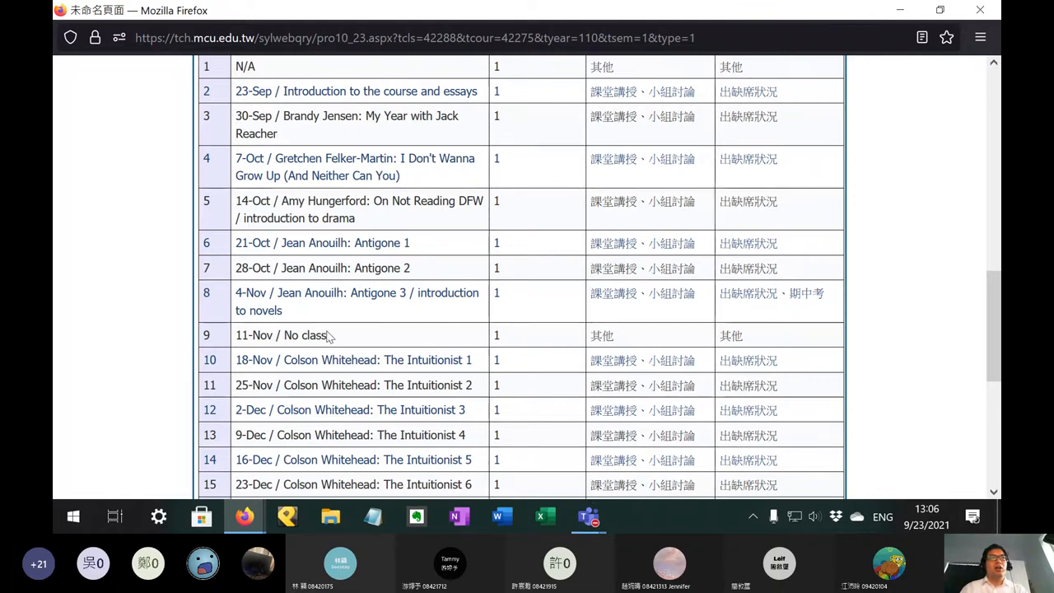
{"action": "mouse_move", "coordinate": [316, 288]}
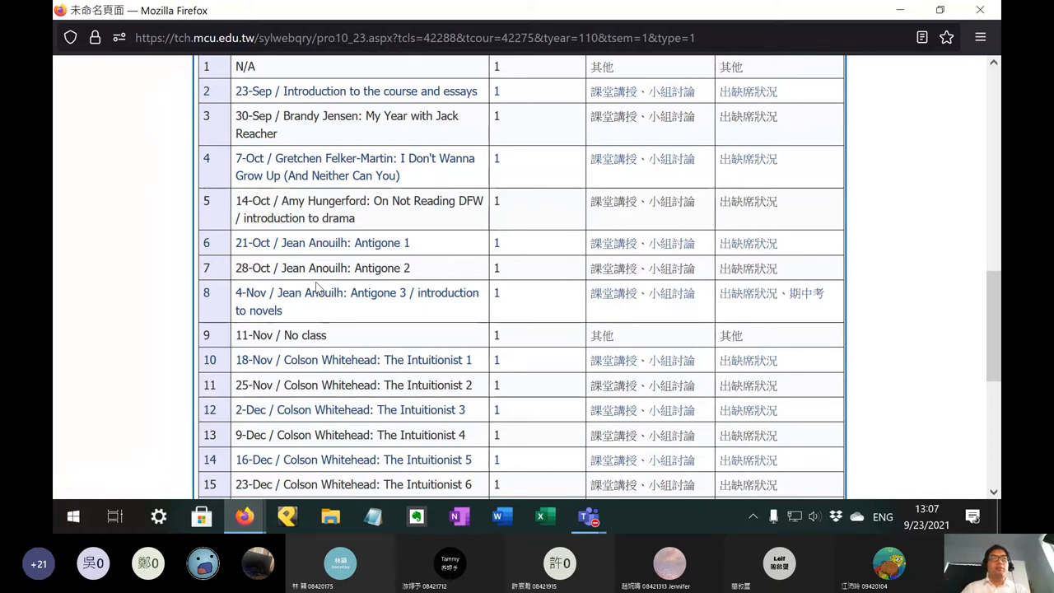
{"action": "scroll", "scroll_direction": "down", "scroll_amount": 3}
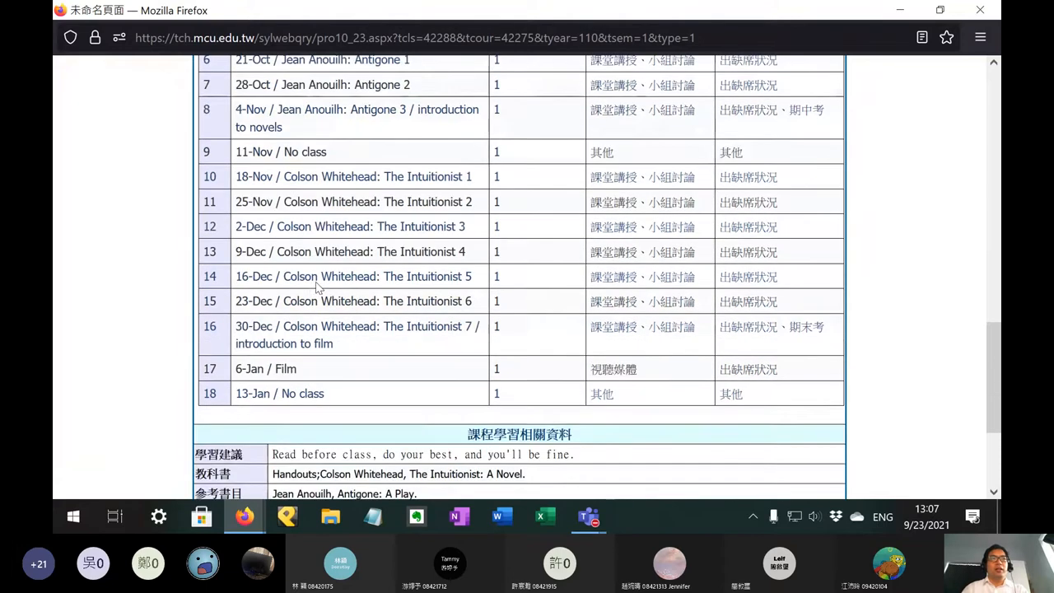
{"action": "mouse_move", "coordinate": [309, 375]}
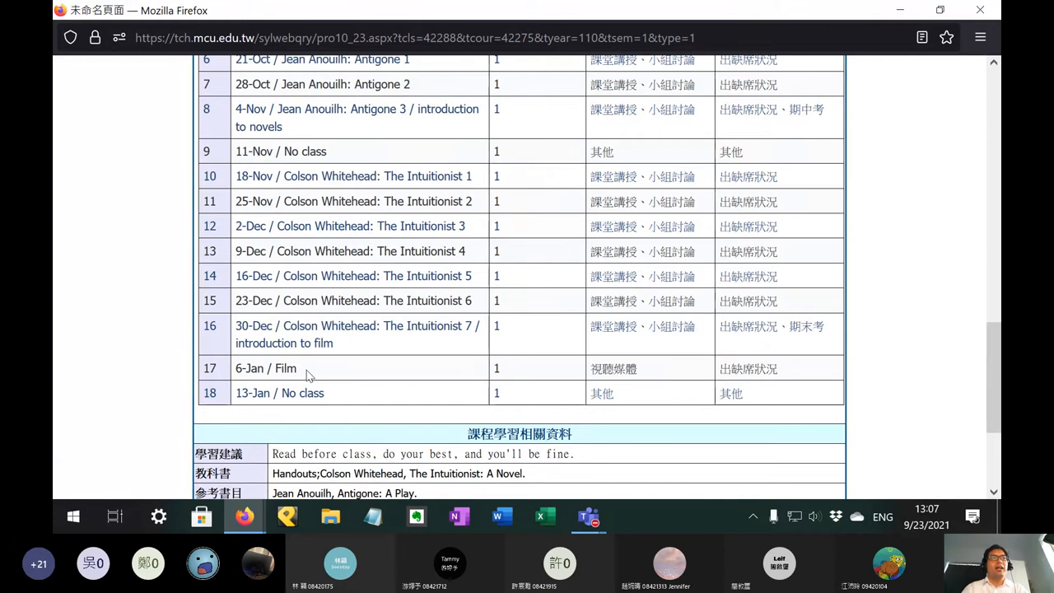
{"action": "mouse_move", "coordinate": [340, 346]}
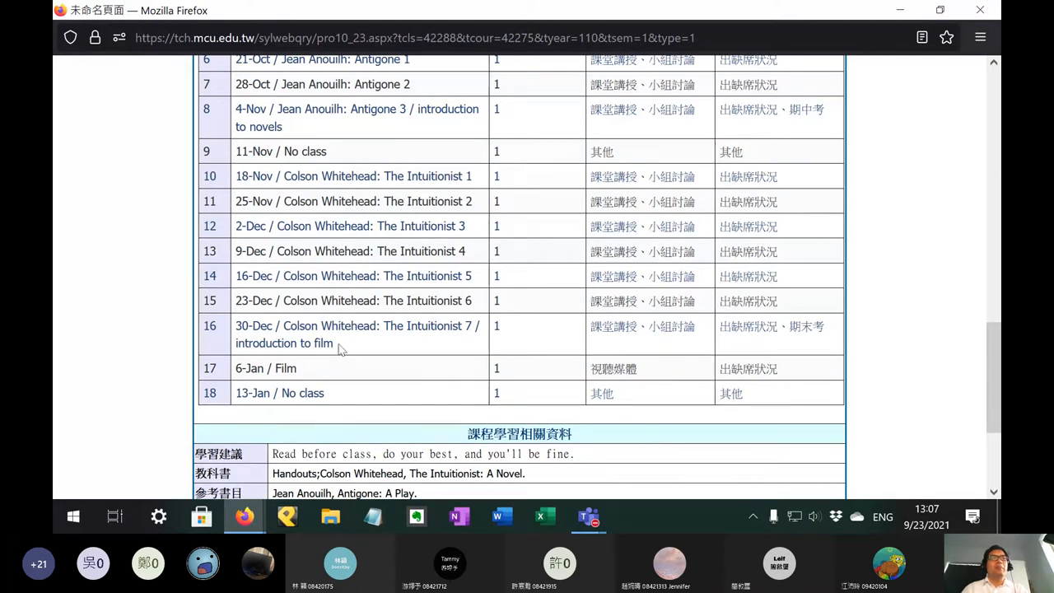
{"action": "double_click", "coordinate": [330, 326]}
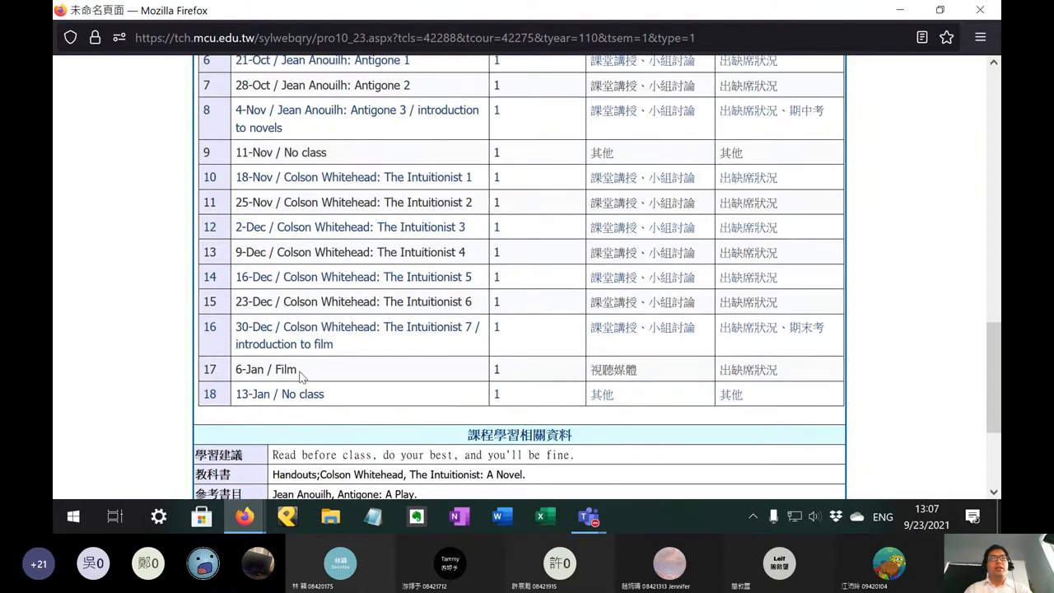
{"action": "scroll", "scroll_direction": "up", "scroll_amount": 3}
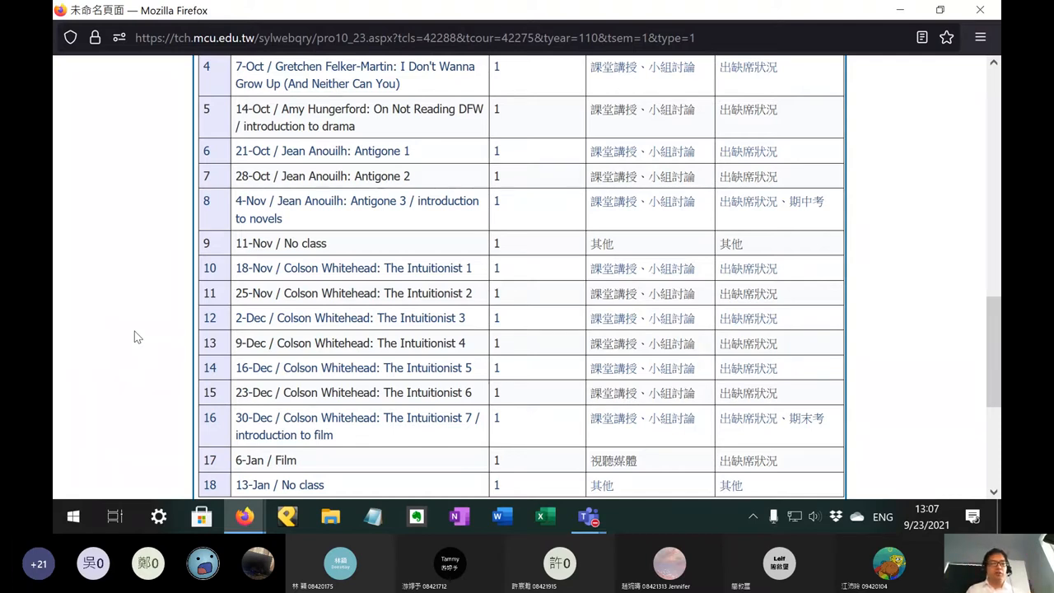
{"action": "scroll", "scroll_direction": "up", "scroll_amount": 3}
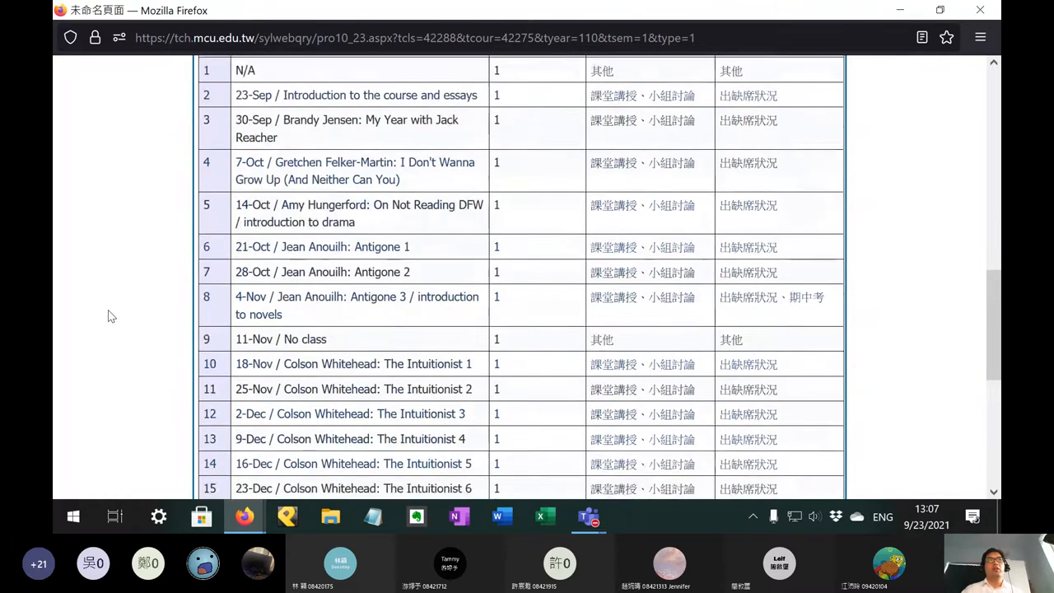
{"action": "scroll", "scroll_direction": "up", "scroll_amount": 3}
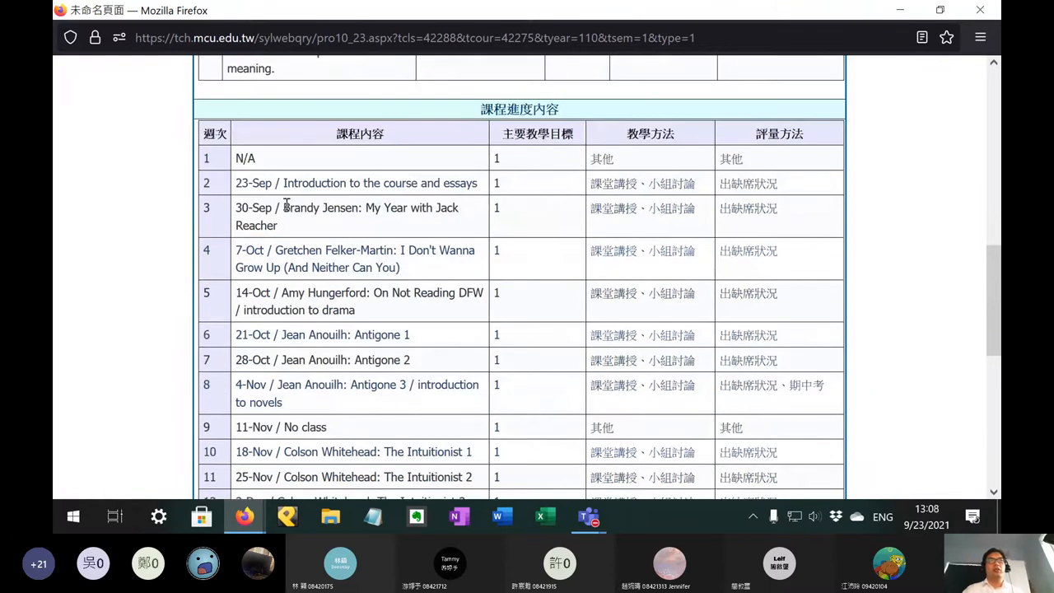
{"action": "scroll", "scroll_direction": "down", "scroll_amount": 3}
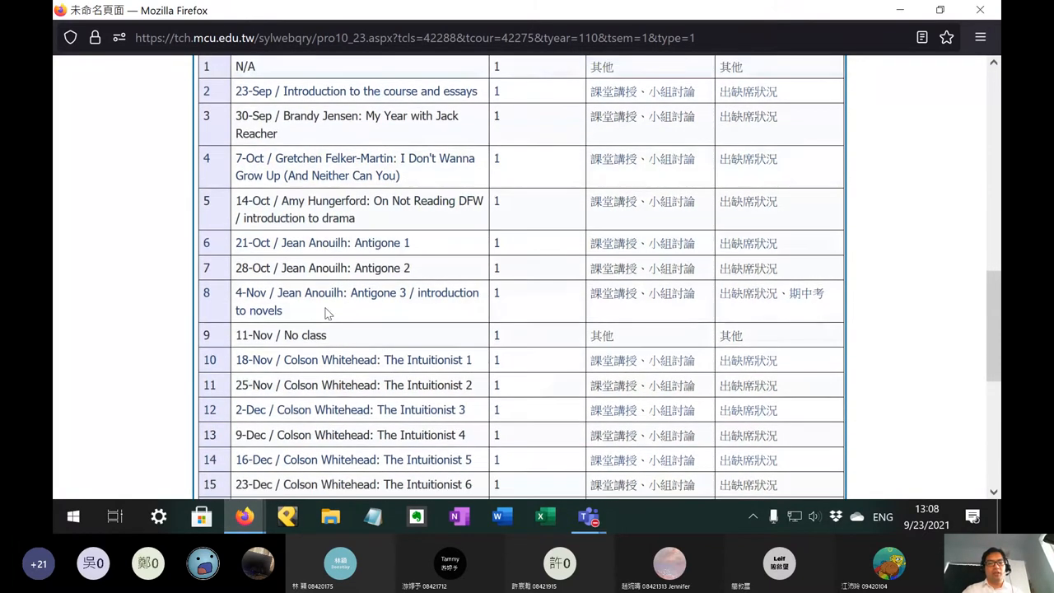
{"action": "scroll", "scroll_direction": "down", "scroll_amount": 3}
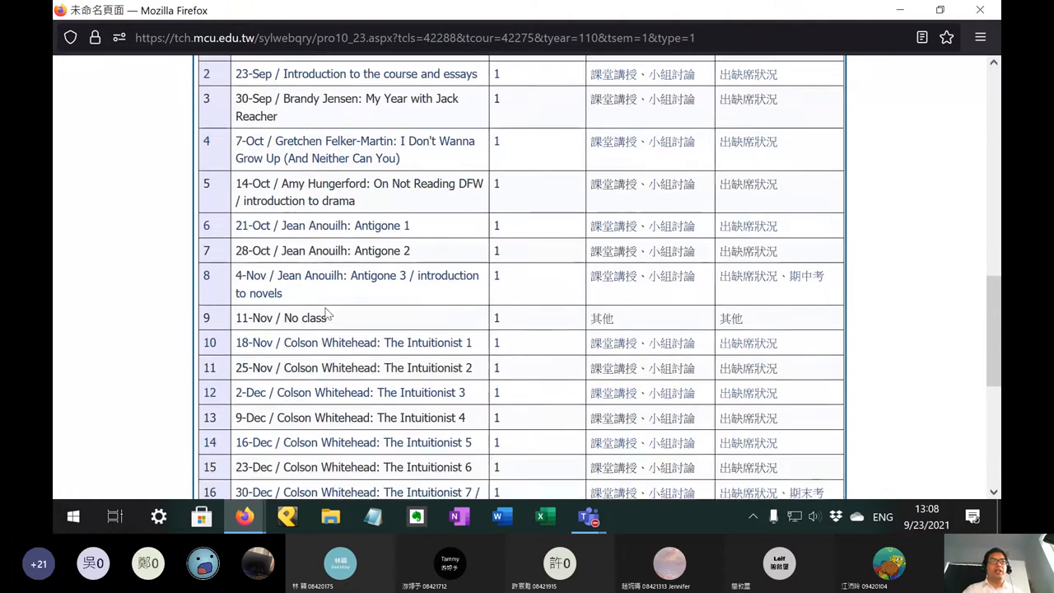
{"action": "scroll", "scroll_direction": "down", "scroll_amount": 3}
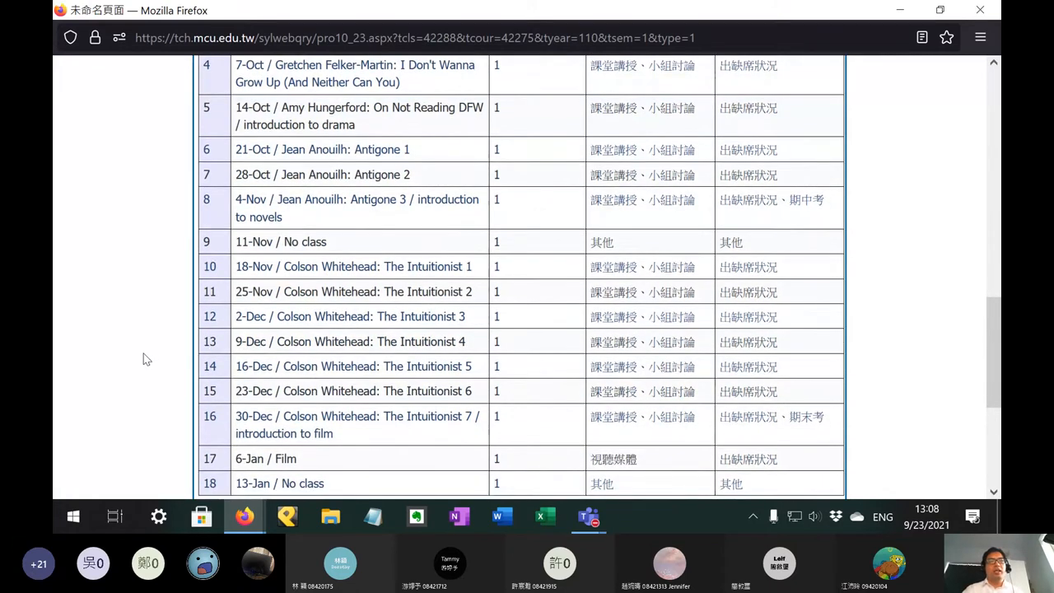
{"action": "scroll", "scroll_direction": "down", "scroll_amount": 3}
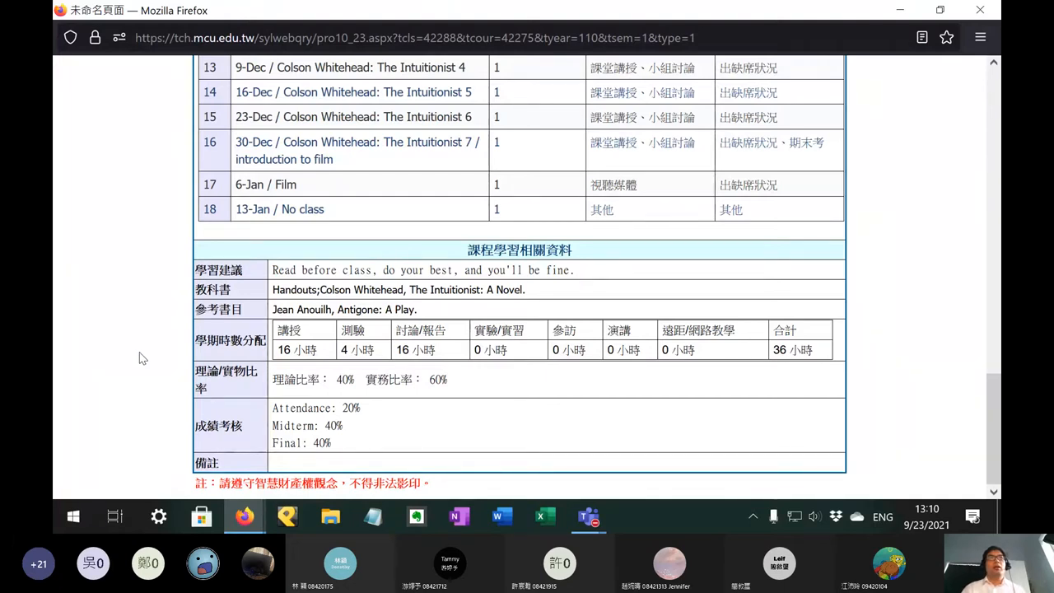
Step: Scroll the syllabus up while returning to the Teams meeting's 51-person participant list
{"action": "scroll", "scroll_direction": "up", "scroll_amount": 3}
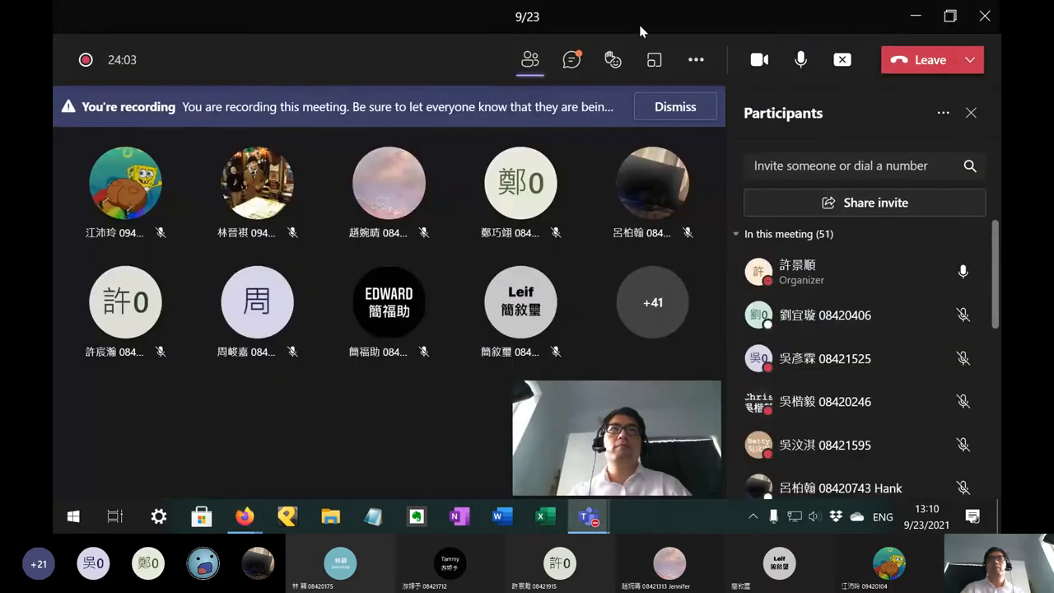
Step: Glance at the syllabus, open the Teams meeting chat, then return to the Moodle course page
{"action": "left_click", "coordinate": [572, 59]}
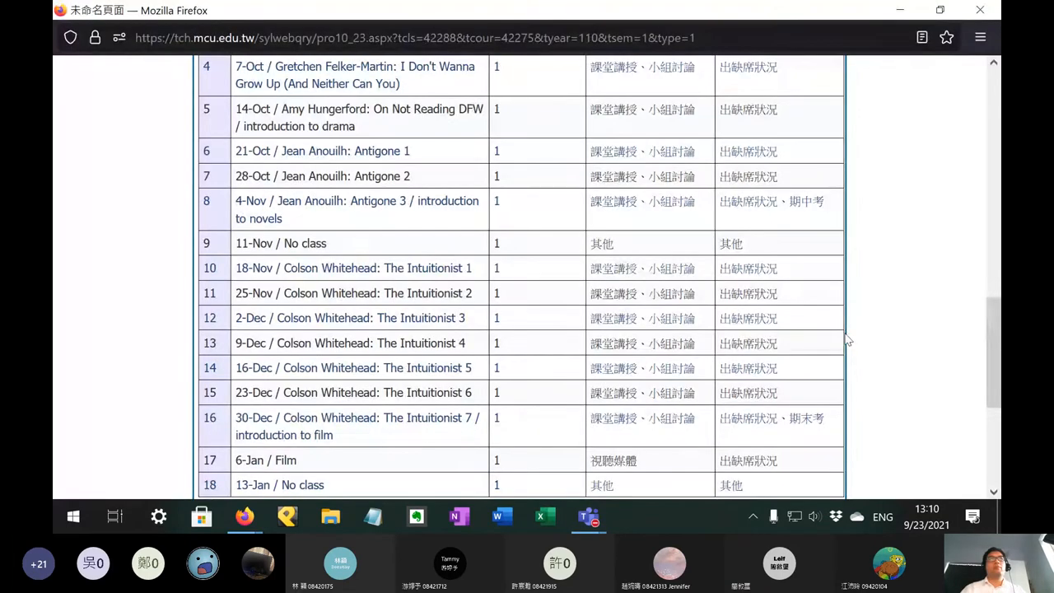
{"action": "left_click", "coordinate": [588, 516]}
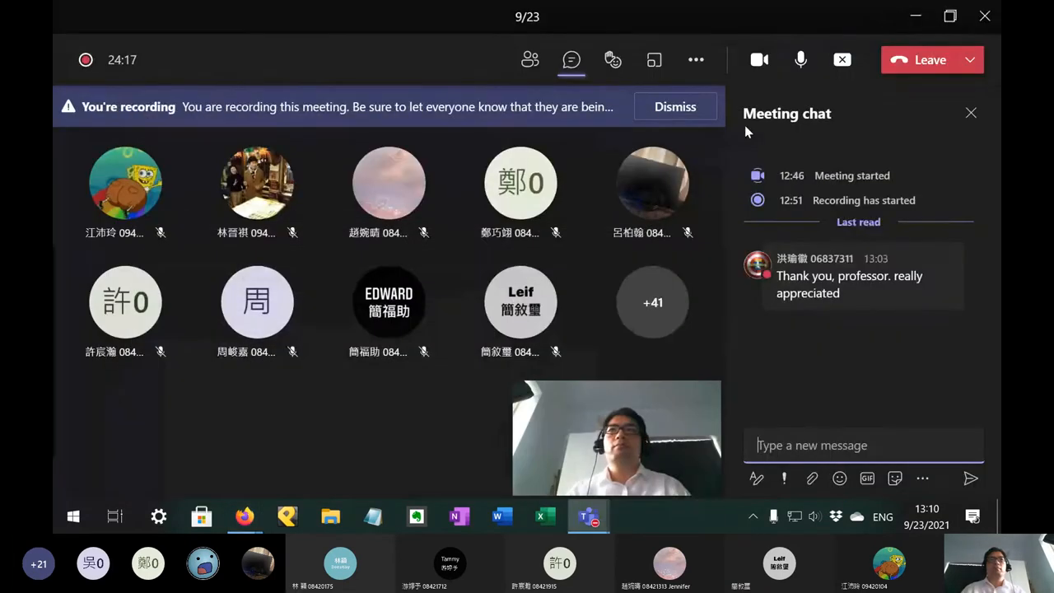
{"action": "left_click", "coordinate": [243, 516]}
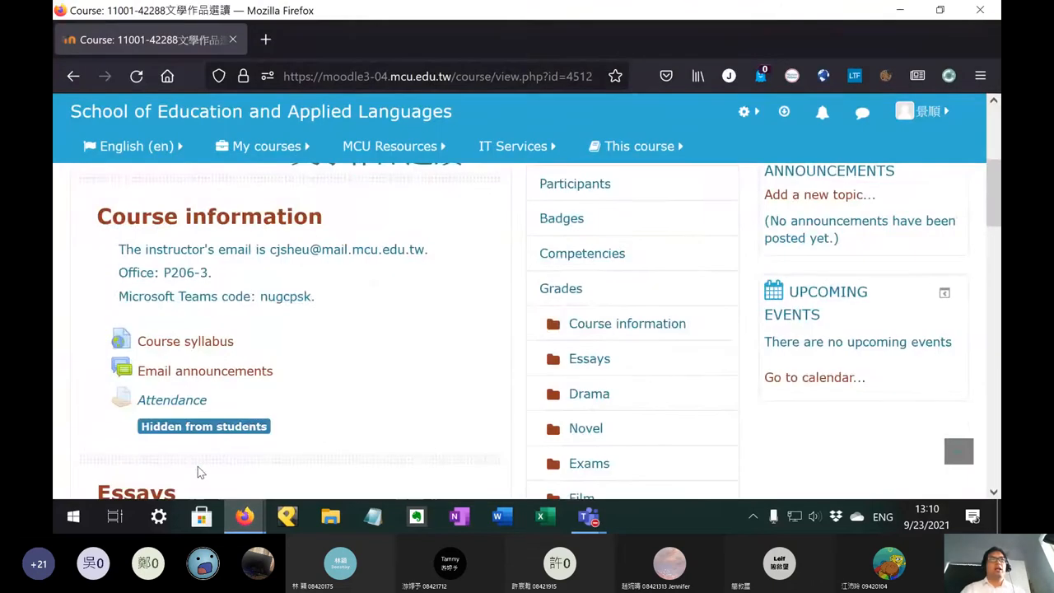
Step: Highlight office number P206-3 below the instructor's email in Course information
{"action": "scroll", "scroll_direction": "up", "scroll_amount": 3}
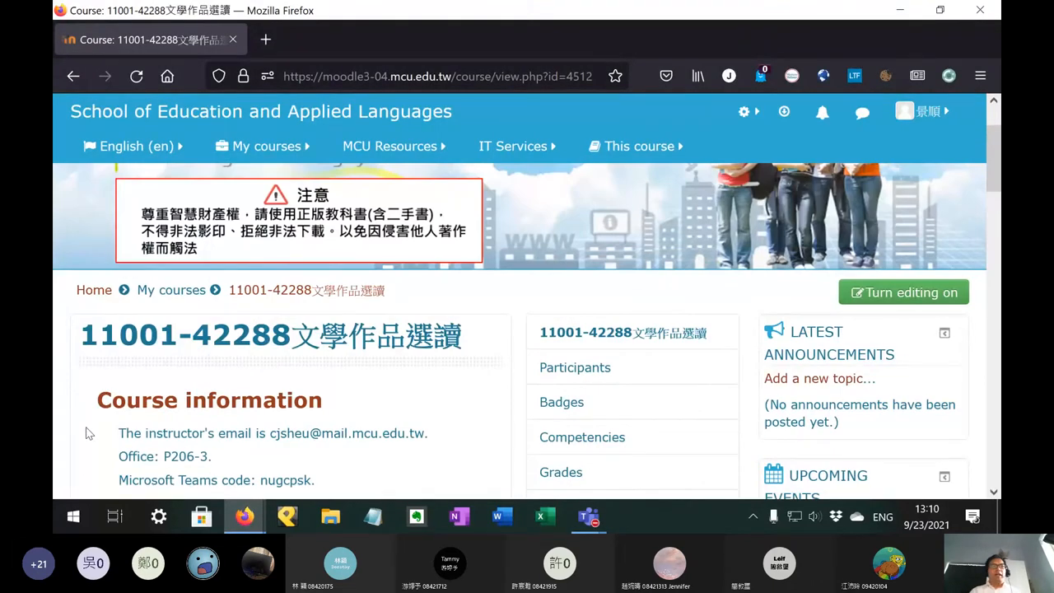
{"action": "scroll", "scroll_direction": "down", "scroll_amount": 3}
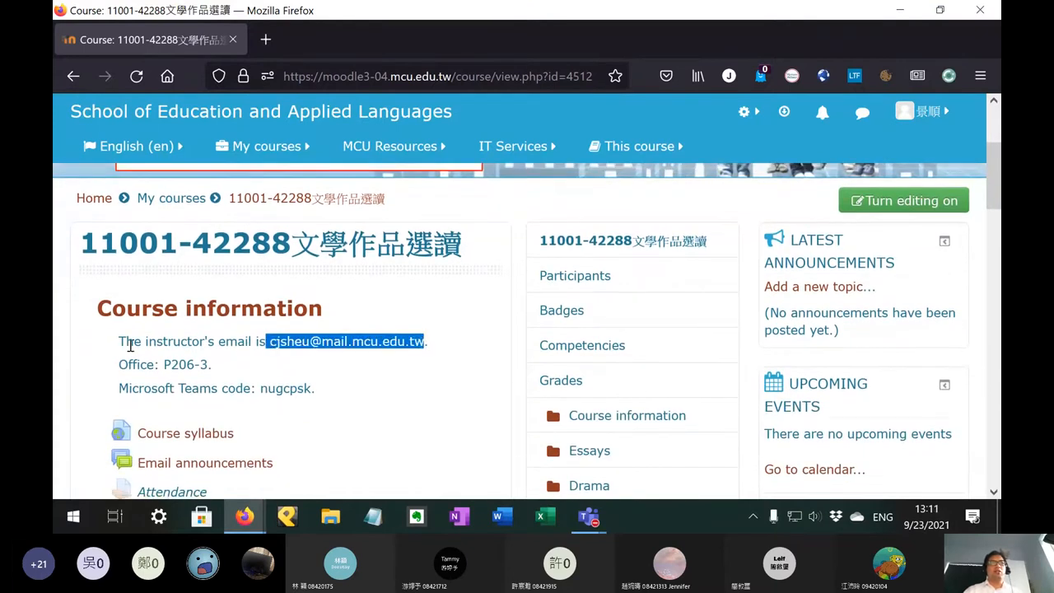
{"action": "mouse_move", "coordinate": [70, 358]}
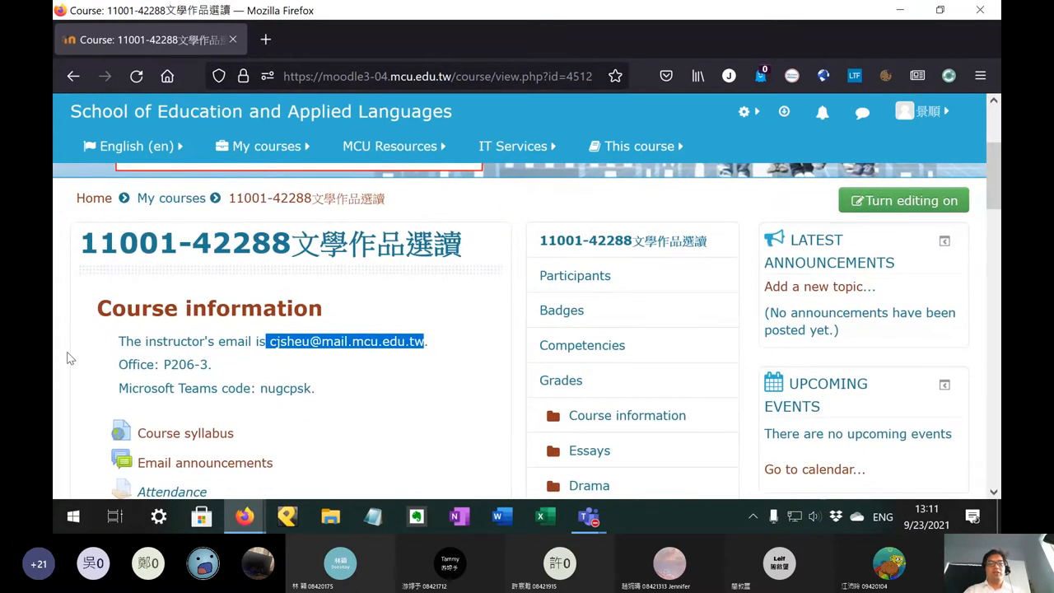
{"action": "mouse_move", "coordinate": [59, 377]}
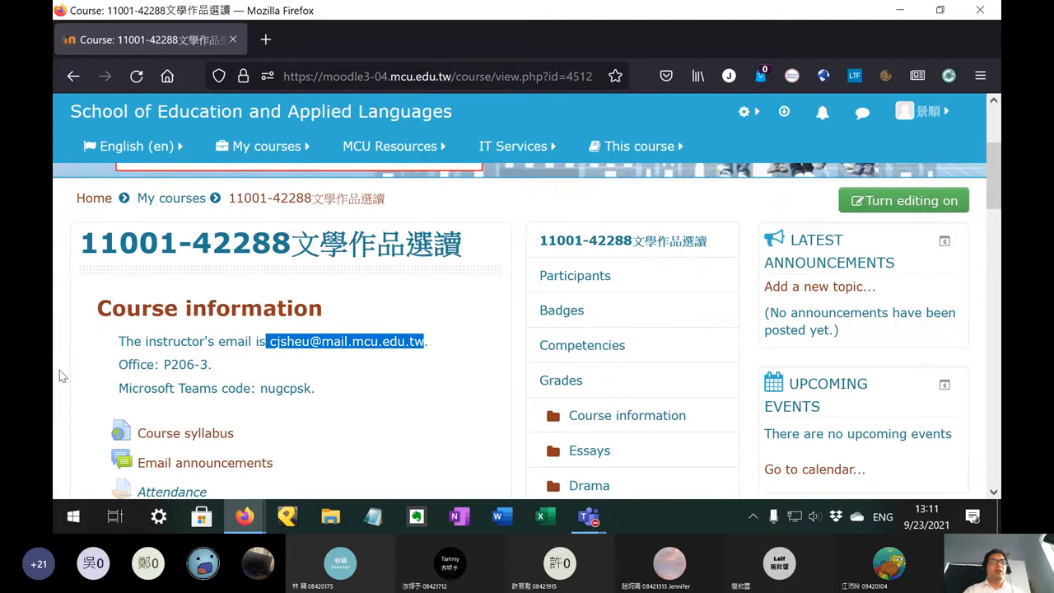
{"action": "mouse_move", "coordinate": [111, 375]}
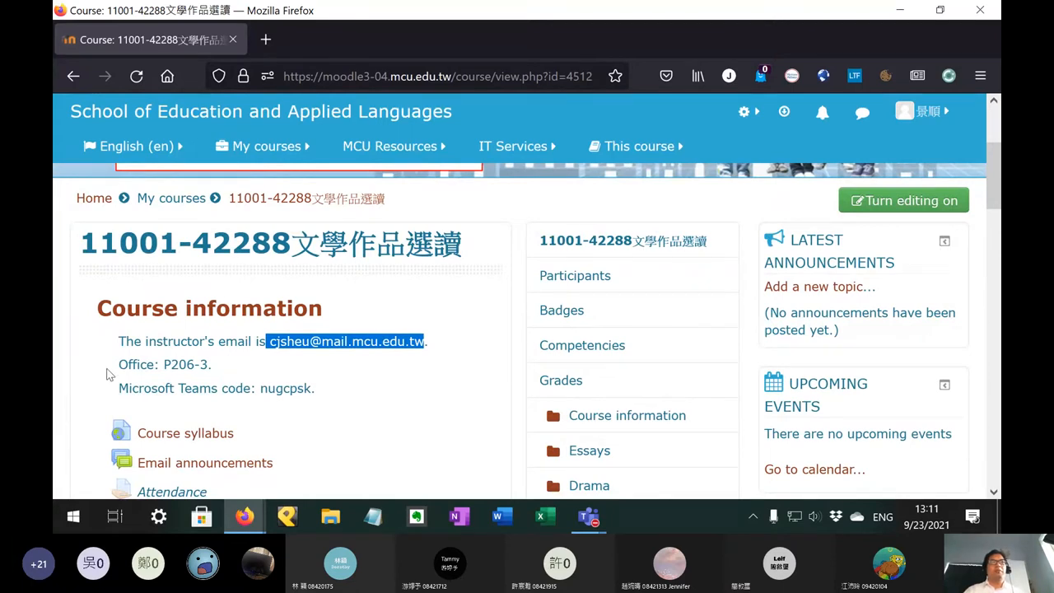
{"action": "double_click", "coordinate": [190, 364]}
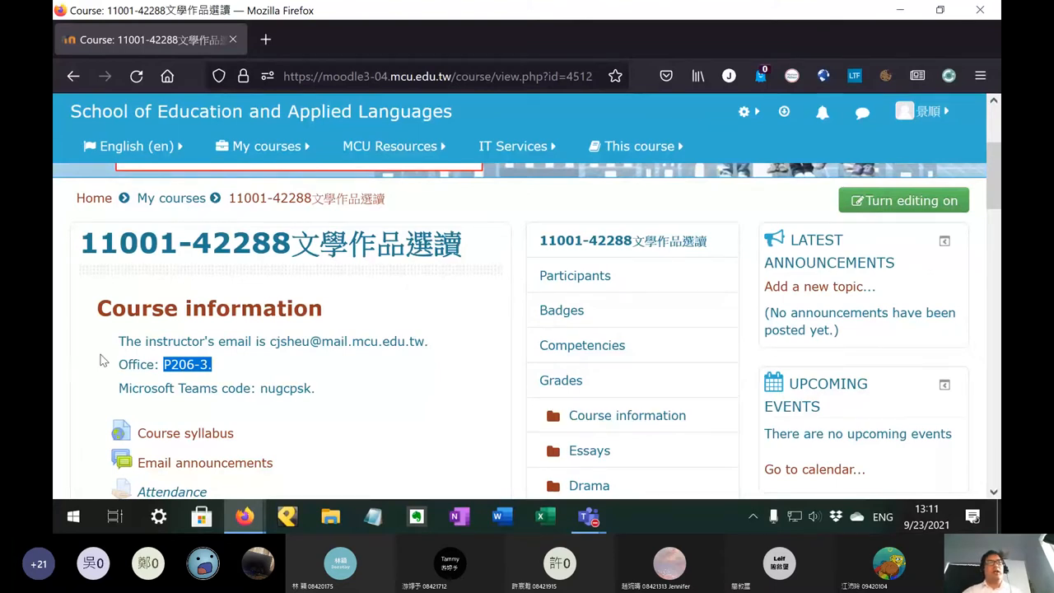
{"action": "scroll", "scroll_direction": "down", "scroll_amount": 3}
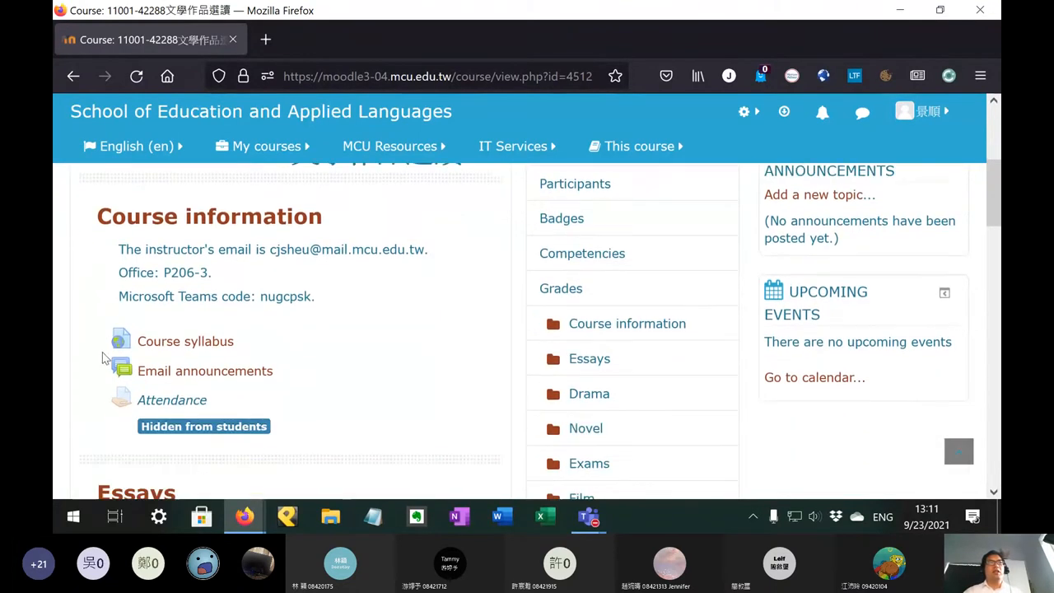
{"action": "double_click", "coordinate": [285, 296]}
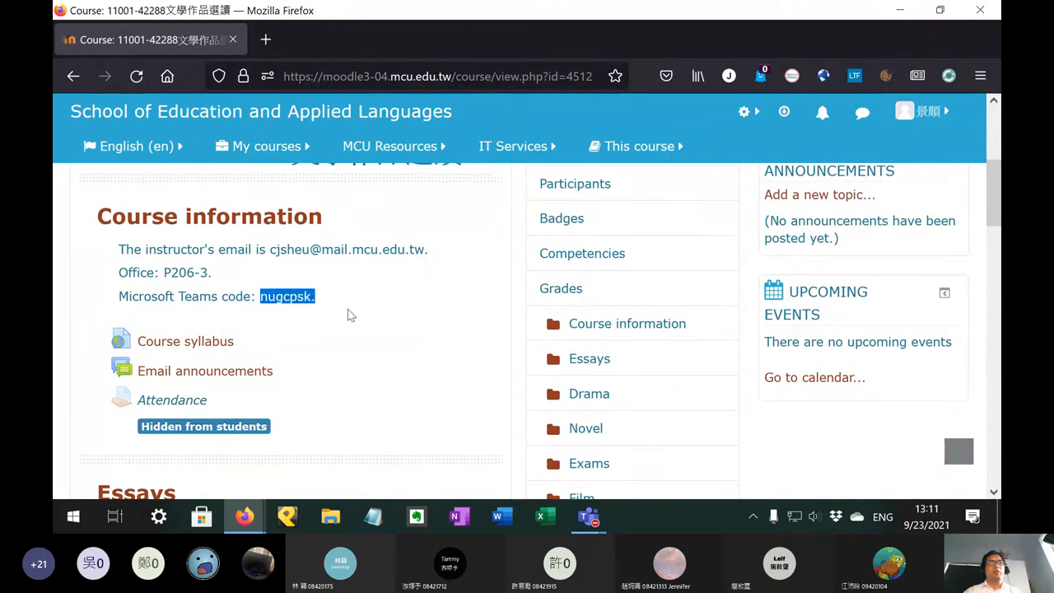
{"action": "mouse_move", "coordinate": [386, 323]}
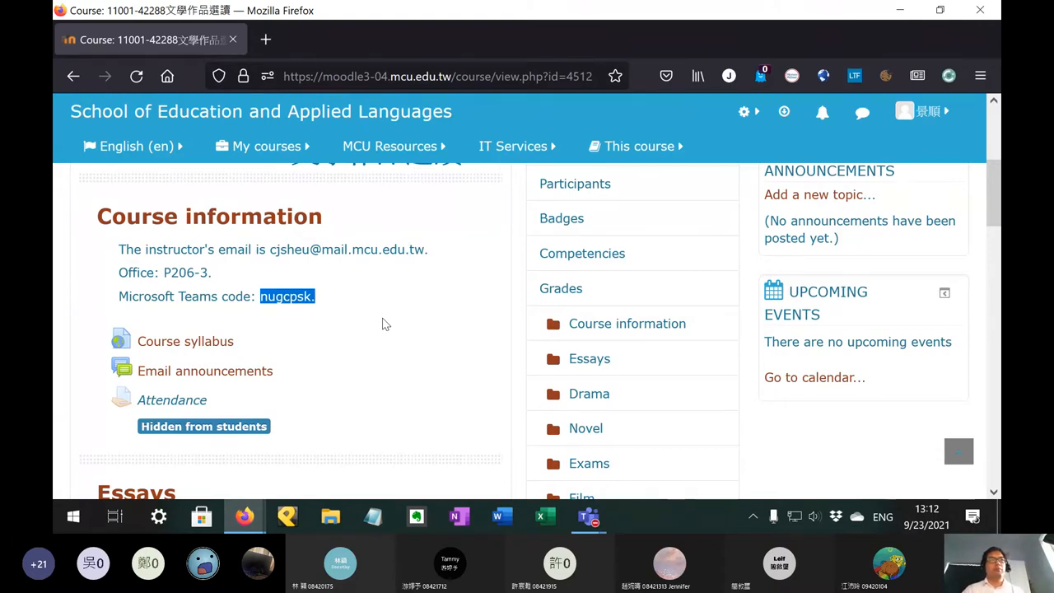
{"action": "scroll", "scroll_direction": "down", "scroll_amount": 3}
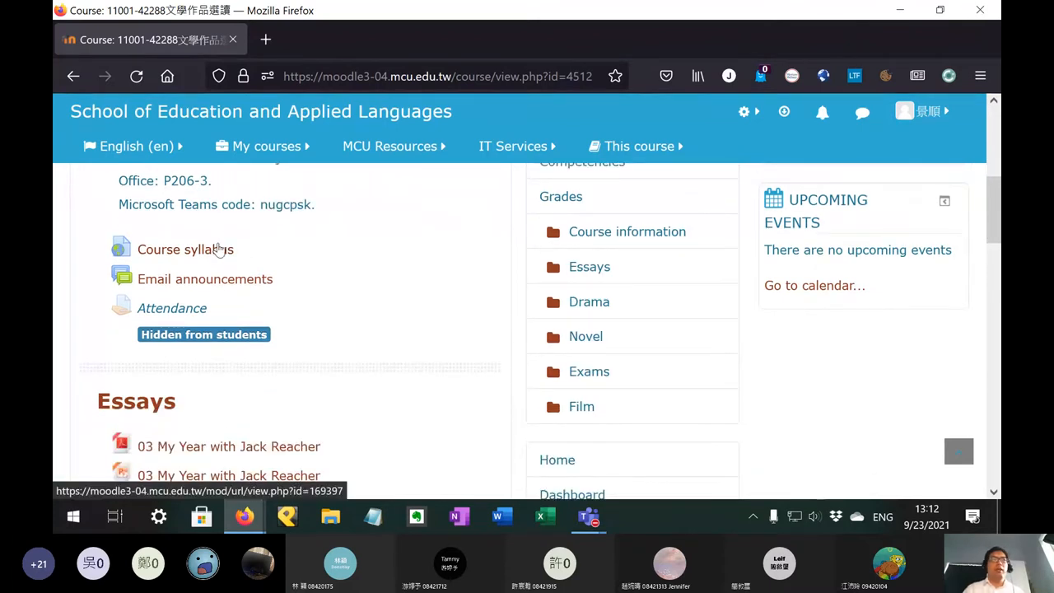
{"action": "mouse_move", "coordinate": [285, 294]}
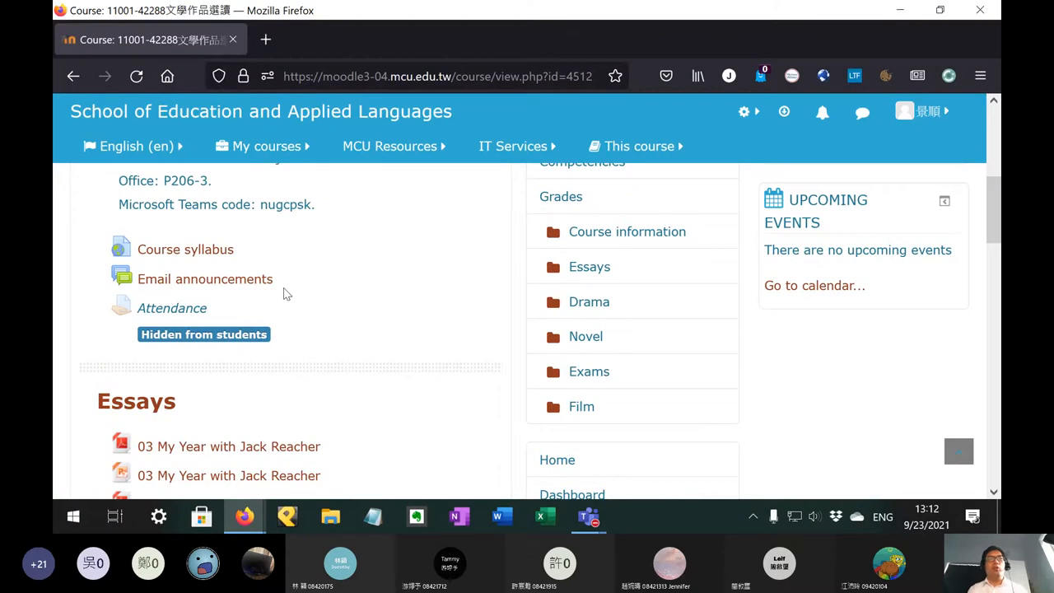
{"action": "mouse_move", "coordinate": [251, 286]}
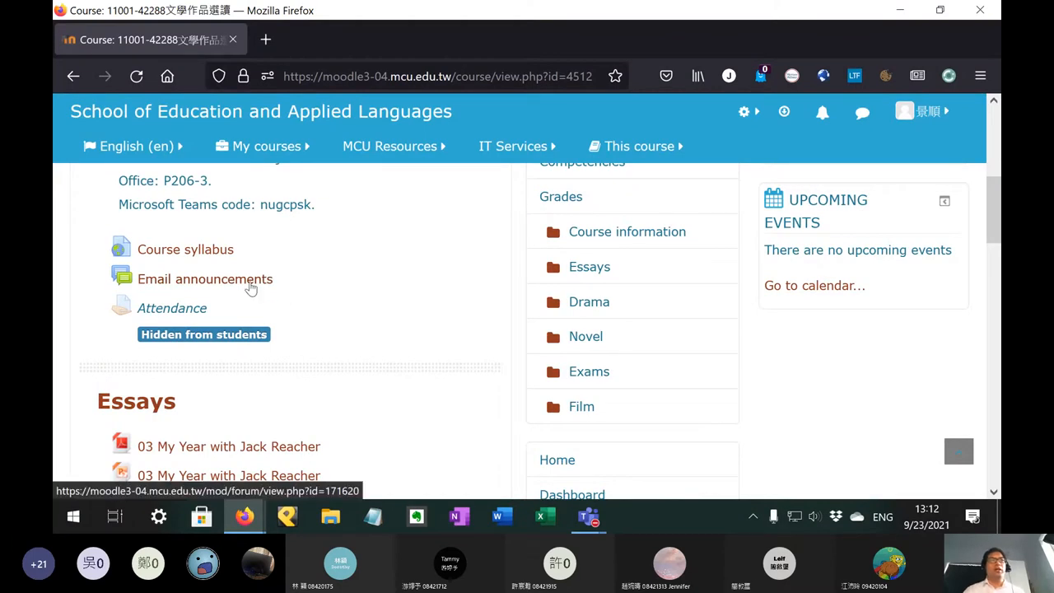
{"action": "mouse_move", "coordinate": [271, 301]}
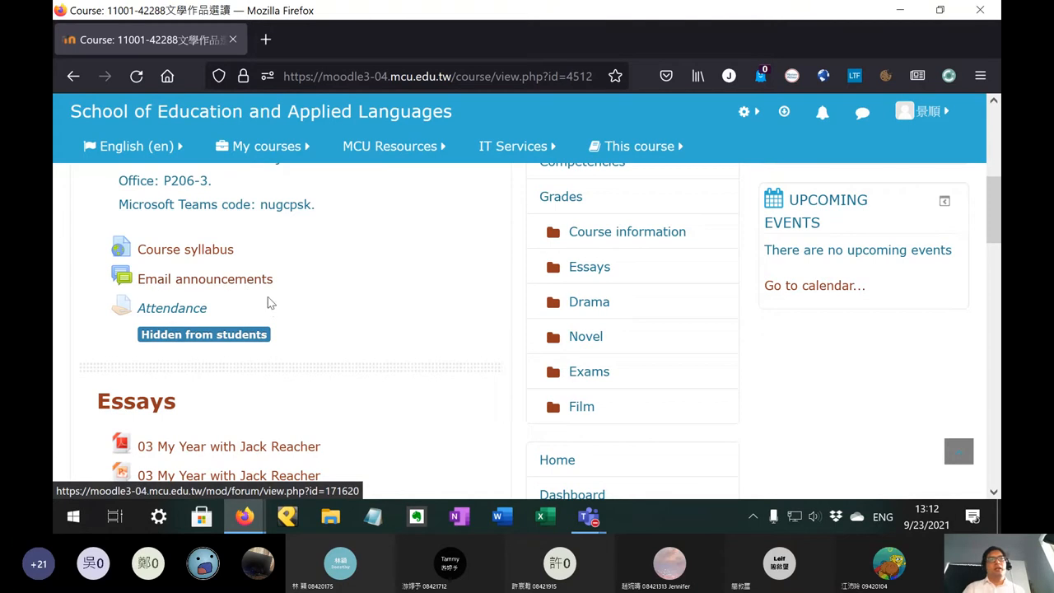
{"action": "mouse_move", "coordinate": [171, 308]}
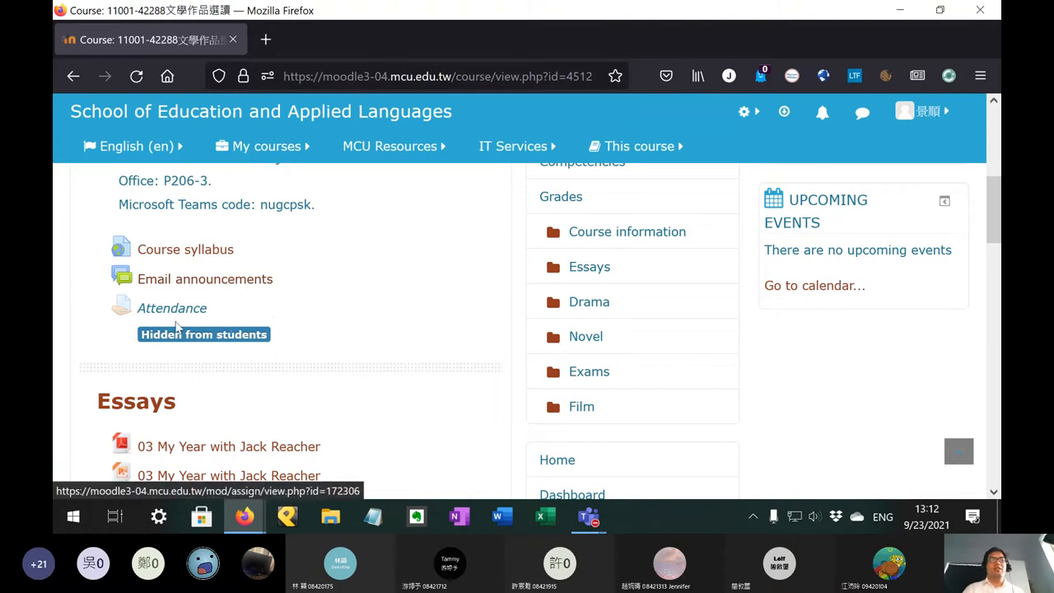
{"action": "mouse_move", "coordinate": [101, 338]}
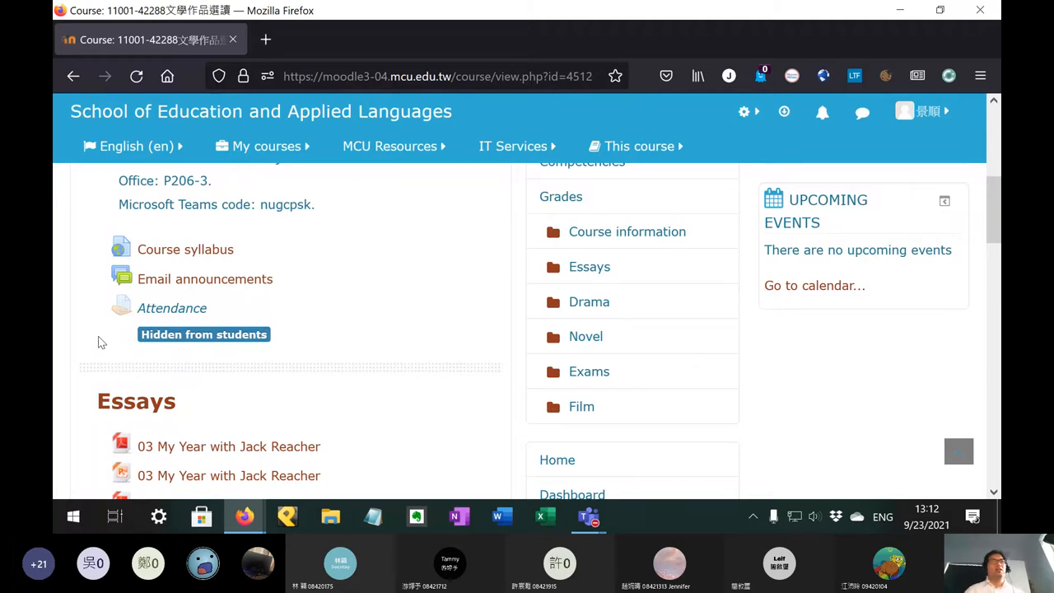
{"action": "mouse_move", "coordinate": [99, 375]}
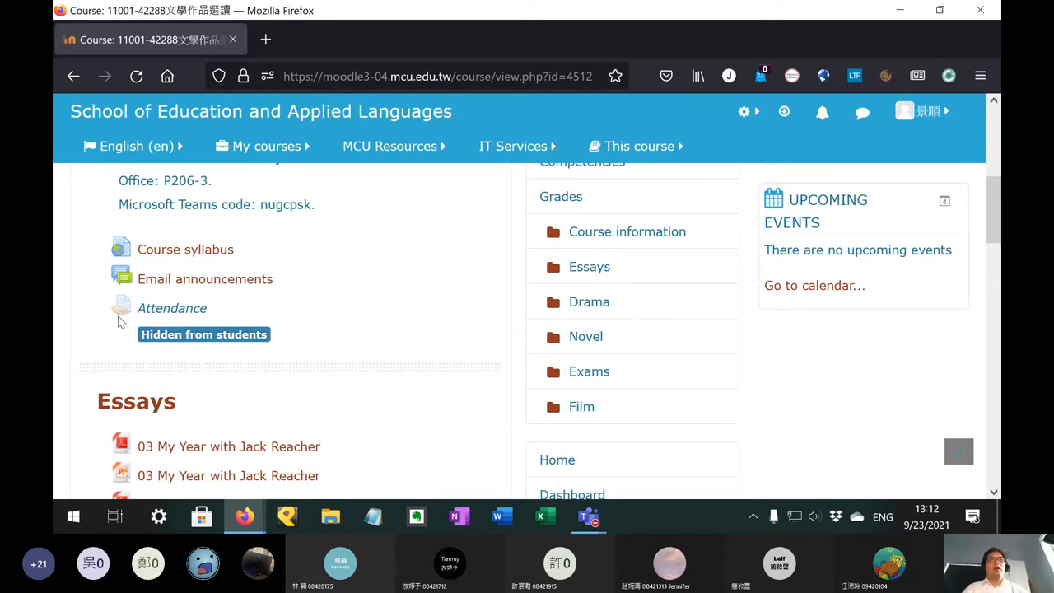
Step: Scroll to Essays and open the '03 My Year with Jack Reacher' PowerPoint link
{"action": "scroll", "scroll_direction": "down", "scroll_amount": 3}
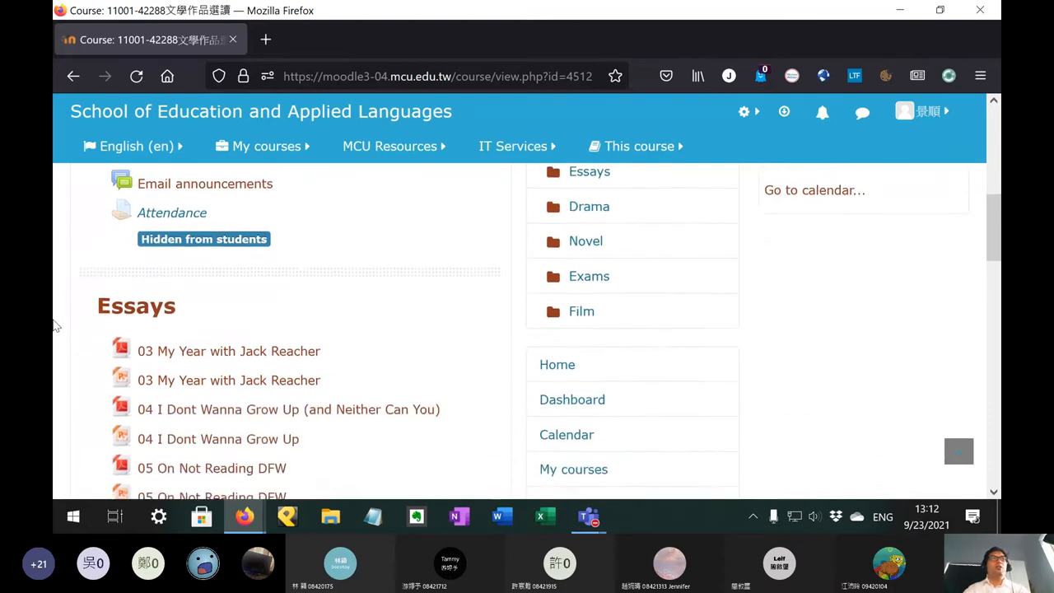
{"action": "scroll", "scroll_direction": "down", "scroll_amount": 3}
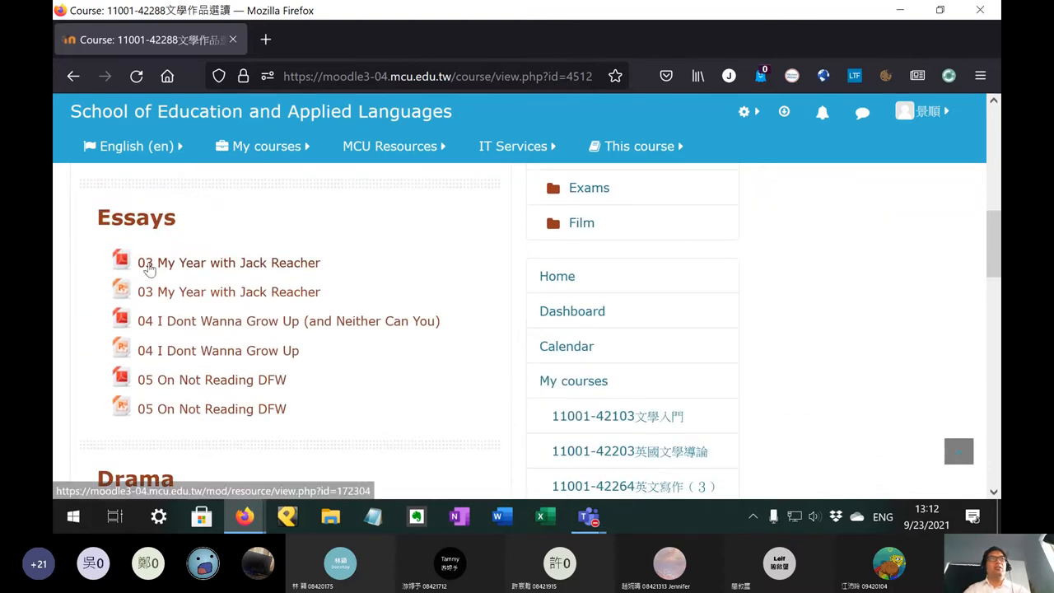
{"action": "mouse_move", "coordinate": [327, 272]}
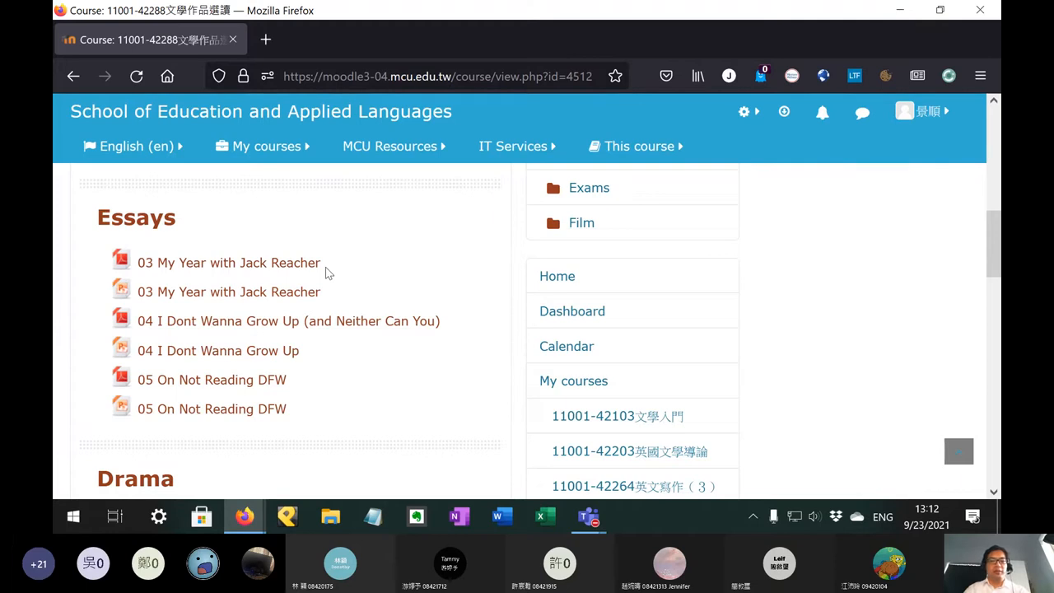
{"action": "mouse_move", "coordinate": [321, 294]}
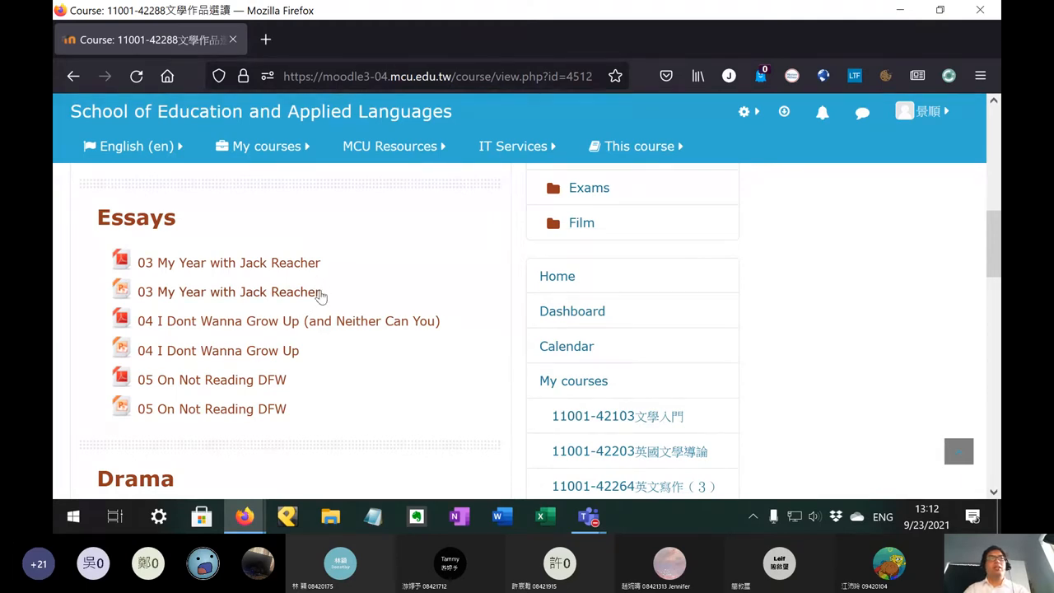
{"action": "left_click", "coordinate": [228, 292]}
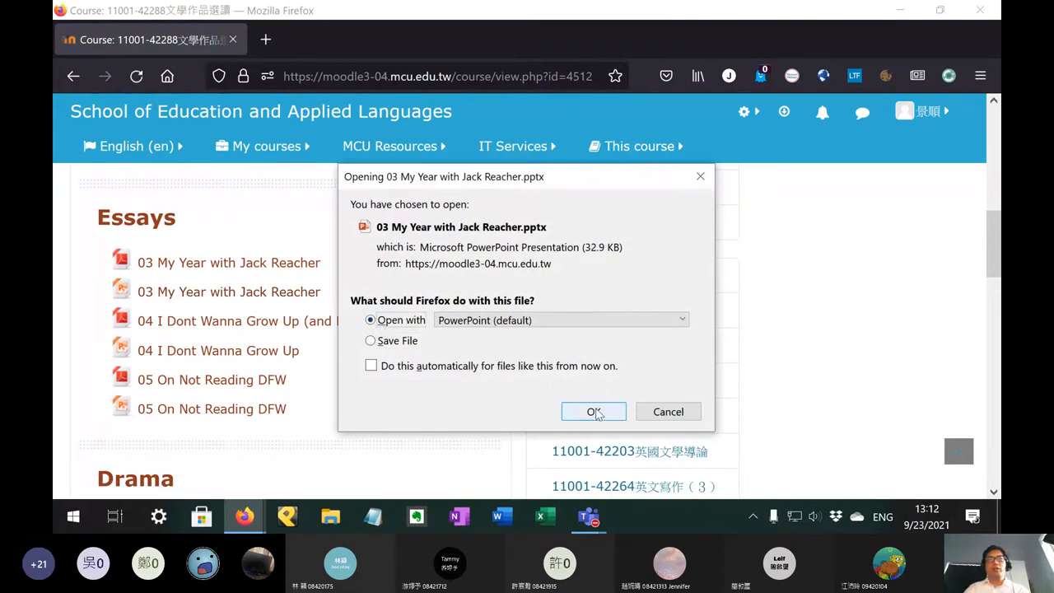
Step: Open the Jack Reacher slides in PowerPoint, view the discussion questions, then close them
{"action": "left_click", "coordinate": [594, 411]}
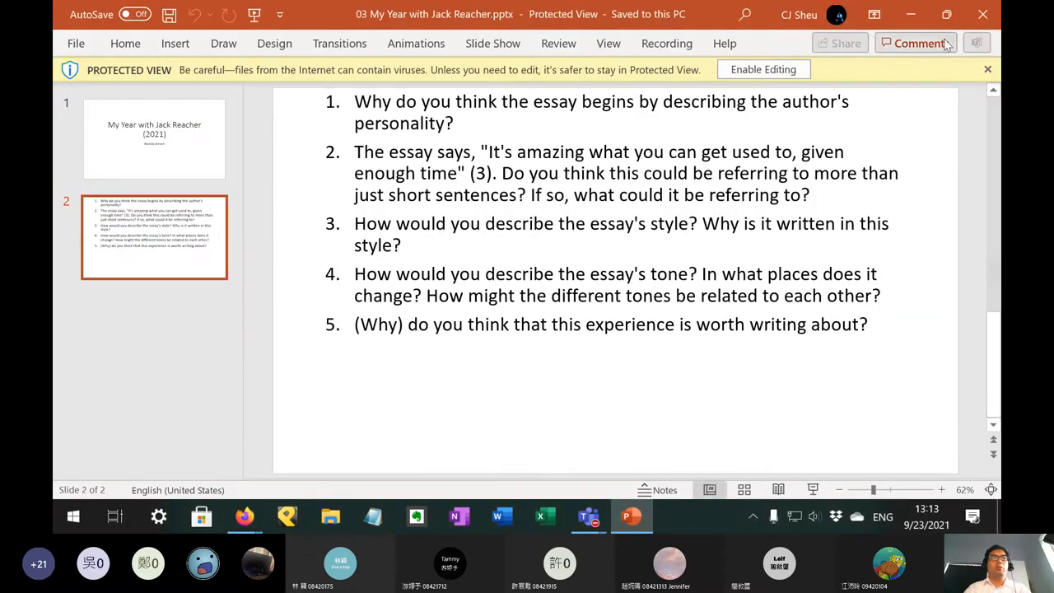
{"action": "left_click", "coordinate": [244, 516]}
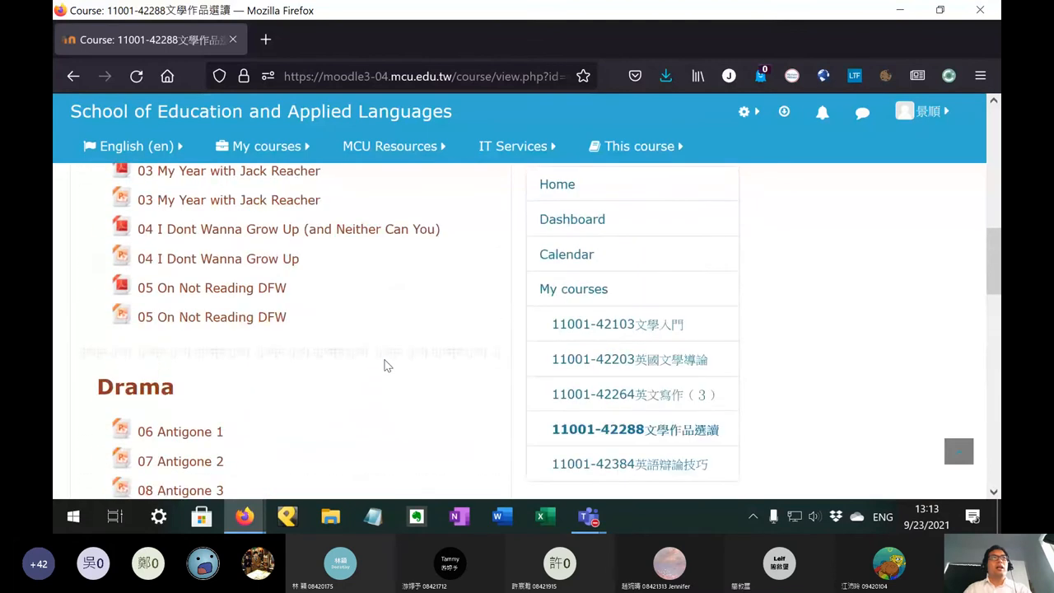
Step: Scroll the course page back to the Jack Reacher, I Dont Wanna Grow Up and DFW readings
{"action": "scroll", "scroll_direction": "up", "scroll_amount": 3}
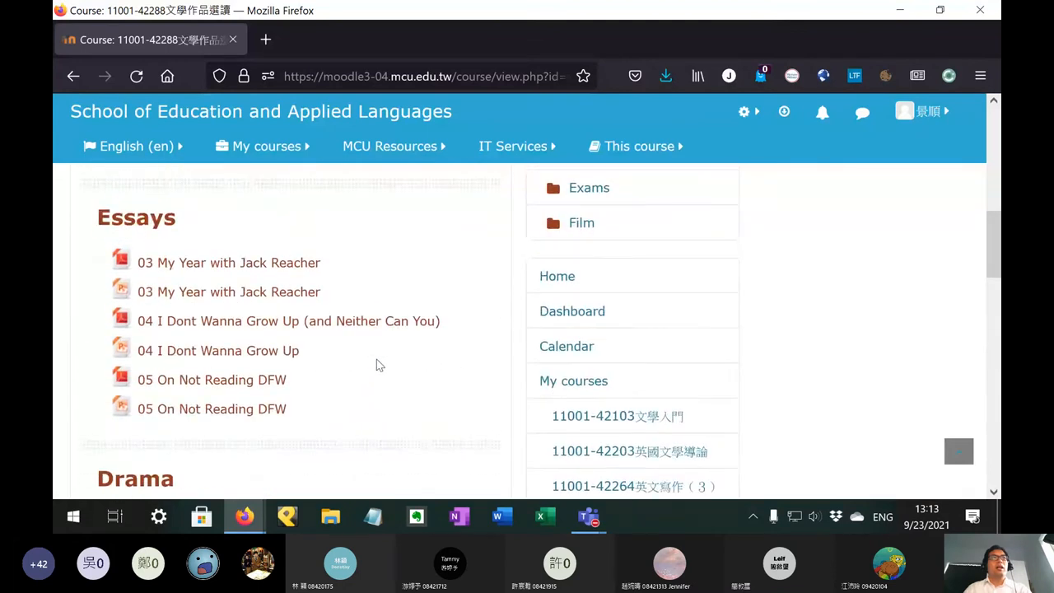
{"action": "scroll", "scroll_direction": "down", "scroll_amount": 3}
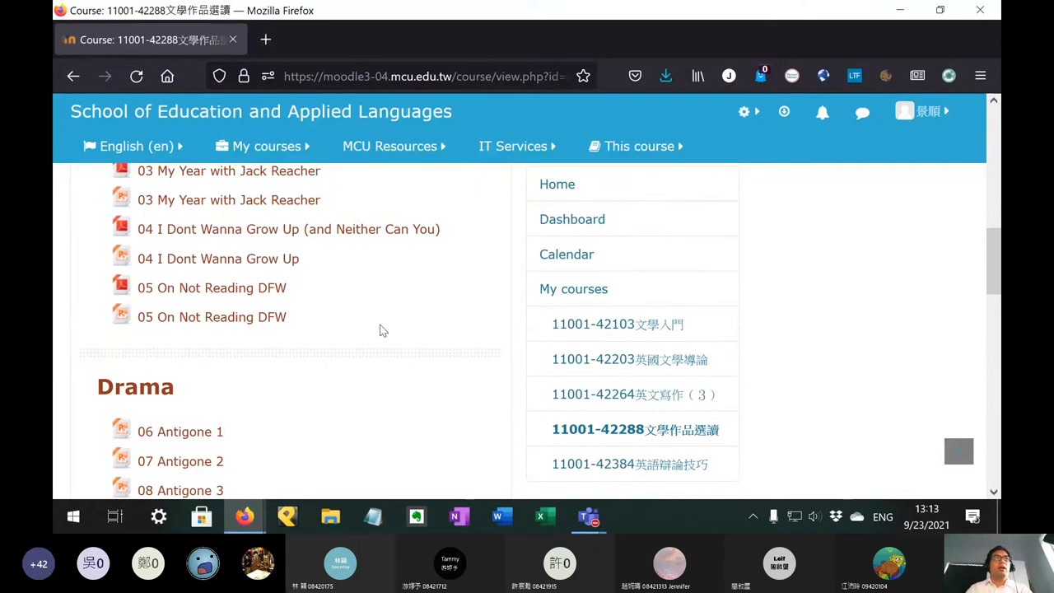
{"action": "scroll", "scroll_direction": "up", "scroll_amount": 3}
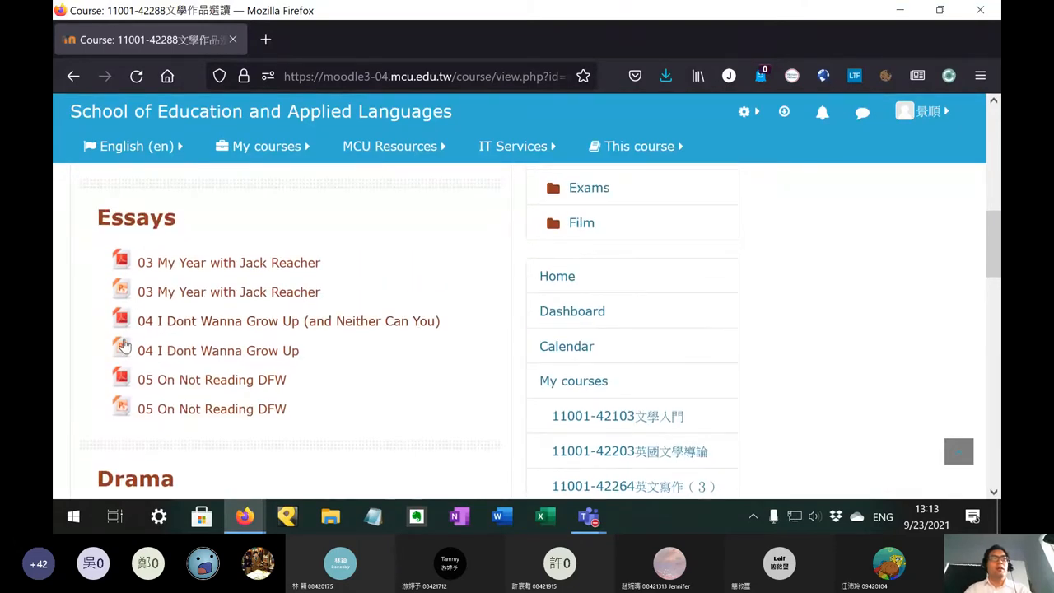
{"action": "scroll", "scroll_direction": "down", "scroll_amount": 3}
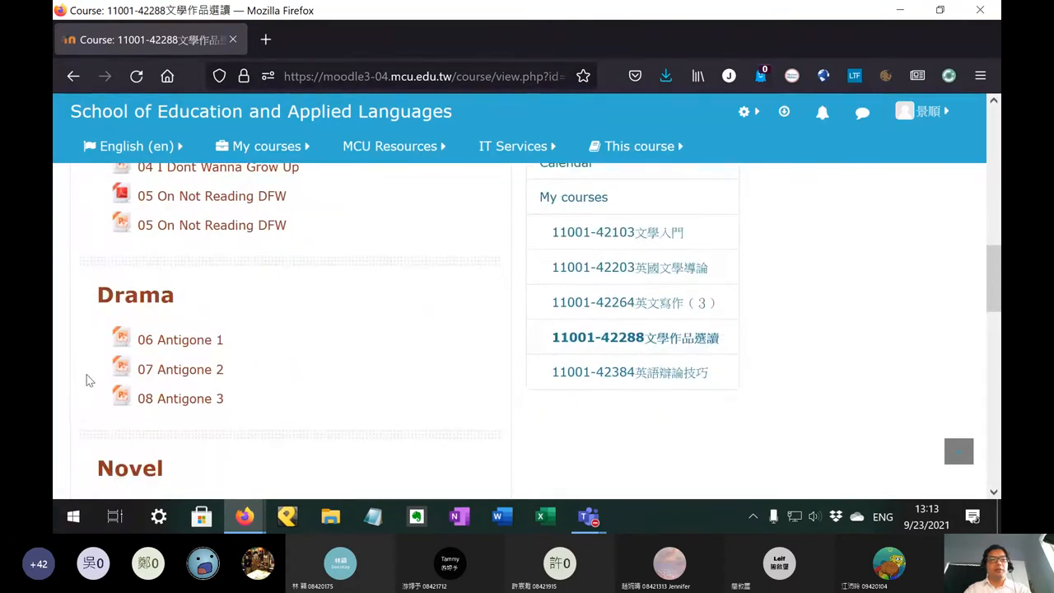
{"action": "scroll", "scroll_direction": "up", "scroll_amount": 3}
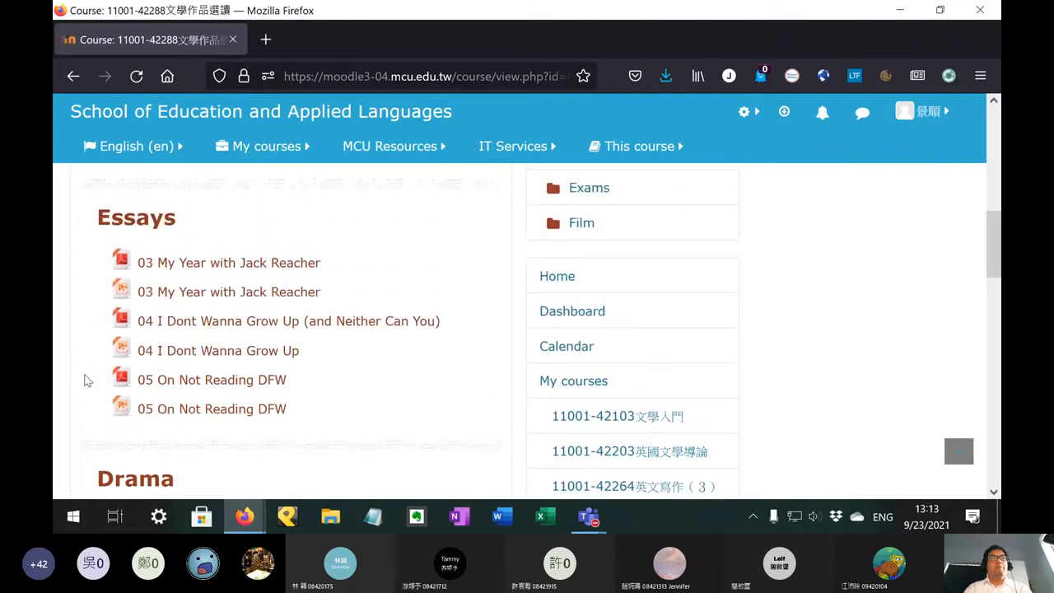
{"action": "mouse_move", "coordinate": [82, 374]}
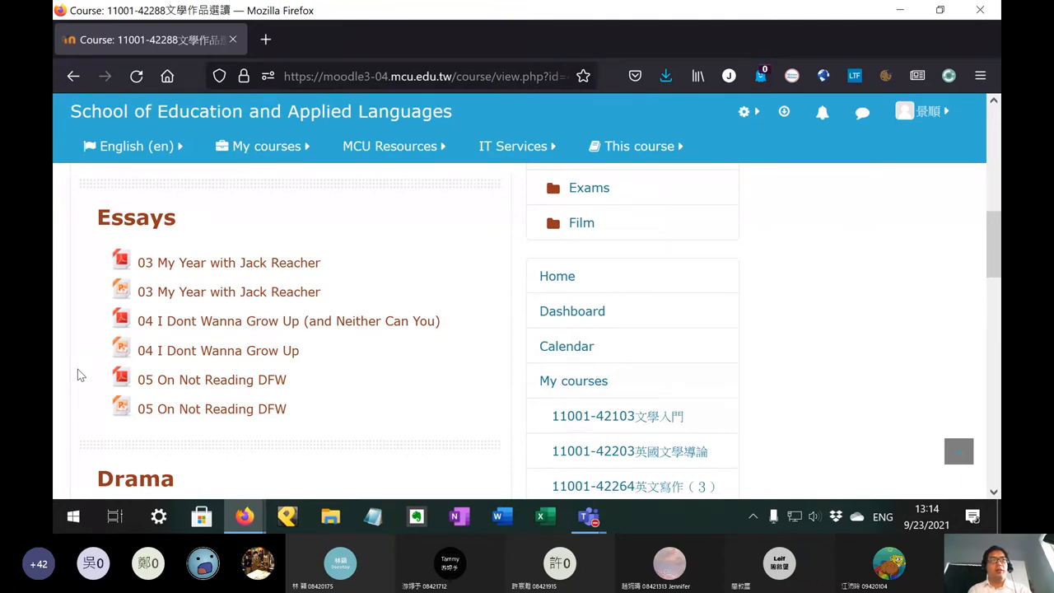
{"action": "mouse_move", "coordinate": [91, 377]}
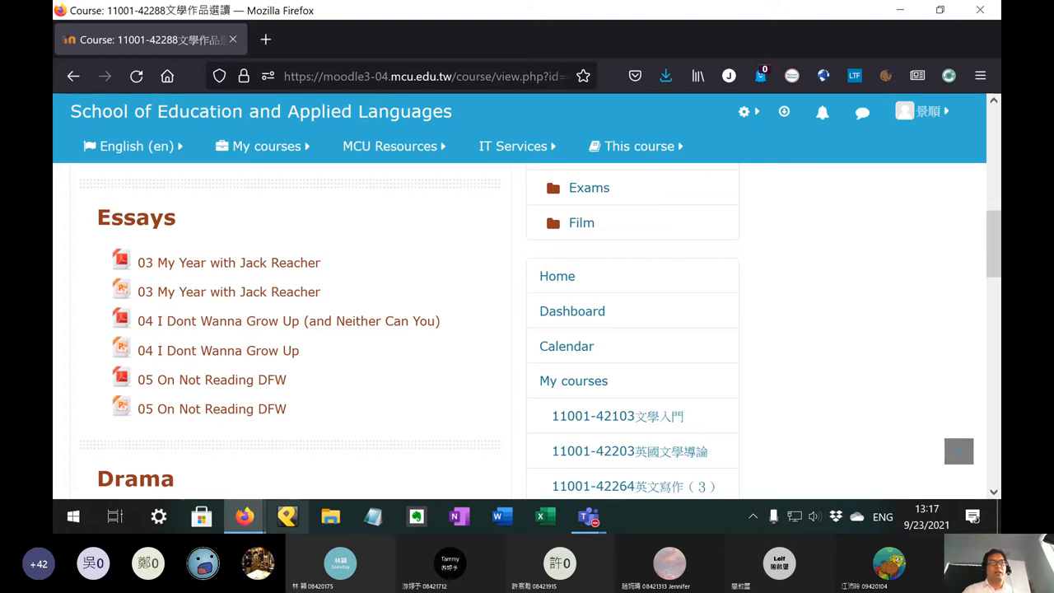
Step: Search Google for 'horror' in a new tab and go to Dictionary.com
{"action": "left_click", "coordinate": [265, 39]}
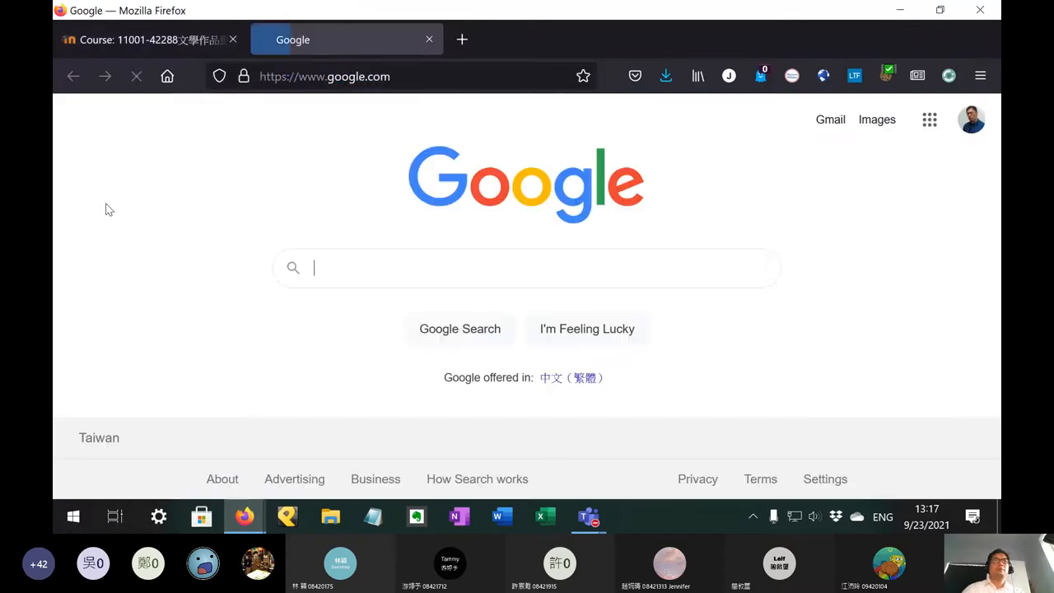
{"action": "type", "text": "horro"}
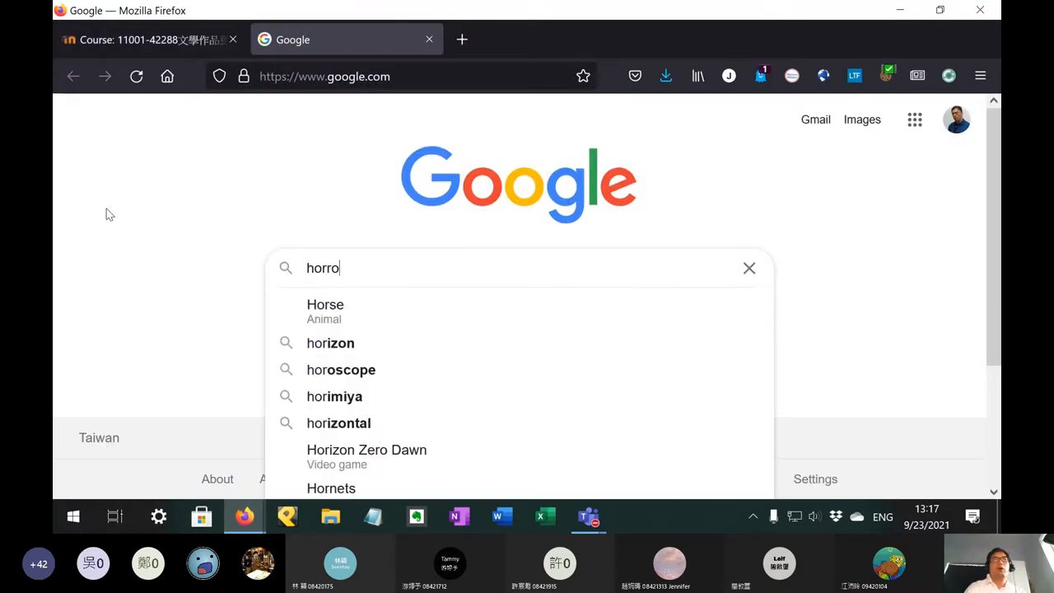
{"action": "key", "text": "Return"}
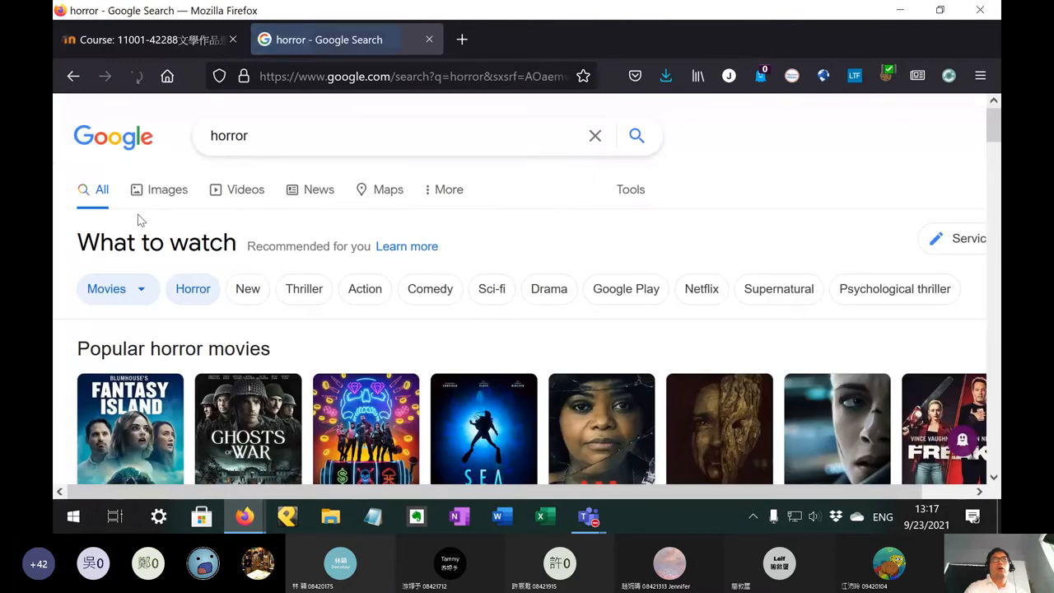
{"action": "scroll", "scroll_direction": "down", "scroll_amount": 3}
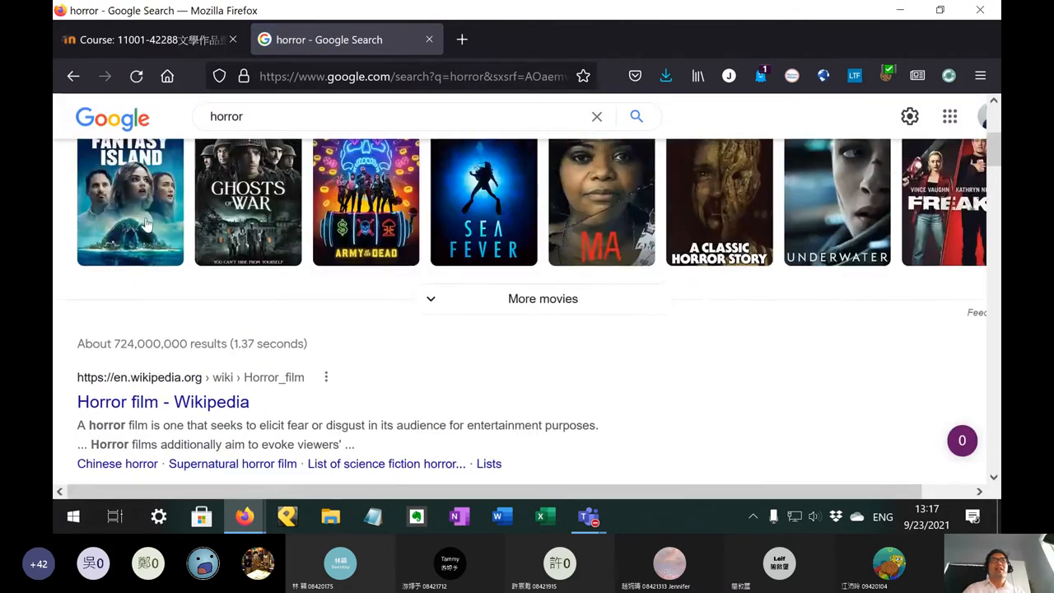
{"action": "left_click", "coordinate": [411, 75]}
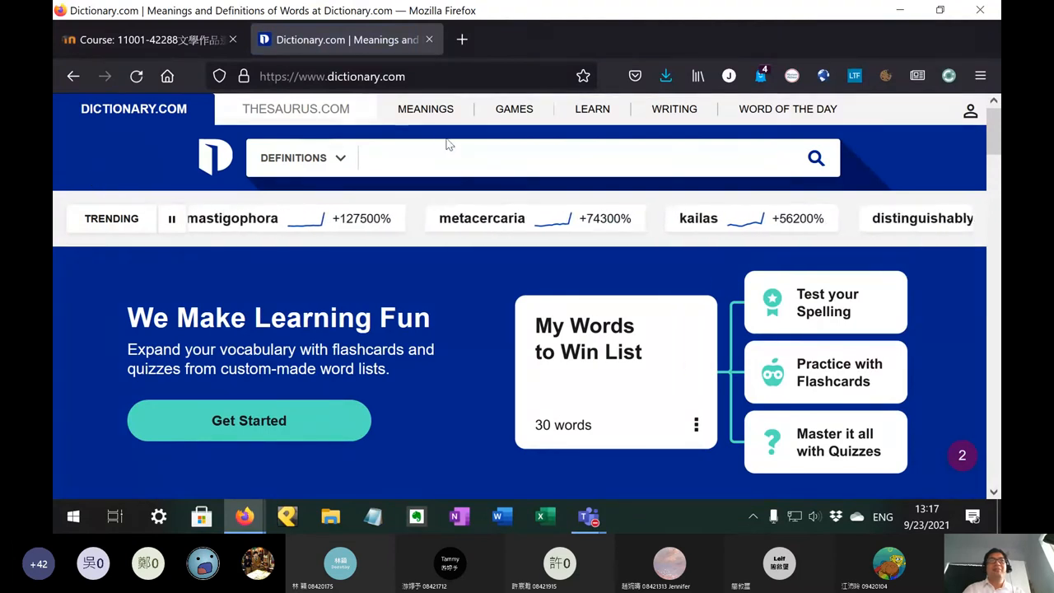
Step: Look up 'horror' on Dictionary.com and read its definitions, synonyms and Latin origin
{"action": "type", "text": "horro"}
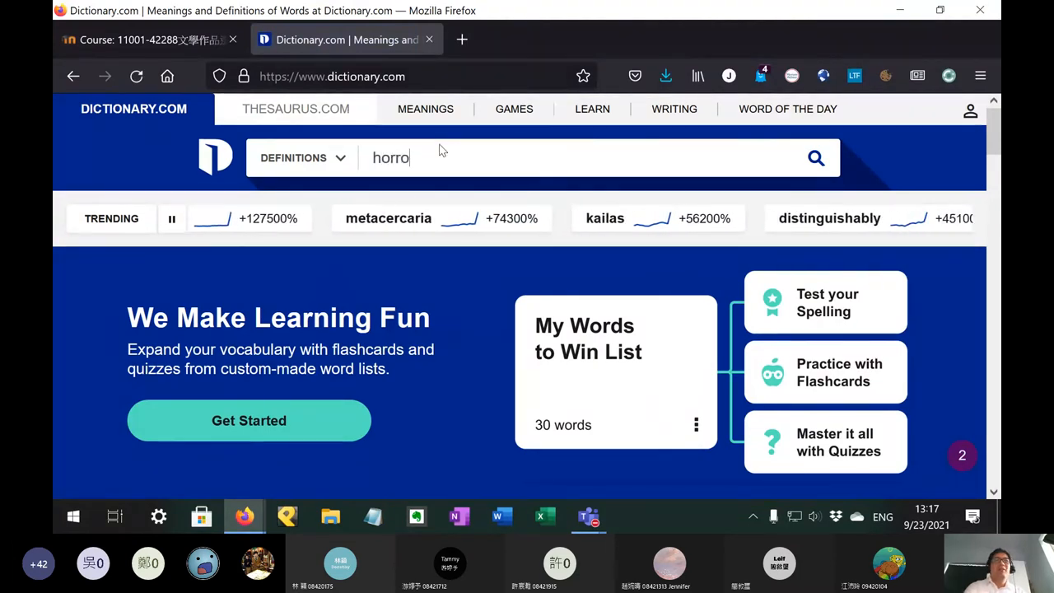
{"action": "key", "text": "Return"}
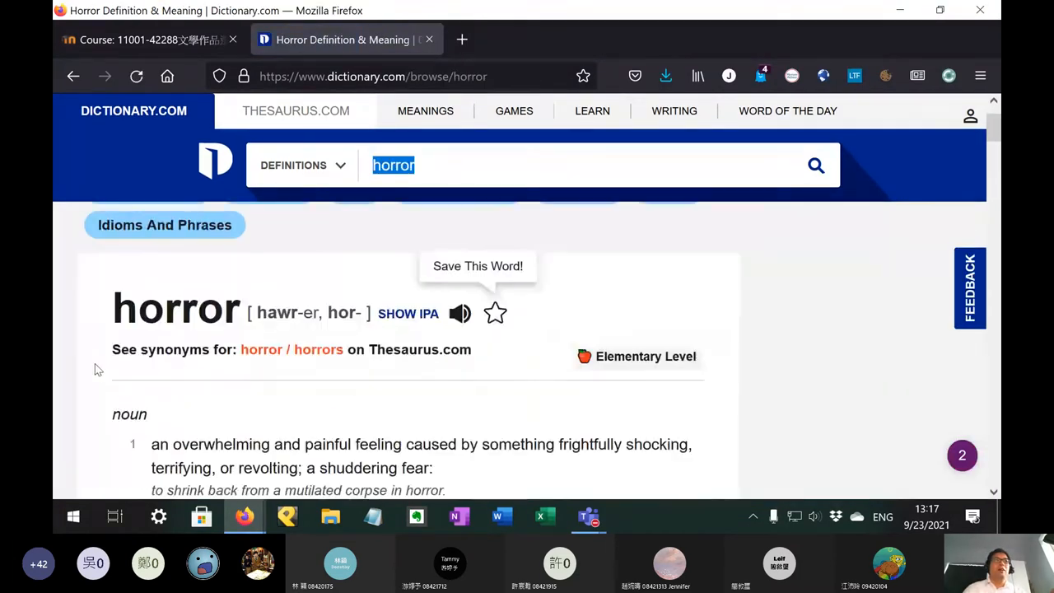
{"action": "scroll", "scroll_direction": "down", "scroll_amount": 3}
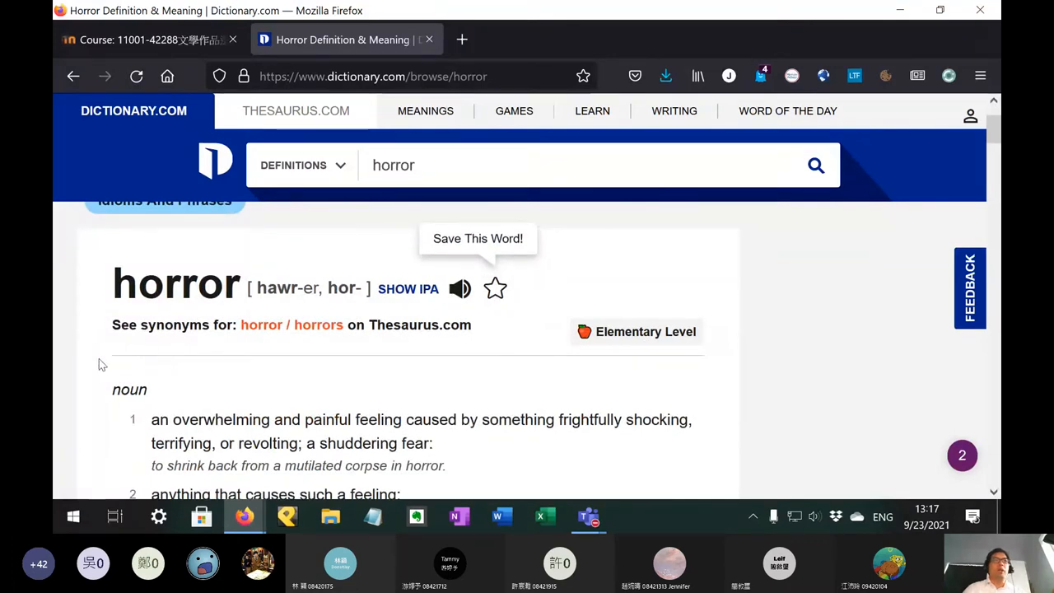
{"action": "scroll", "scroll_direction": "down", "scroll_amount": 3}
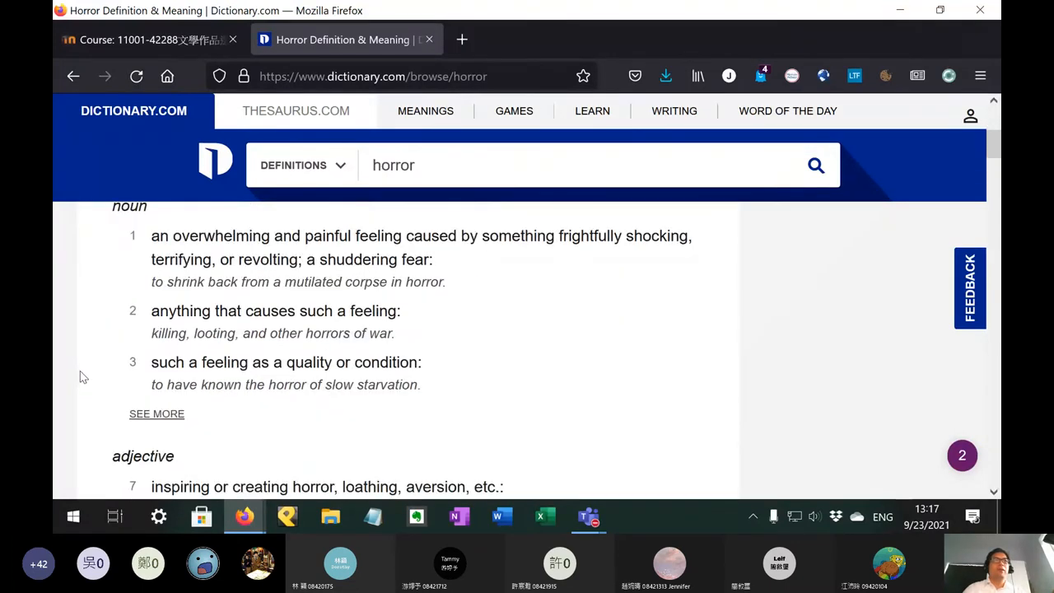
{"action": "scroll", "scroll_direction": "down", "scroll_amount": 3}
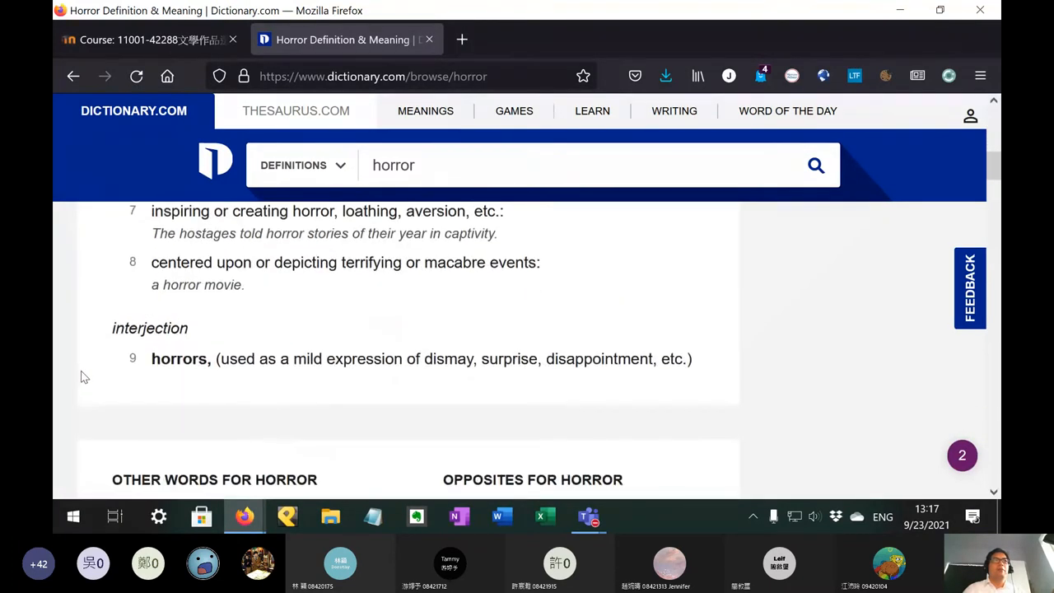
{"action": "scroll", "scroll_direction": "down", "scroll_amount": 3}
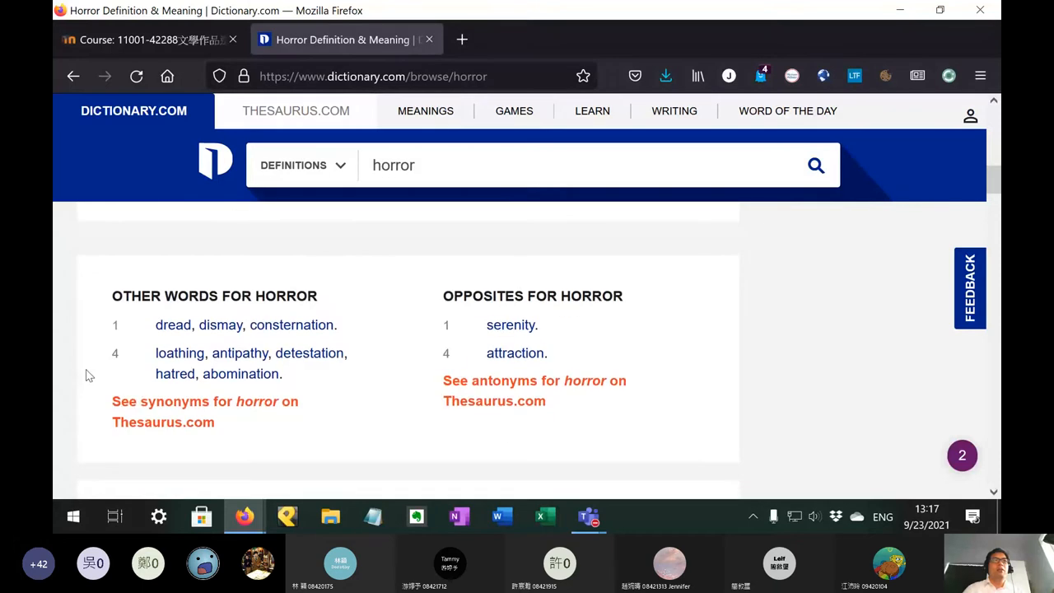
{"action": "mouse_move", "coordinate": [296, 387]}
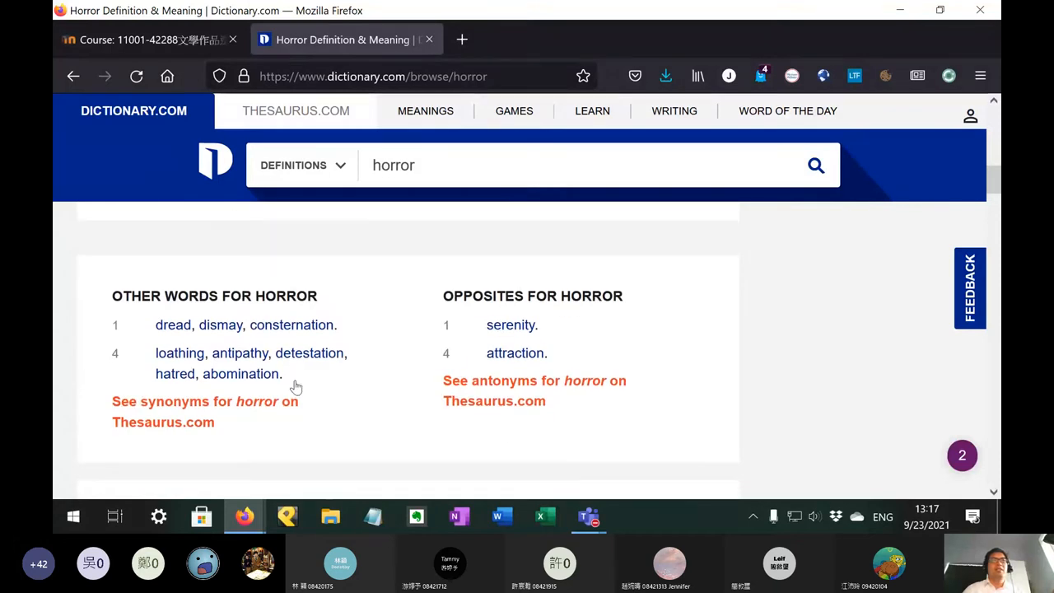
{"action": "mouse_move", "coordinate": [446, 419]}
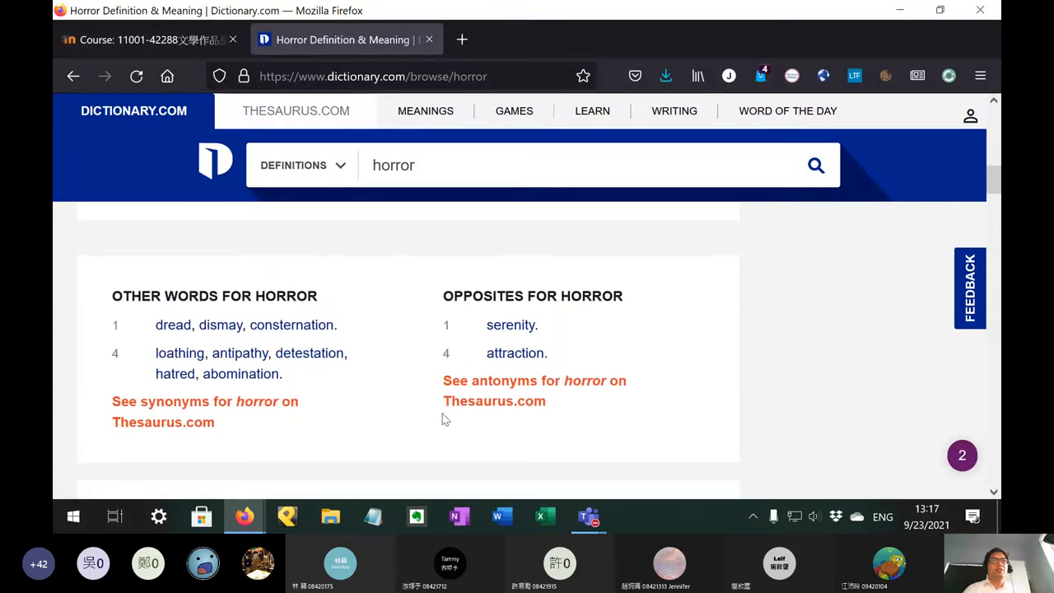
{"action": "scroll", "scroll_direction": "down", "scroll_amount": 3}
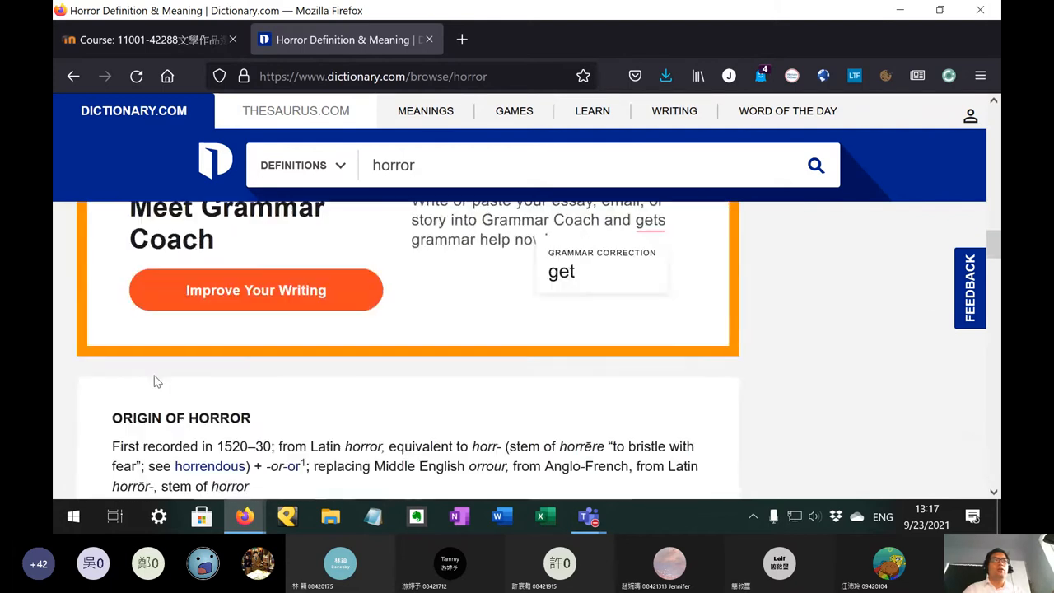
{"action": "scroll", "scroll_direction": "down", "scroll_amount": 3}
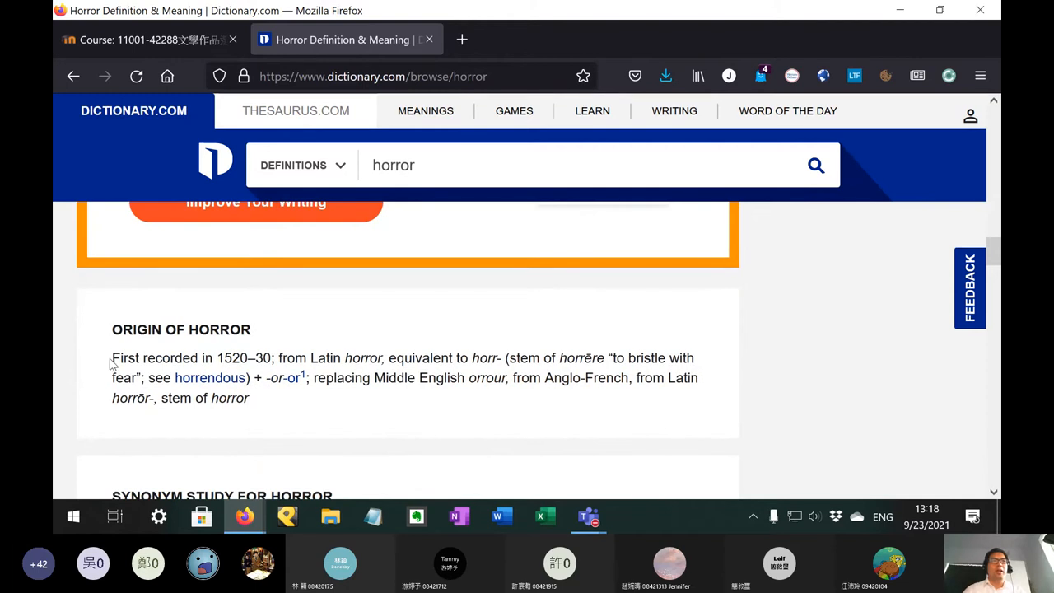
{"action": "mouse_move", "coordinate": [264, 369]}
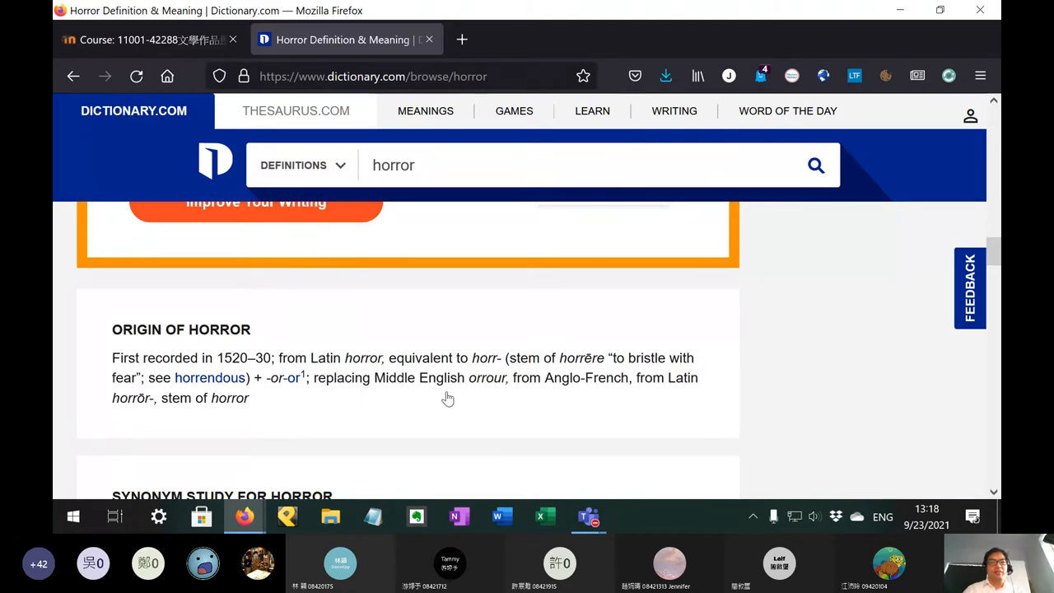
{"action": "mouse_move", "coordinate": [438, 403]}
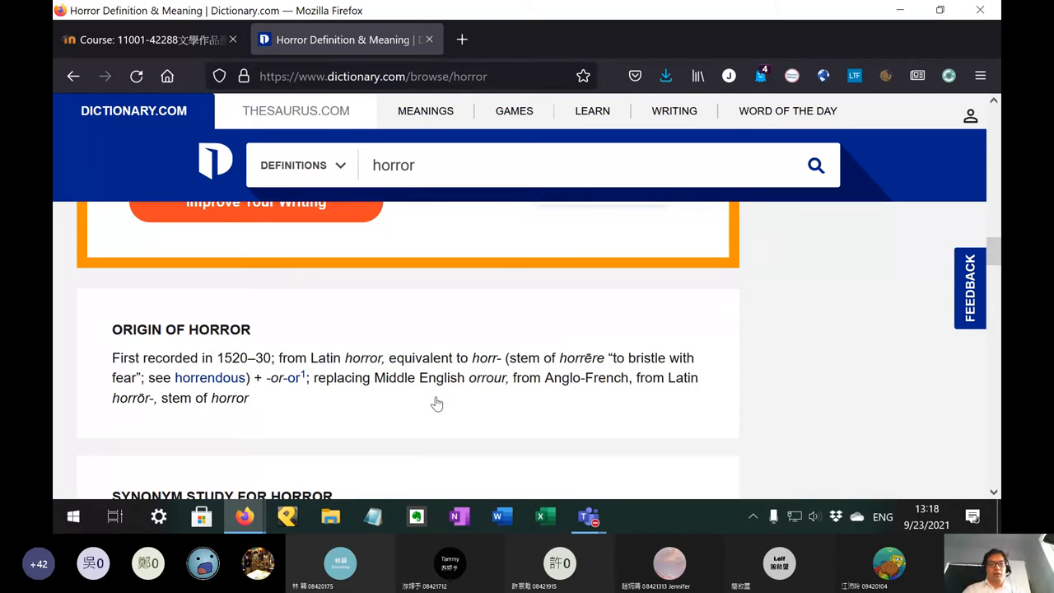
{"action": "scroll", "scroll_direction": "down", "scroll_amount": 3}
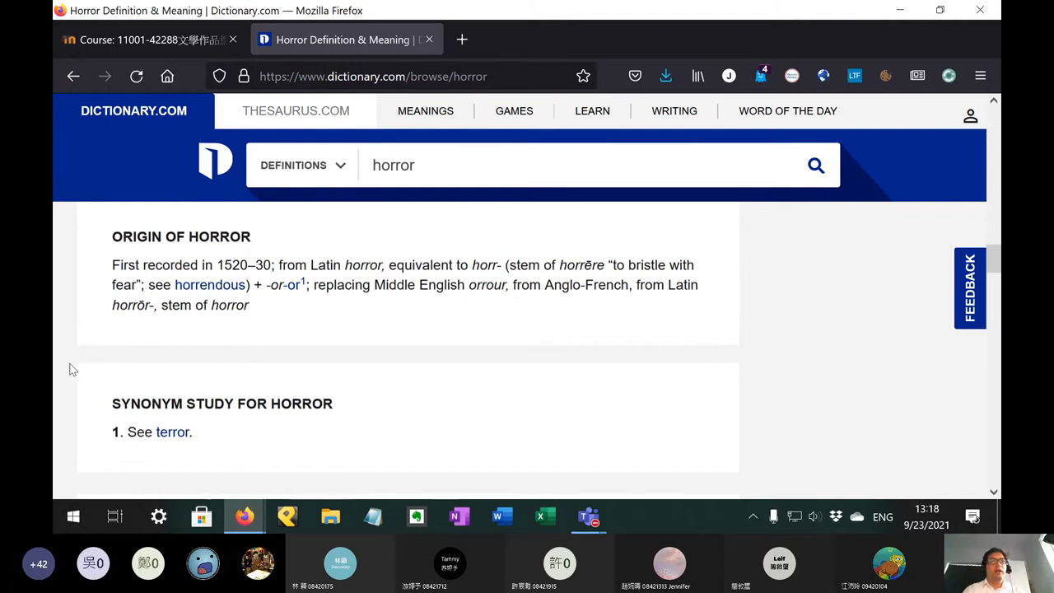
{"action": "scroll", "scroll_direction": "down", "scroll_amount": 3}
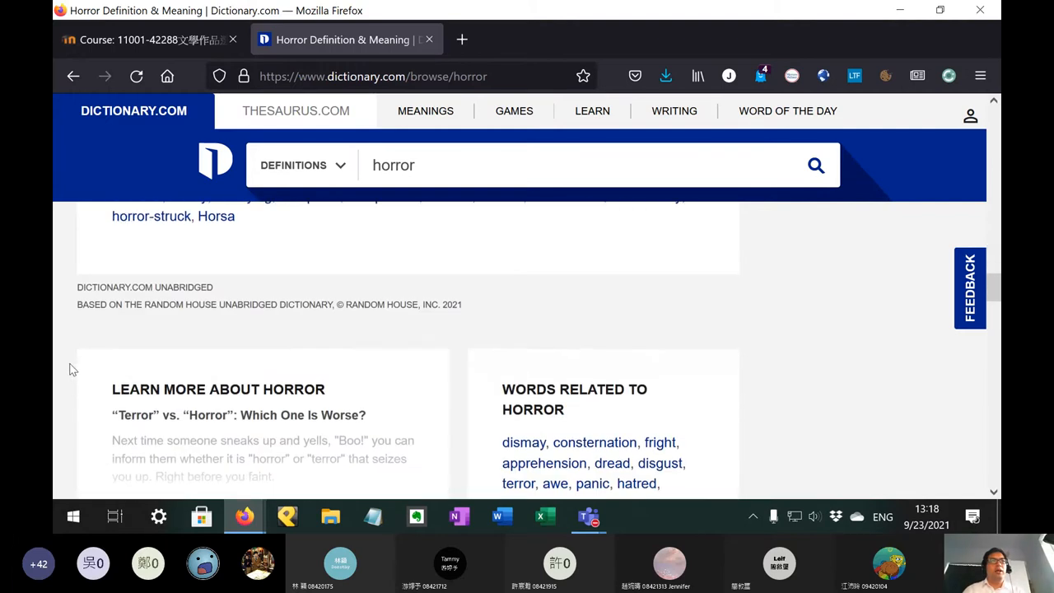
{"action": "scroll", "scroll_direction": "up", "scroll_amount": 3}
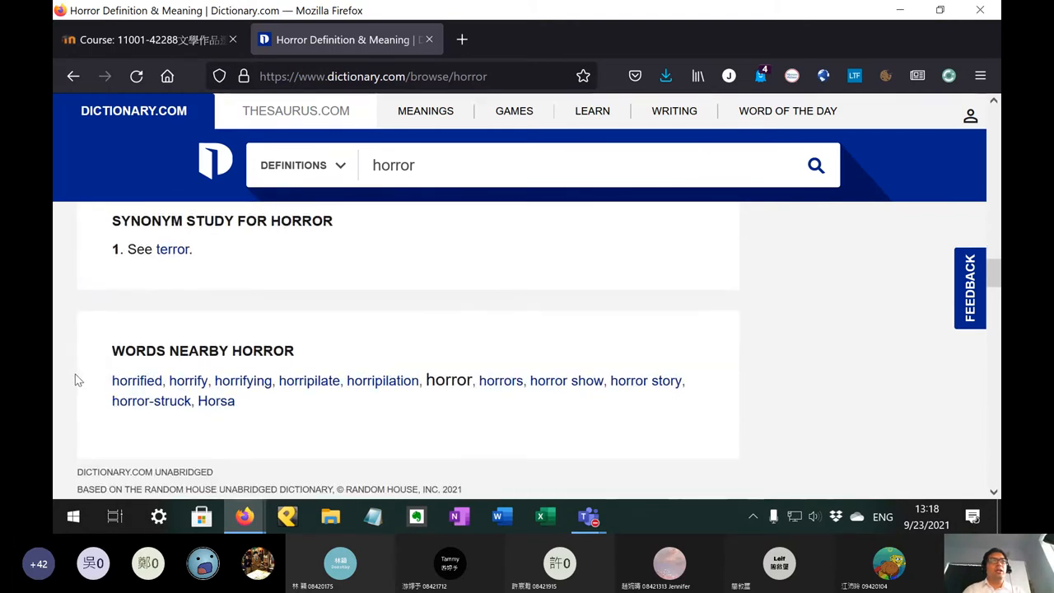
{"action": "mouse_move", "coordinate": [588, 397]}
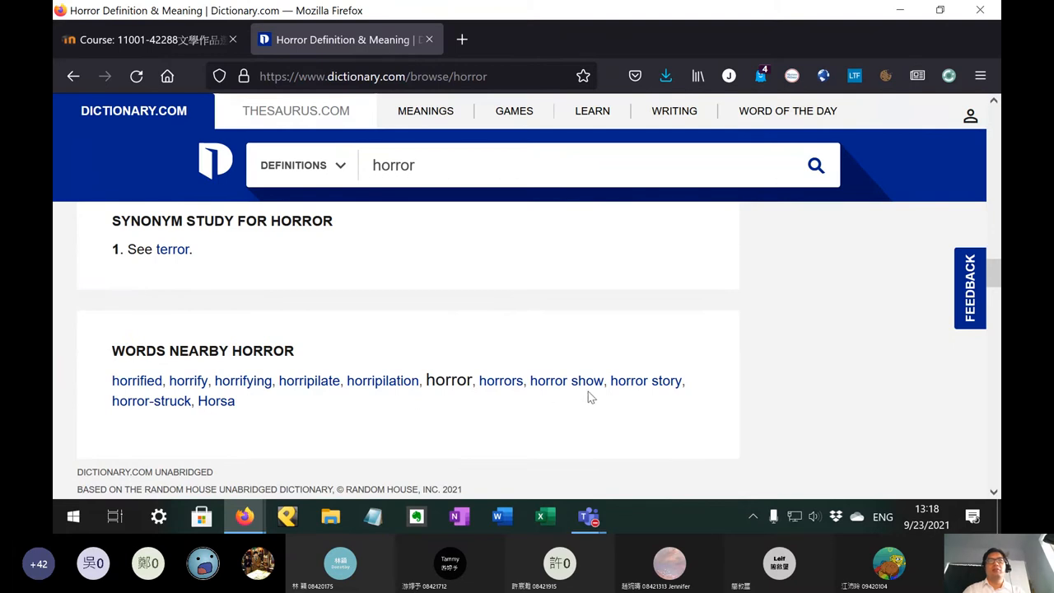
{"action": "mouse_move", "coordinate": [77, 444]}
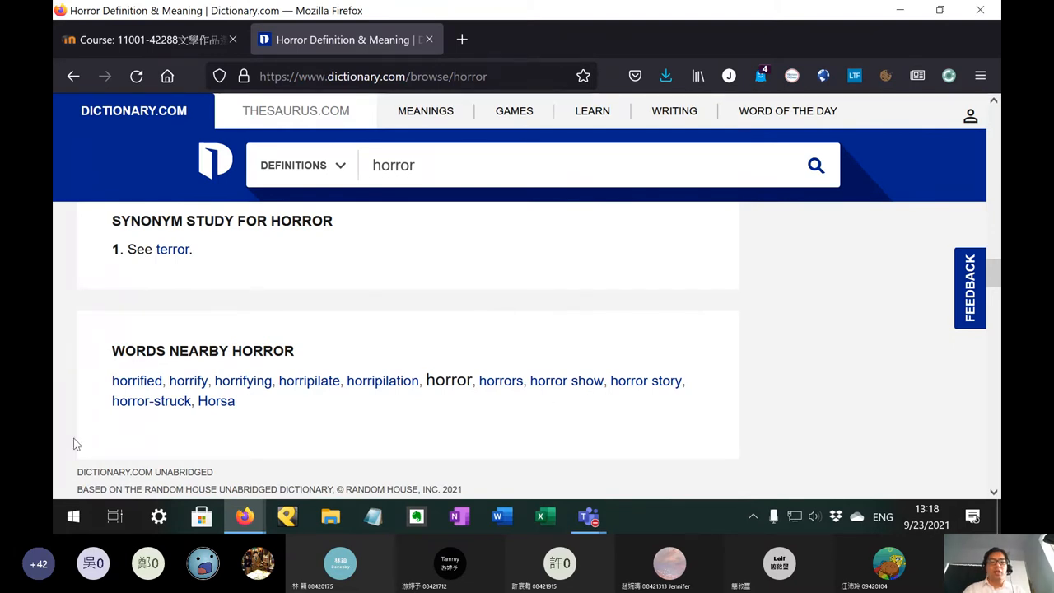
{"action": "scroll", "scroll_direction": "up", "scroll_amount": 3}
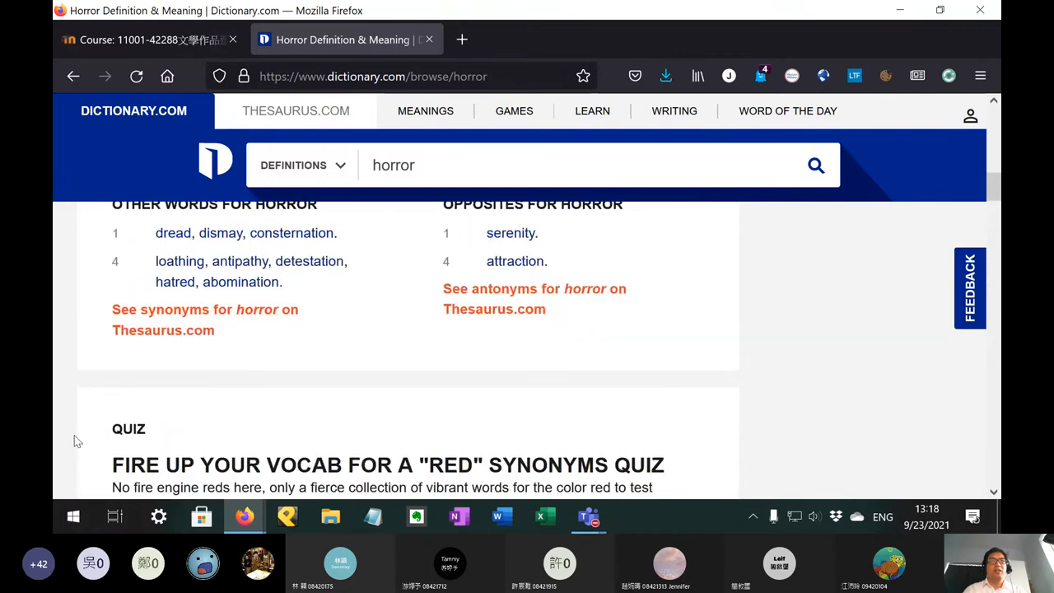
{"action": "scroll", "scroll_direction": "up", "scroll_amount": 3}
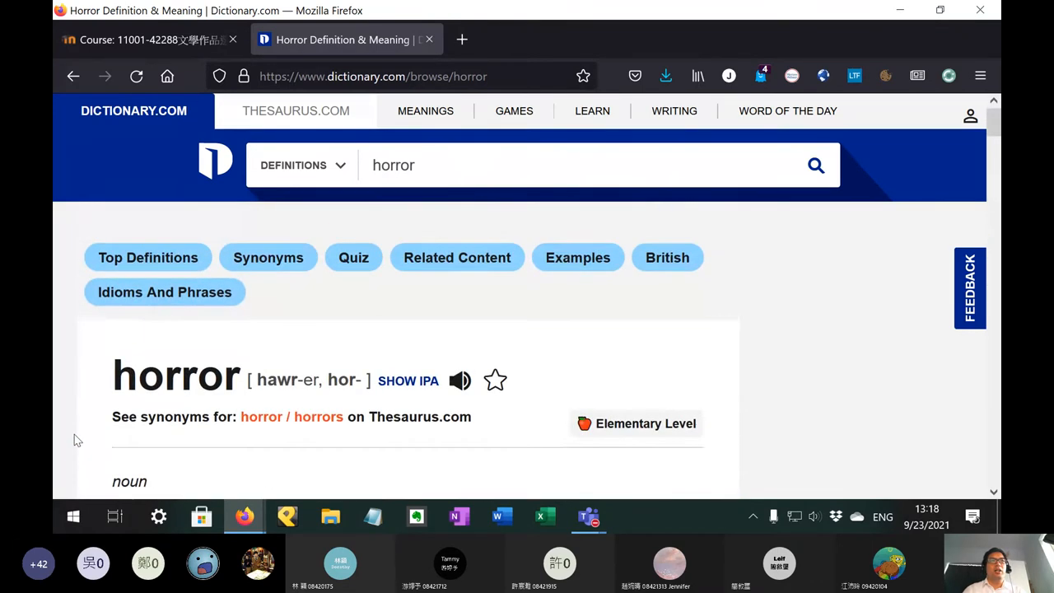
{"action": "mouse_move", "coordinate": [482, 395]}
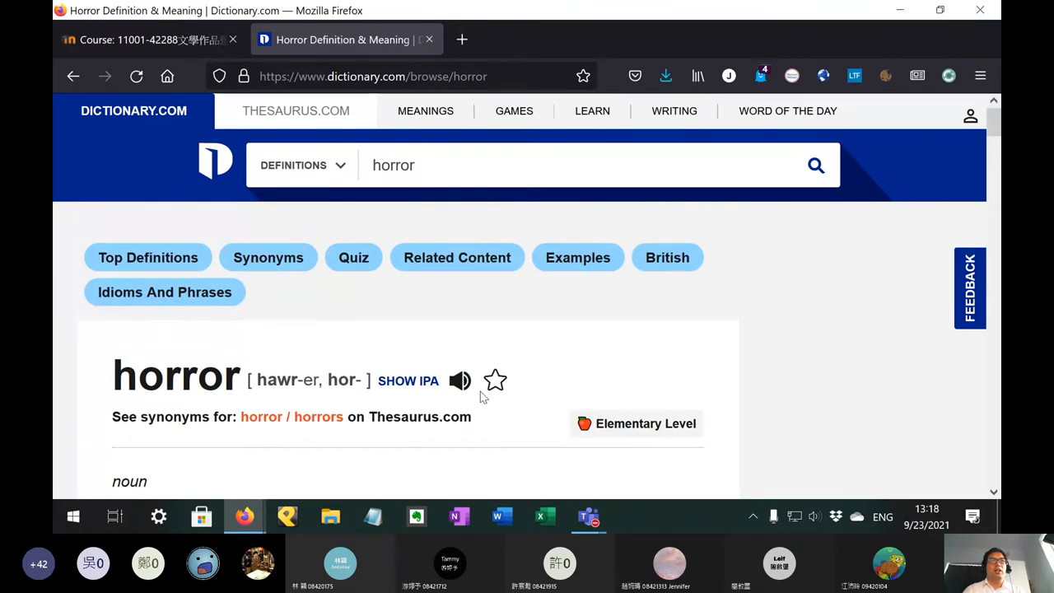
{"action": "mouse_move", "coordinate": [474, 403]}
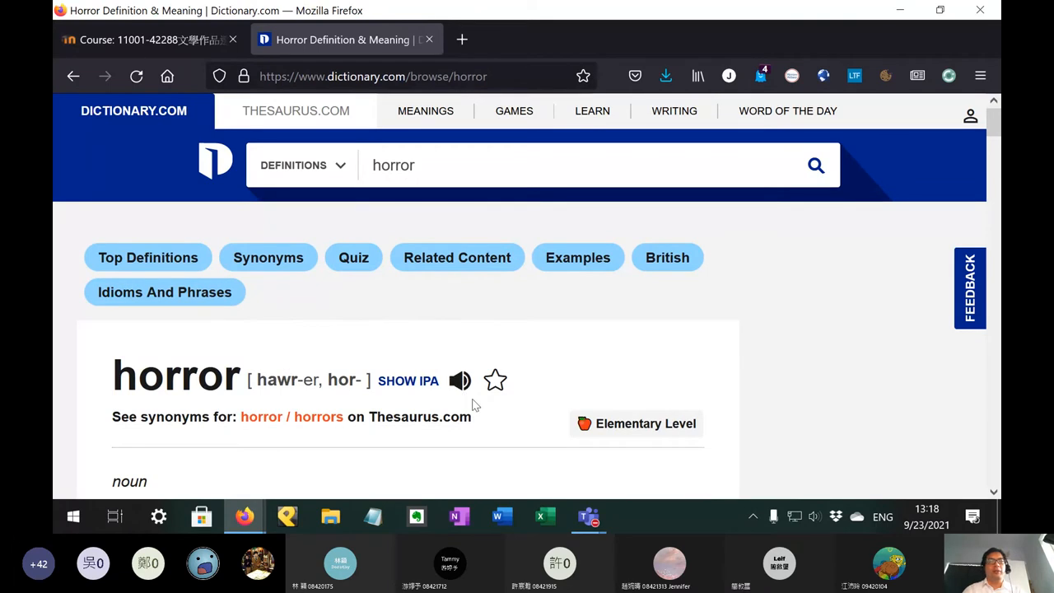
{"action": "mouse_move", "coordinate": [428, 39]}
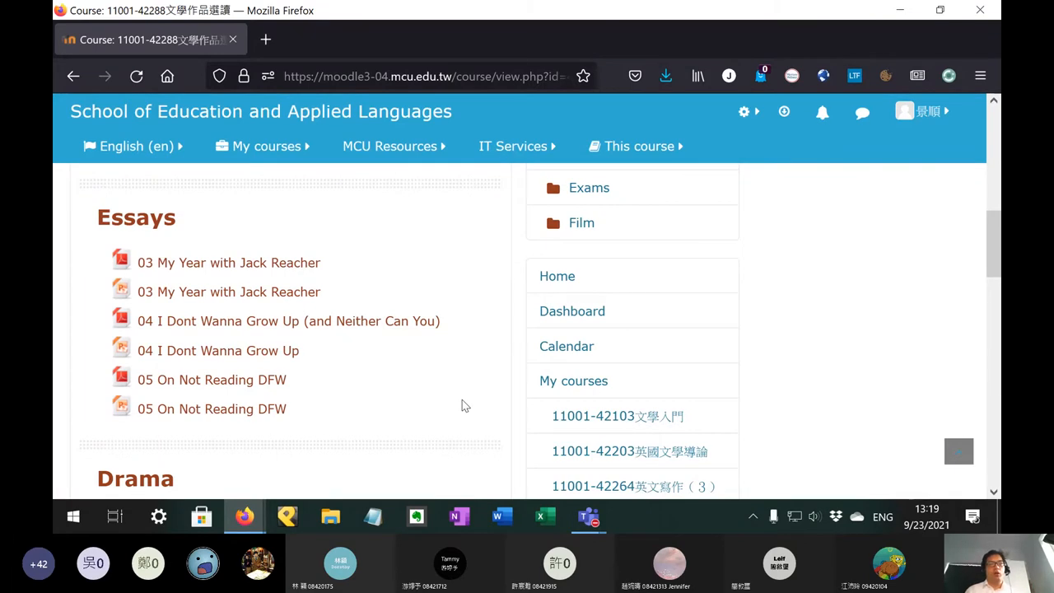
Step: Scroll the course page down to the Novel section's Intuitionist 1–7 readings
{"action": "scroll", "scroll_direction": "down", "scroll_amount": 3}
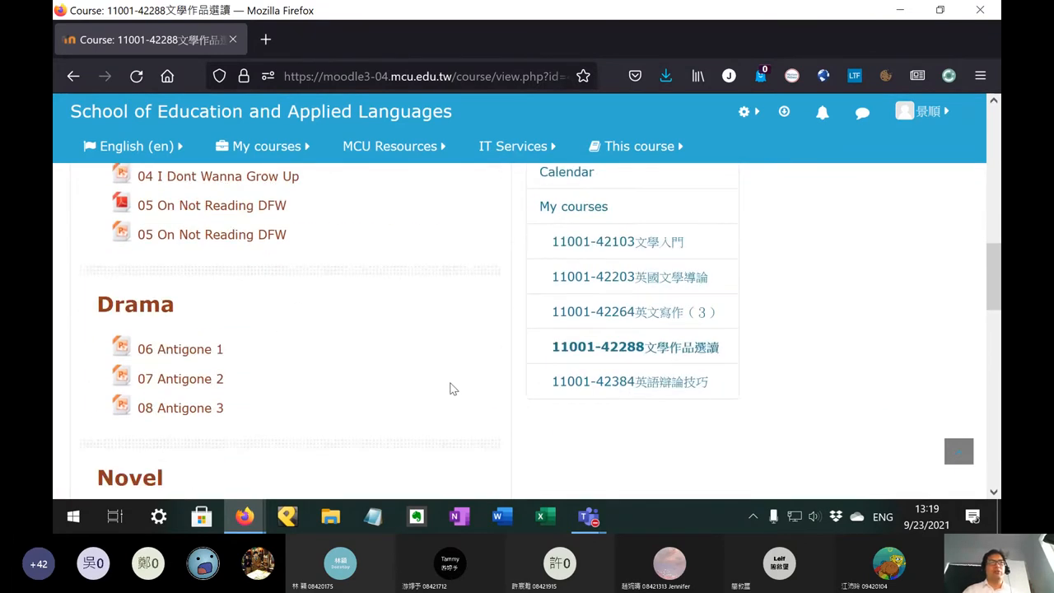
{"action": "scroll", "scroll_direction": "down", "scroll_amount": 3}
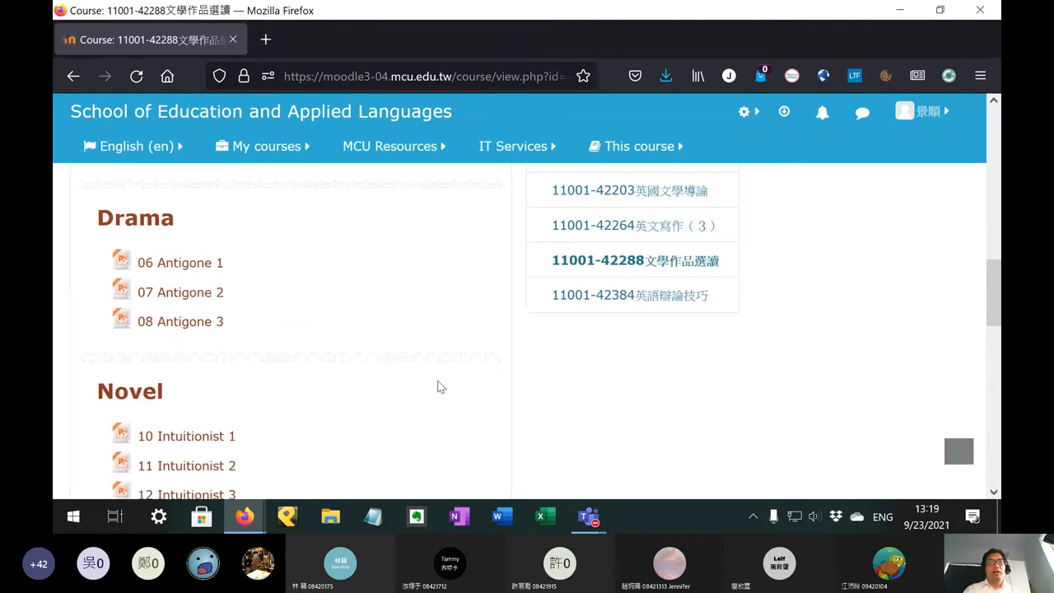
{"action": "scroll", "scroll_direction": "up", "scroll_amount": 3}
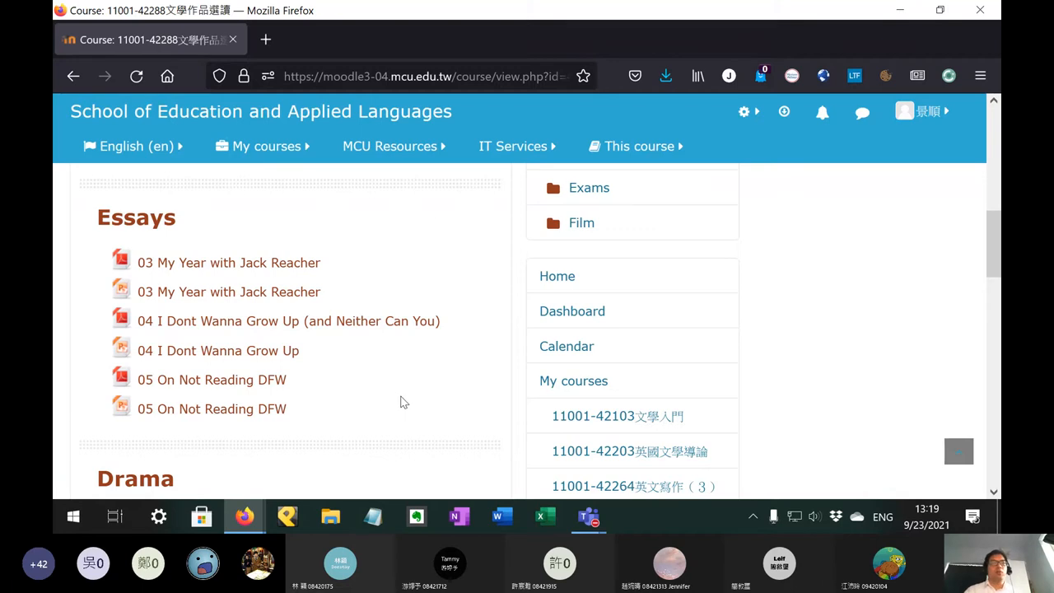
{"action": "scroll", "scroll_direction": "down", "scroll_amount": 3}
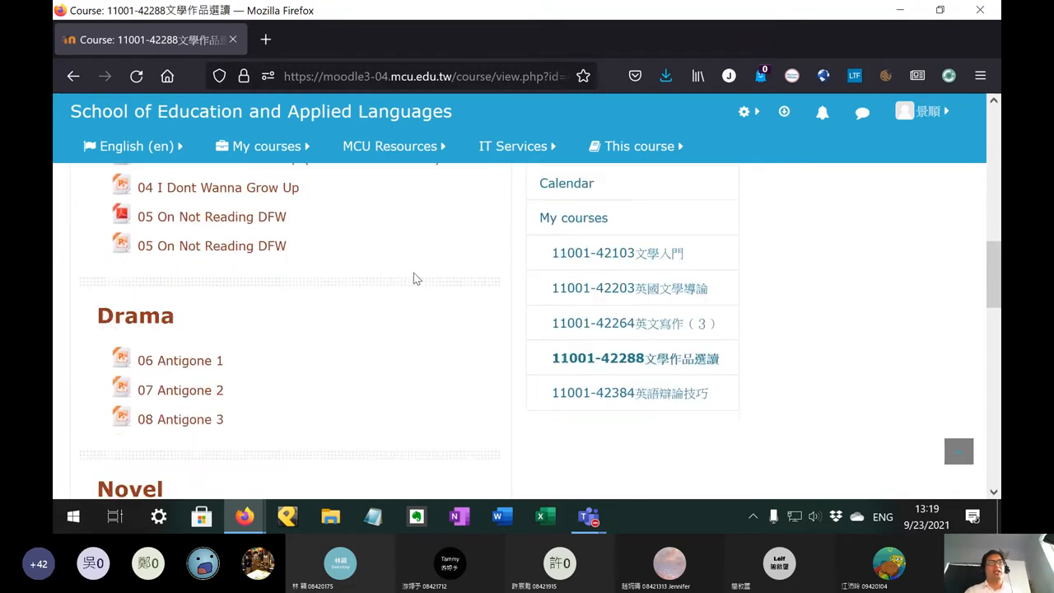
{"action": "scroll", "scroll_direction": "down", "scroll_amount": 3}
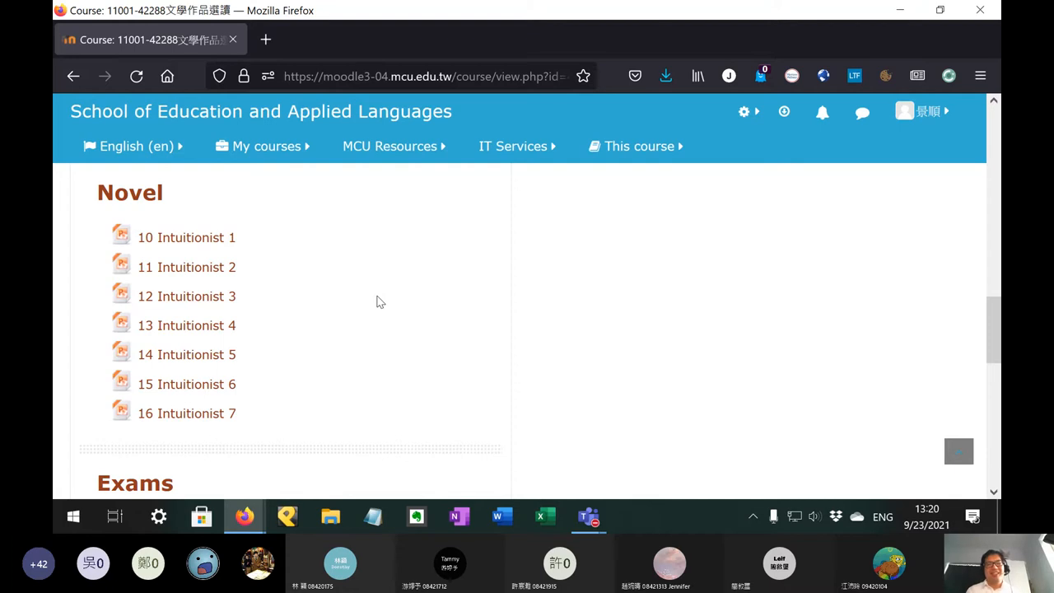
Step: Scroll through the Essays, Drama and Exams sections of the course page
{"action": "scroll", "scroll_direction": "up", "scroll_amount": 3}
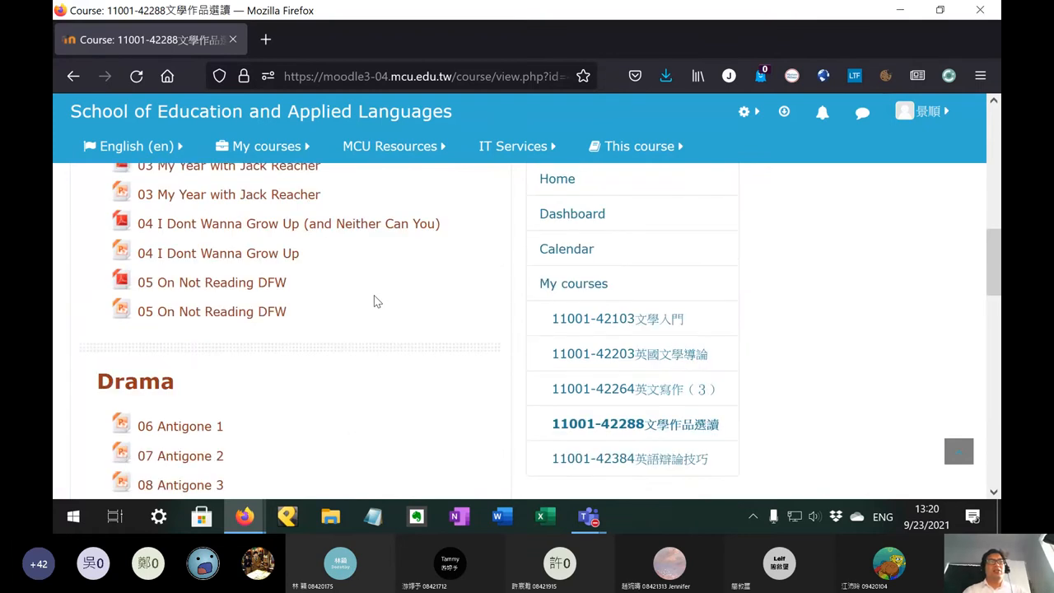
{"action": "scroll", "scroll_direction": "up", "scroll_amount": 3}
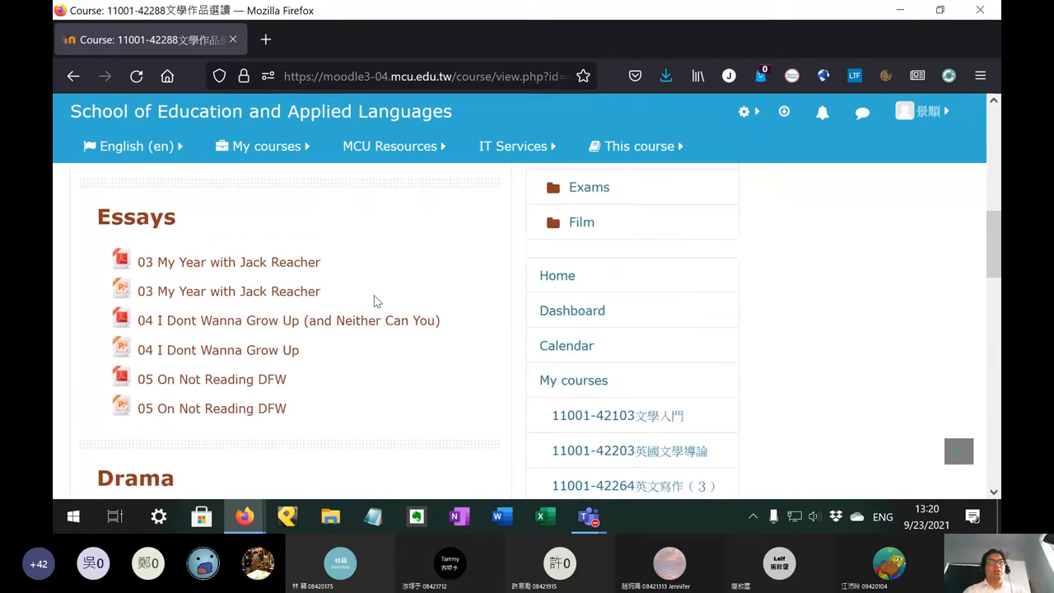
{"action": "scroll", "scroll_direction": "down", "scroll_amount": 3}
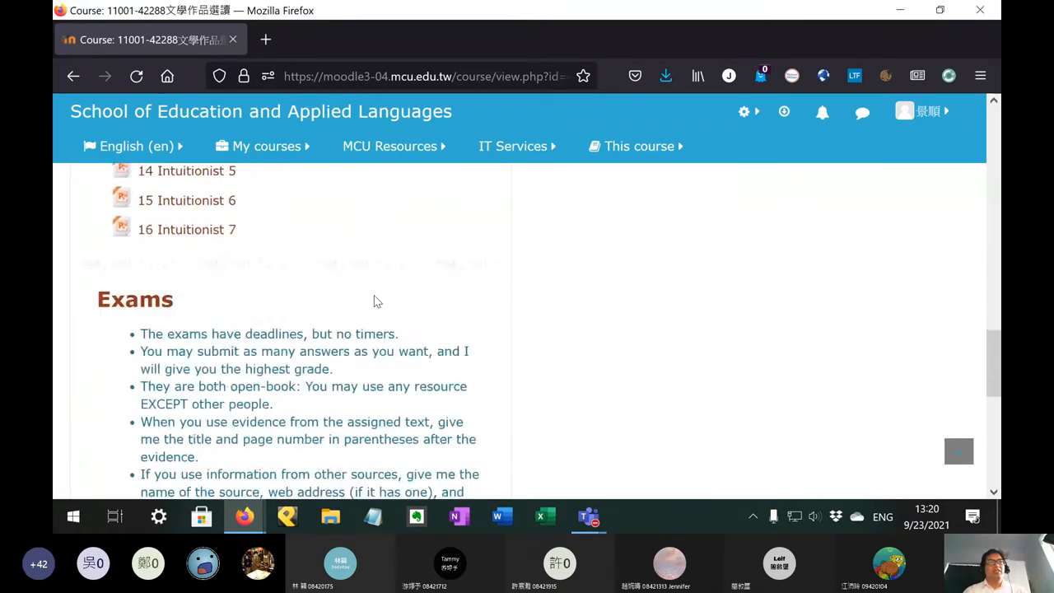
{"action": "scroll", "scroll_direction": "down", "scroll_amount": 3}
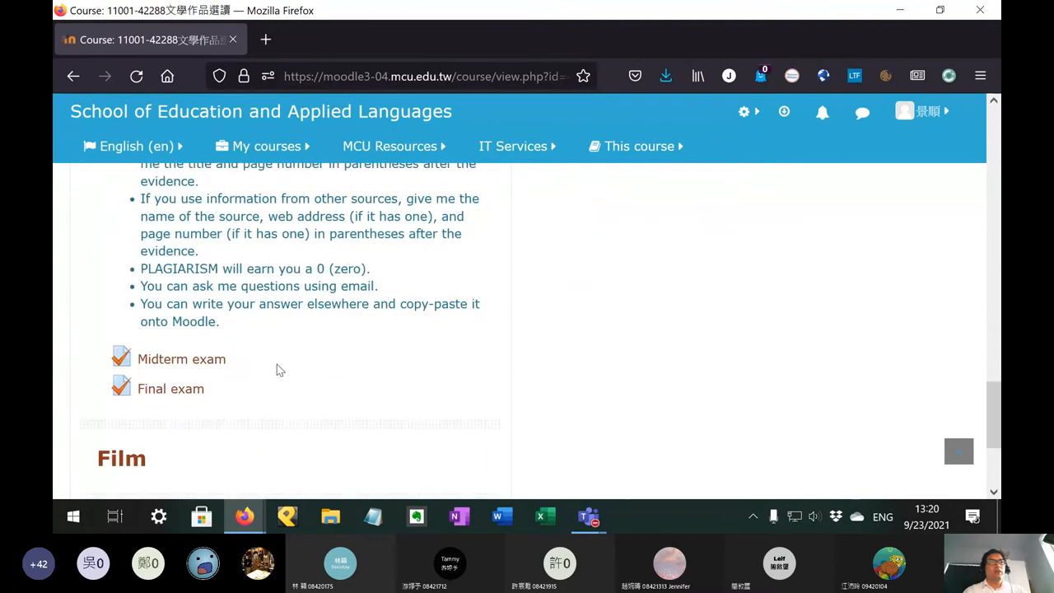
{"action": "mouse_move", "coordinate": [288, 370]}
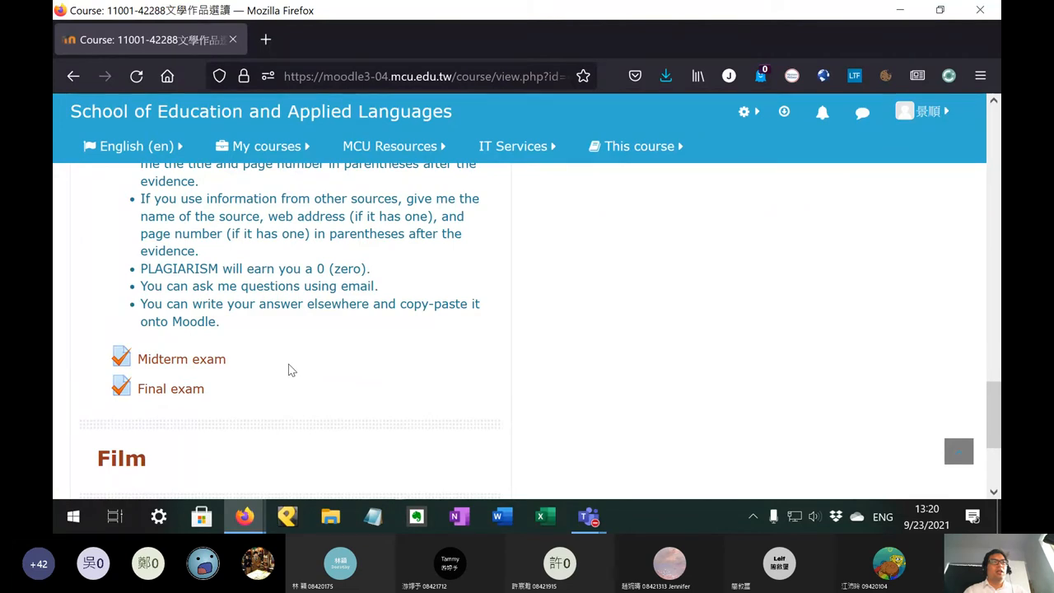
{"action": "scroll", "scroll_direction": "down", "scroll_amount": 3}
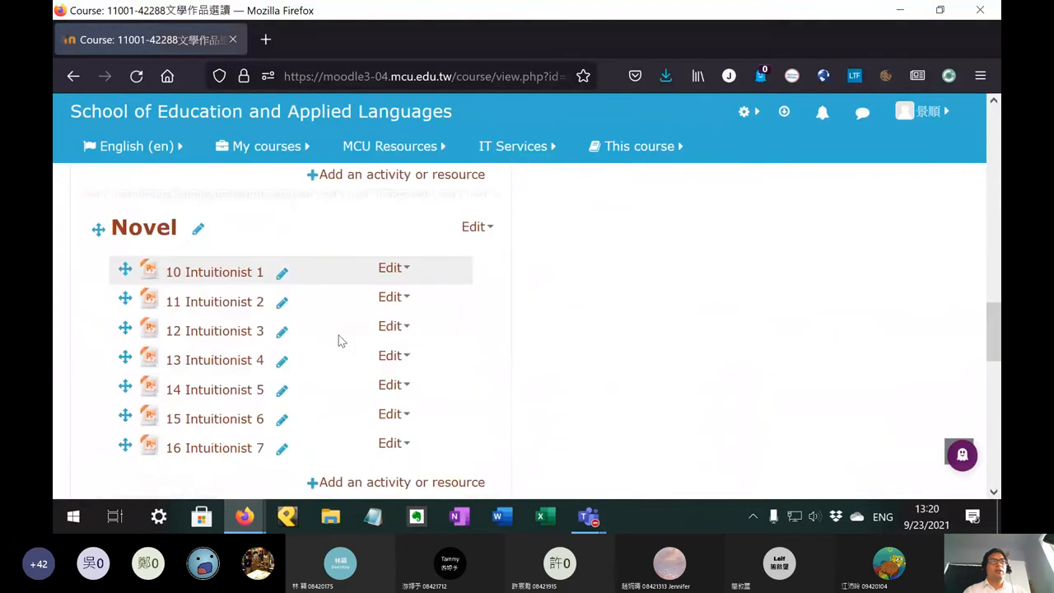
Step: Choose Edit settings from the Final exam quiz's Edit menu
{"action": "left_click", "coordinate": [393, 251]}
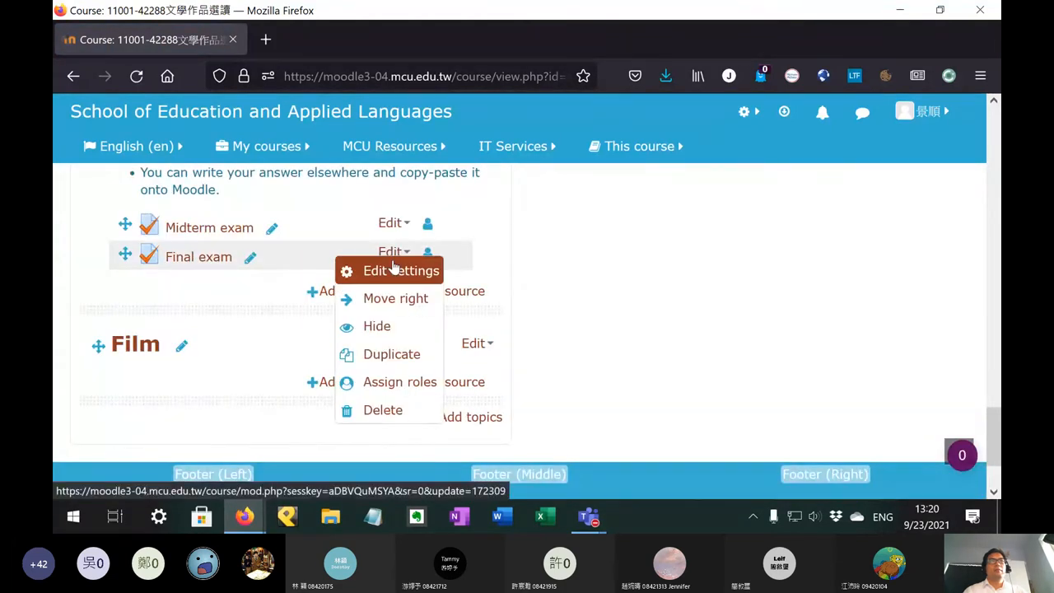
{"action": "left_click", "coordinate": [401, 270]}
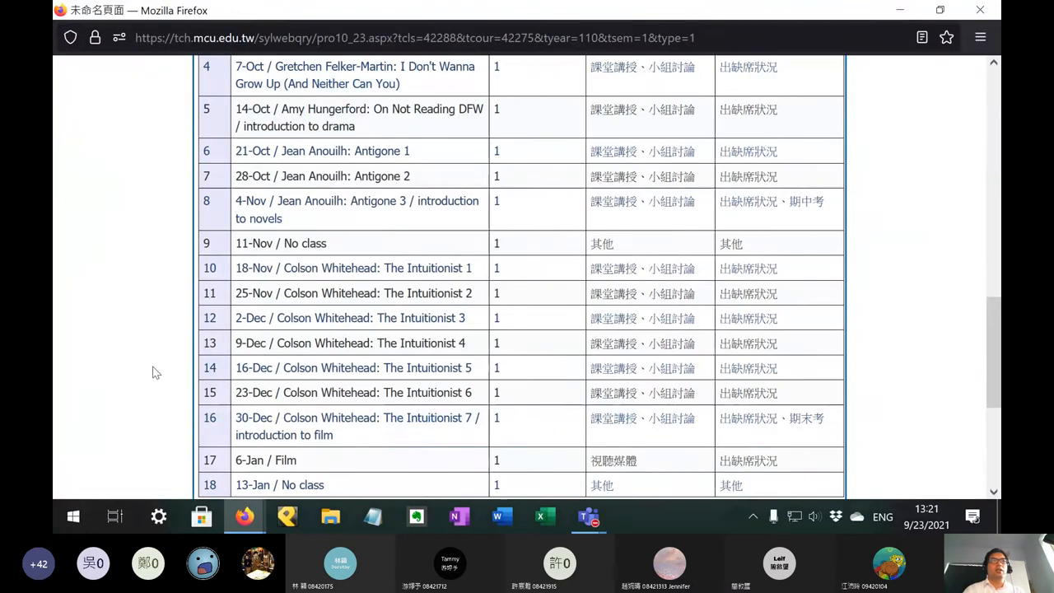
Step: Scroll through the 課程進度內容 weekly schedule table in the syllabus
{"action": "scroll", "scroll_direction": "down", "scroll_amount": 3}
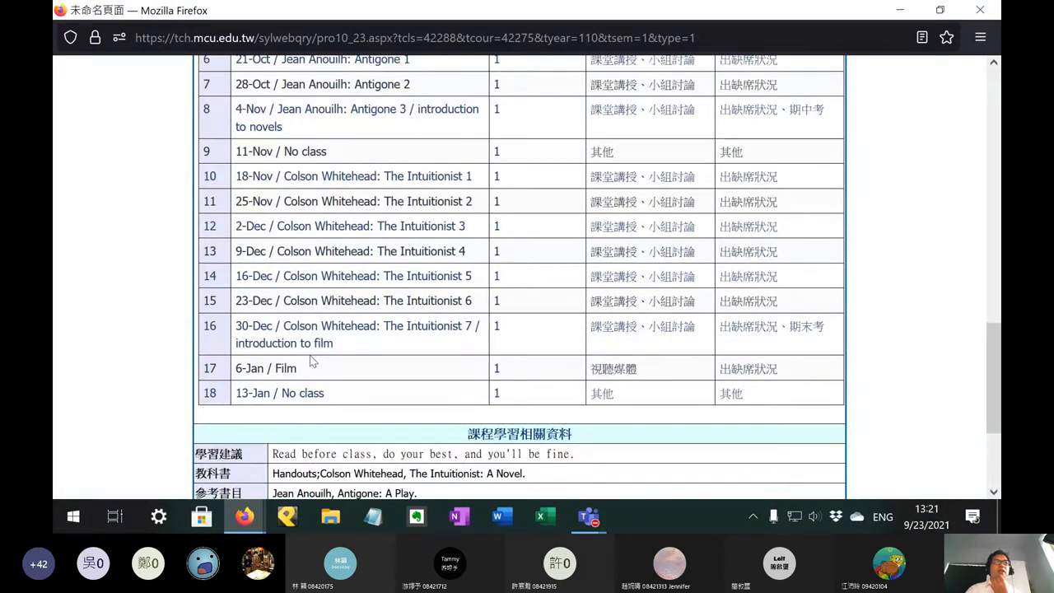
{"action": "scroll", "scroll_direction": "up", "scroll_amount": 3}
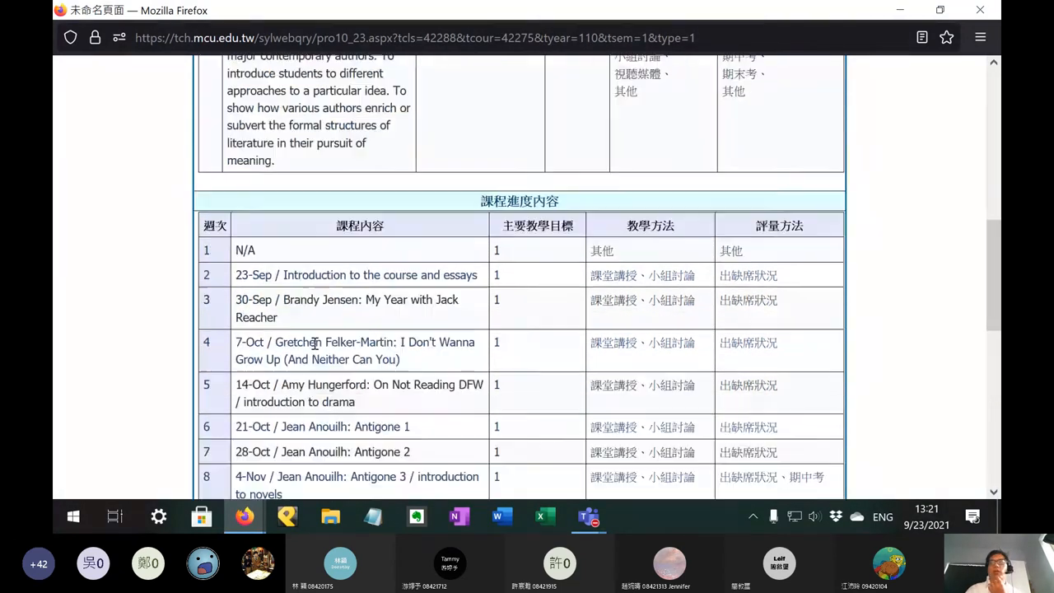
{"action": "scroll", "scroll_direction": "down", "scroll_amount": 3}
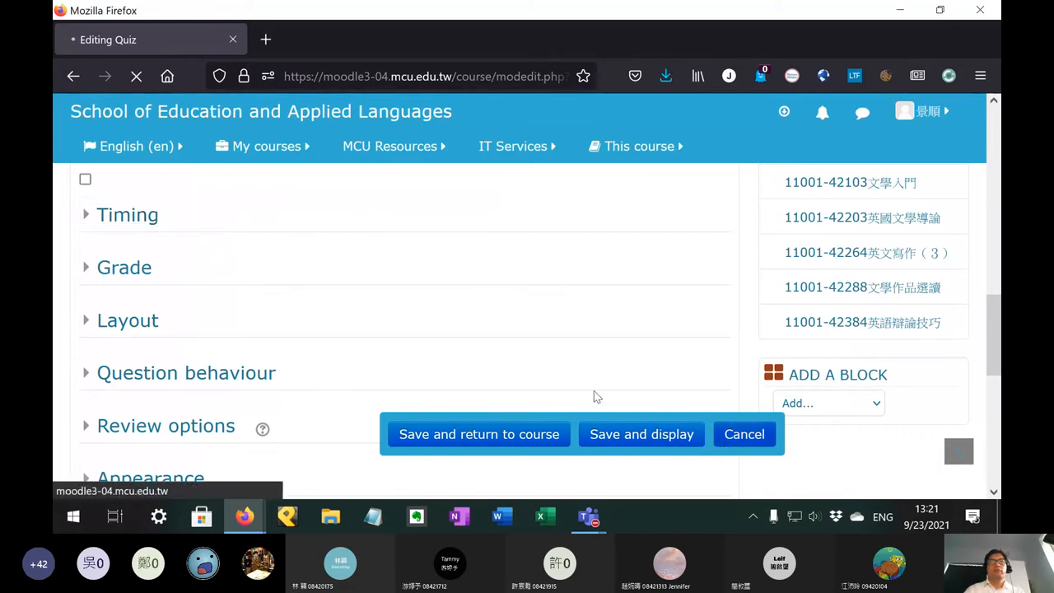
Step: Cancel the Final exam quiz settings, scroll down the course page, then switch to the syllabus
{"action": "left_click", "coordinate": [479, 434]}
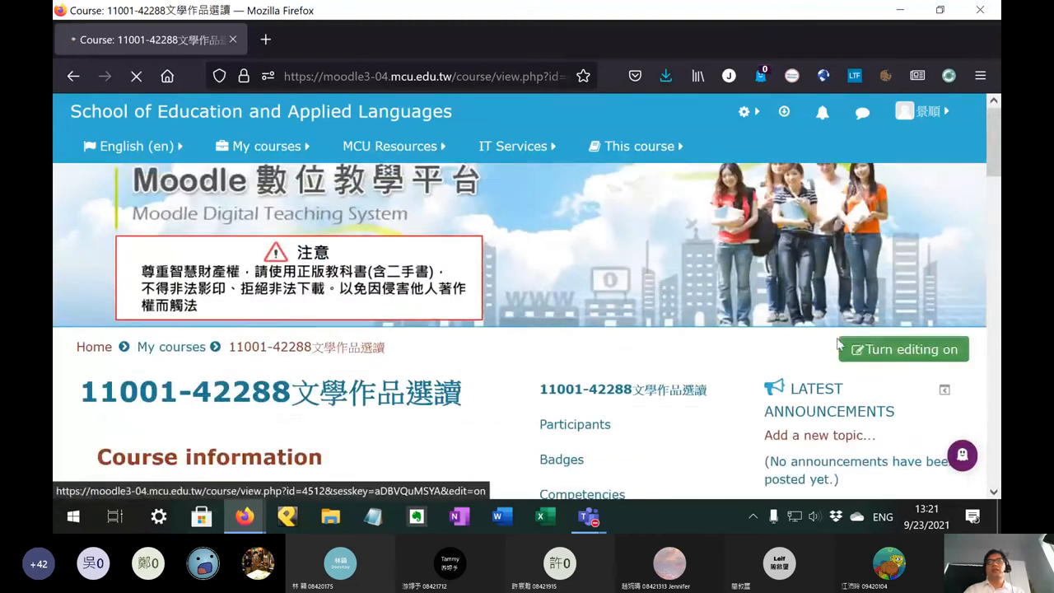
{"action": "scroll", "scroll_direction": "down", "scroll_amount": 3}
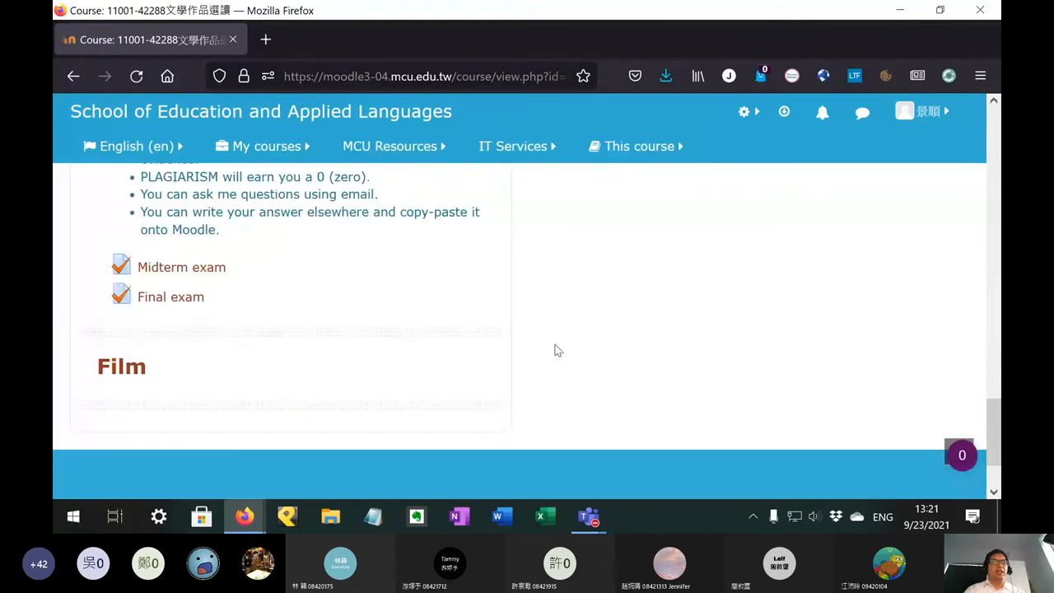
{"action": "scroll", "scroll_direction": "down", "scroll_amount": 3}
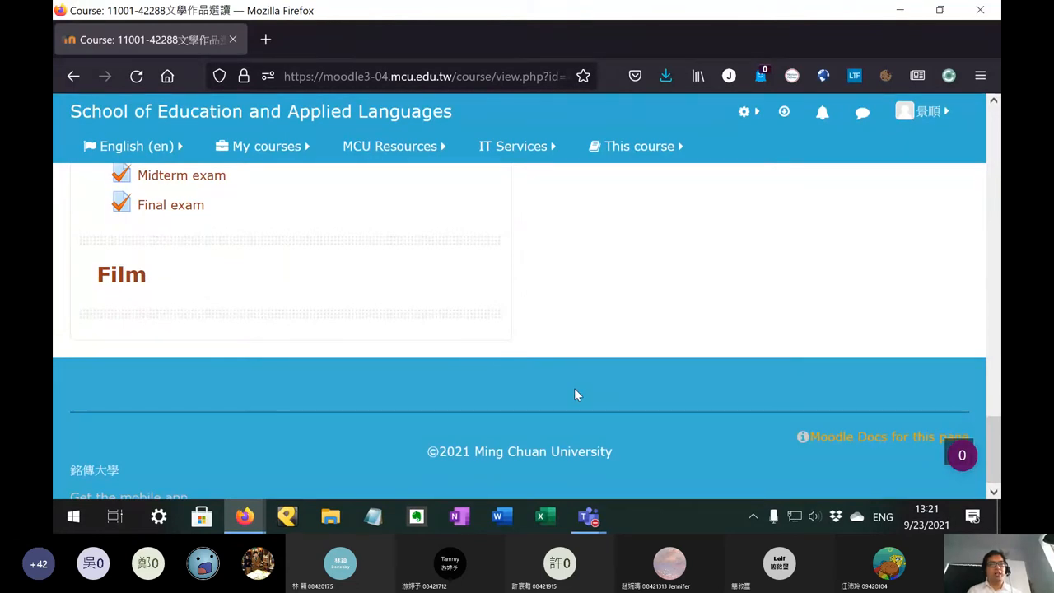
{"action": "mouse_move", "coordinate": [276, 351]}
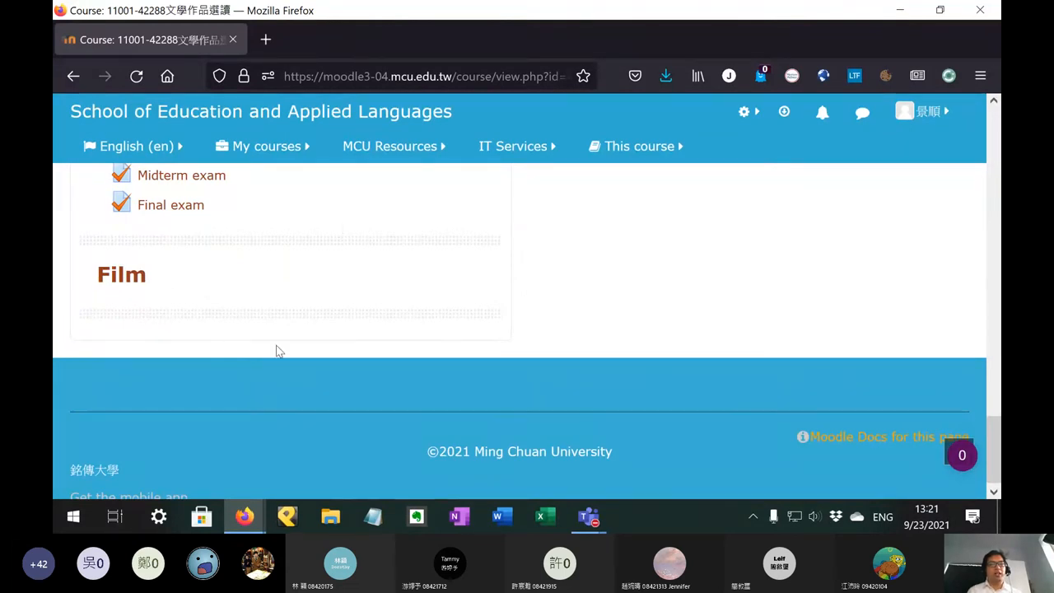
{"action": "mouse_move", "coordinate": [716, 262]}
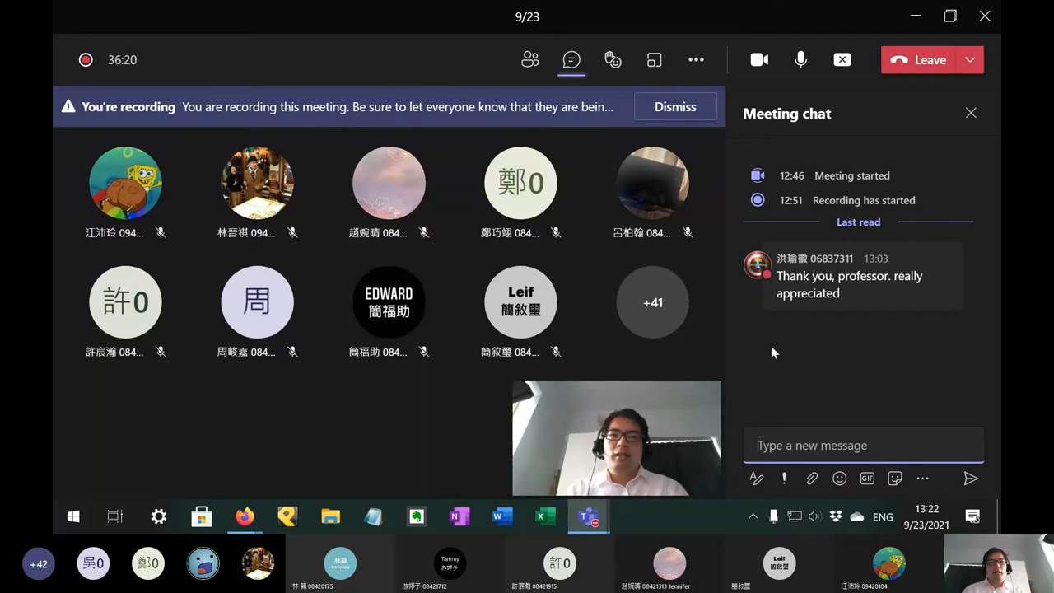
{"action": "left_click", "coordinate": [245, 516]}
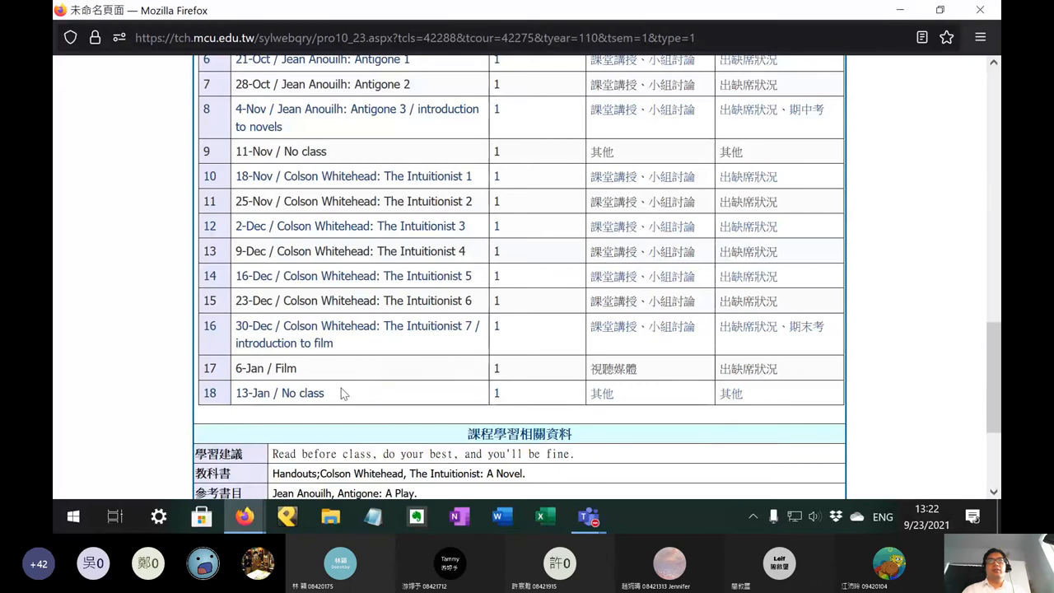
{"action": "mouse_move", "coordinate": [197, 362]}
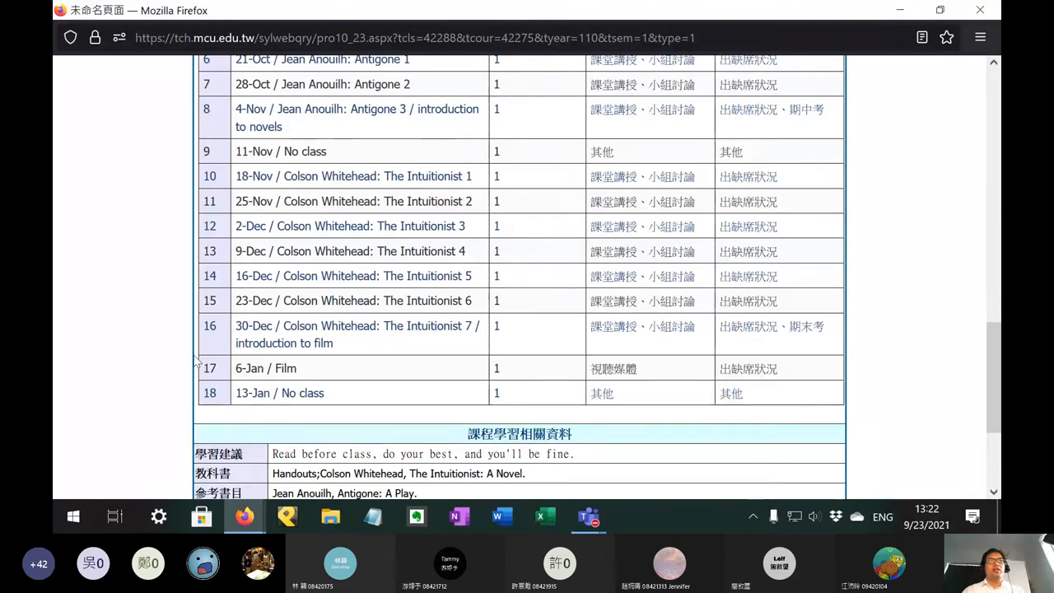
Step: Scroll the schedule to week 18 and select 'introduction to film' in week 16
{"action": "scroll", "scroll_direction": "up", "scroll_amount": 3}
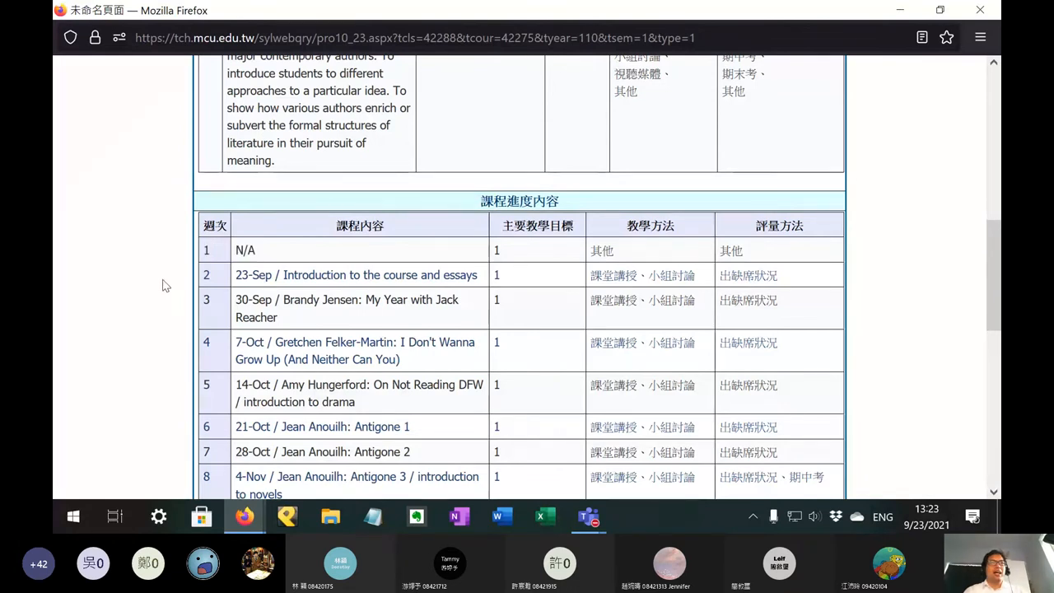
{"action": "scroll", "scroll_direction": "down", "scroll_amount": 3}
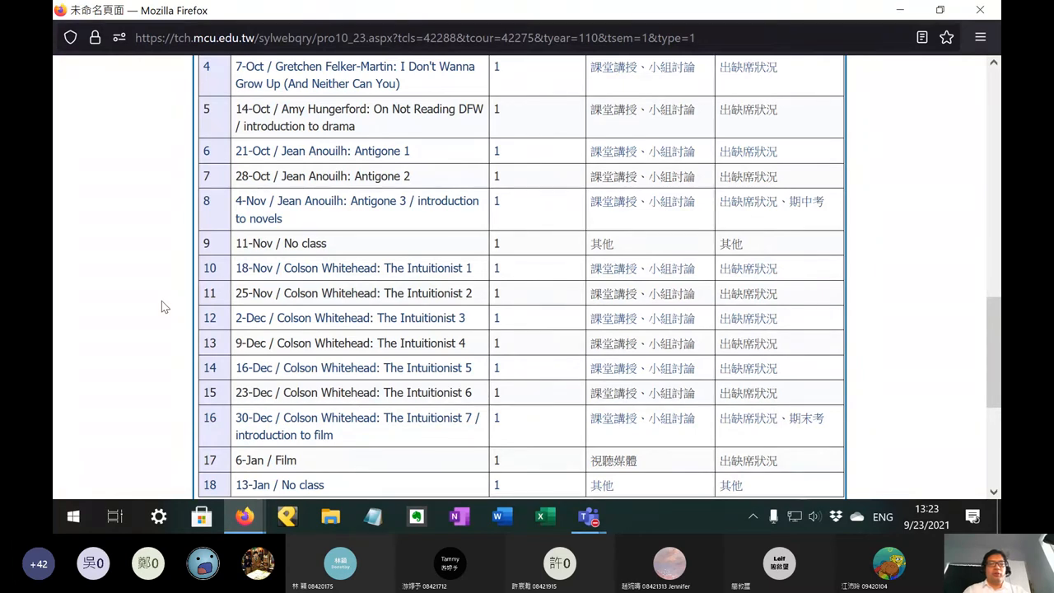
{"action": "scroll", "scroll_direction": "down", "scroll_amount": 3}
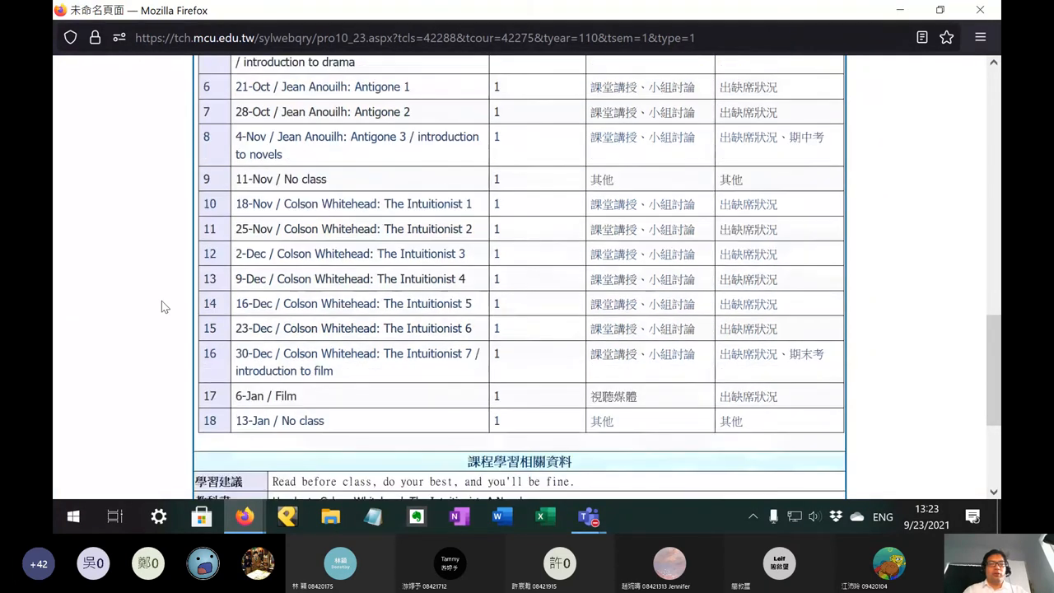
{"action": "scroll", "scroll_direction": "down", "scroll_amount": 3}
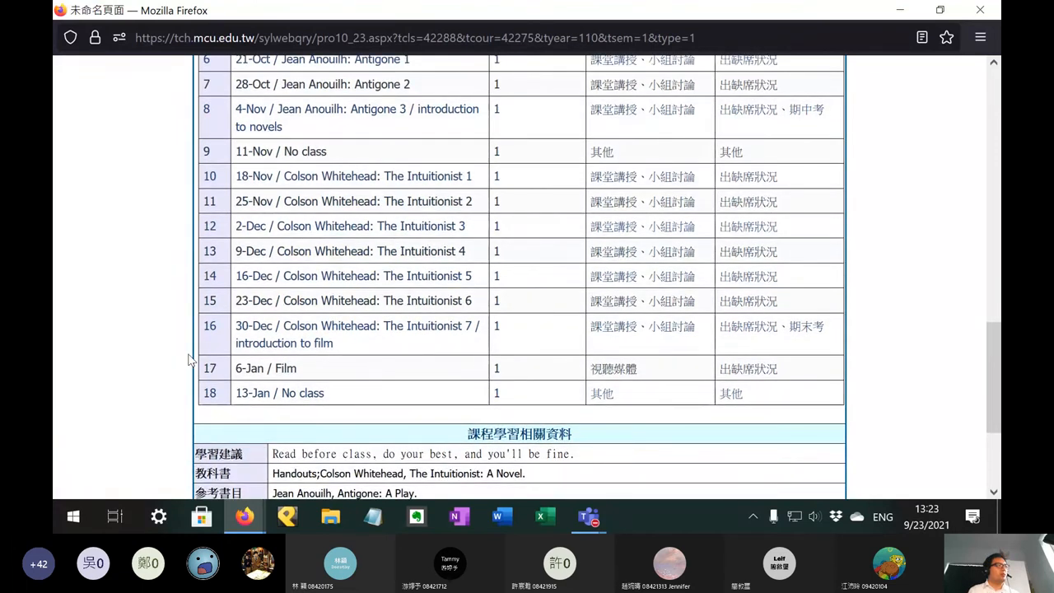
{"action": "mouse_move", "coordinate": [354, 321]}
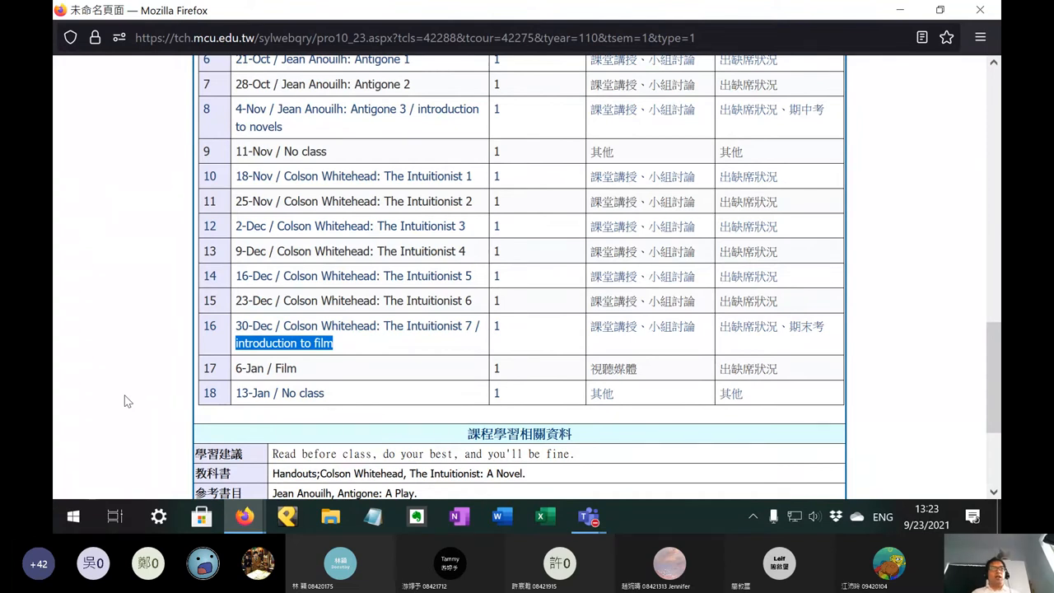
{"action": "mouse_move", "coordinate": [259, 383]}
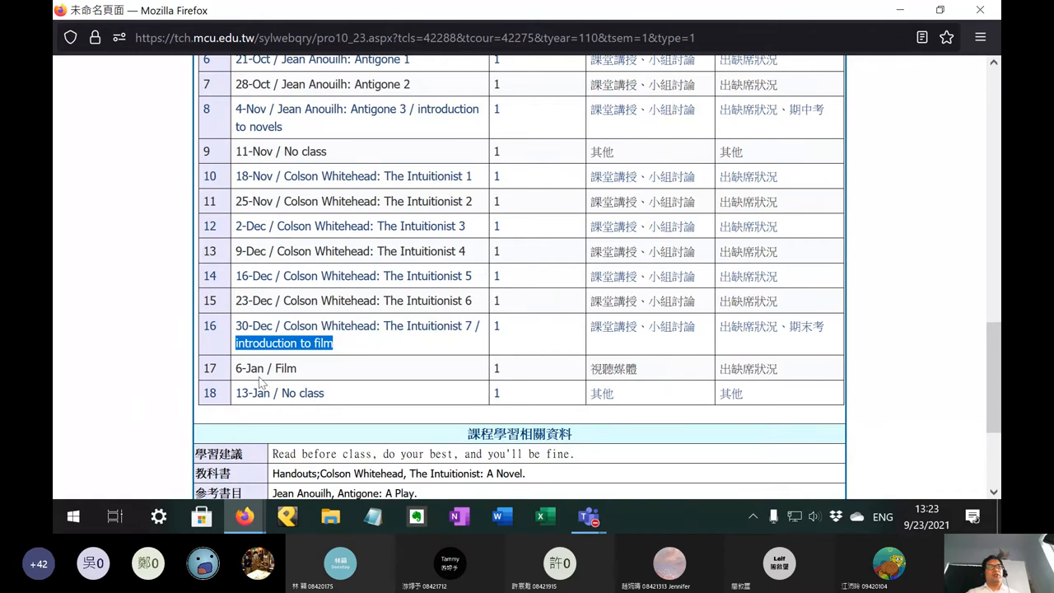
{"action": "double_click", "coordinate": [265, 368]}
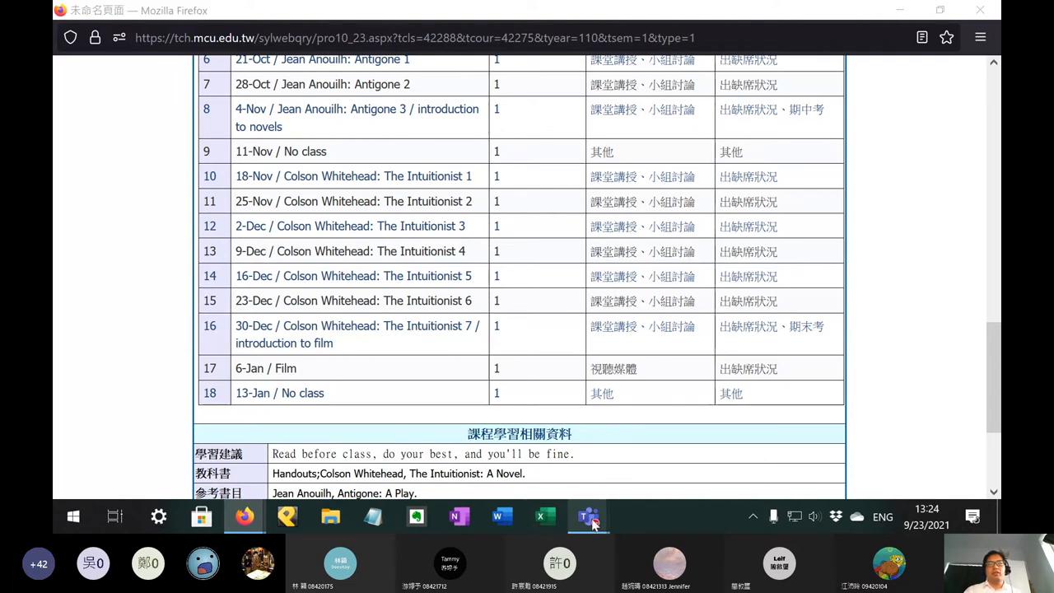
{"action": "mouse_move", "coordinate": [588, 516]}
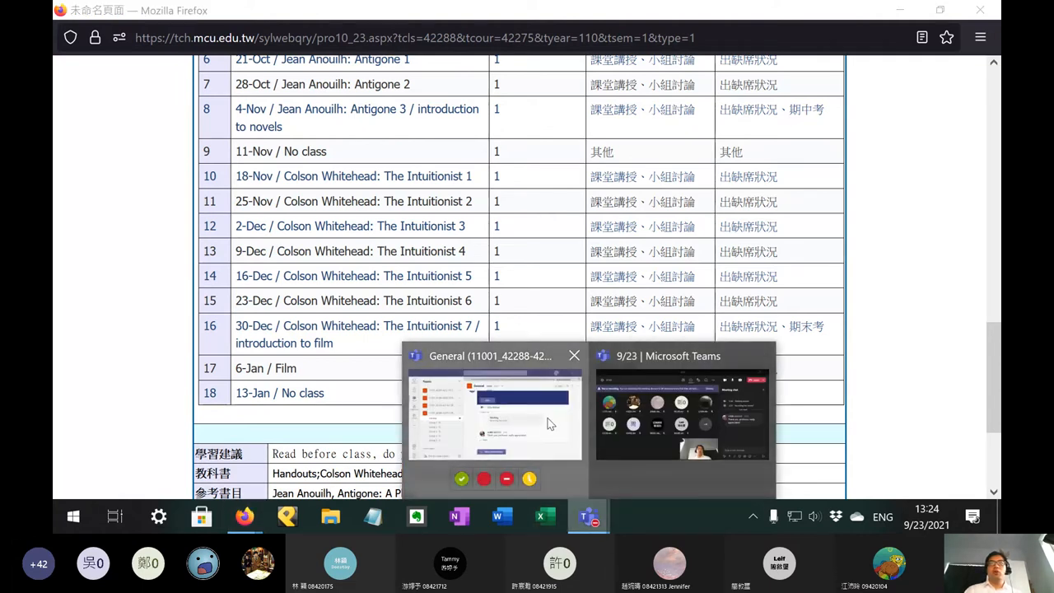
Step: Start a reply in the course team's General channel and open the Forms poll editor
{"action": "left_click", "coordinate": [494, 412]}
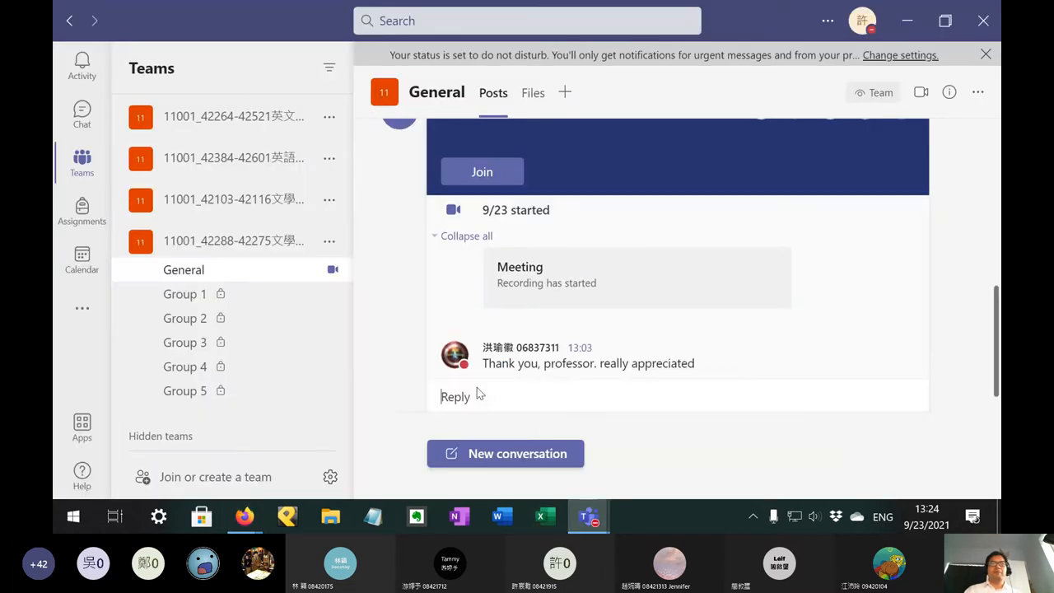
{"action": "left_click", "coordinate": [455, 396]}
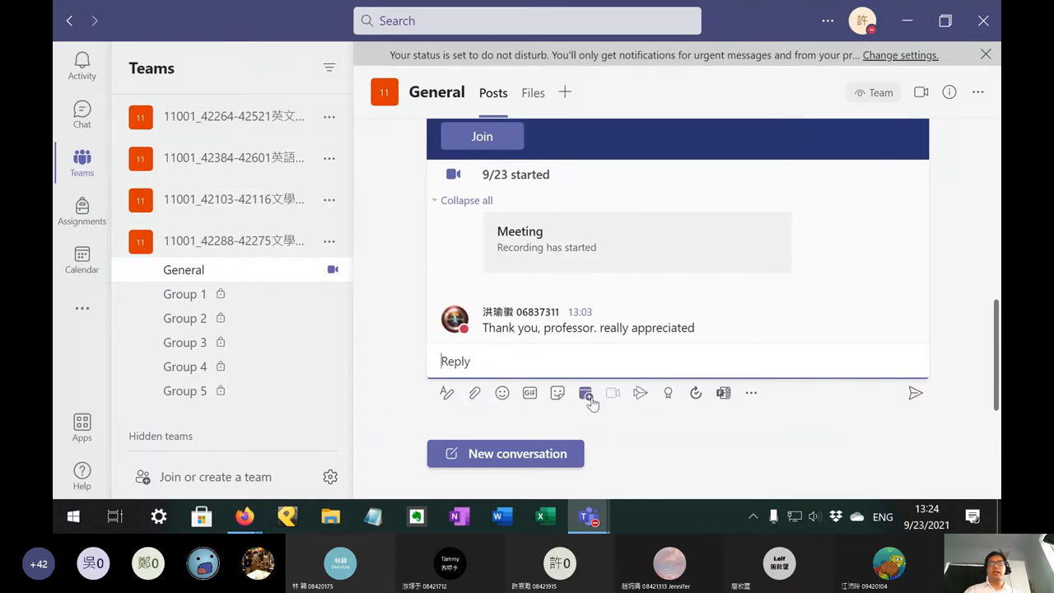
{"action": "mouse_move", "coordinate": [745, 397]}
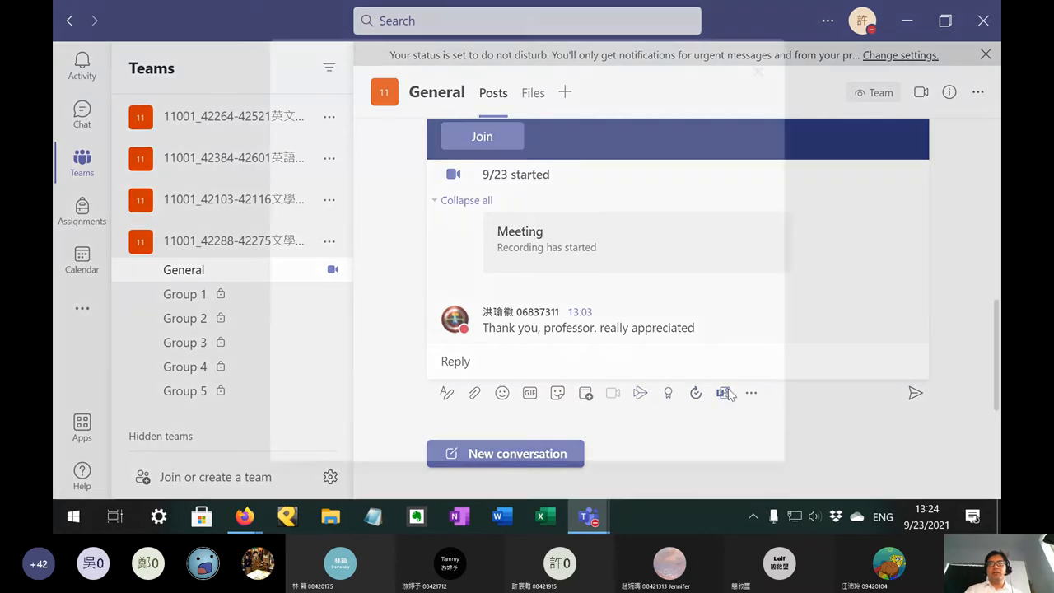
{"action": "left_click", "coordinate": [723, 392]}
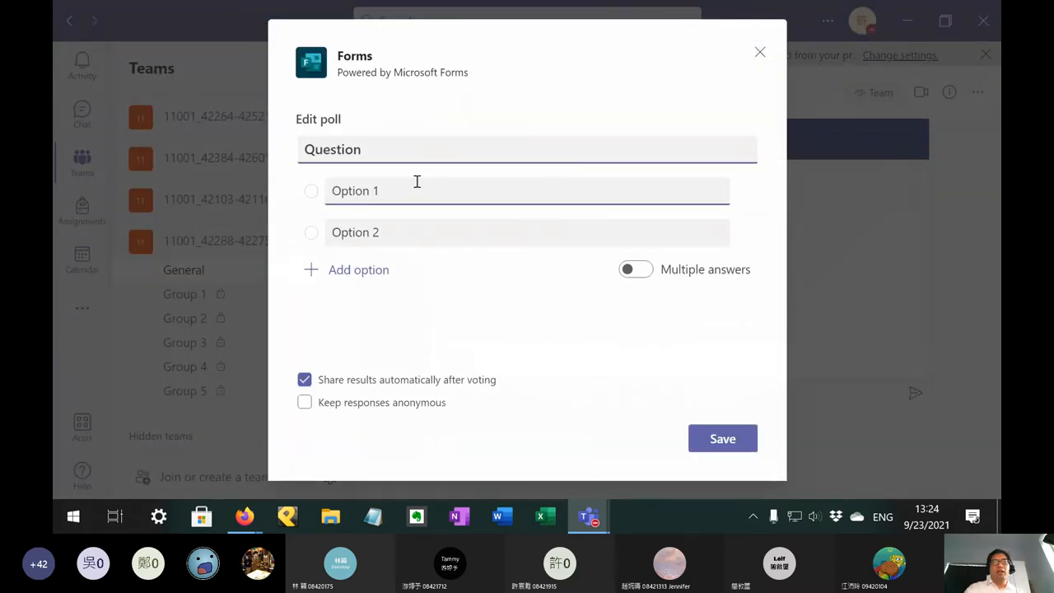
Step: Enter the question 'Wednesday afternoon free?' and fill the first answers 56 and 78
{"action": "type", "text": "Wednes"}
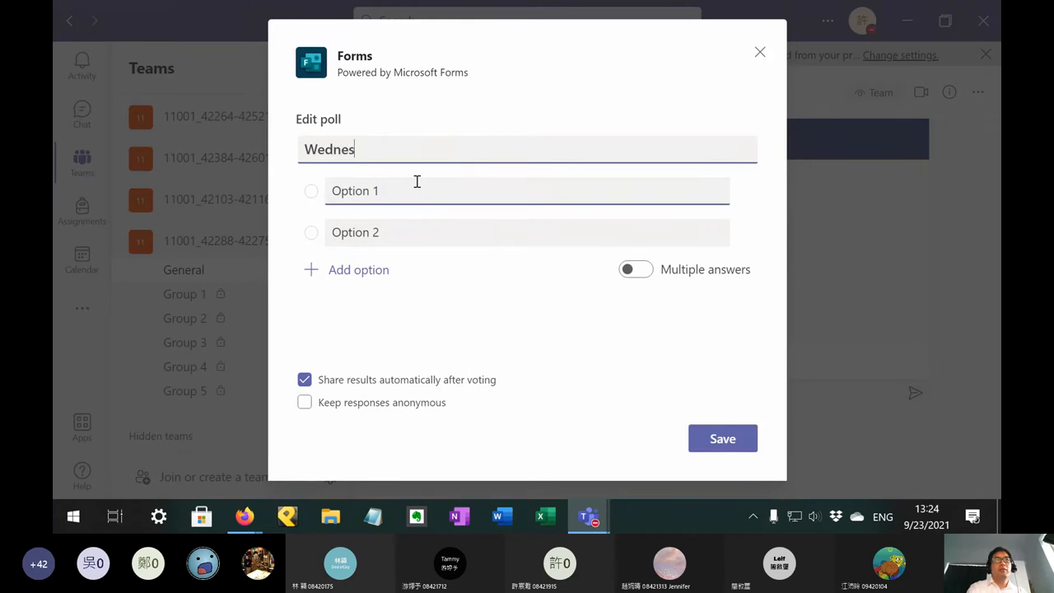
{"action": "type", "text": "day afterno"}
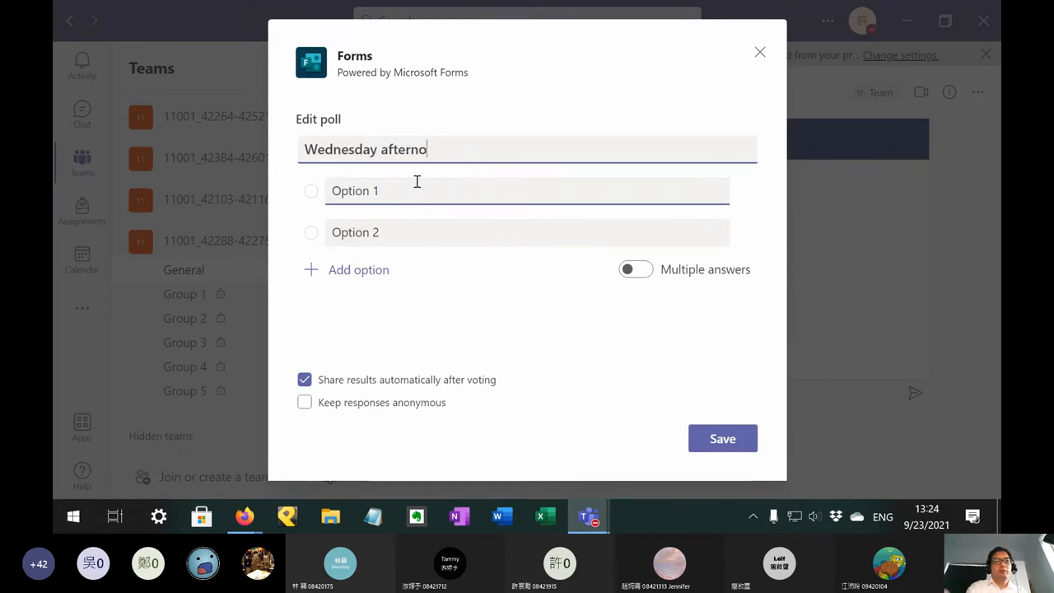
{"action": "type", "text": "on free?"}
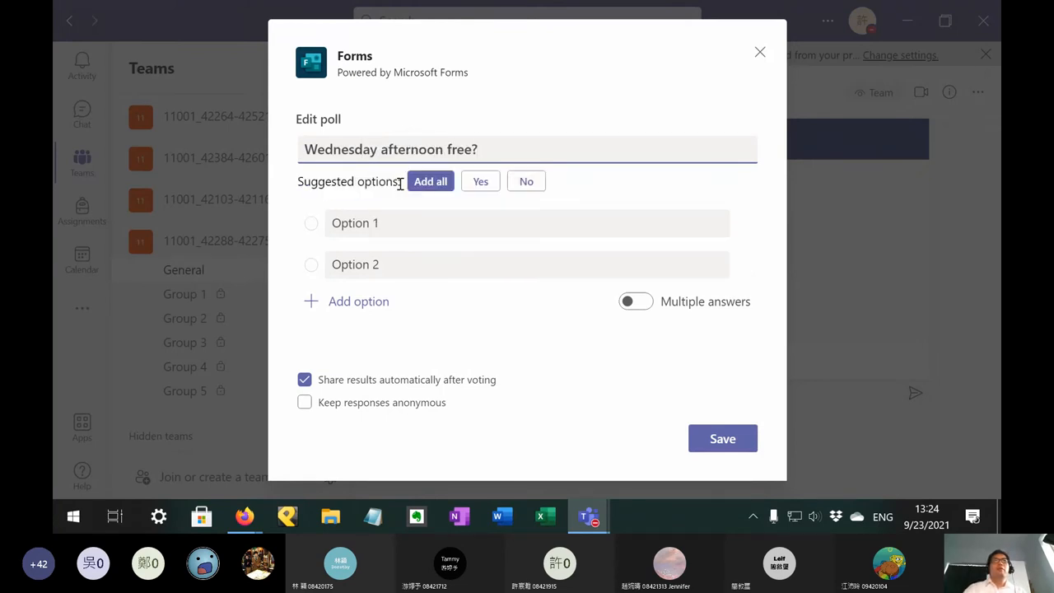
{"action": "double_click", "coordinate": [355, 222]}
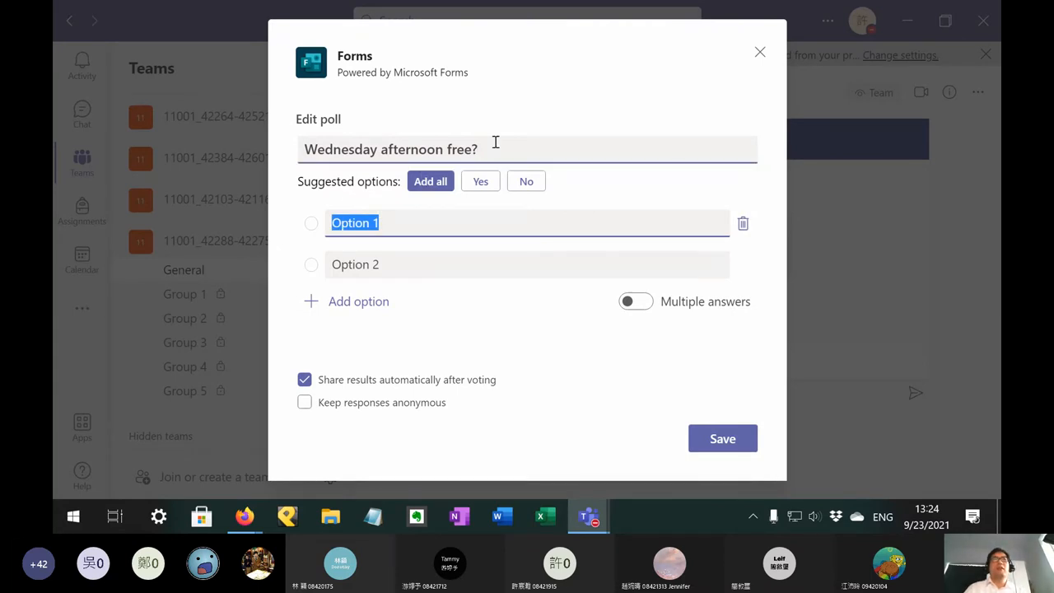
{"action": "mouse_move", "coordinate": [485, 149]}
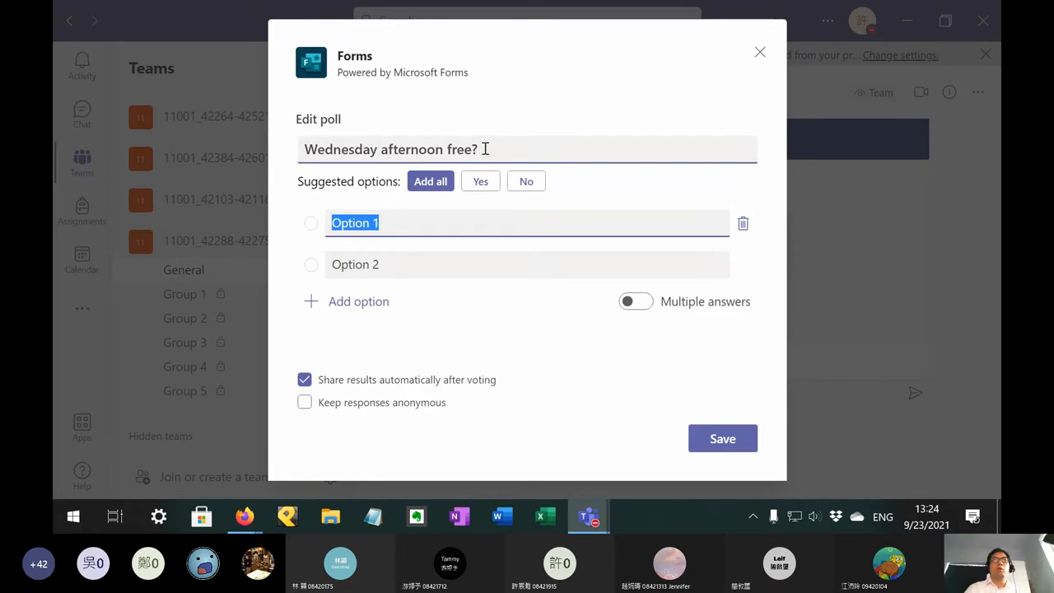
{"action": "type", "text": "56"}
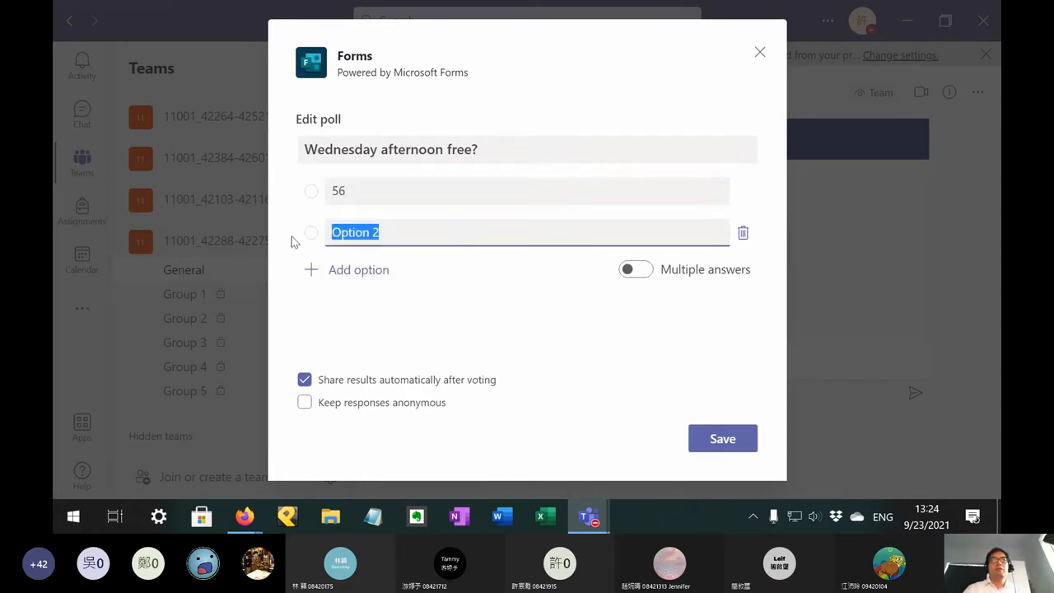
{"action": "type", "text": "78"}
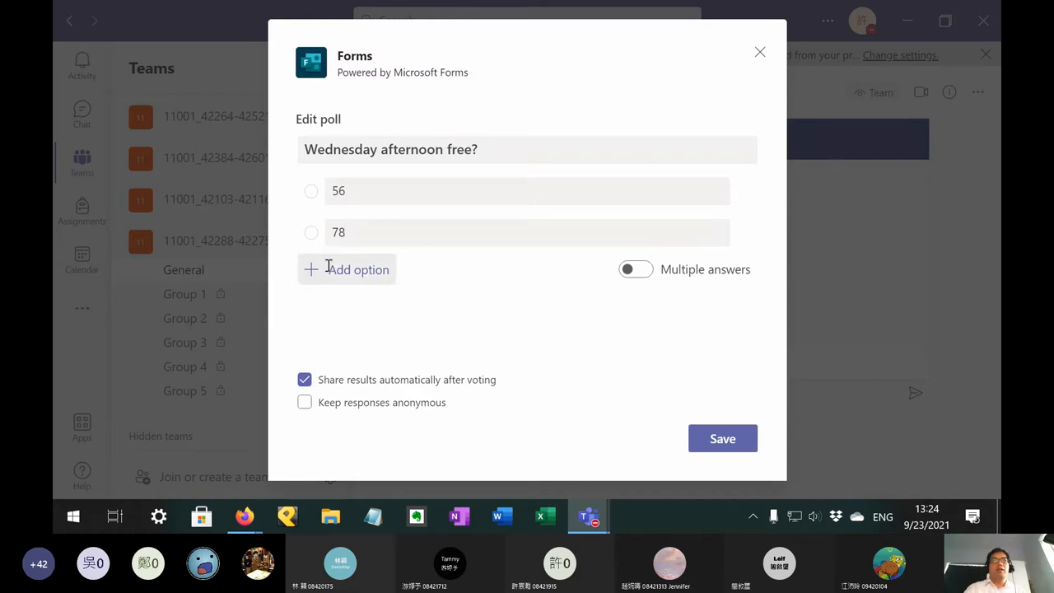
Step: Add answers 5678 and No, keep single-answer voting, save and send the poll
{"action": "left_click", "coordinate": [346, 269]}
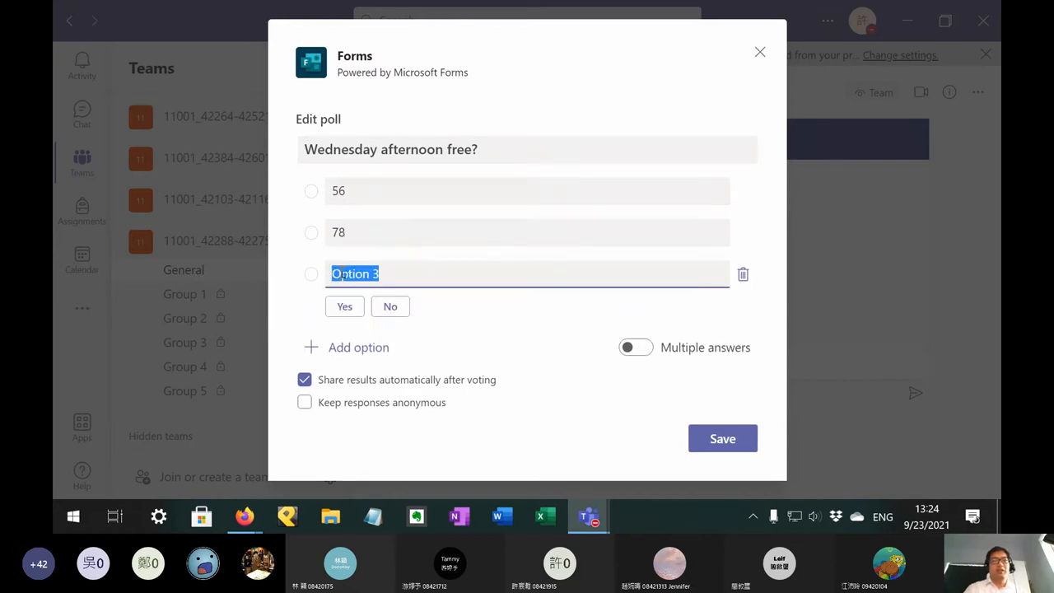
{"action": "left_click", "coordinate": [389, 306]}
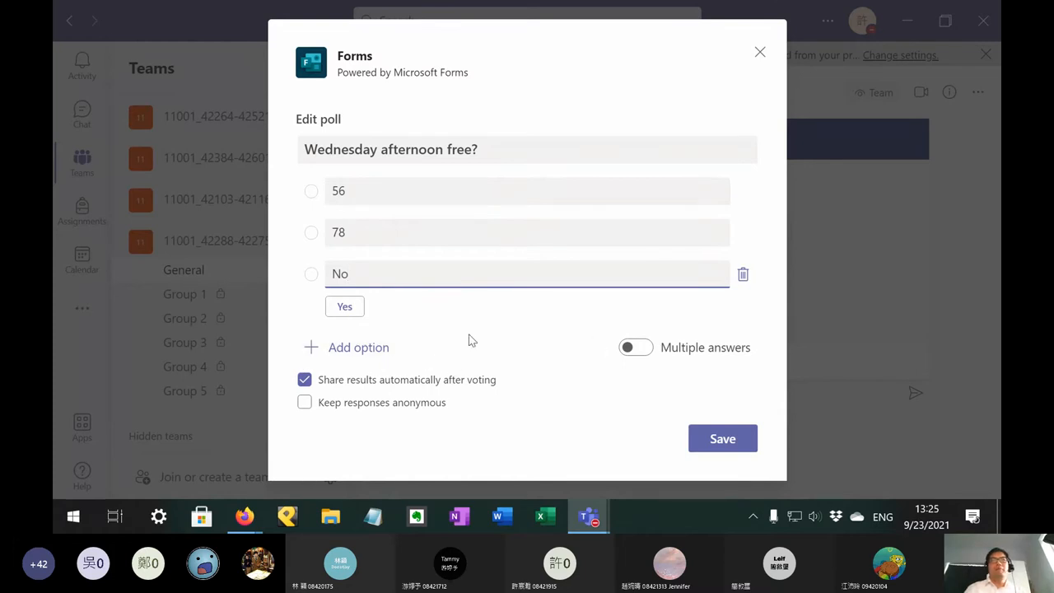
{"action": "left_click", "coordinate": [635, 346]}
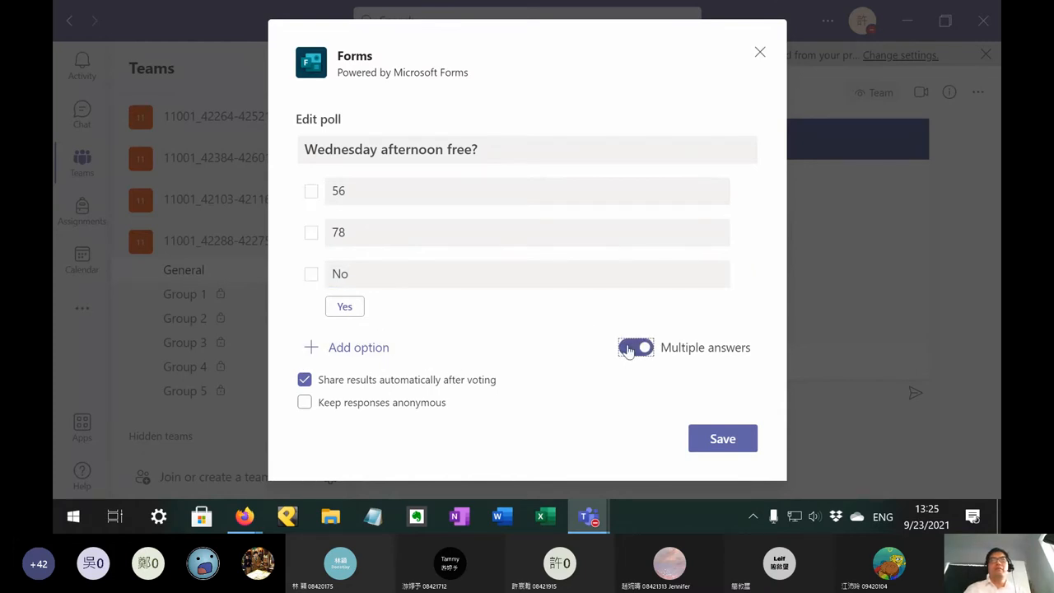
{"action": "left_click", "coordinate": [358, 346]}
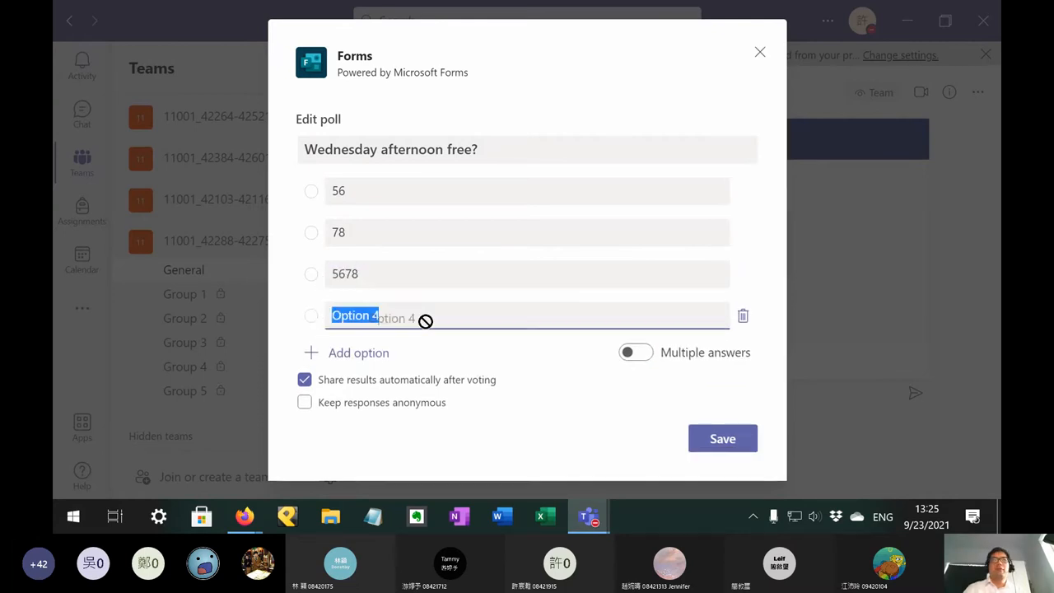
{"action": "type", "text": "No"}
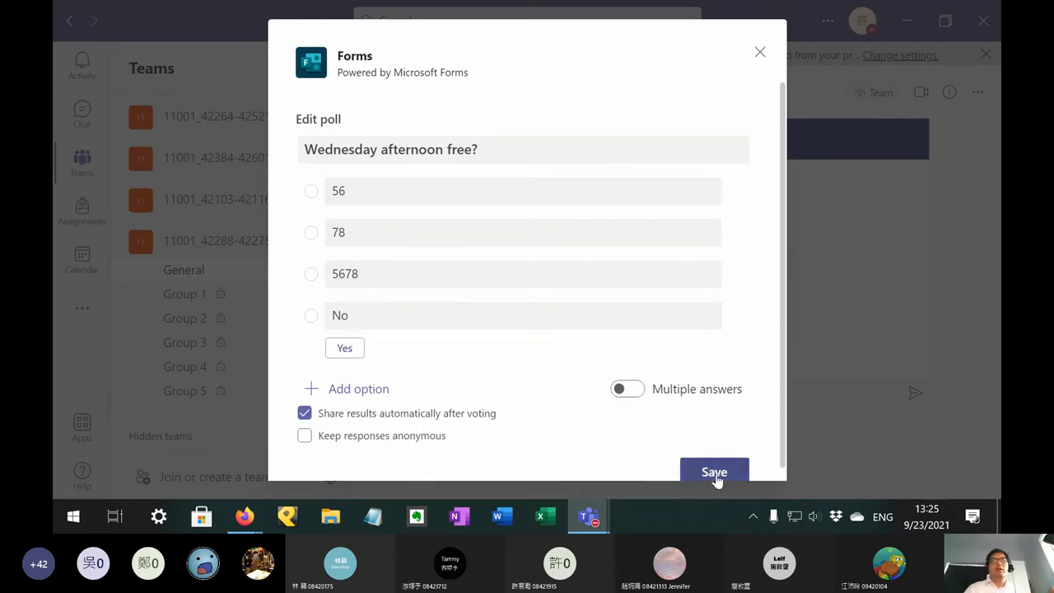
{"action": "left_click", "coordinate": [713, 471]}
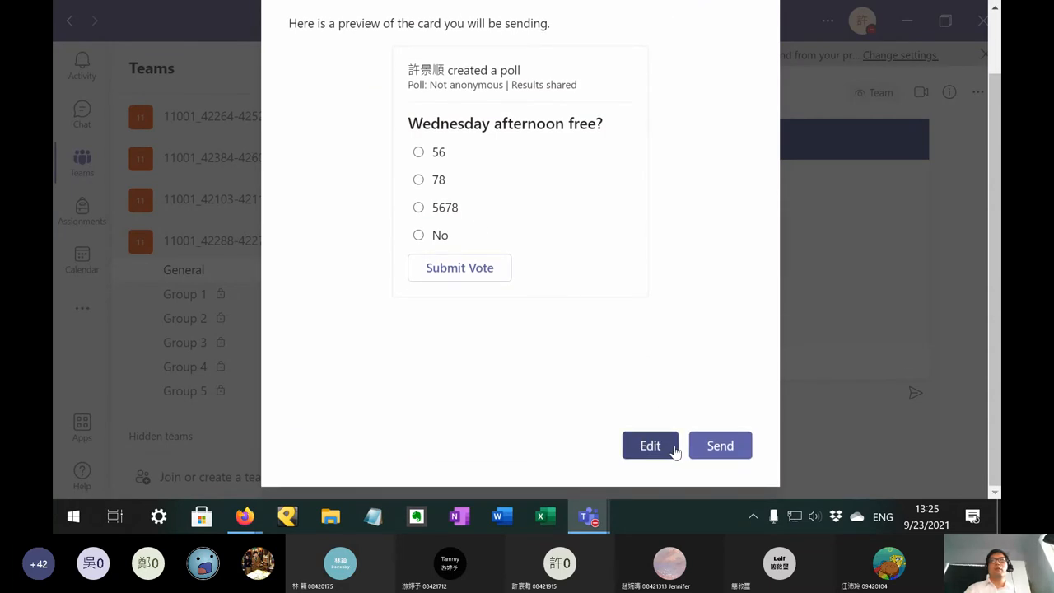
{"action": "left_click", "coordinate": [719, 445]}
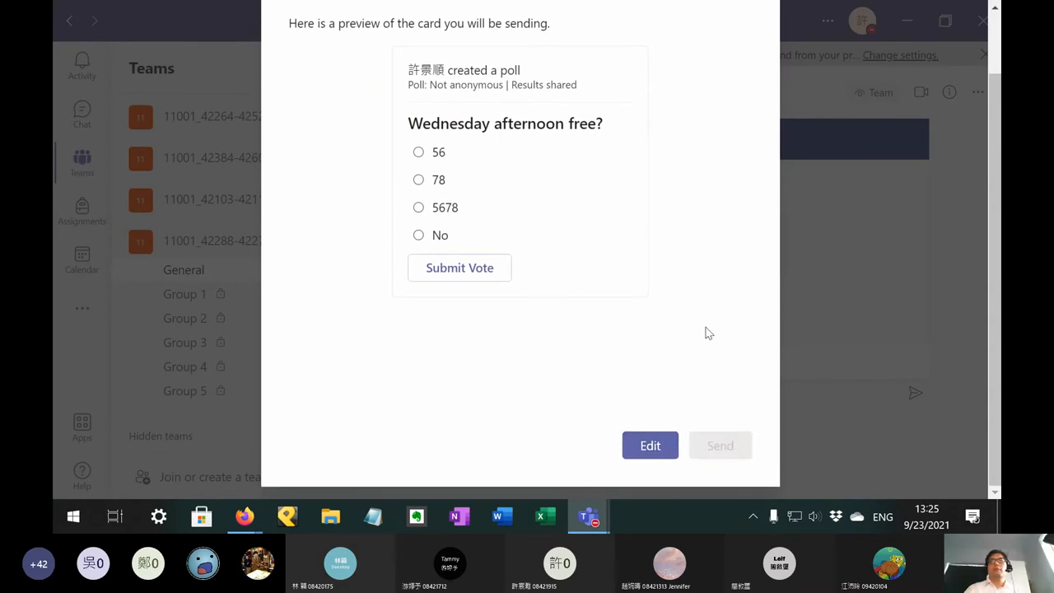
{"action": "left_click", "coordinate": [719, 444]}
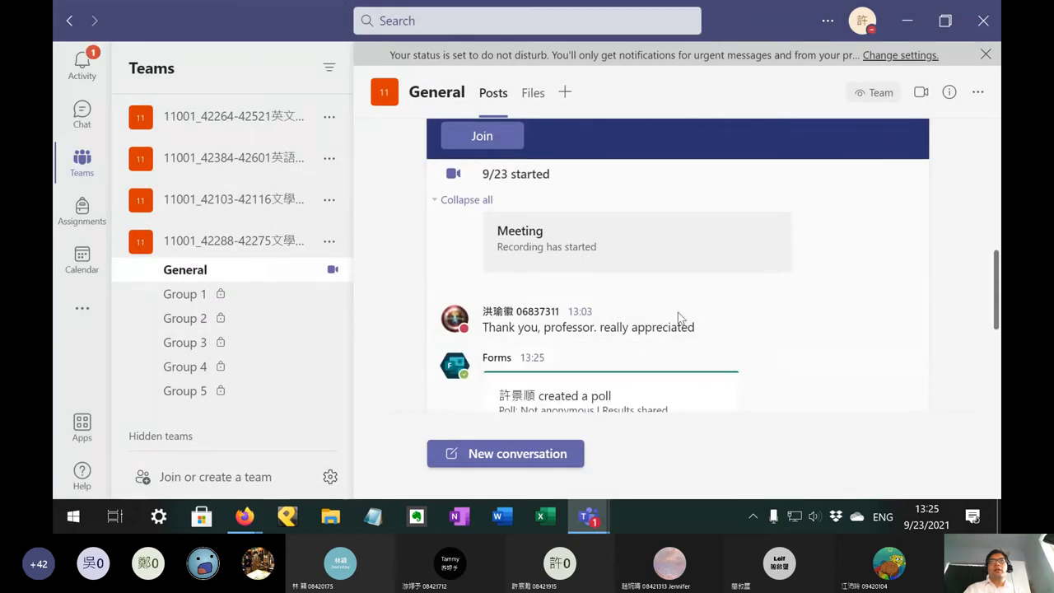
Step: Scroll down the General channel to the poll results card showing No at 75%
{"action": "scroll", "scroll_direction": "down", "scroll_amount": 3}
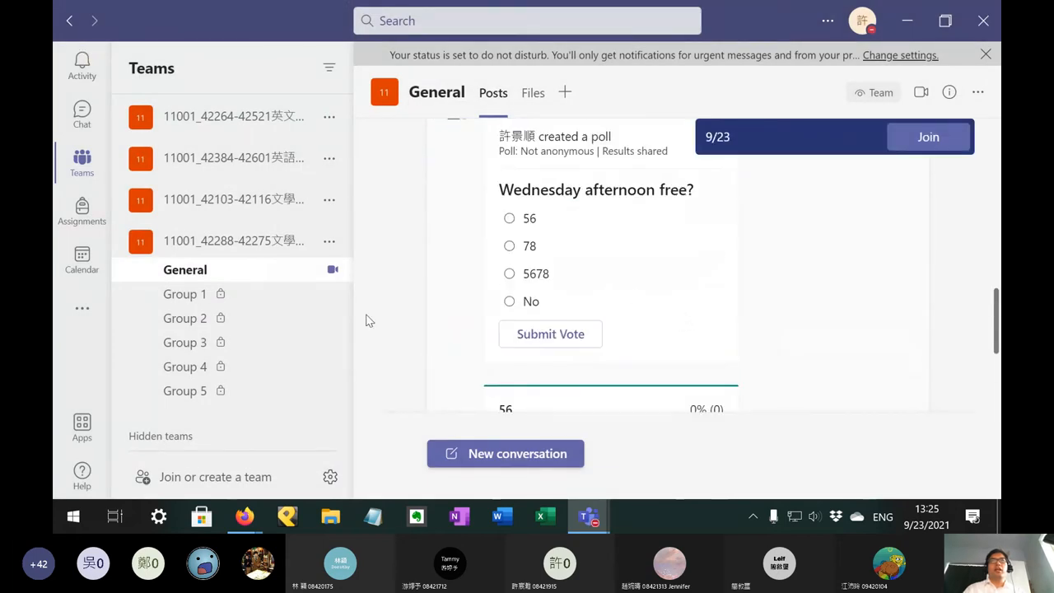
{"action": "mouse_move", "coordinate": [450, 302]}
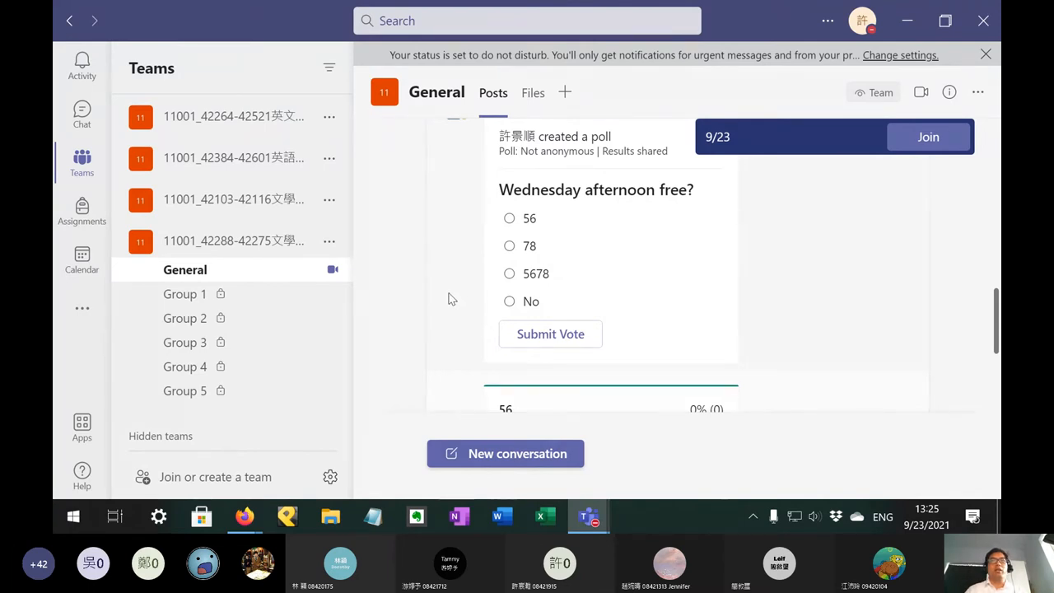
{"action": "scroll", "scroll_direction": "down", "scroll_amount": 3}
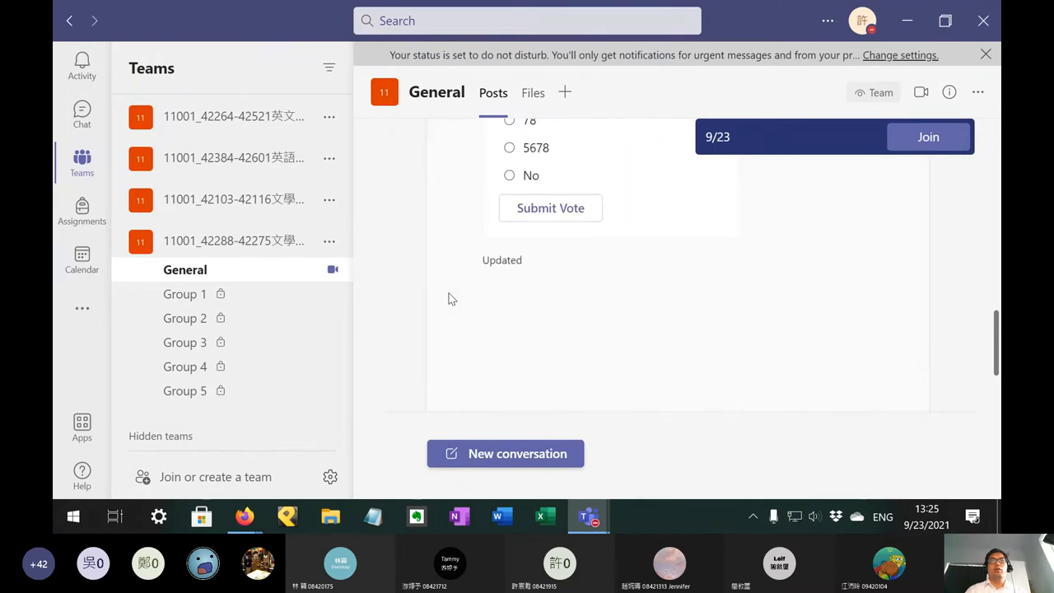
{"action": "scroll", "scroll_direction": "down", "scroll_amount": 3}
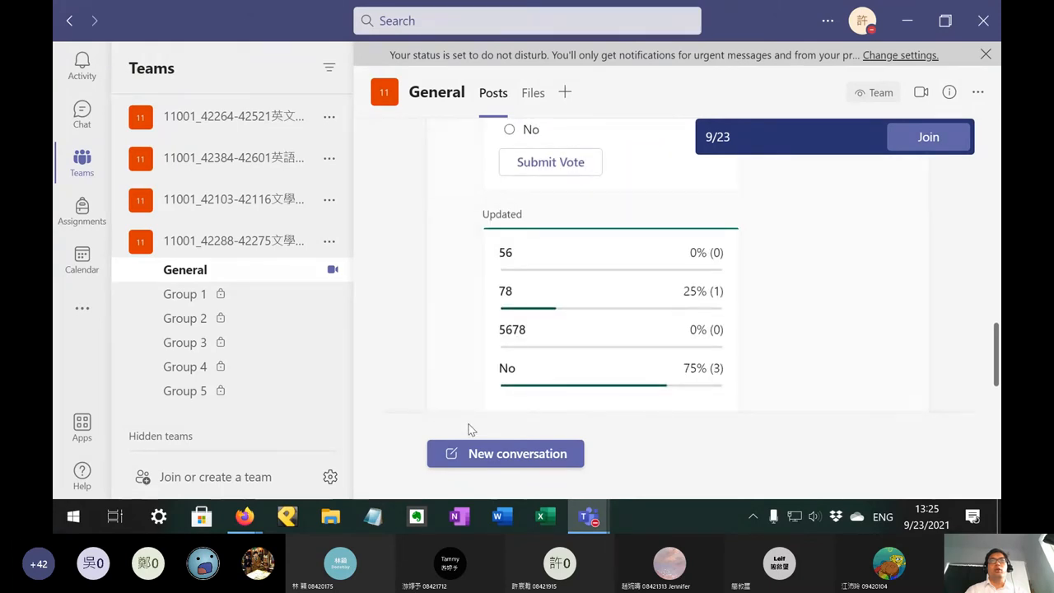
{"action": "mouse_move", "coordinate": [588, 516]}
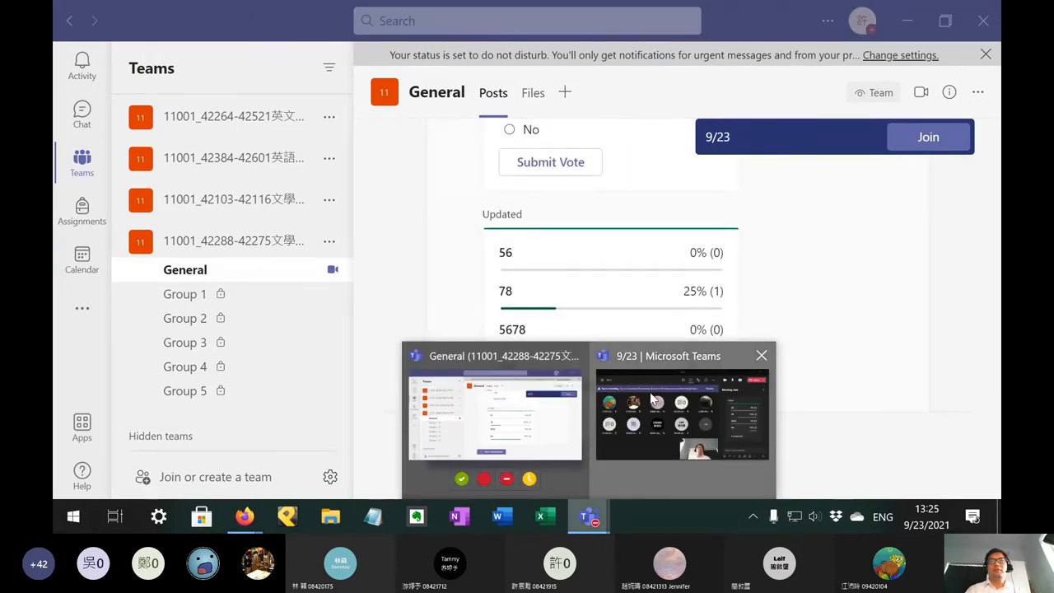
Step: View the poll results in the meeting chat, then return to the Firefox syllabus
{"action": "left_click", "coordinate": [681, 412]}
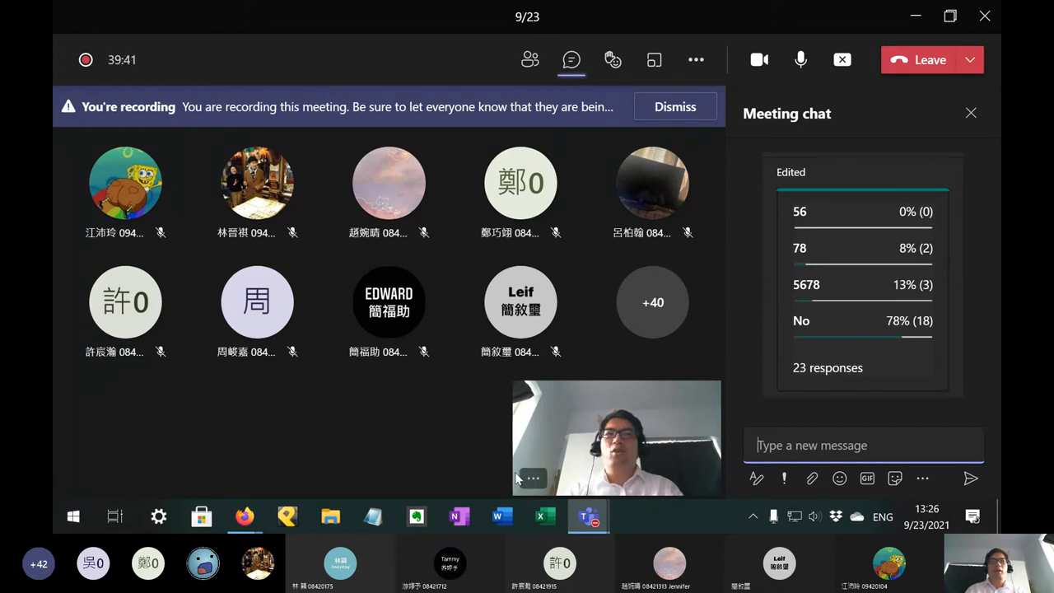
{"action": "mouse_move", "coordinate": [245, 516]}
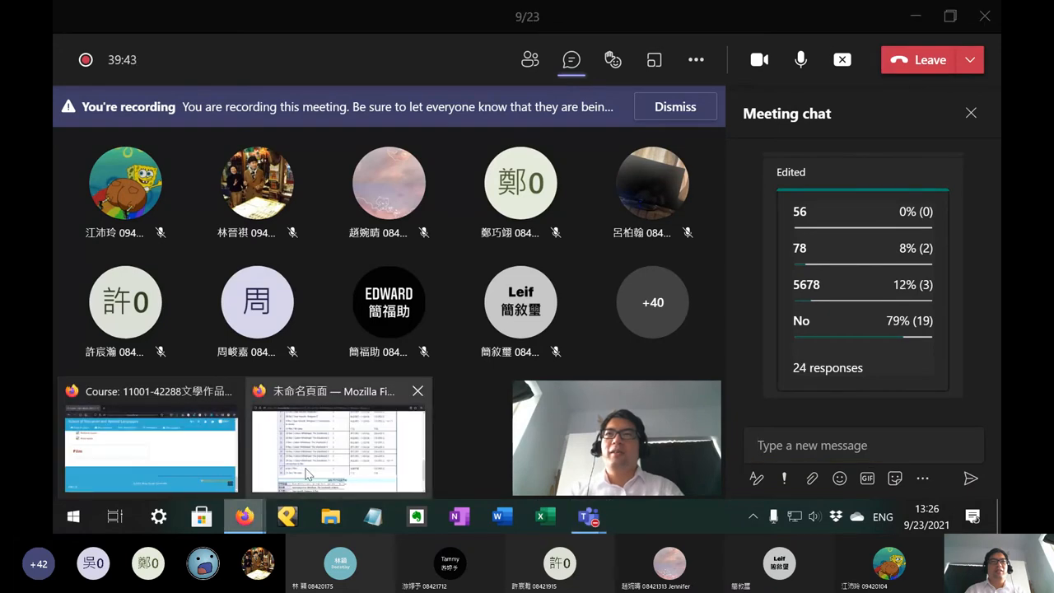
{"action": "left_click", "coordinate": [337, 437]}
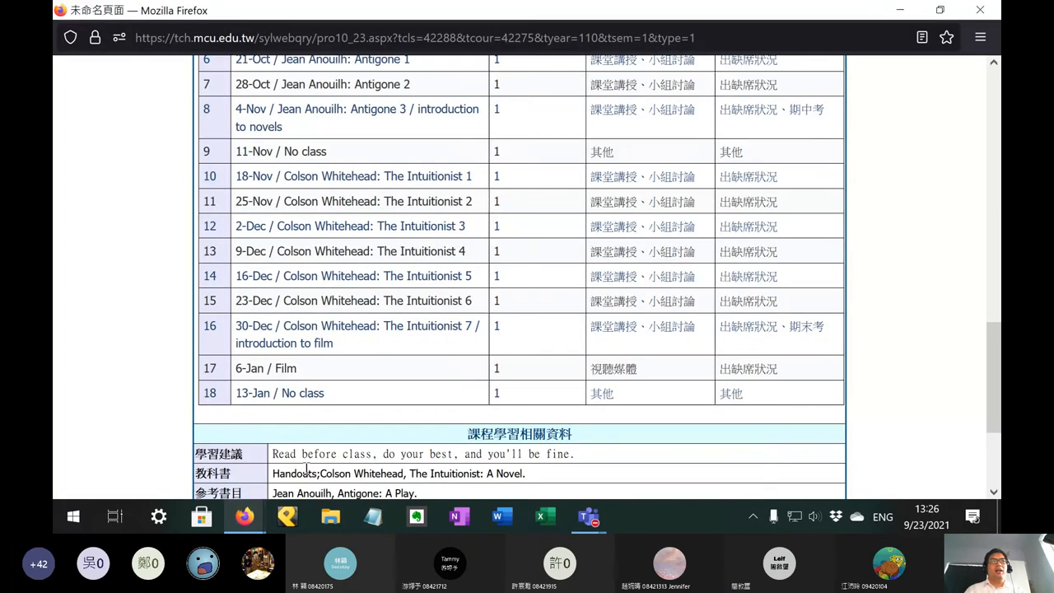
Step: Highlight week 17's '6-Jan / Film' entry in the syllabus schedule
{"action": "double_click", "coordinate": [265, 368]}
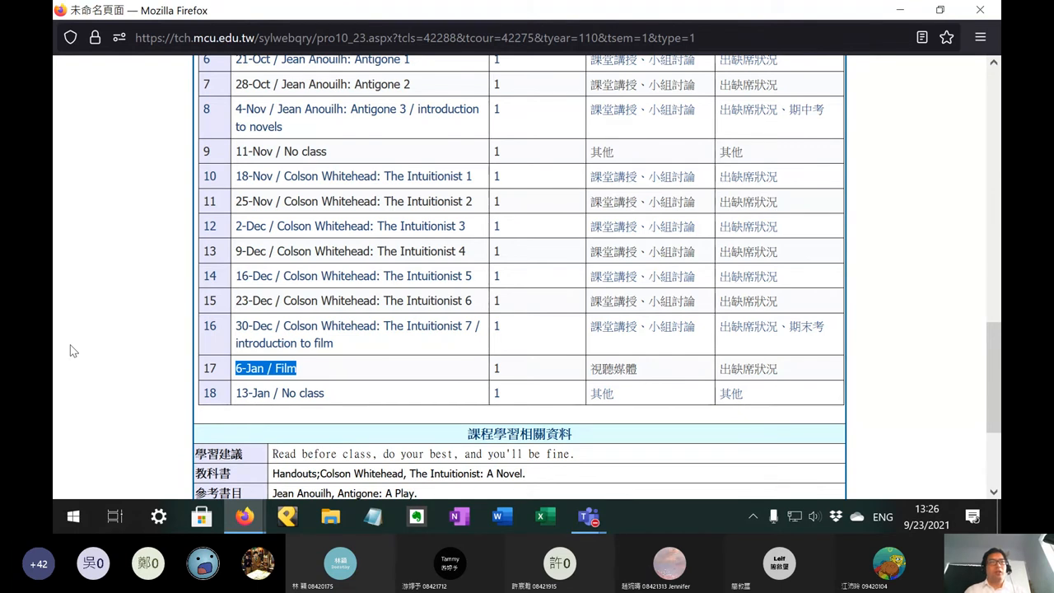
{"action": "mouse_move", "coordinate": [136, 347]}
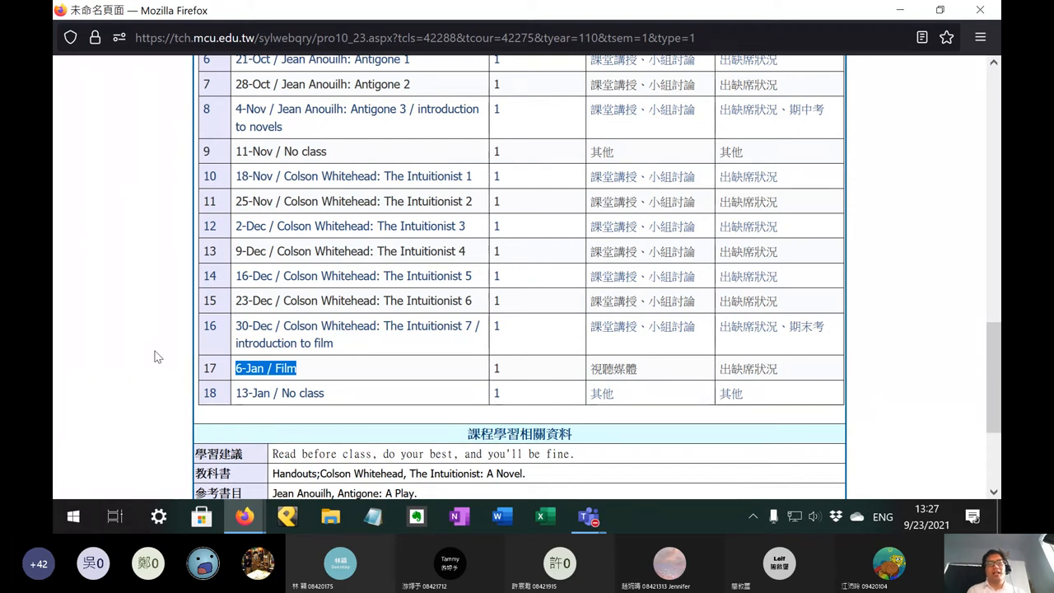
{"action": "mouse_move", "coordinate": [682, 515]}
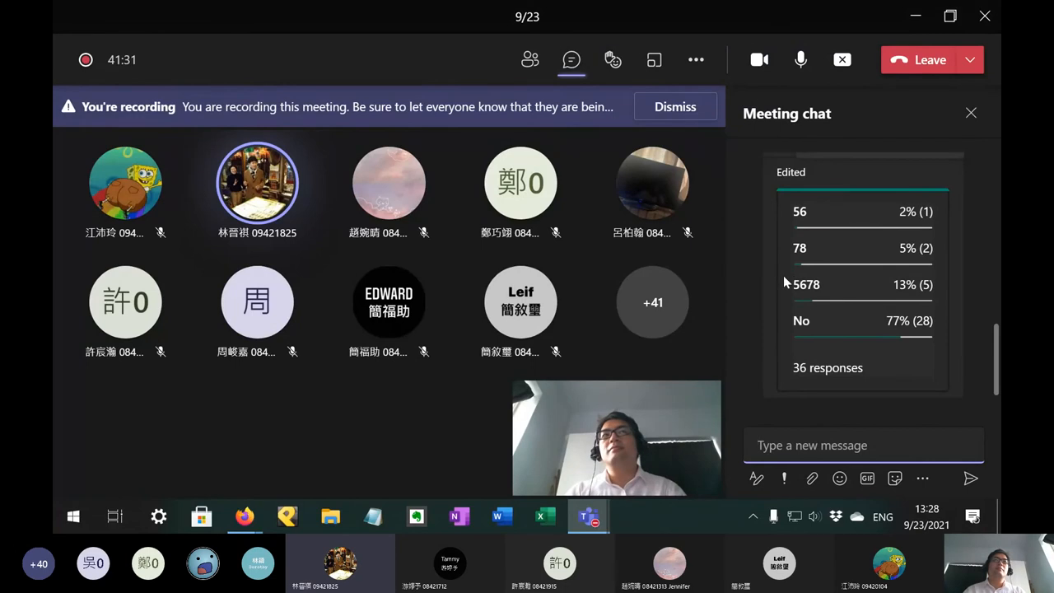
{"action": "mouse_move", "coordinate": [770, 293]}
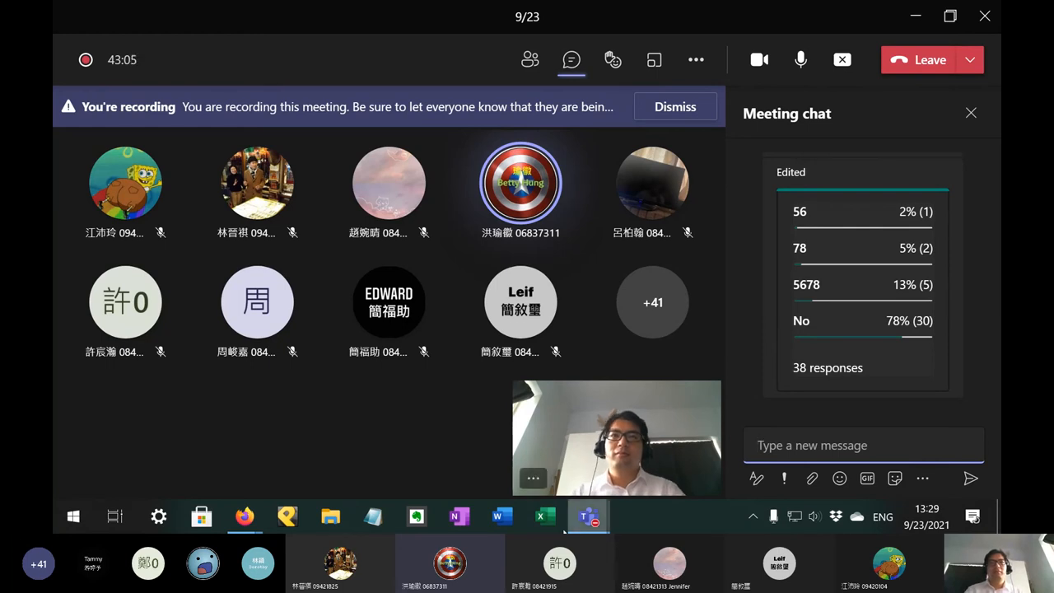
{"action": "mouse_move", "coordinate": [245, 516]}
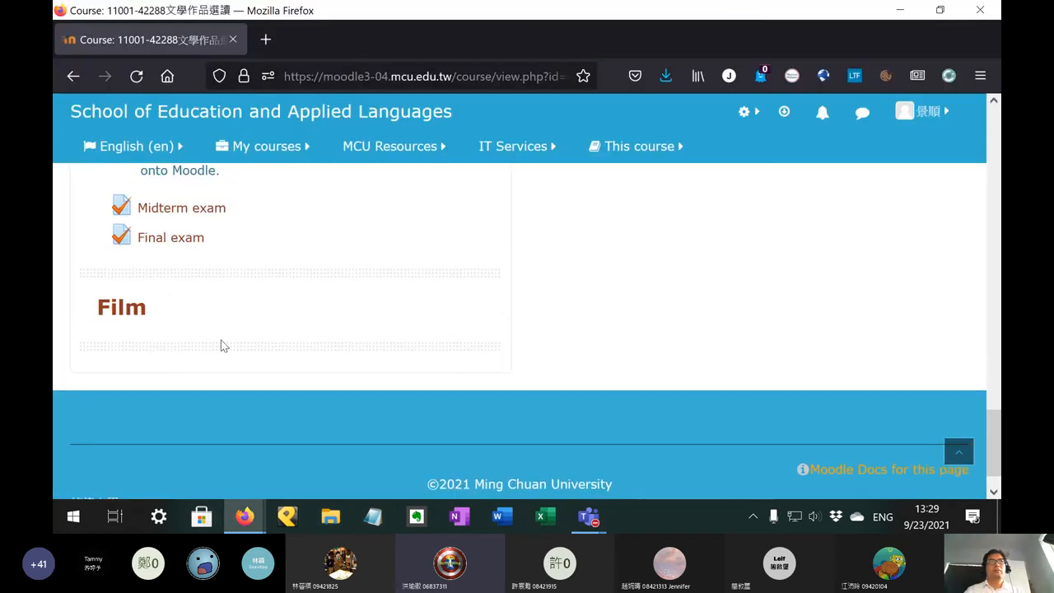
Step: Scroll the Moodle course page up to the Drama section with Antigone 1–3
{"action": "scroll", "scroll_direction": "up", "scroll_amount": 3}
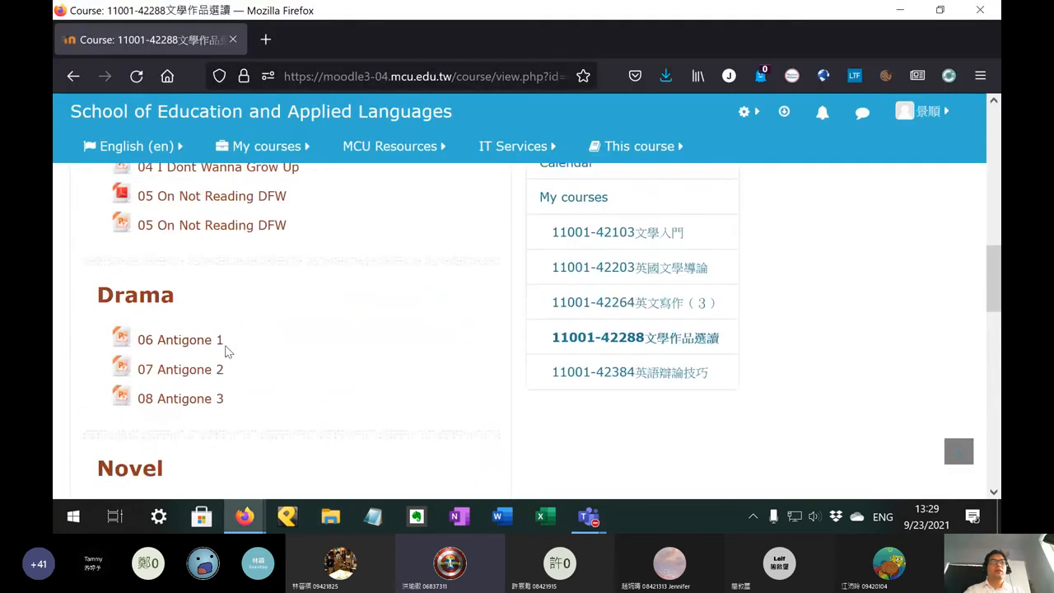
{"action": "mouse_move", "coordinate": [289, 380]}
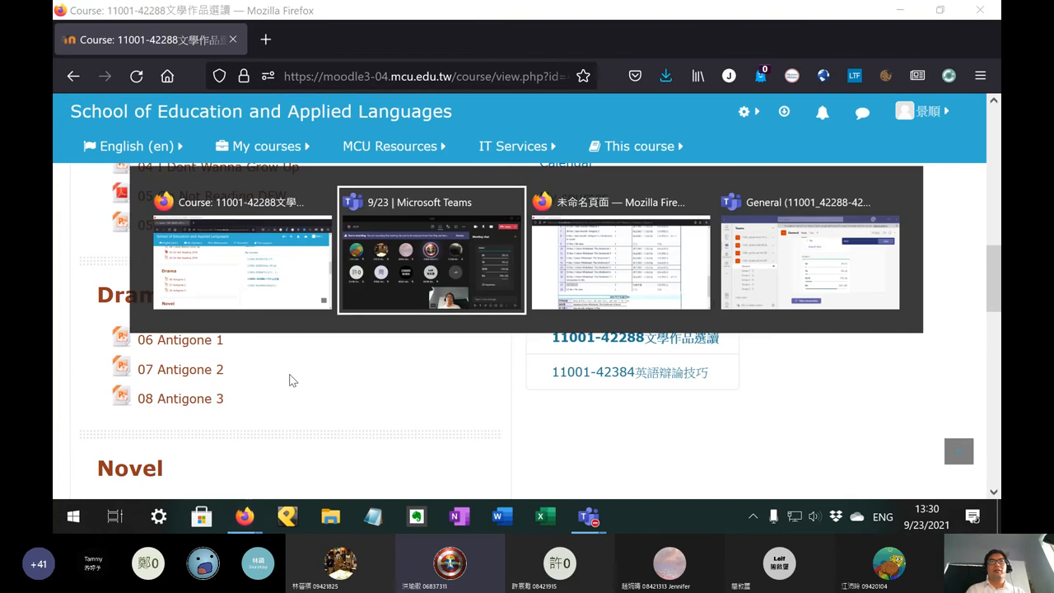
Step: Show the meeting poll results (39 responses, 76% No), then return to Firefox
{"action": "left_click", "coordinate": [431, 251]}
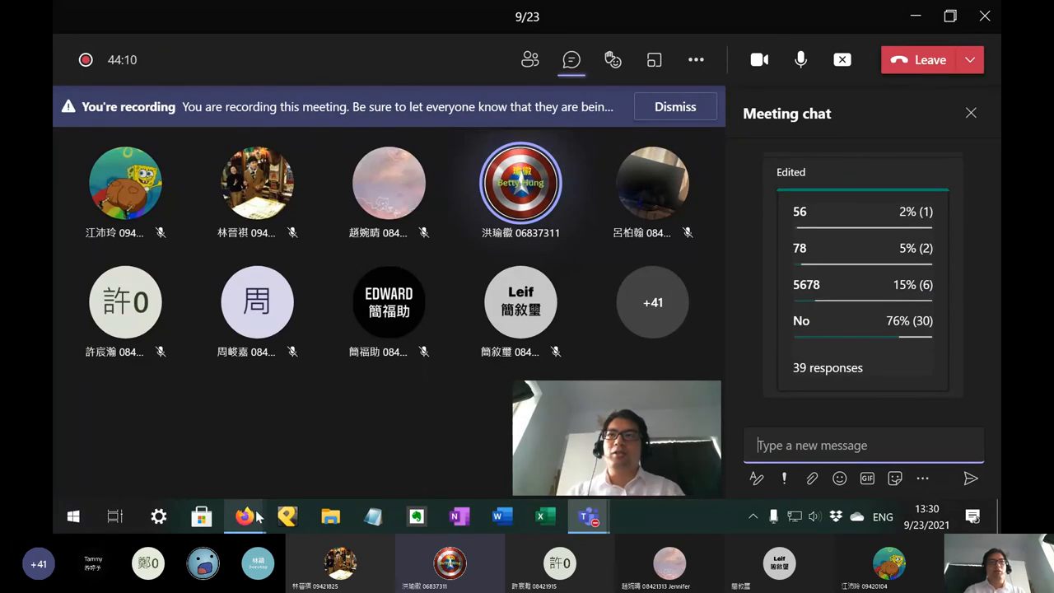
{"action": "left_click", "coordinate": [244, 516]}
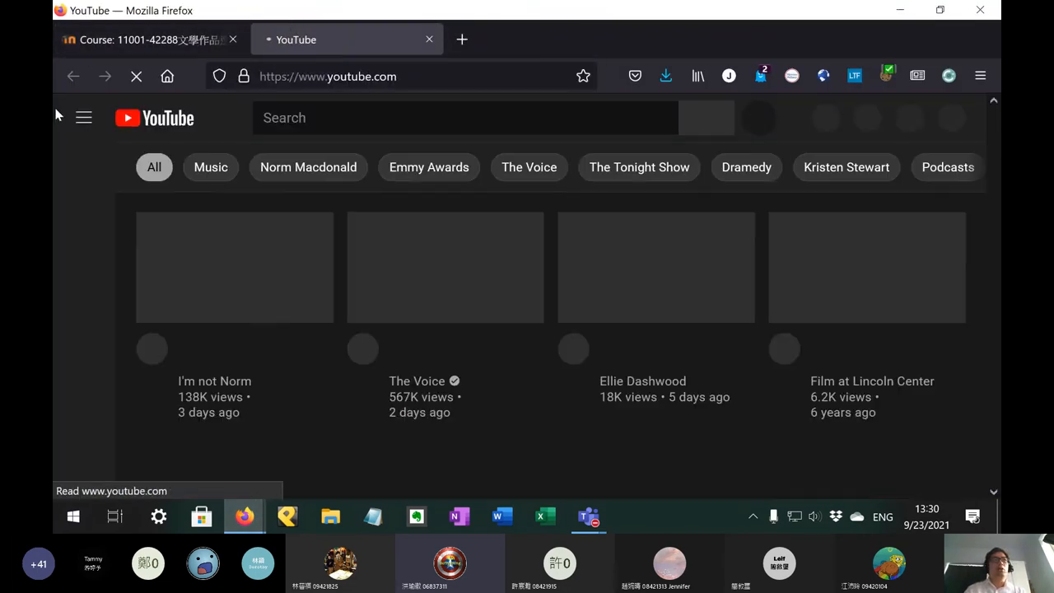
Step: From YouTube Studio's uploads, open the Persuasion chapters 21–24 lecture on its watch page
{"action": "left_click", "coordinate": [83, 117]}
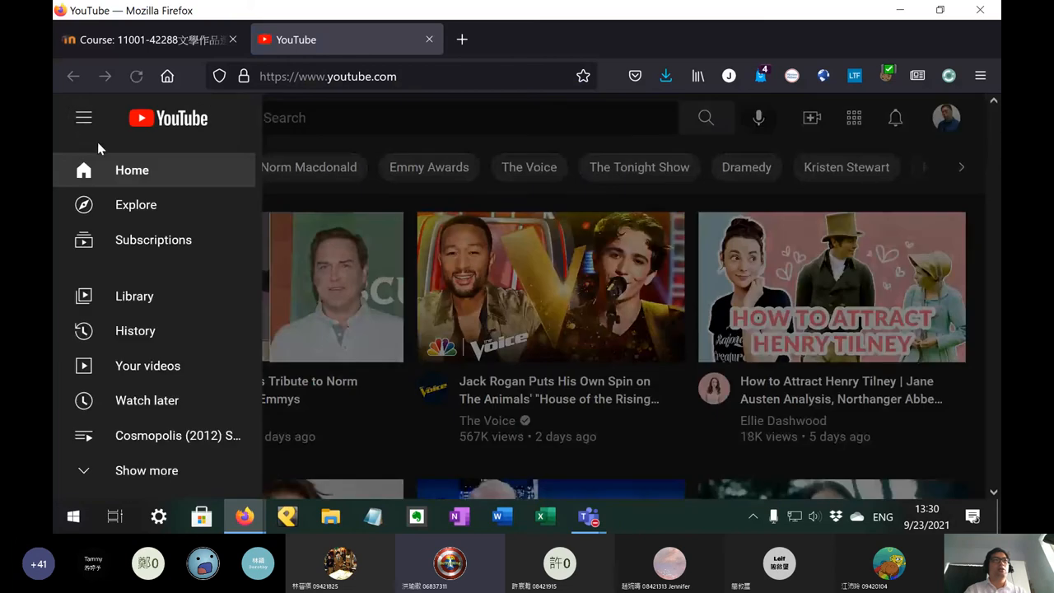
{"action": "mouse_move", "coordinate": [134, 295]}
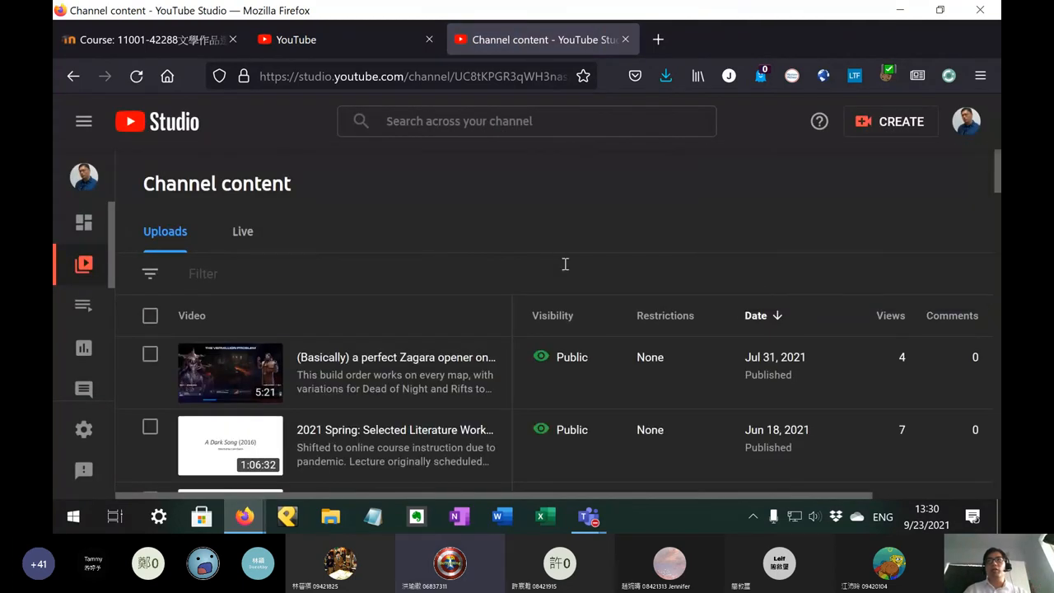
{"action": "scroll", "scroll_direction": "down", "scroll_amount": 3}
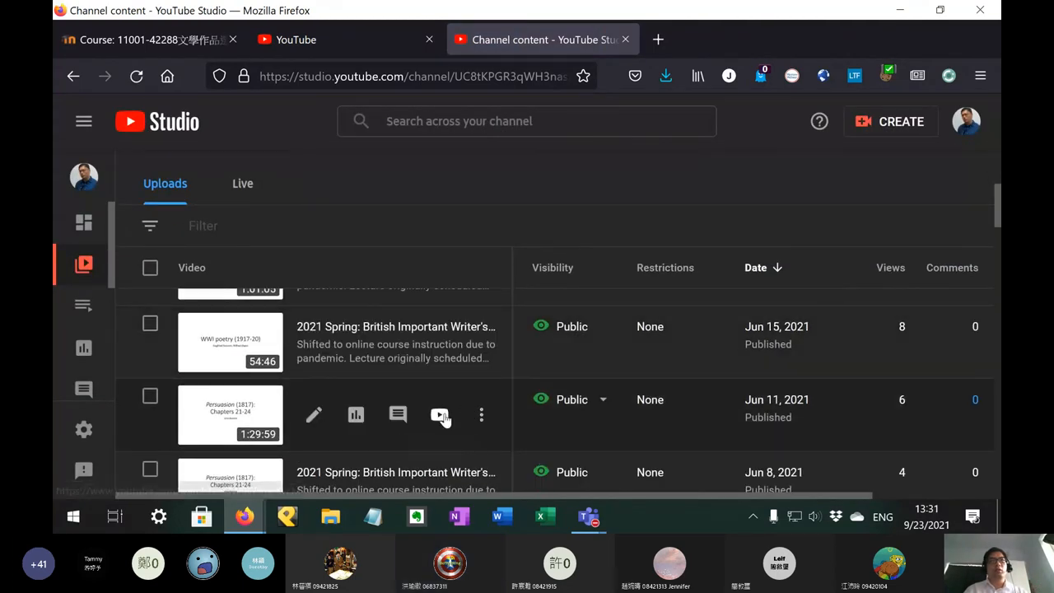
{"action": "left_click", "coordinate": [439, 414]}
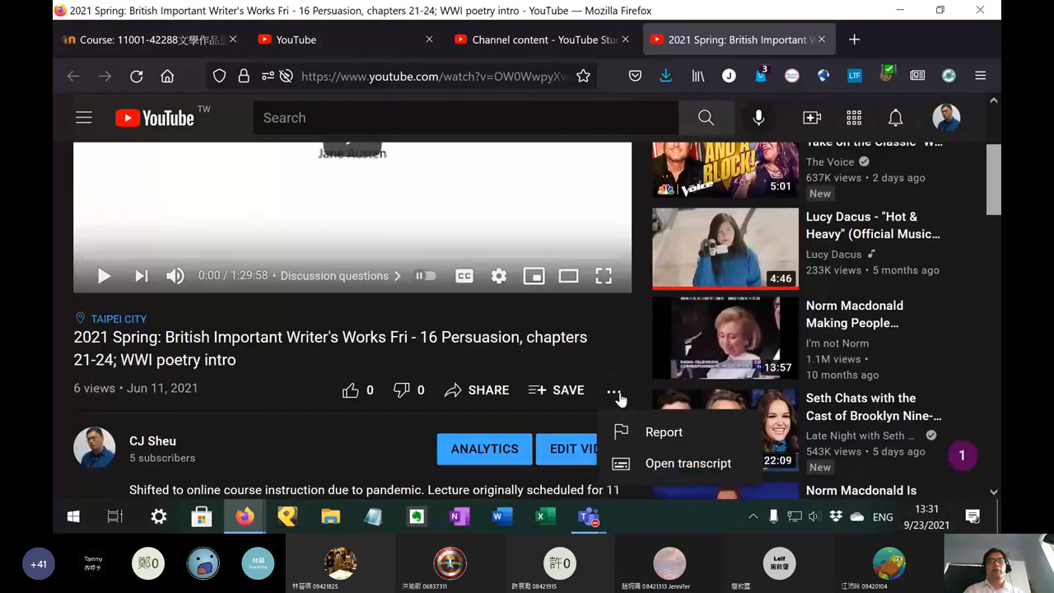
{"action": "mouse_move", "coordinate": [634, 404]}
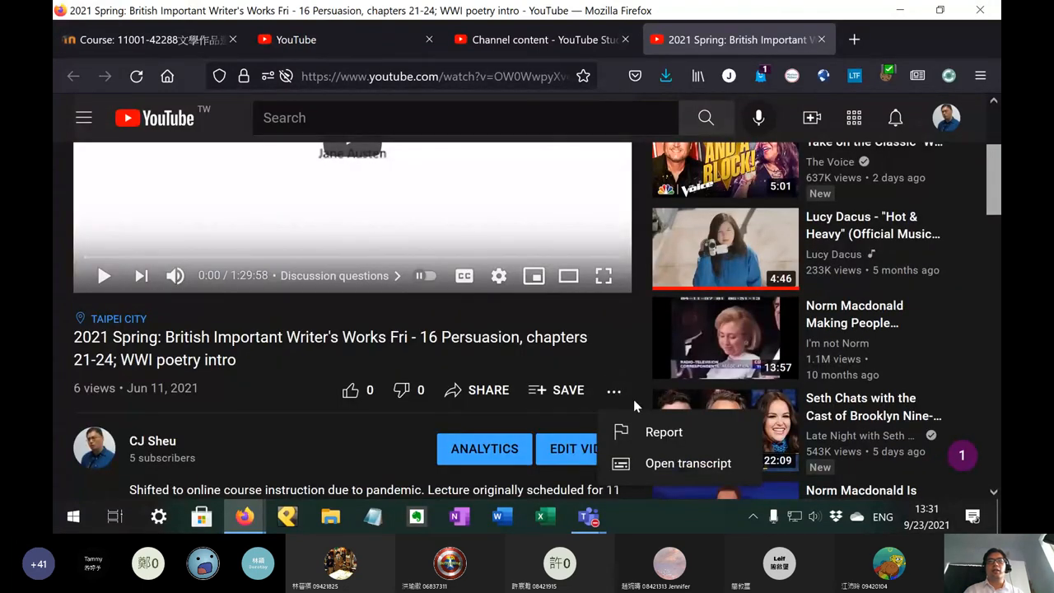
{"action": "mouse_move", "coordinate": [643, 479]}
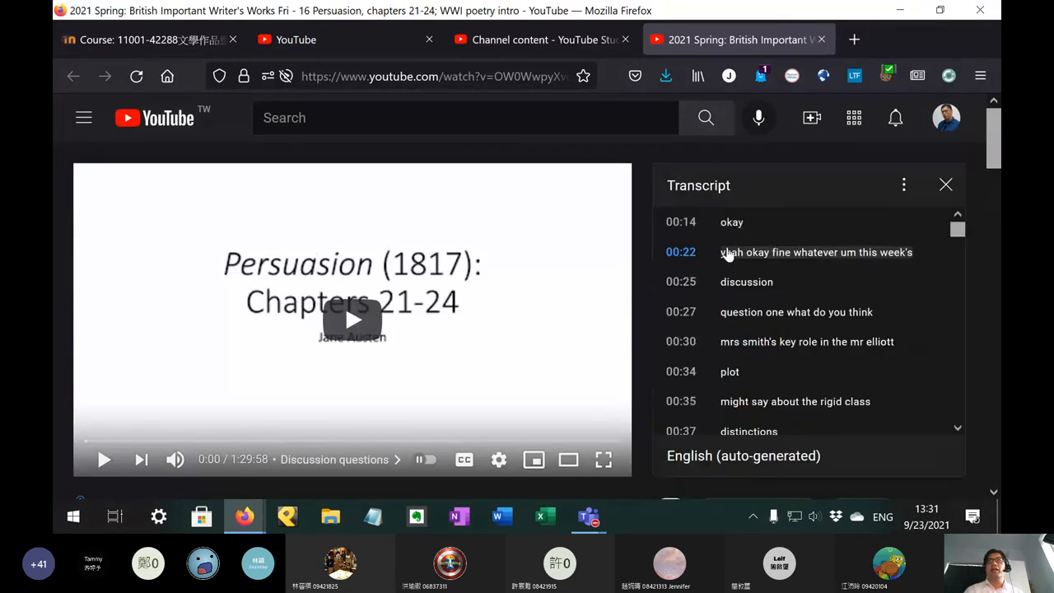
Step: Scroll the English transcript to around the one-minute mark and start a page search
{"action": "scroll", "scroll_direction": "down", "scroll_amount": 3}
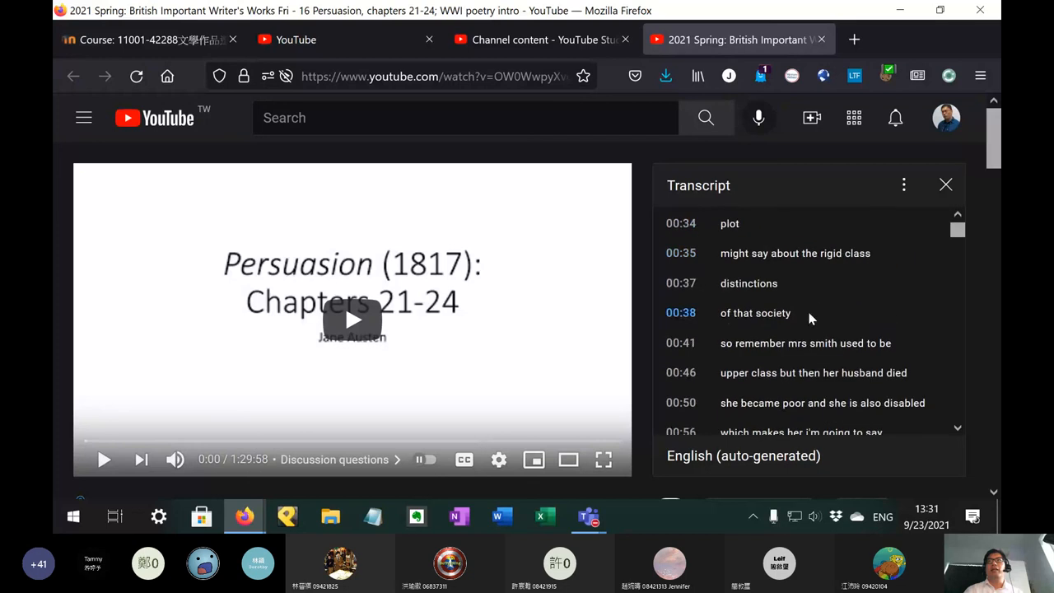
{"action": "mouse_move", "coordinate": [817, 323]}
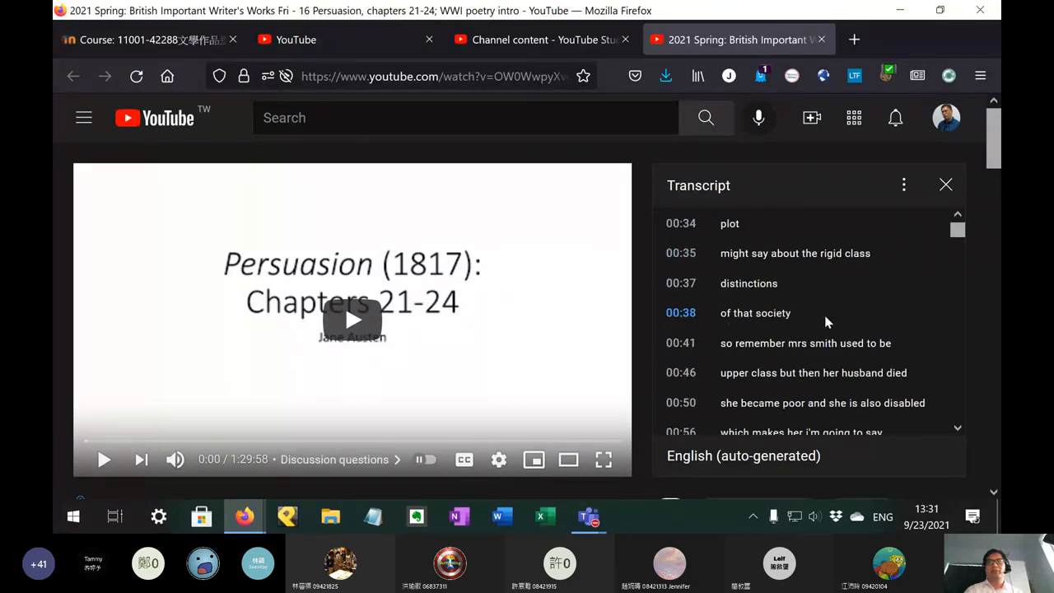
{"action": "scroll", "scroll_direction": "down", "scroll_amount": 3}
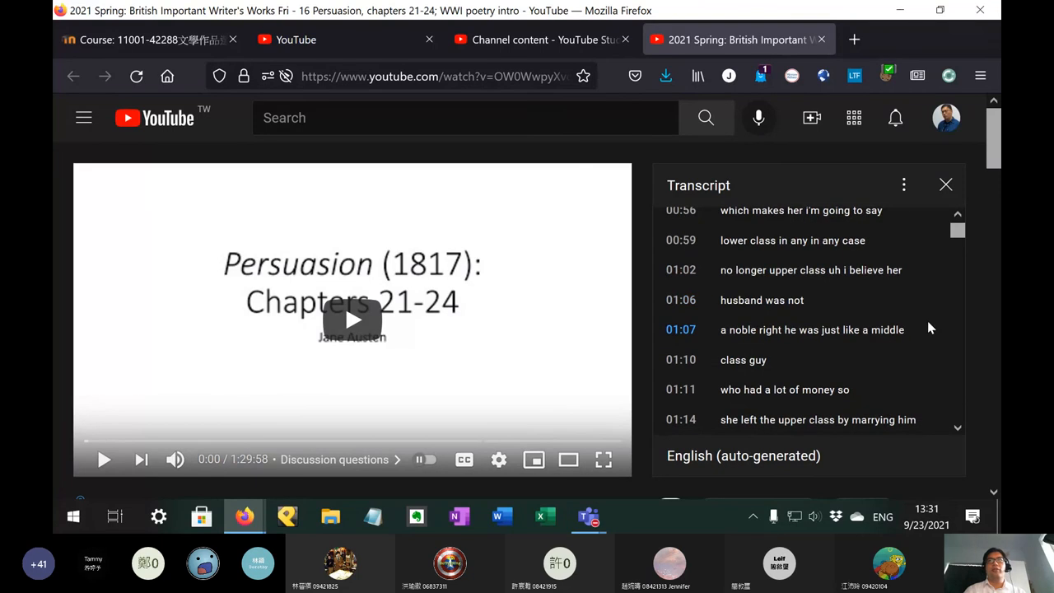
{"action": "key", "text": "ctrl+f"}
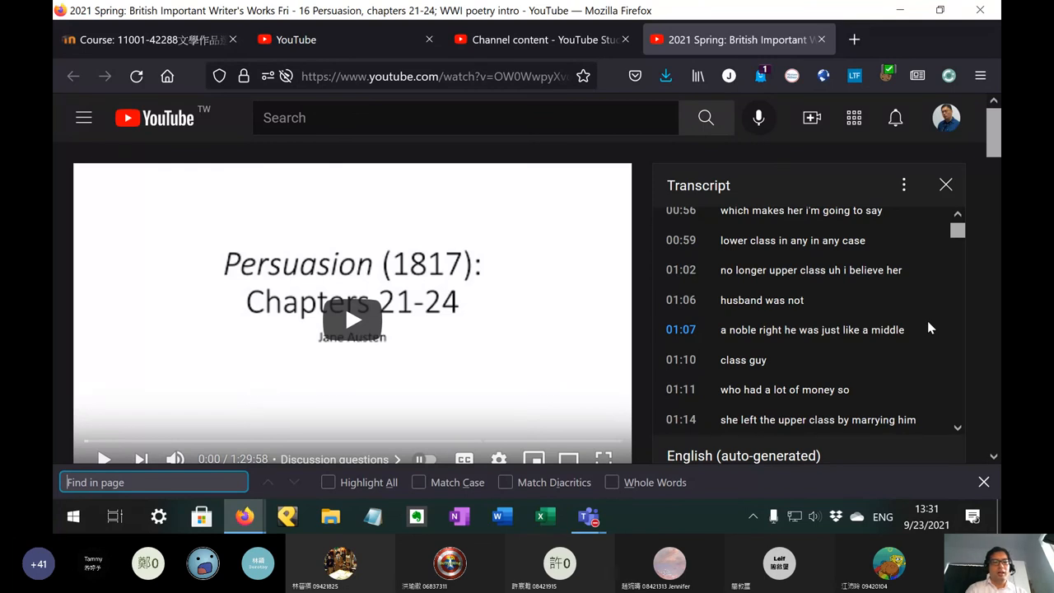
Step: Search the page for 'austen' and step to match 3 of 5, at transcript line 32:27
{"action": "type", "text": "austen"}
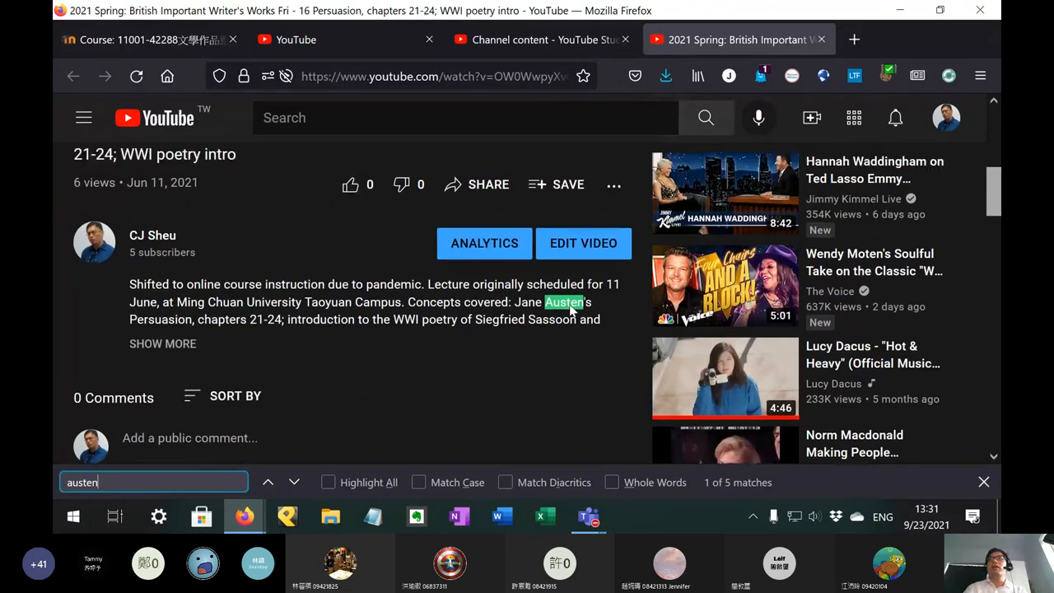
{"action": "left_click", "coordinate": [267, 482]}
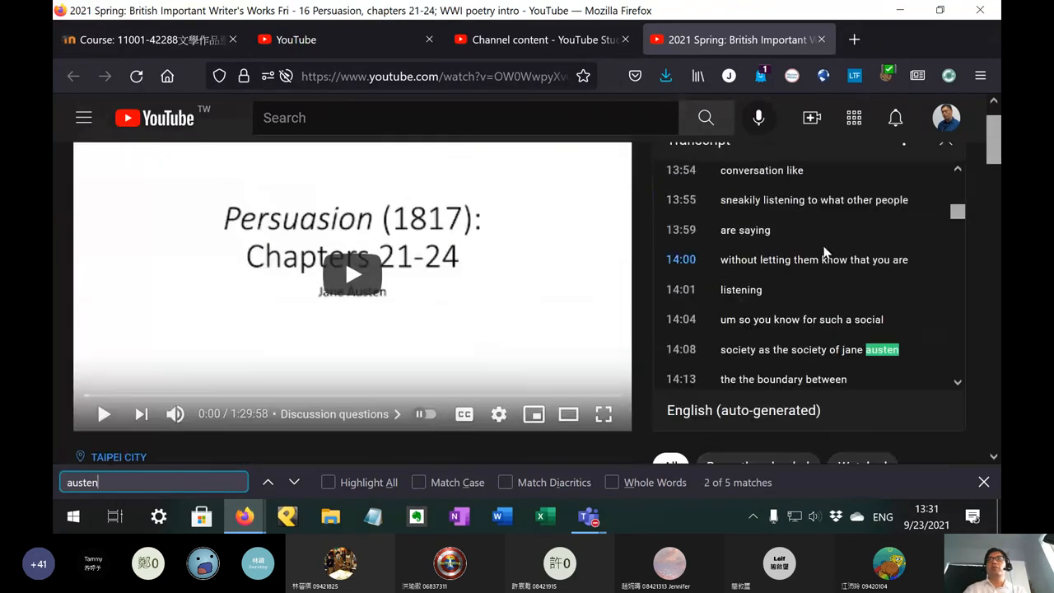
{"action": "left_click", "coordinate": [294, 482]}
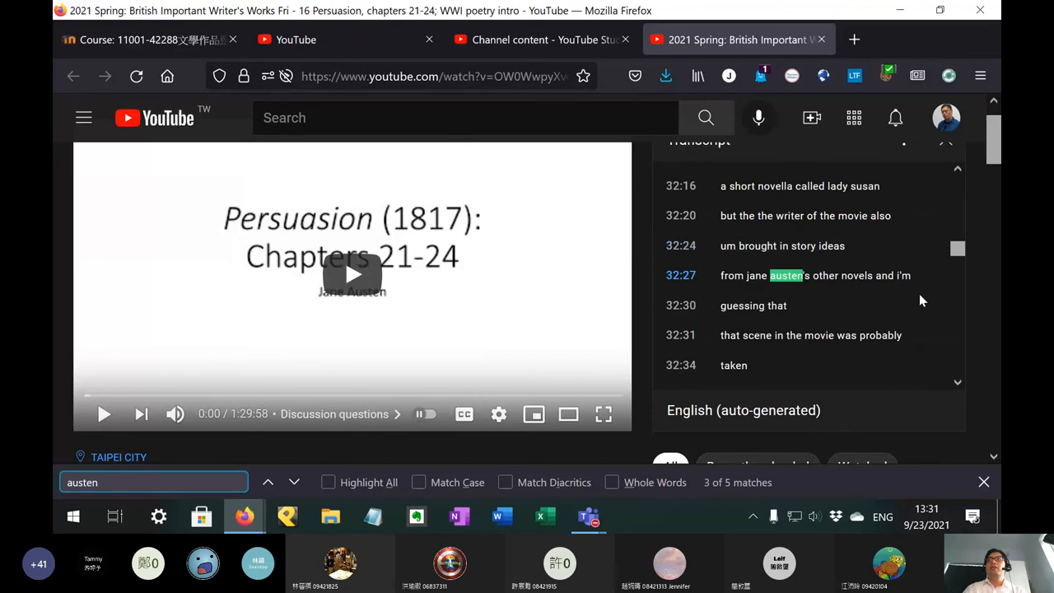
{"action": "mouse_move", "coordinate": [804, 272]}
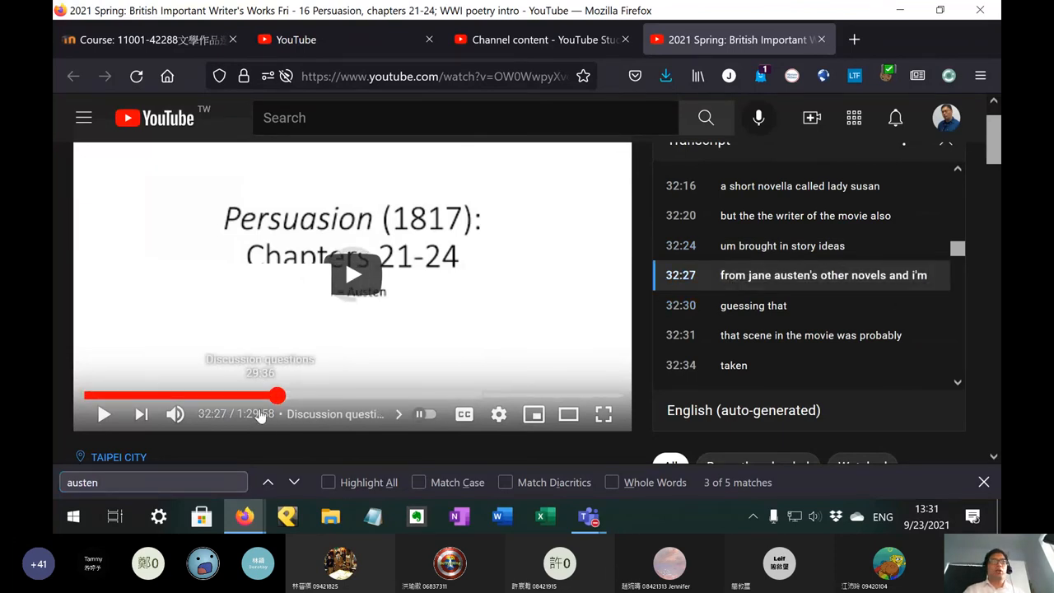
{"action": "mouse_move", "coordinate": [277, 396]}
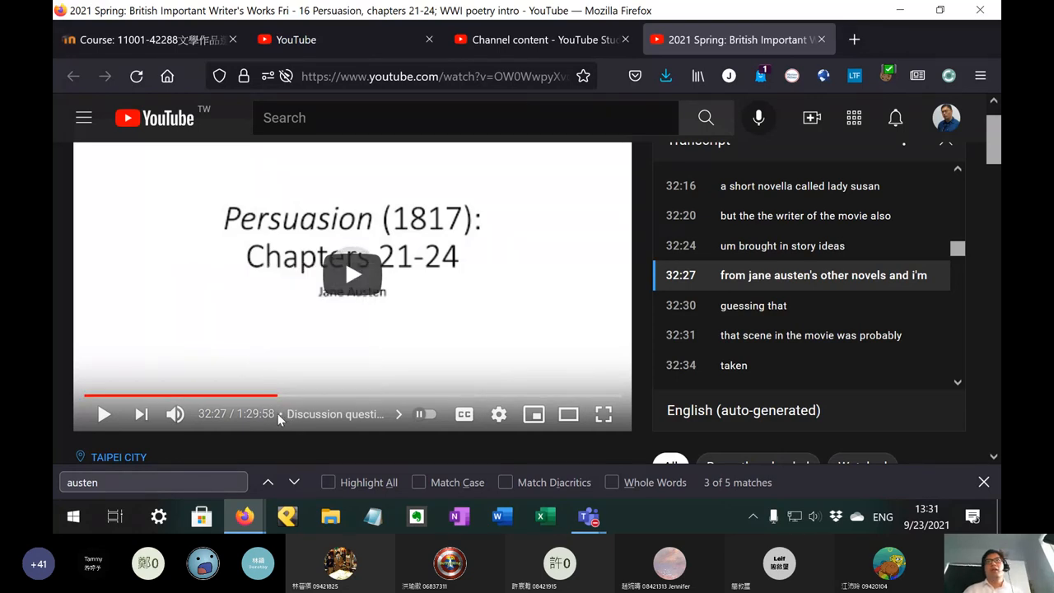
{"action": "mouse_move", "coordinate": [835, 420]}
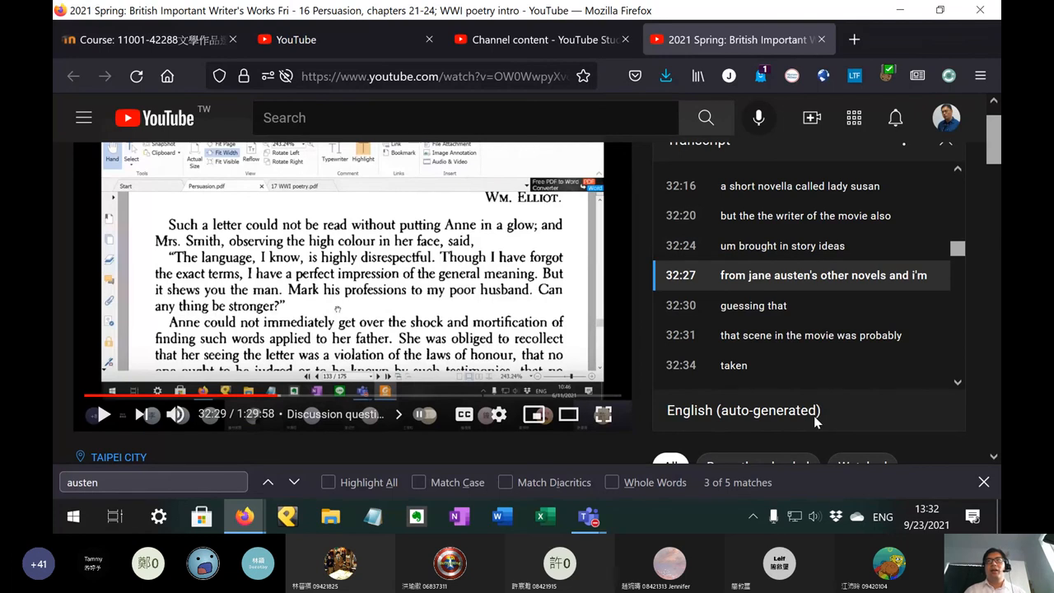
{"action": "mouse_move", "coordinate": [790, 423]}
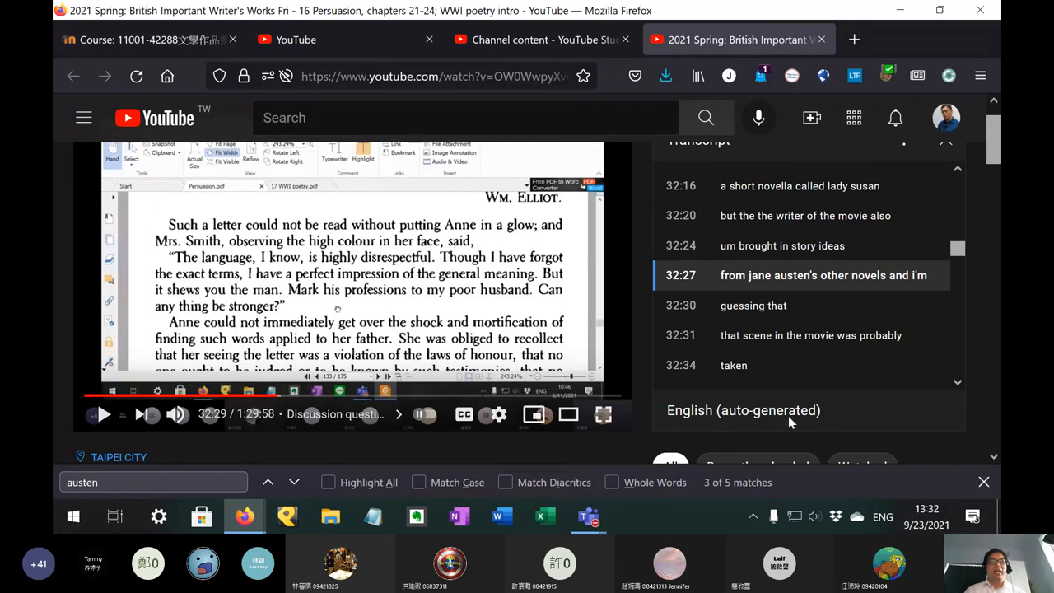
{"action": "mouse_move", "coordinate": [778, 418]}
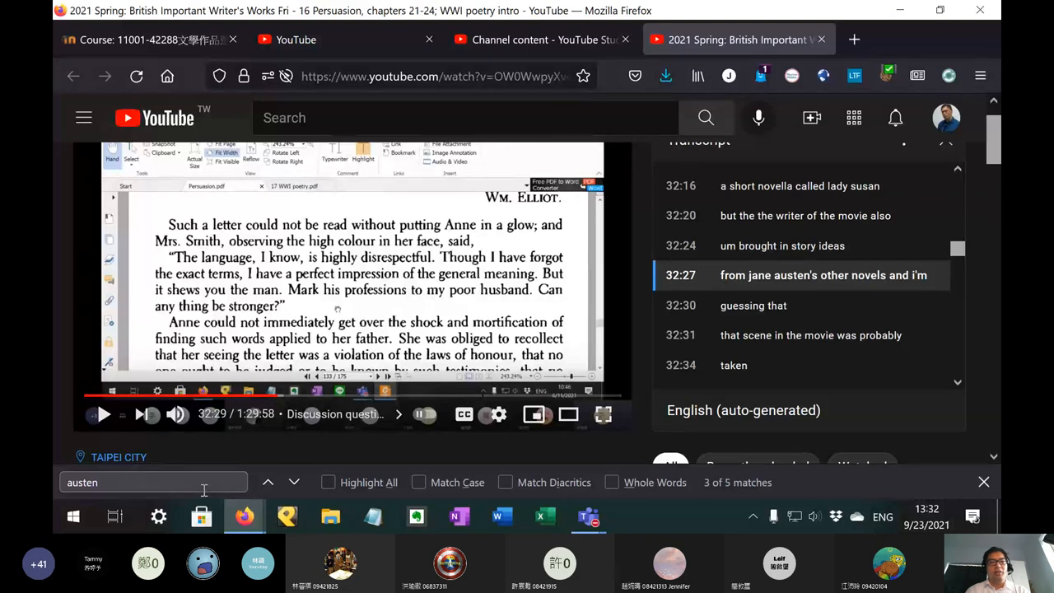
{"action": "mouse_move", "coordinate": [251, 502]}
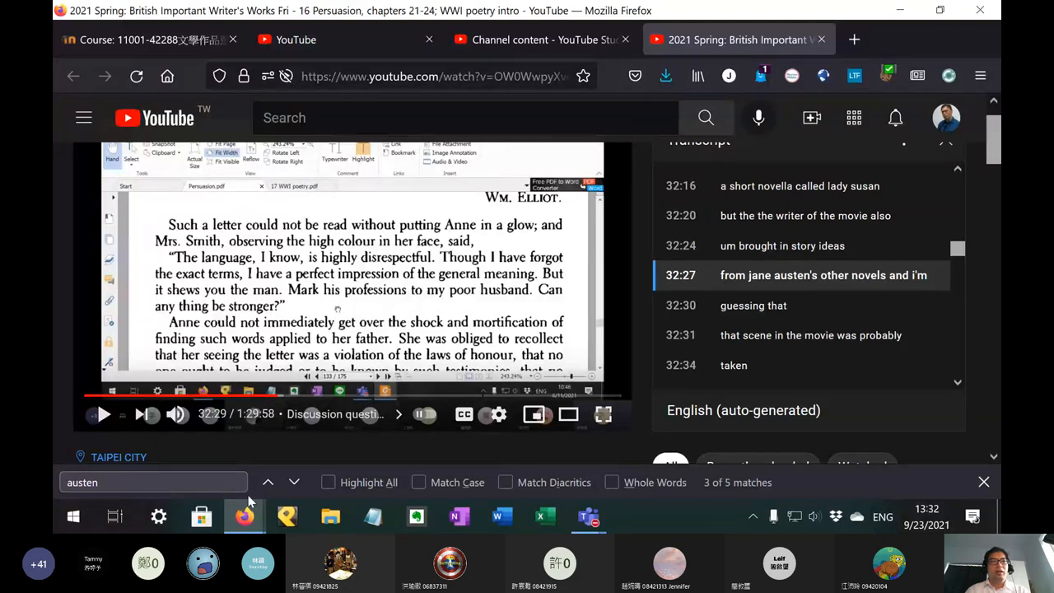
{"action": "mouse_move", "coordinate": [244, 516]}
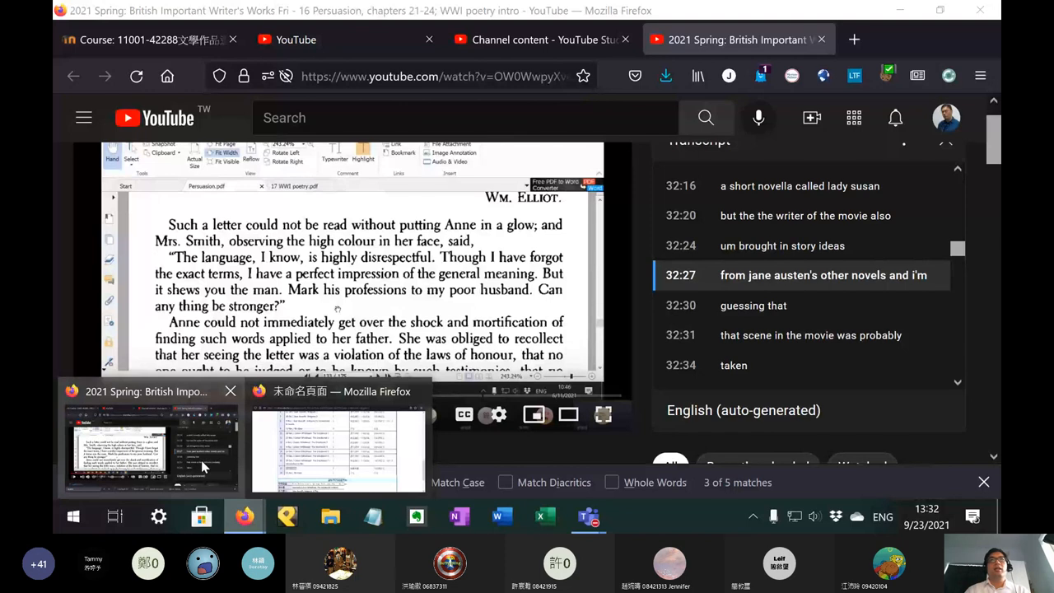
{"action": "mouse_move", "coordinate": [588, 516]}
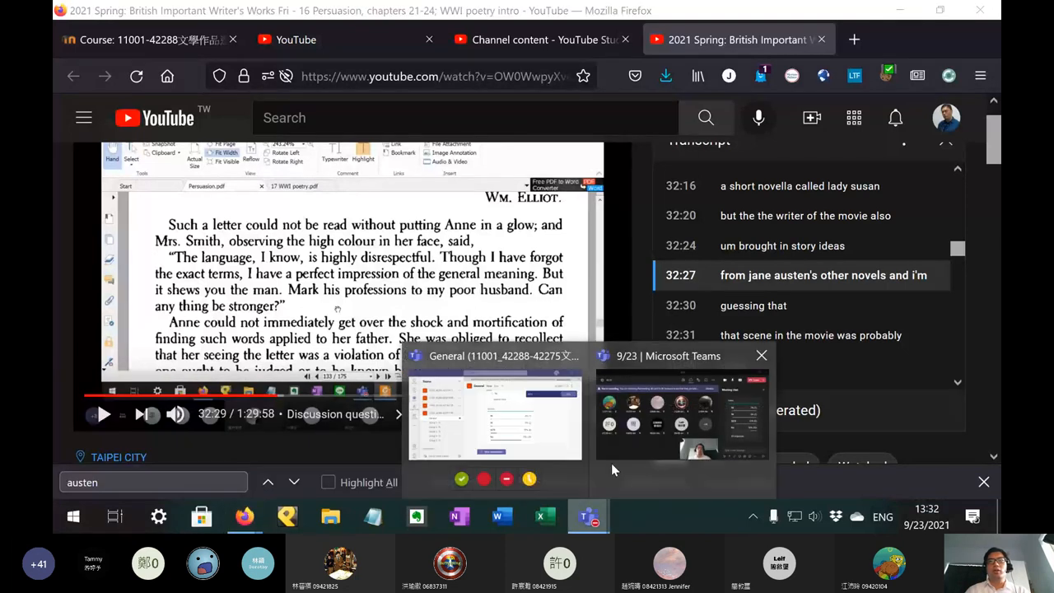